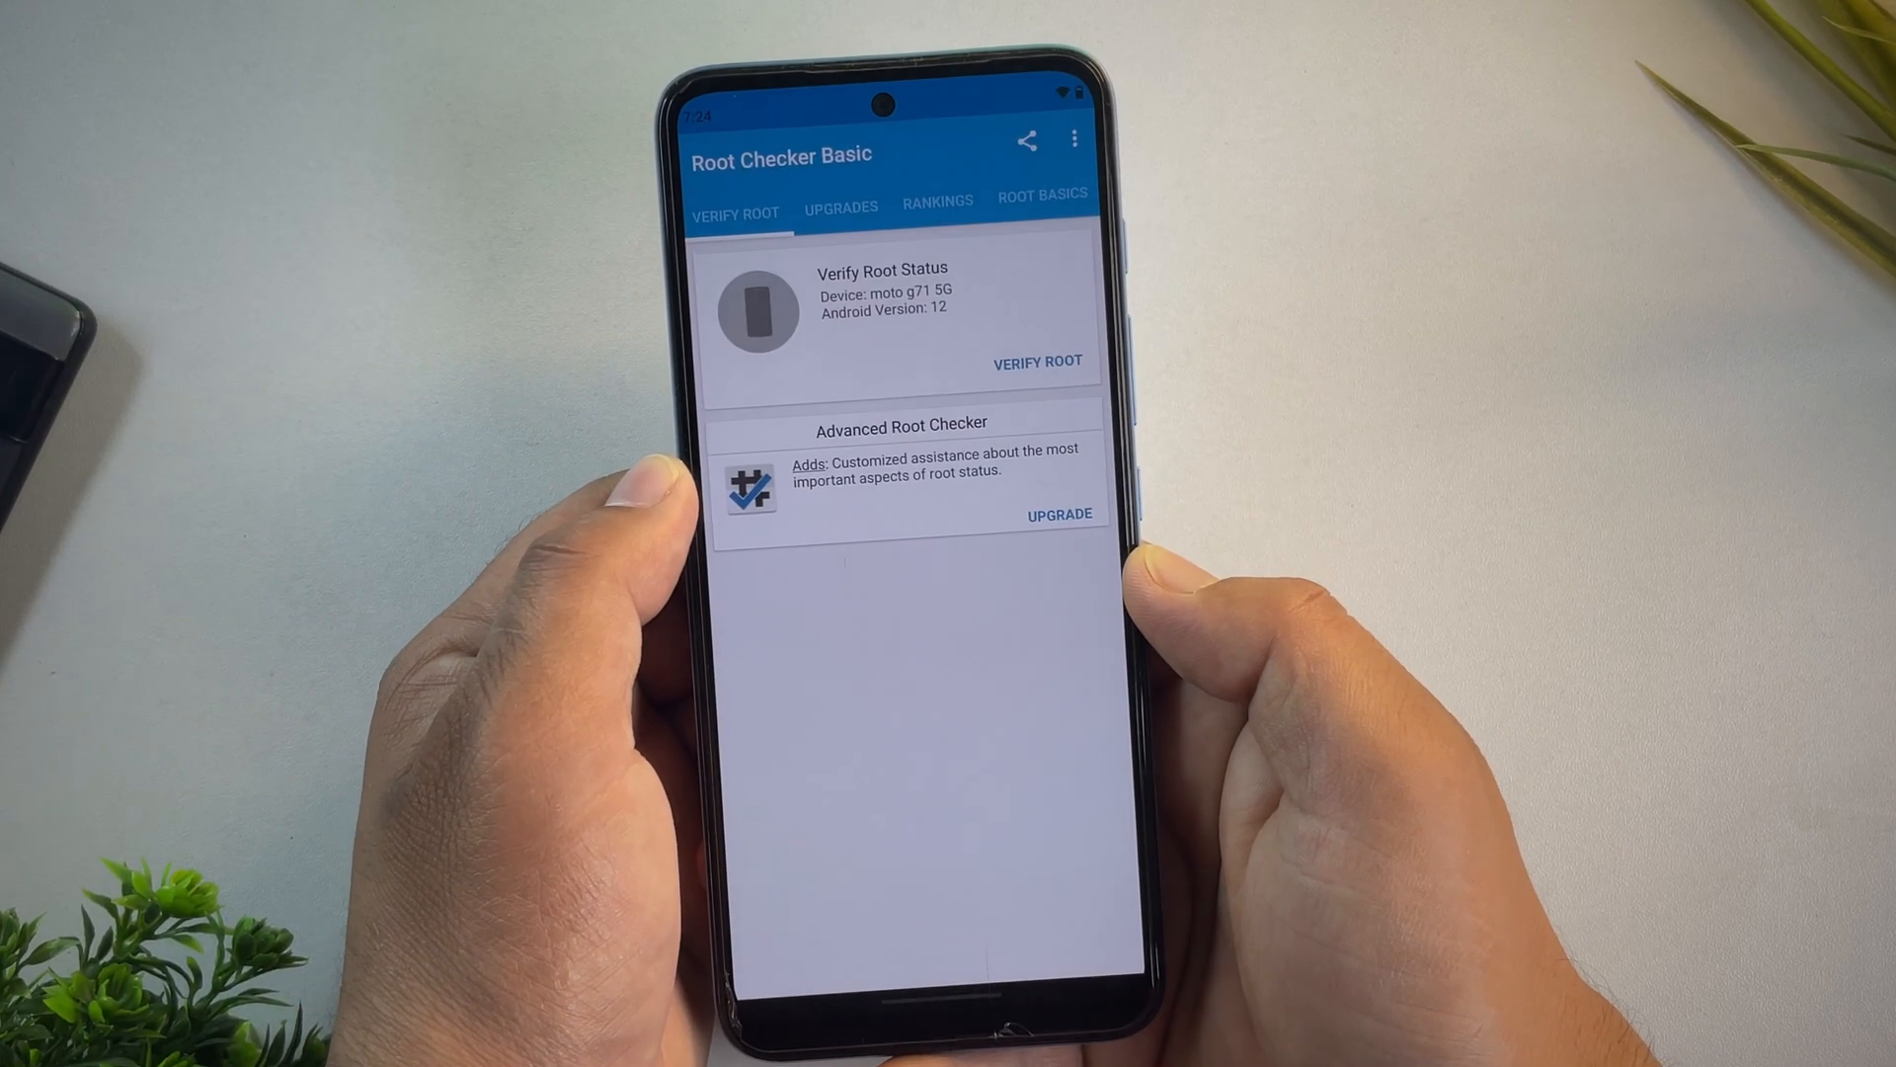
Step: Verify root in Root Checker Basic, confirming root access is properly installed on the moto g71 5G
{"action": "left_click", "coordinate": [1037, 360]}
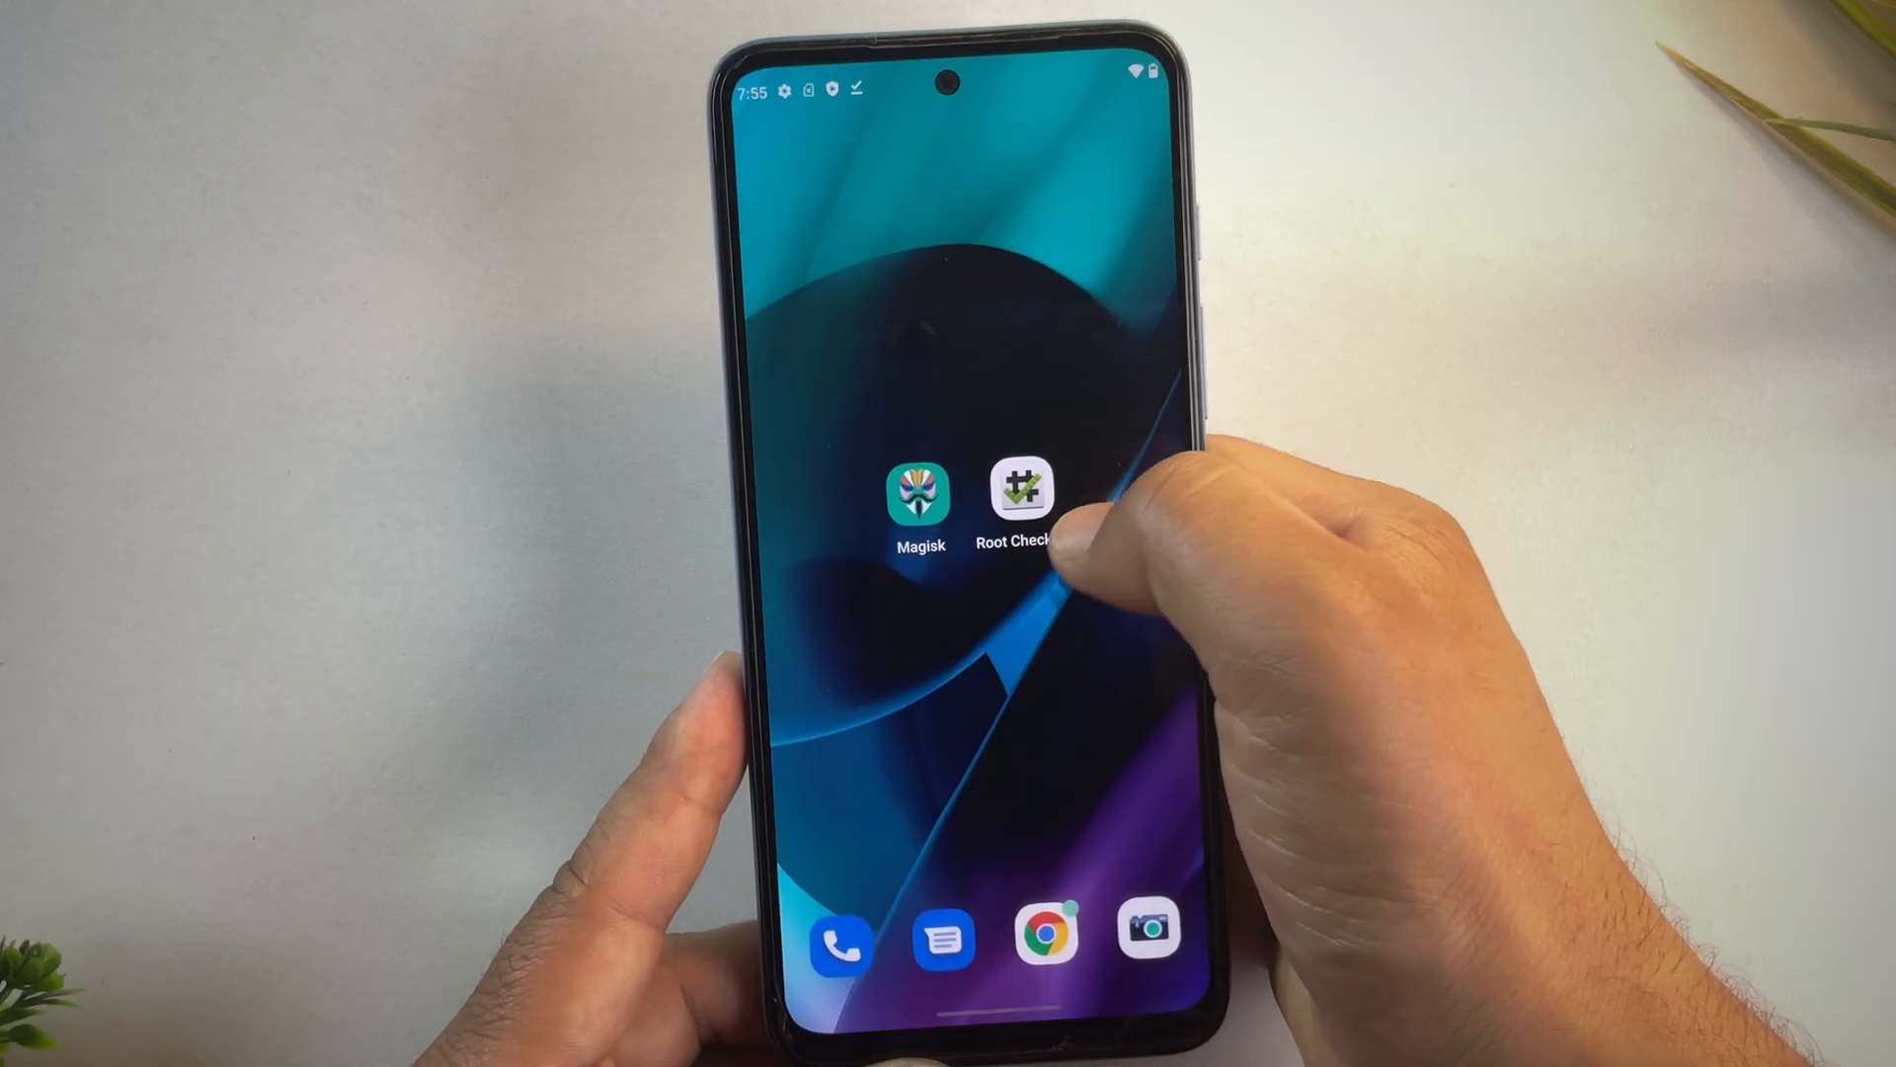
{"action": "left_click", "coordinate": [1020, 494]}
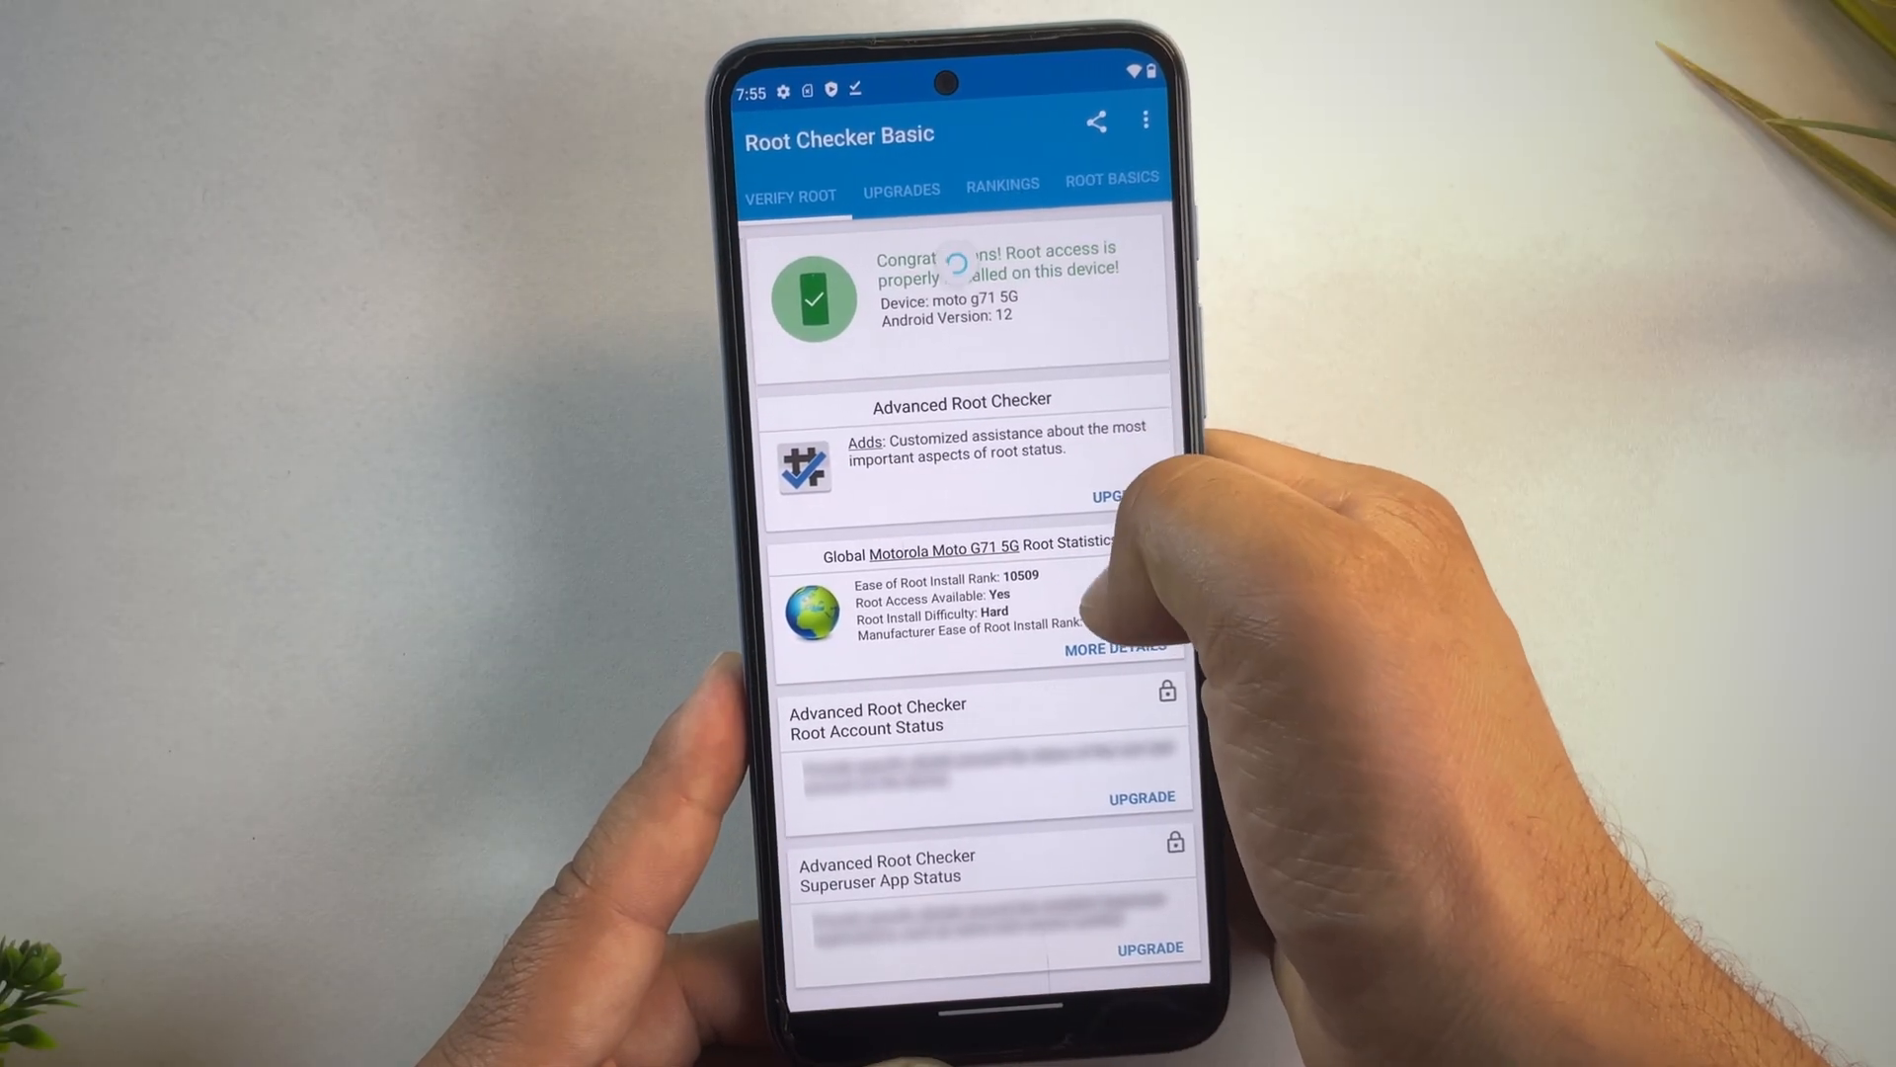
{"action": "left_click", "coordinate": [900, 190]}
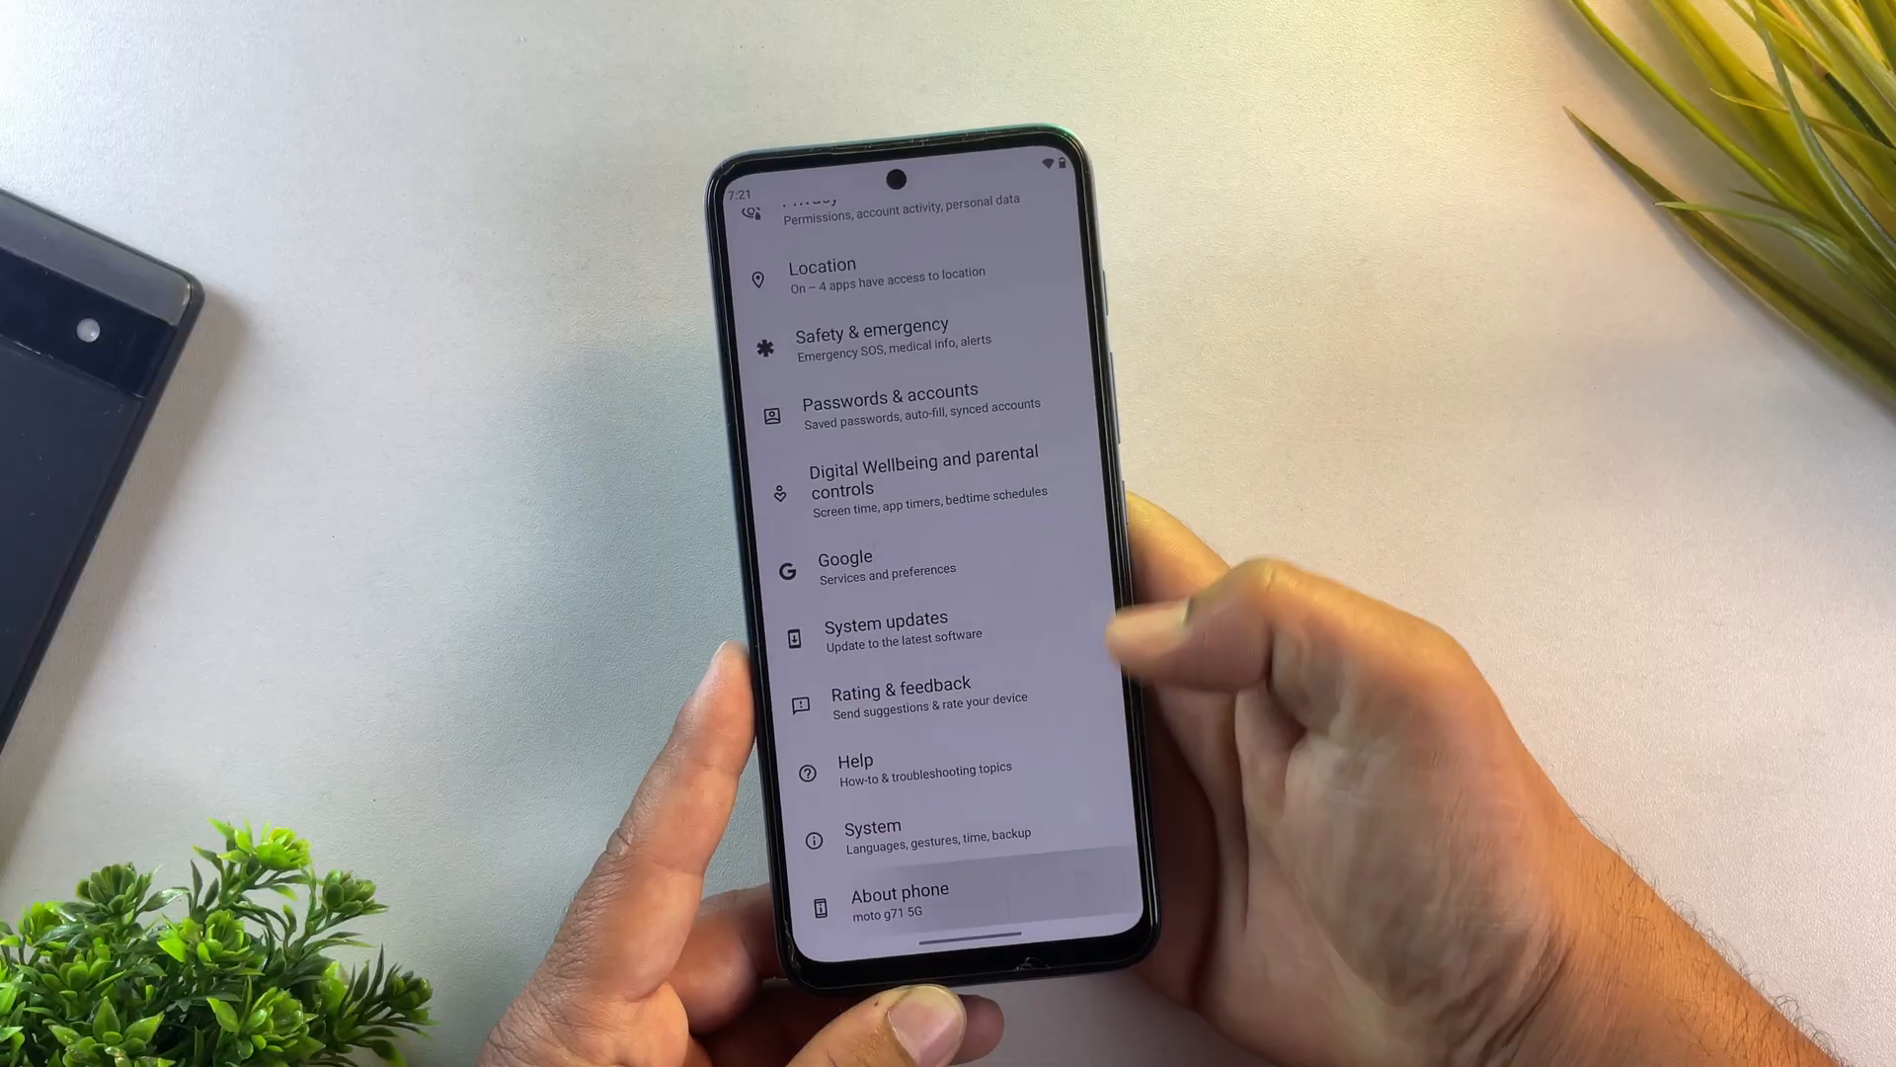
Step: Show About phone with model moto g71 5G on Android 12, then return to the app drawer
{"action": "left_click", "coordinate": [899, 899]}
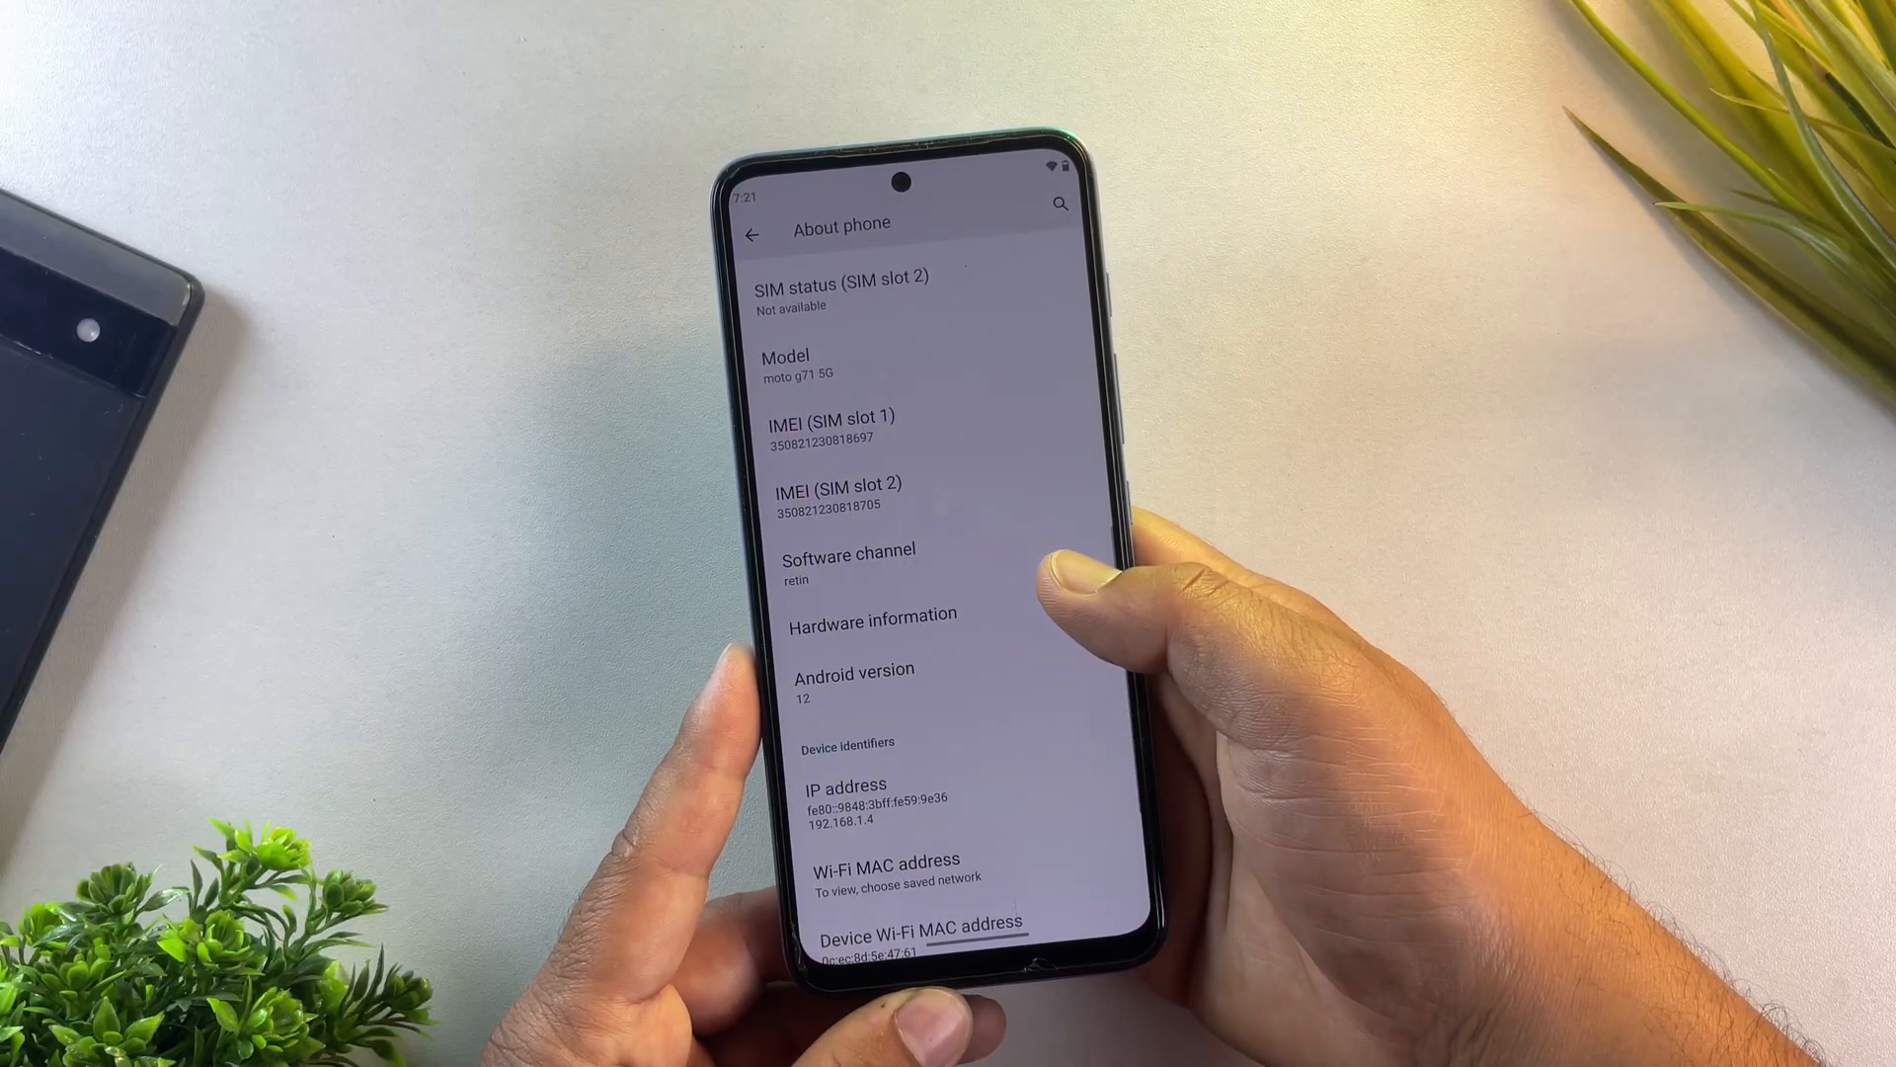
{"action": "left_click", "coordinate": [855, 671]}
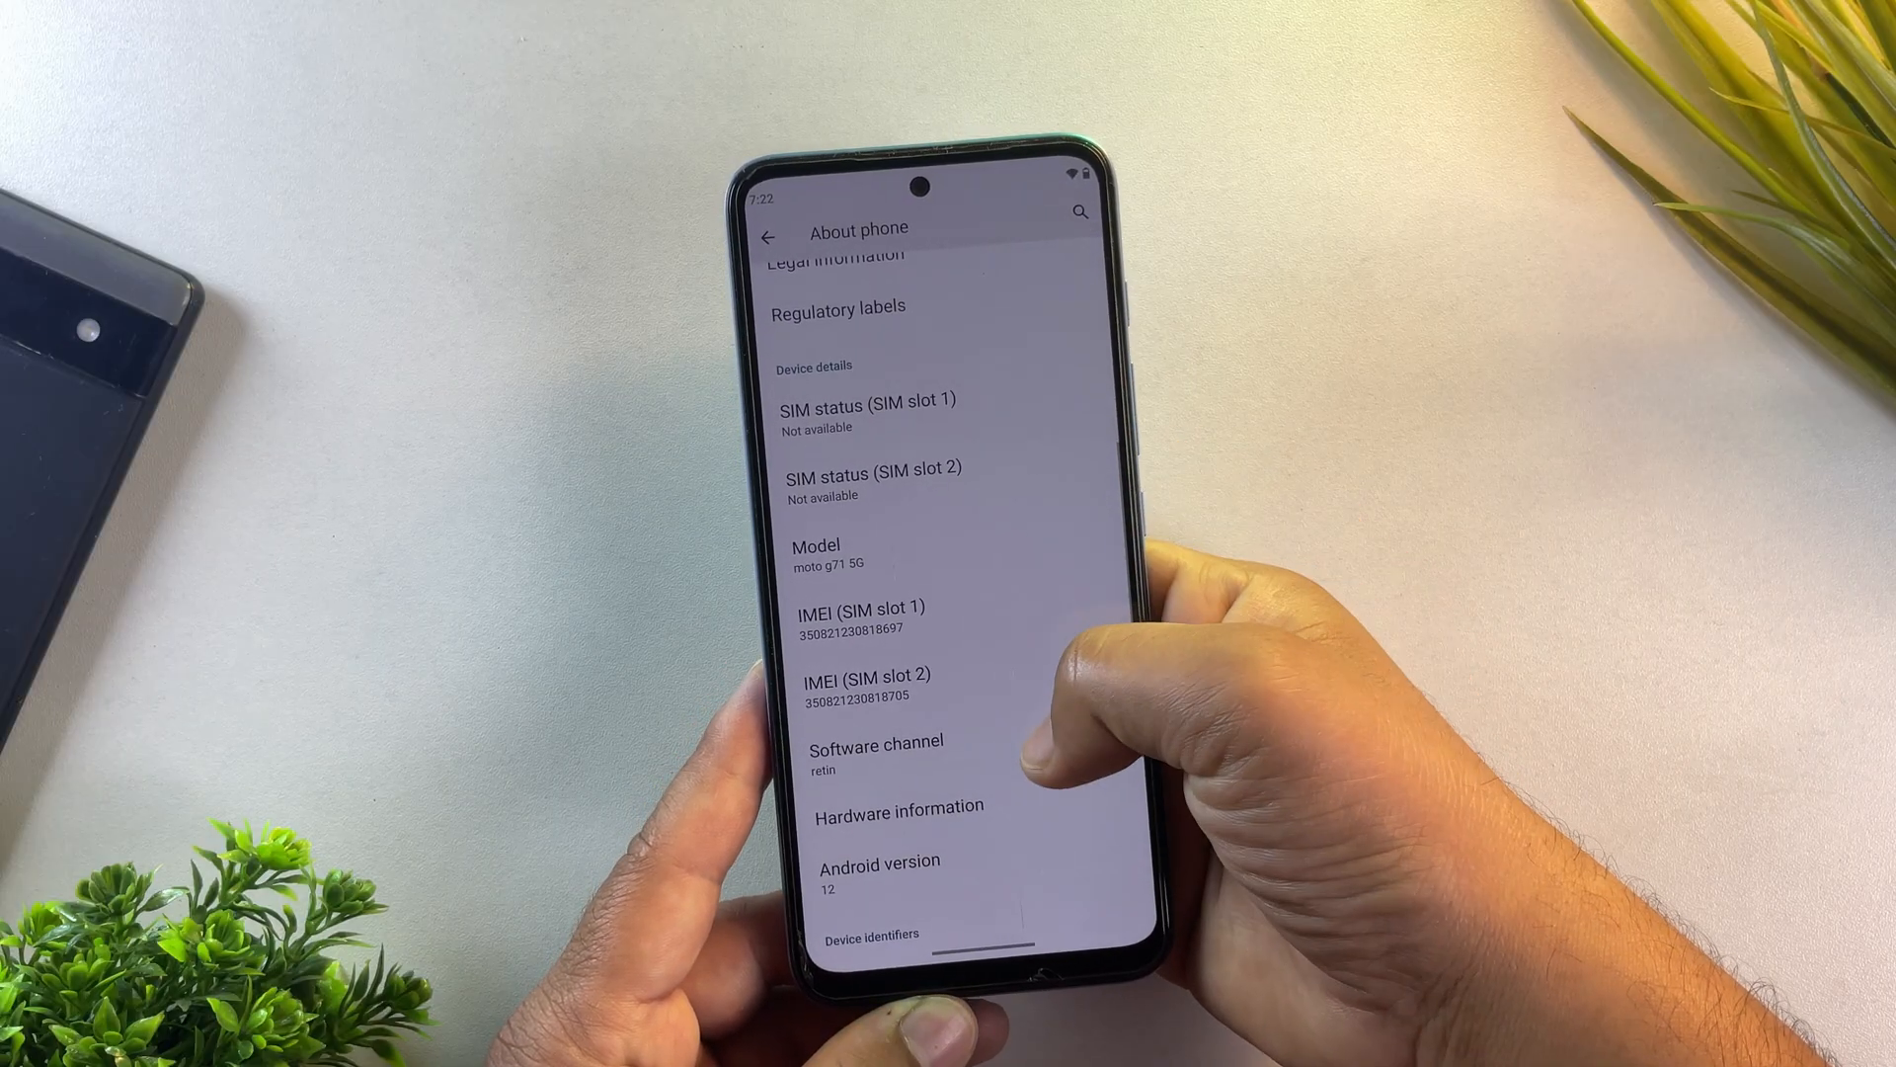
{"action": "left_click", "coordinate": [764, 235]}
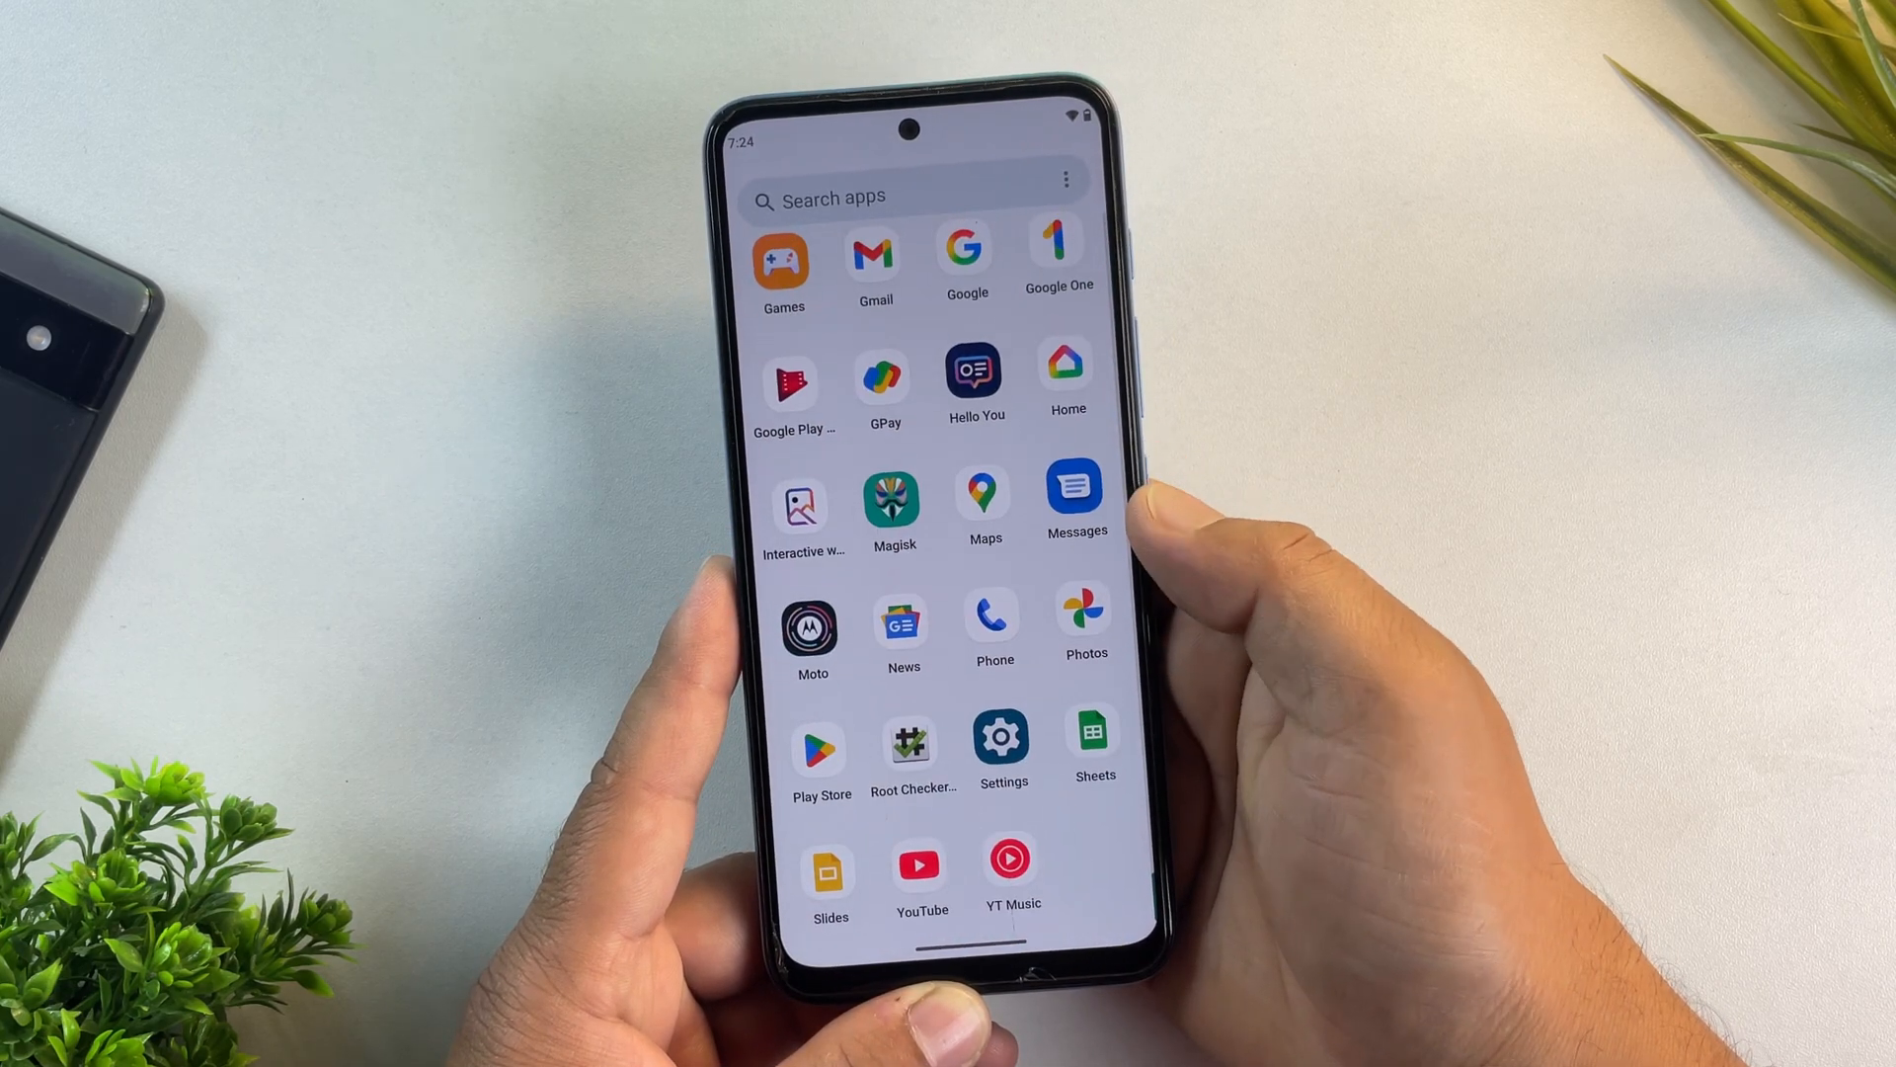
Step: Tap Build number in About phone until it reports 2 steps away from developer mode
{"action": "left_click", "coordinate": [1003, 735]}
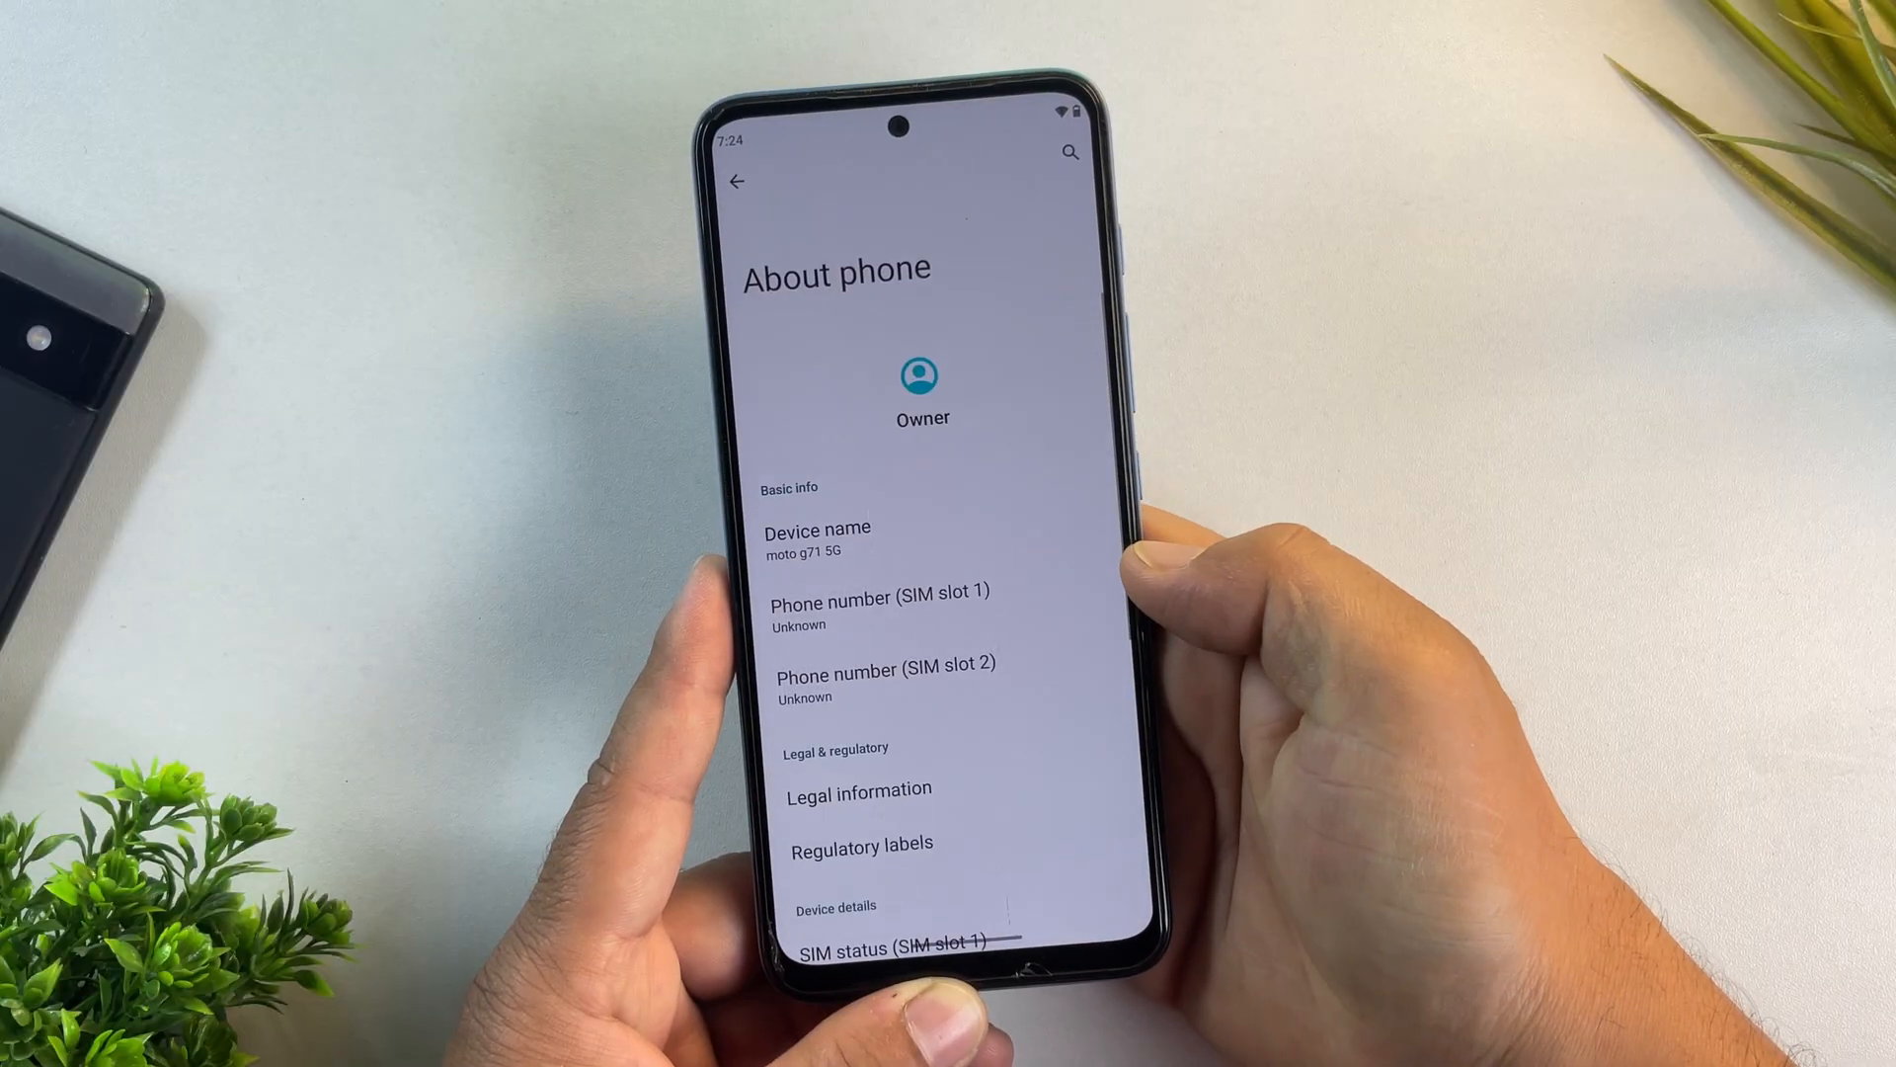
{"action": "scroll", "scroll_direction": "down", "scroll_amount": 3}
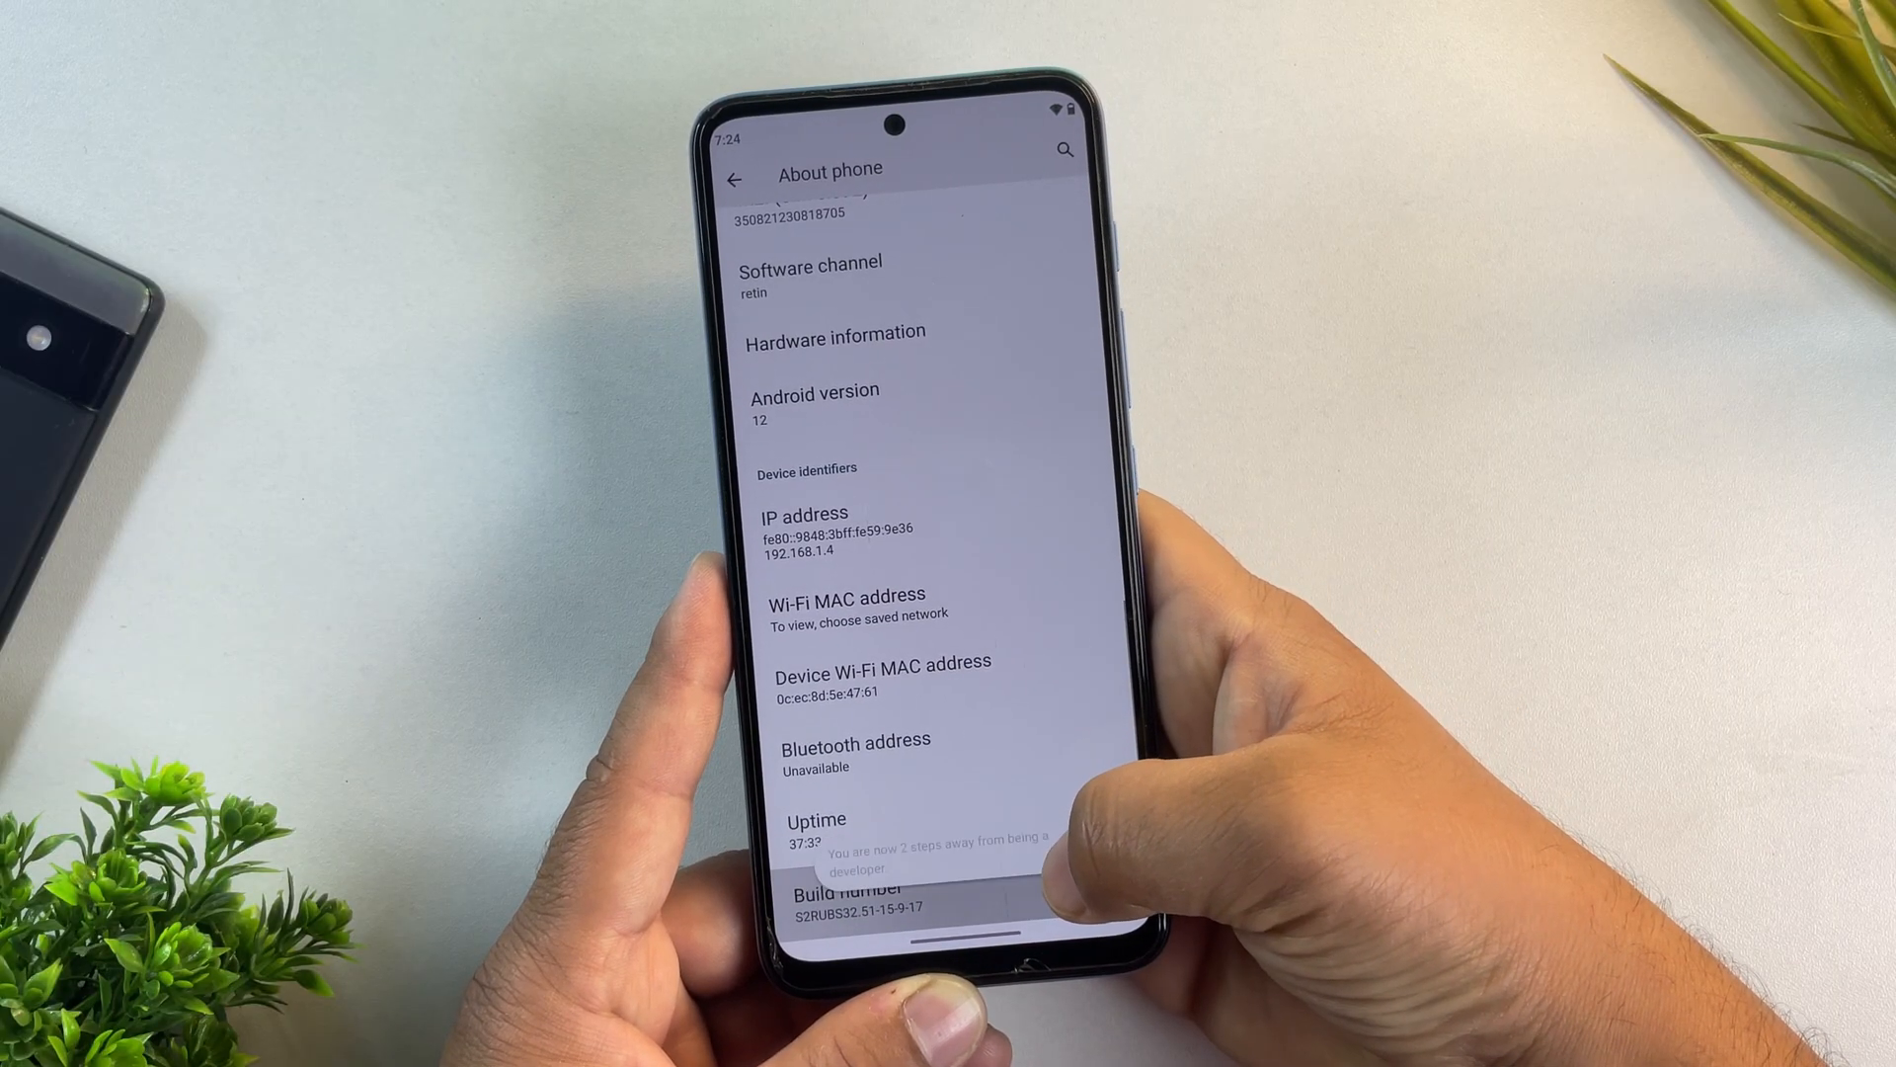
{"action": "left_click", "coordinate": [840, 889]}
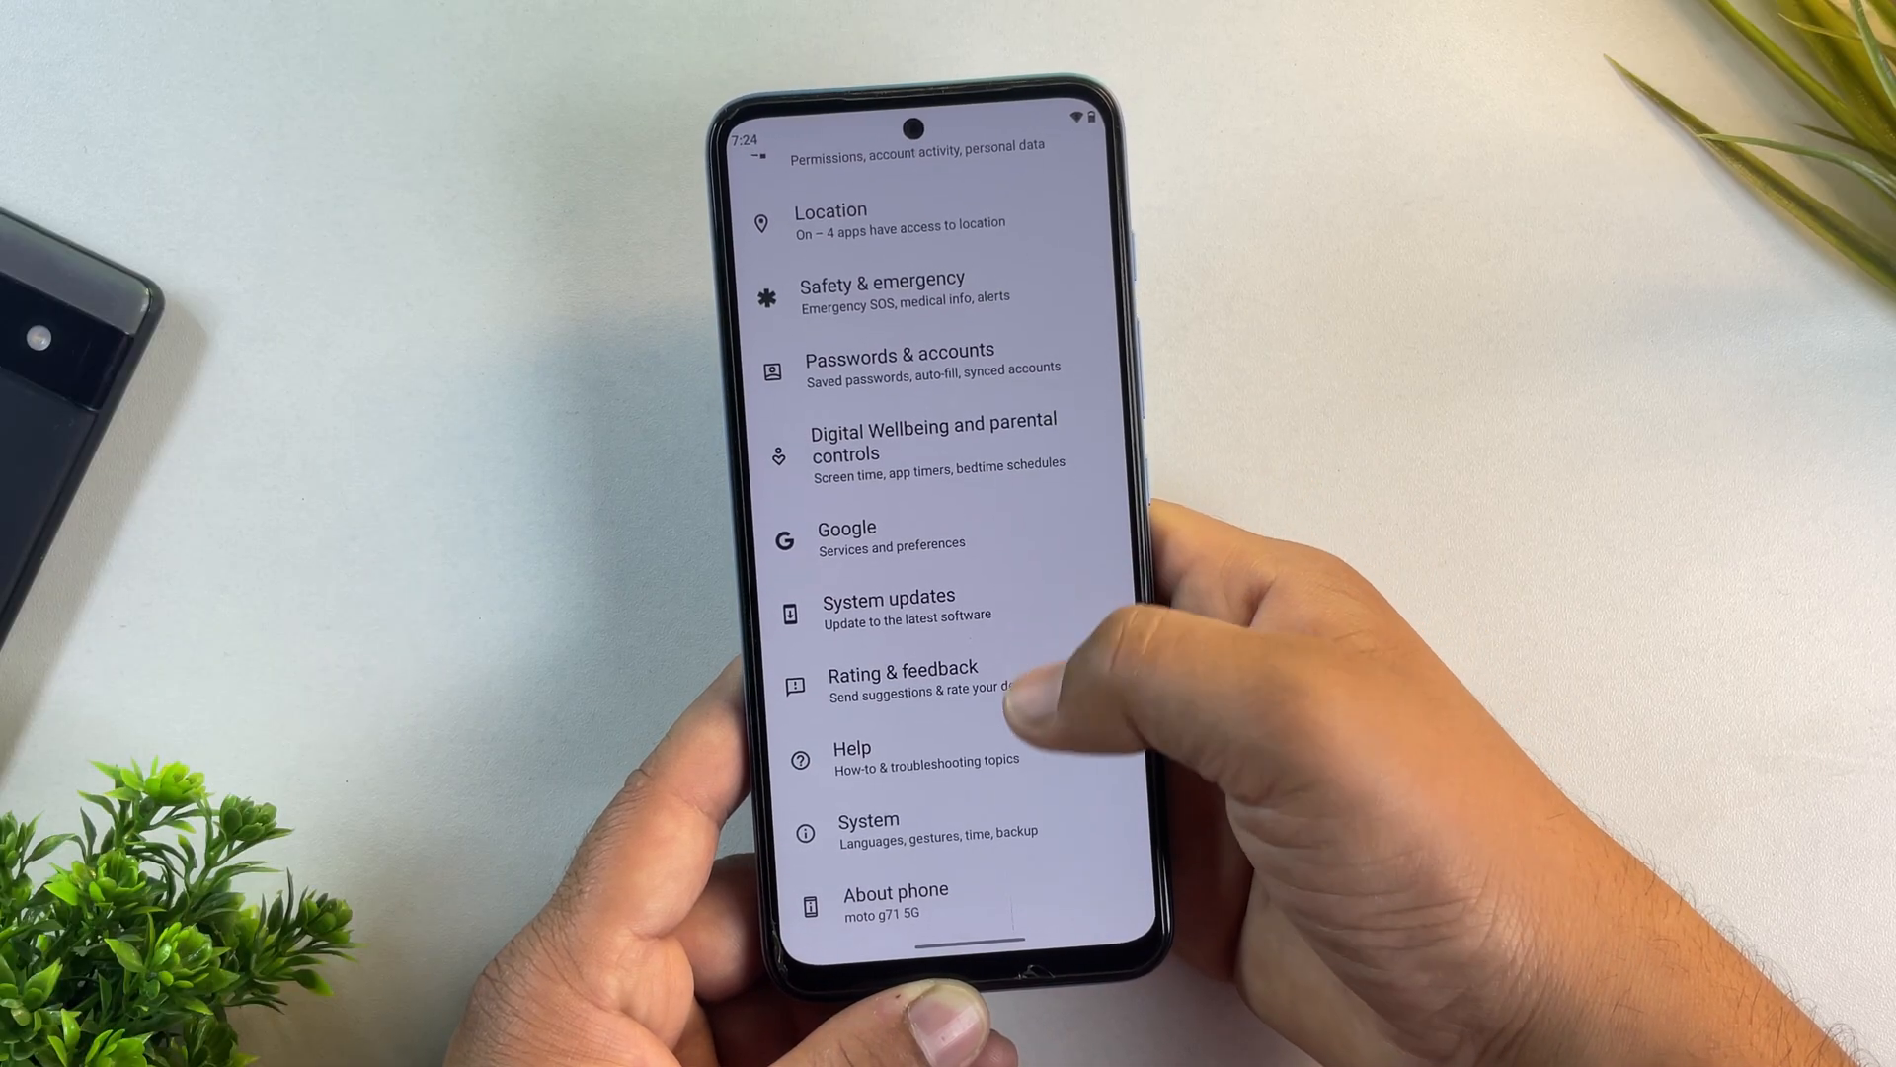
Step: Enable USB debugging in System > Developer options and confirm the prompt
{"action": "left_click", "coordinate": [868, 818]}
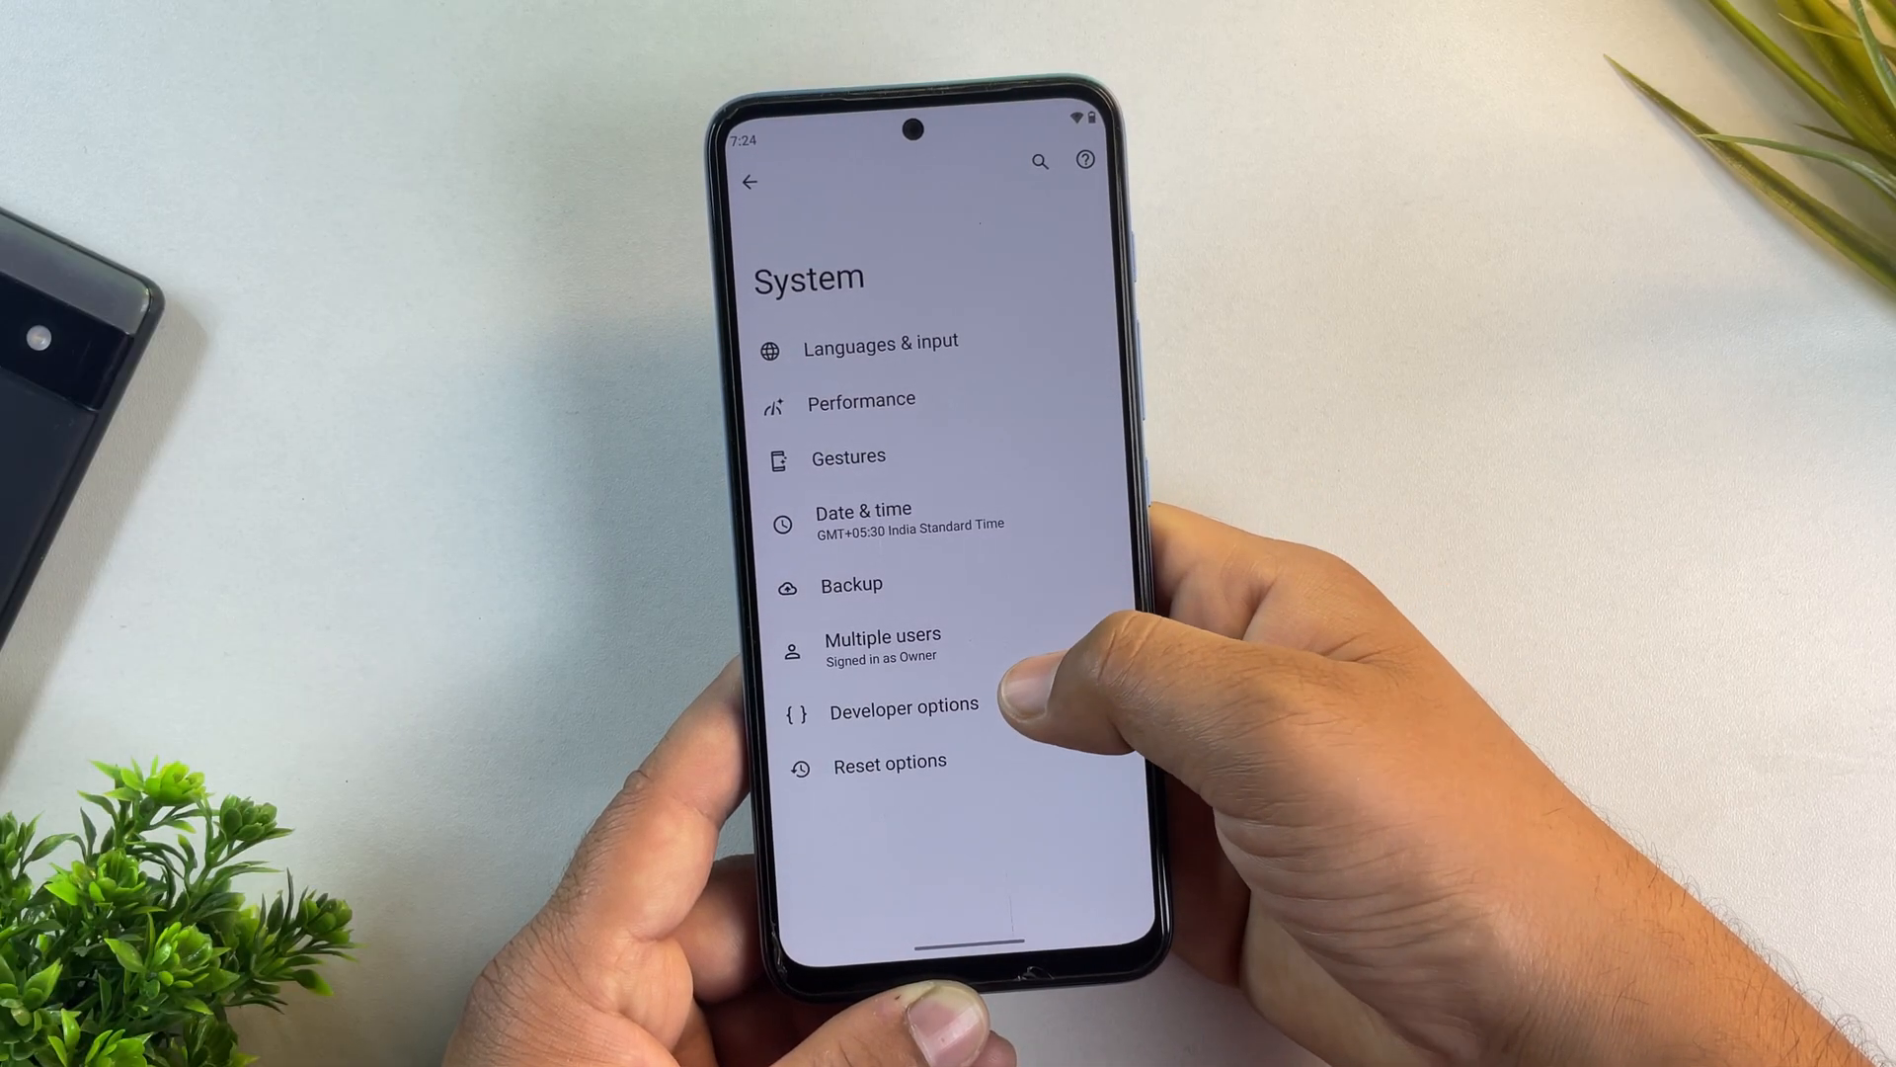
{"action": "left_click", "coordinate": [903, 706]}
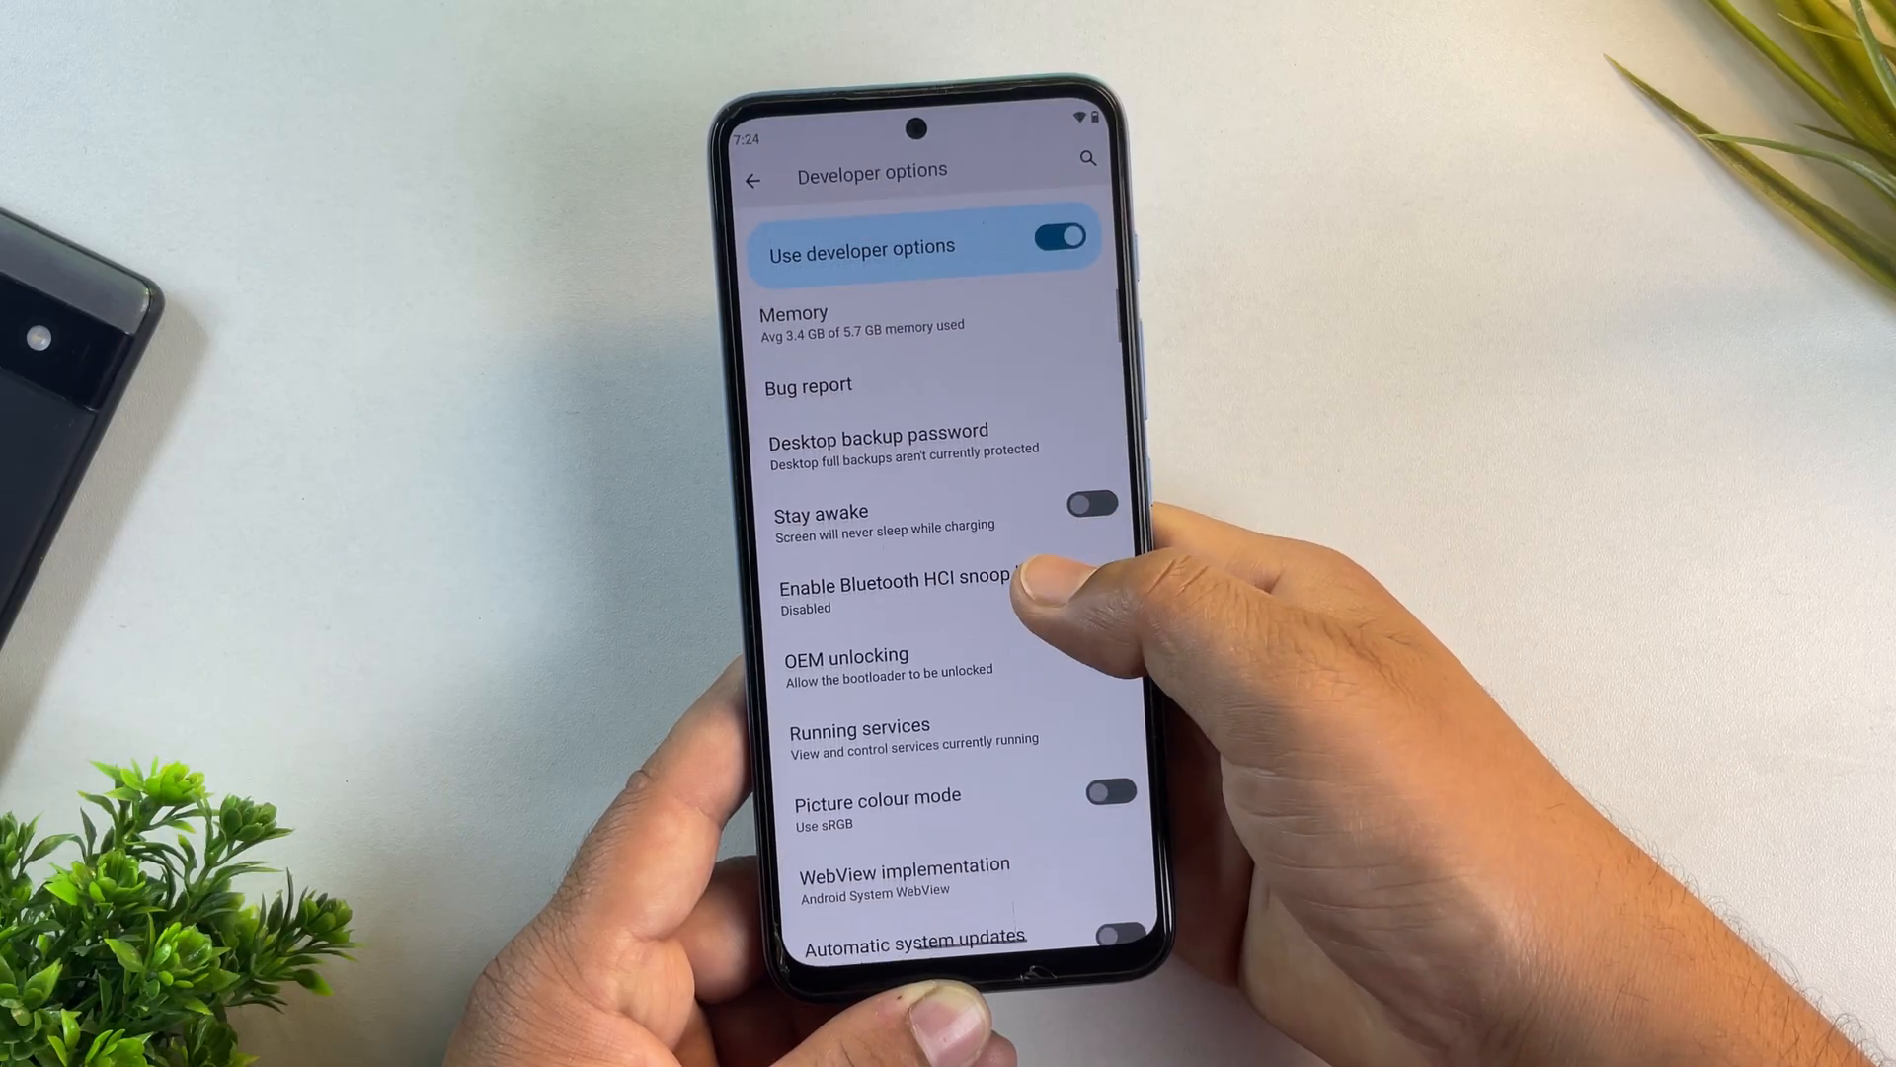
{"action": "scroll", "scroll_direction": "down", "scroll_amount": 3}
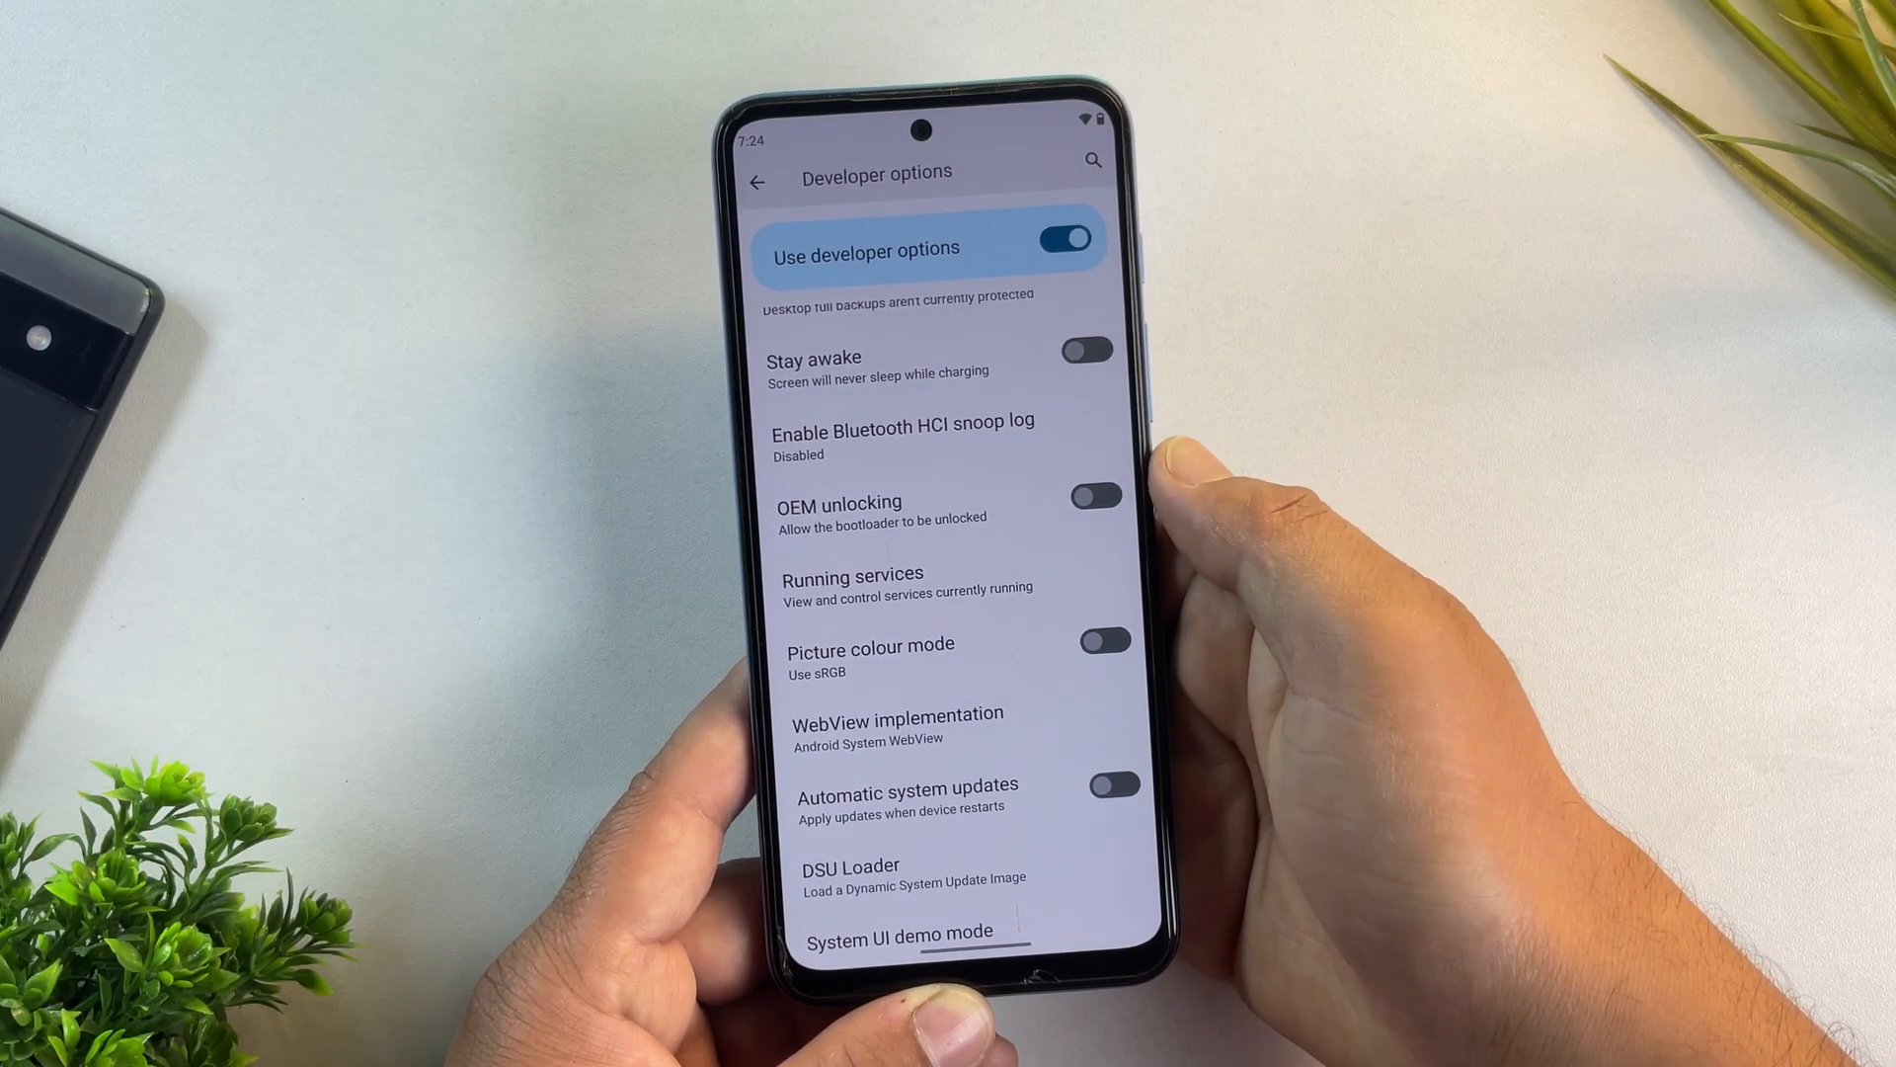
{"action": "left_click", "coordinate": [1092, 493]}
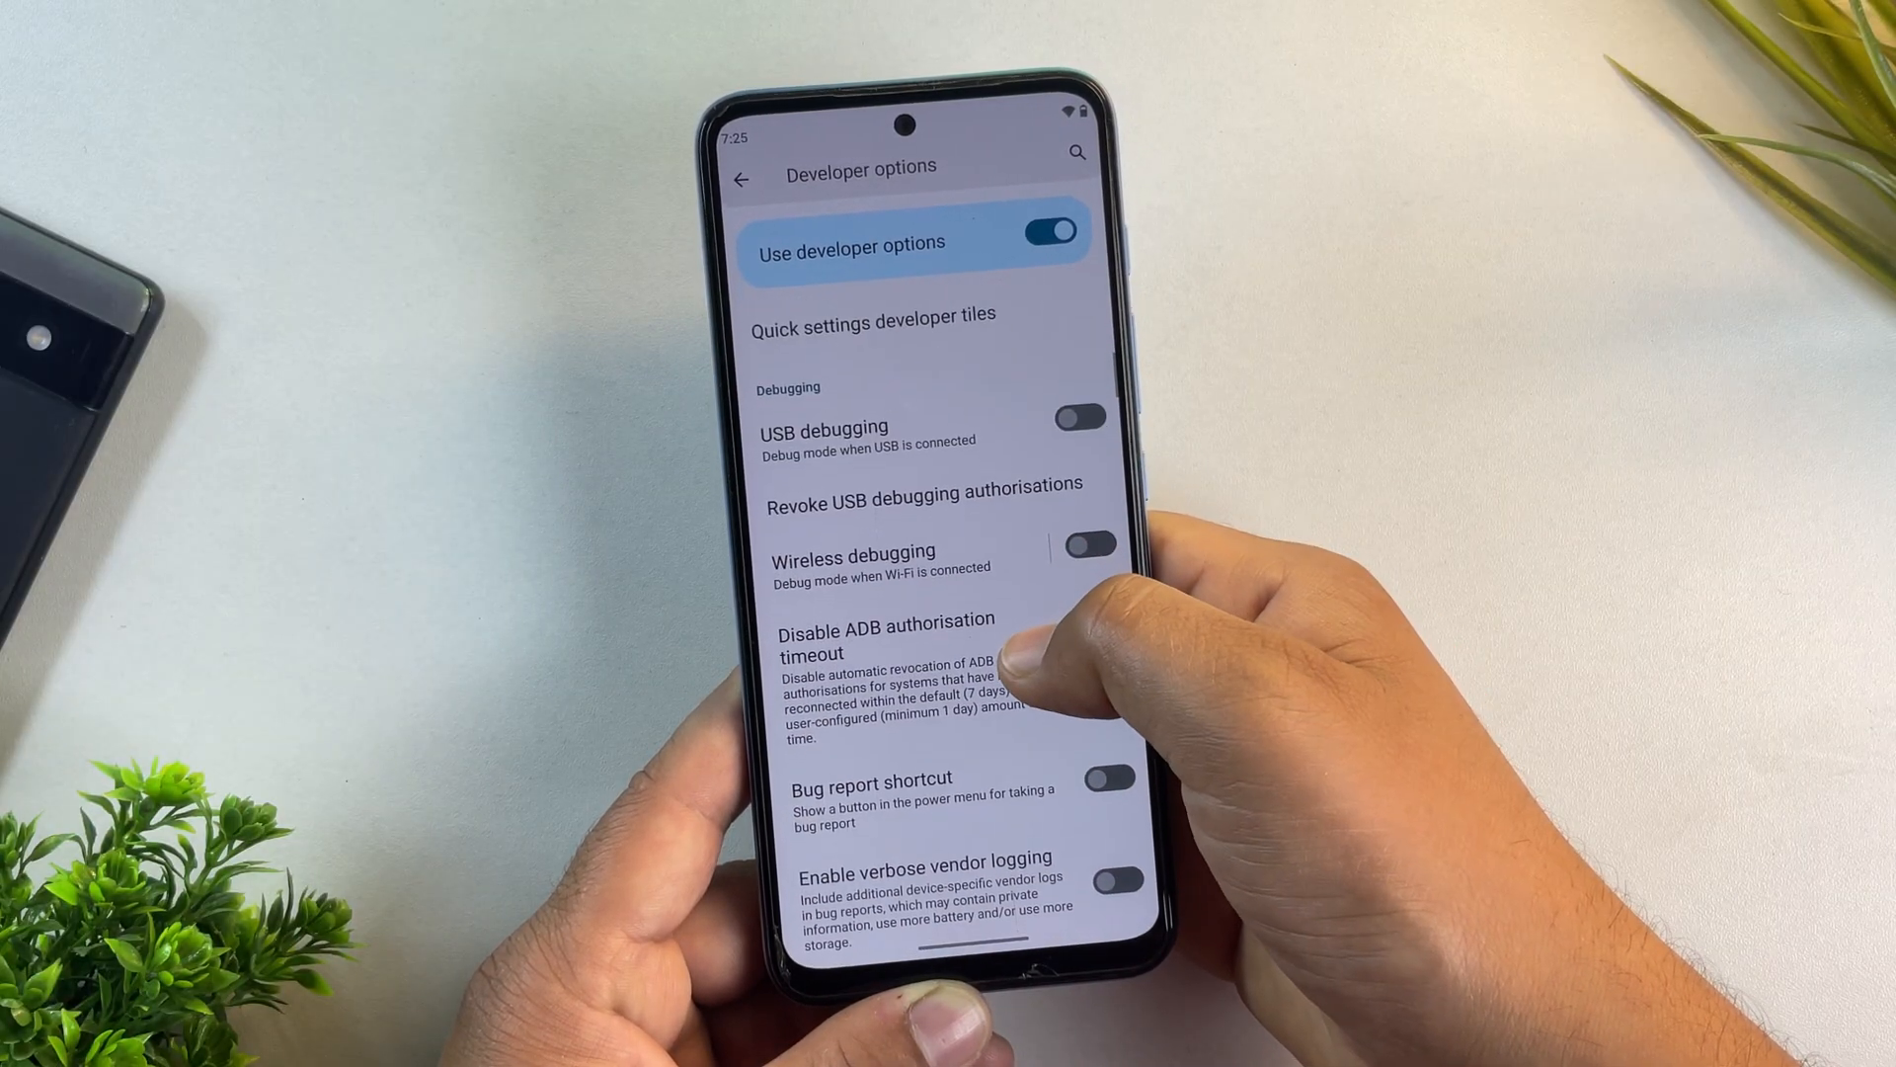
{"action": "left_click", "coordinate": [1075, 416]}
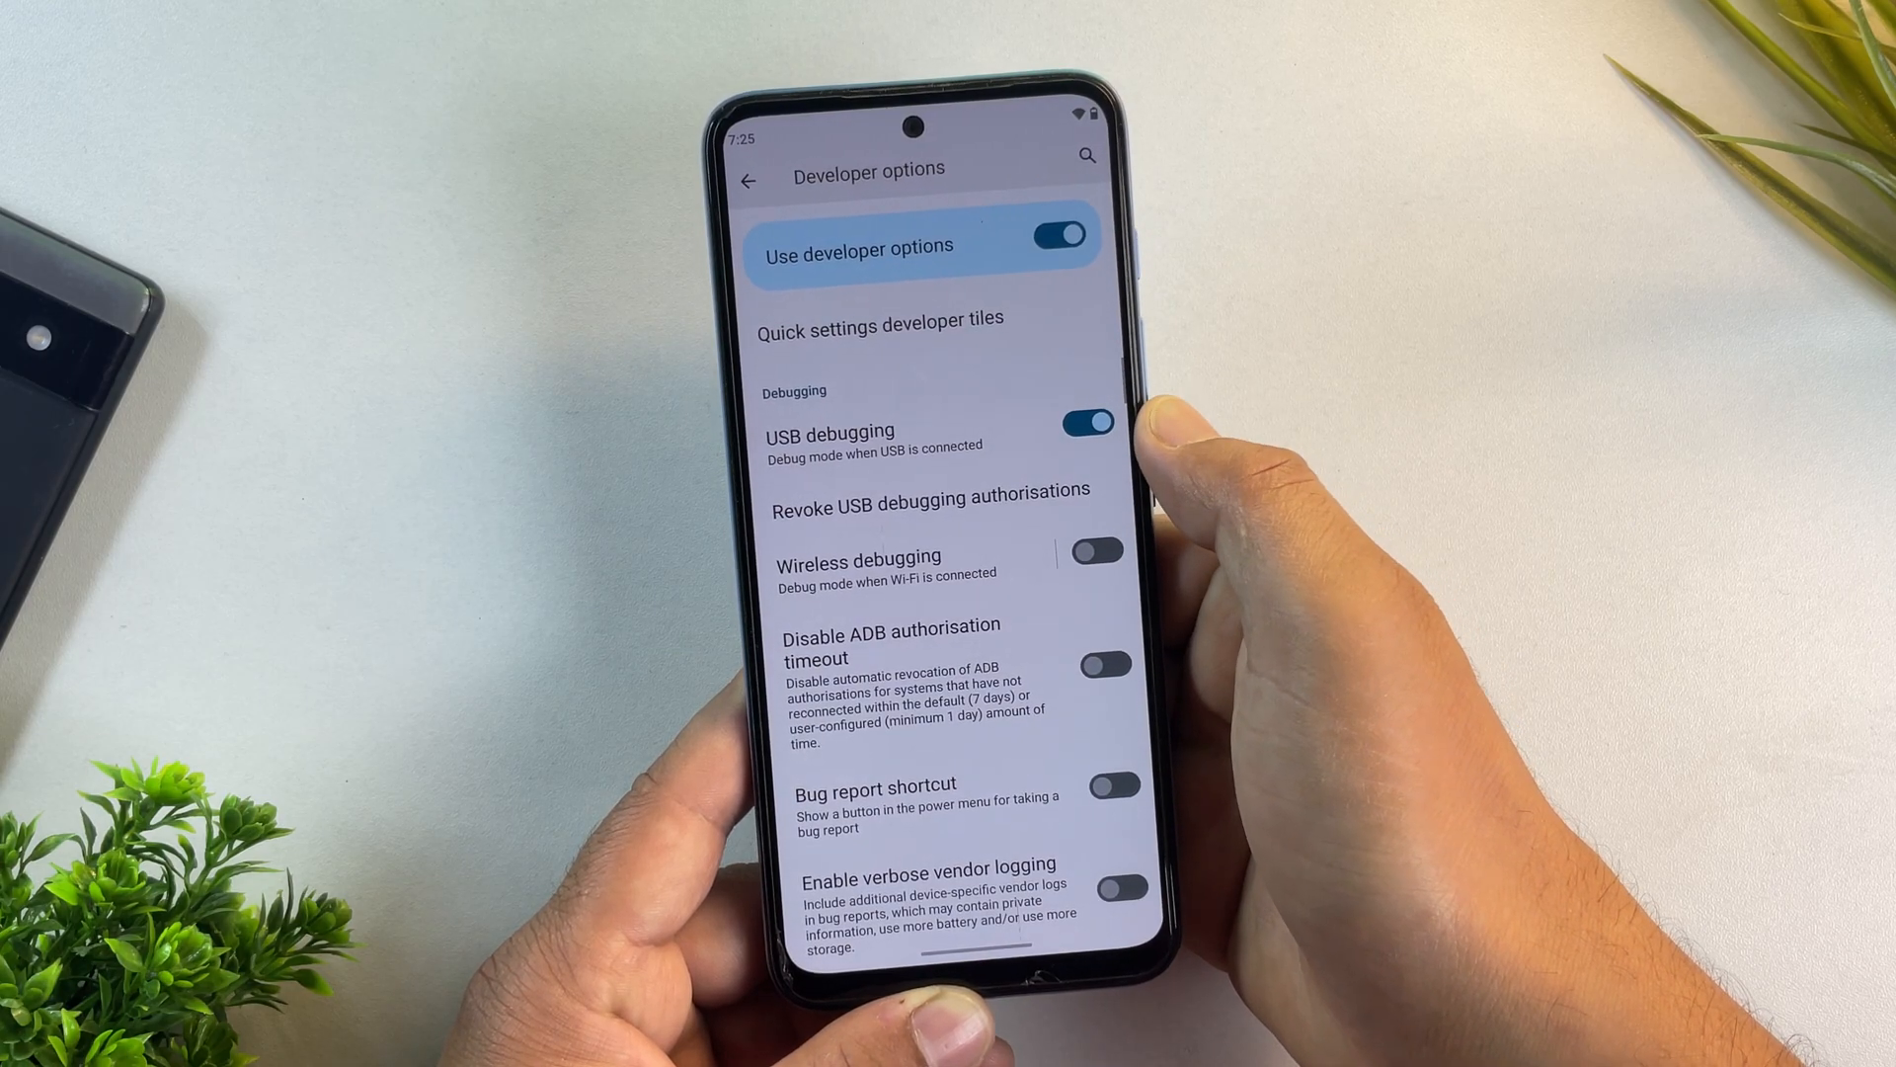
{"action": "left_click", "coordinate": [1093, 551]}
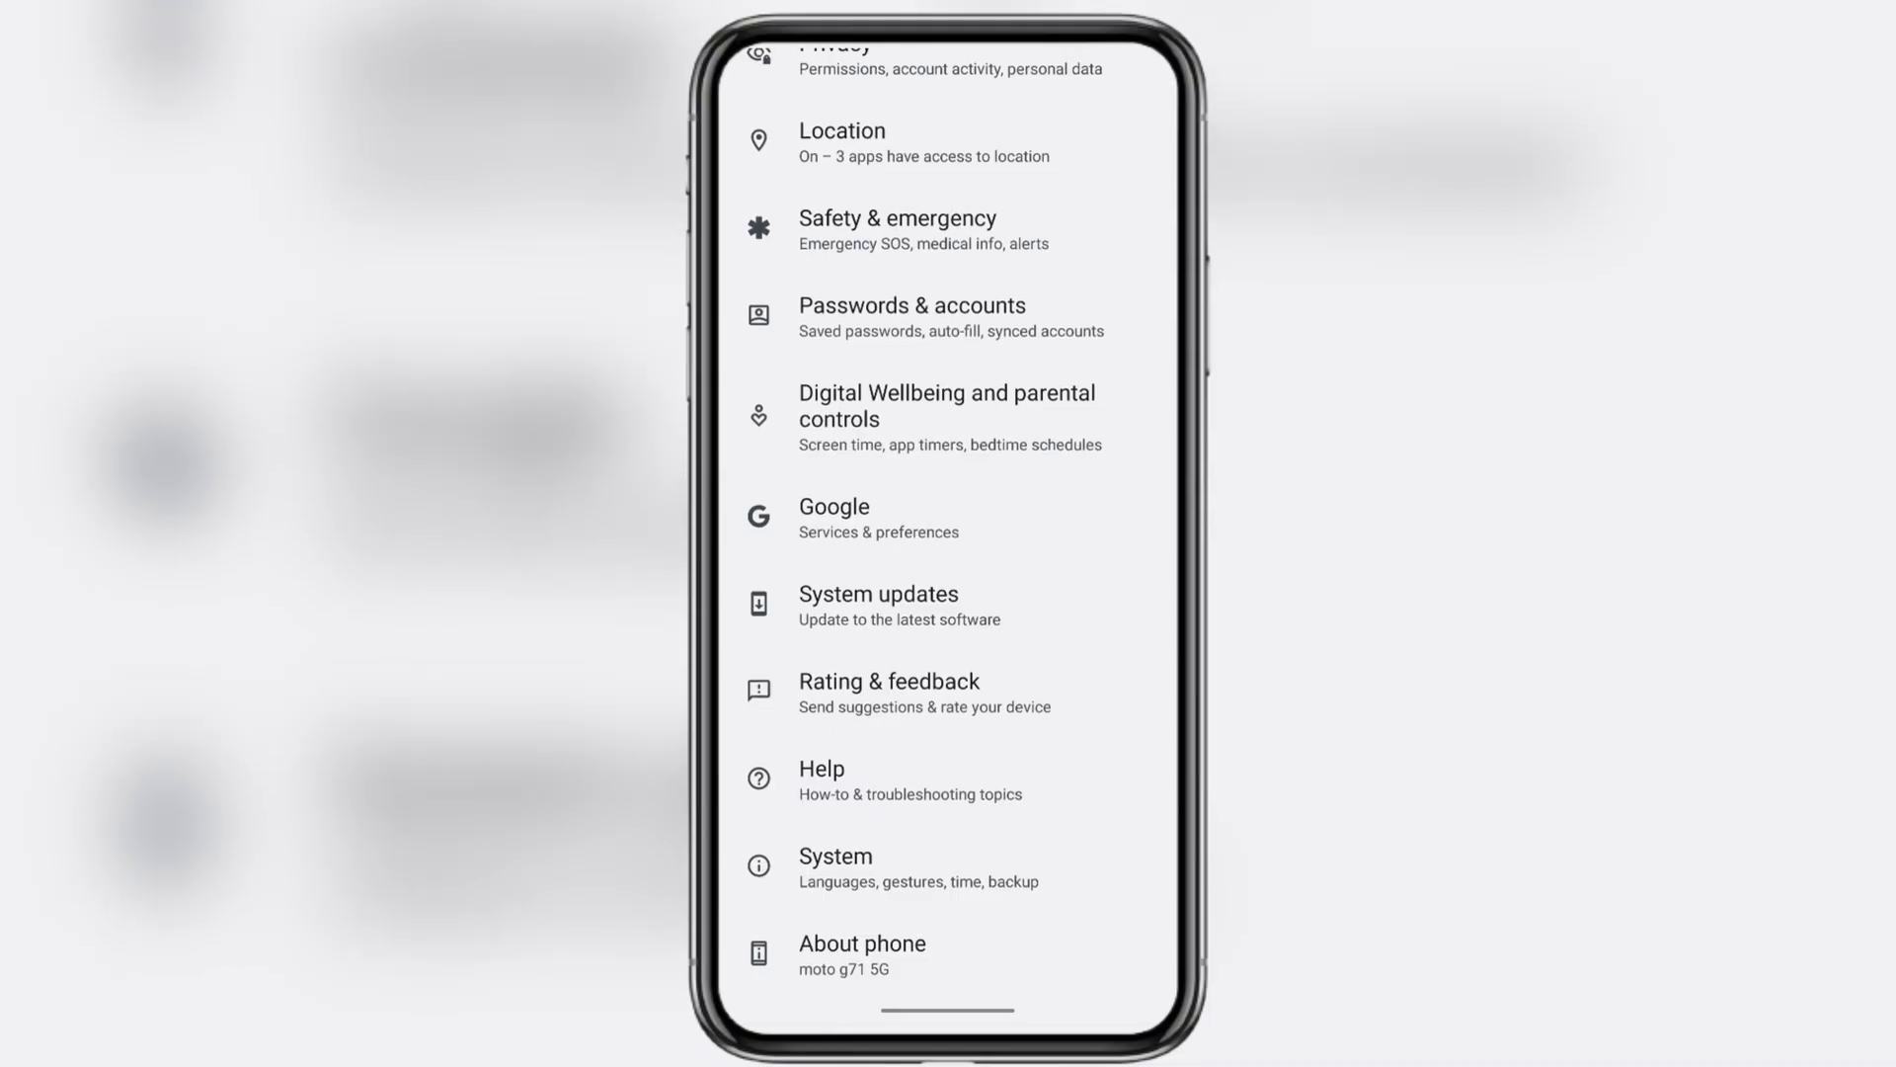
Step: Copy build number S2RUBS32.51-15-9-17 from About phone to the clipboard
{"action": "left_click", "coordinate": [861, 956]}
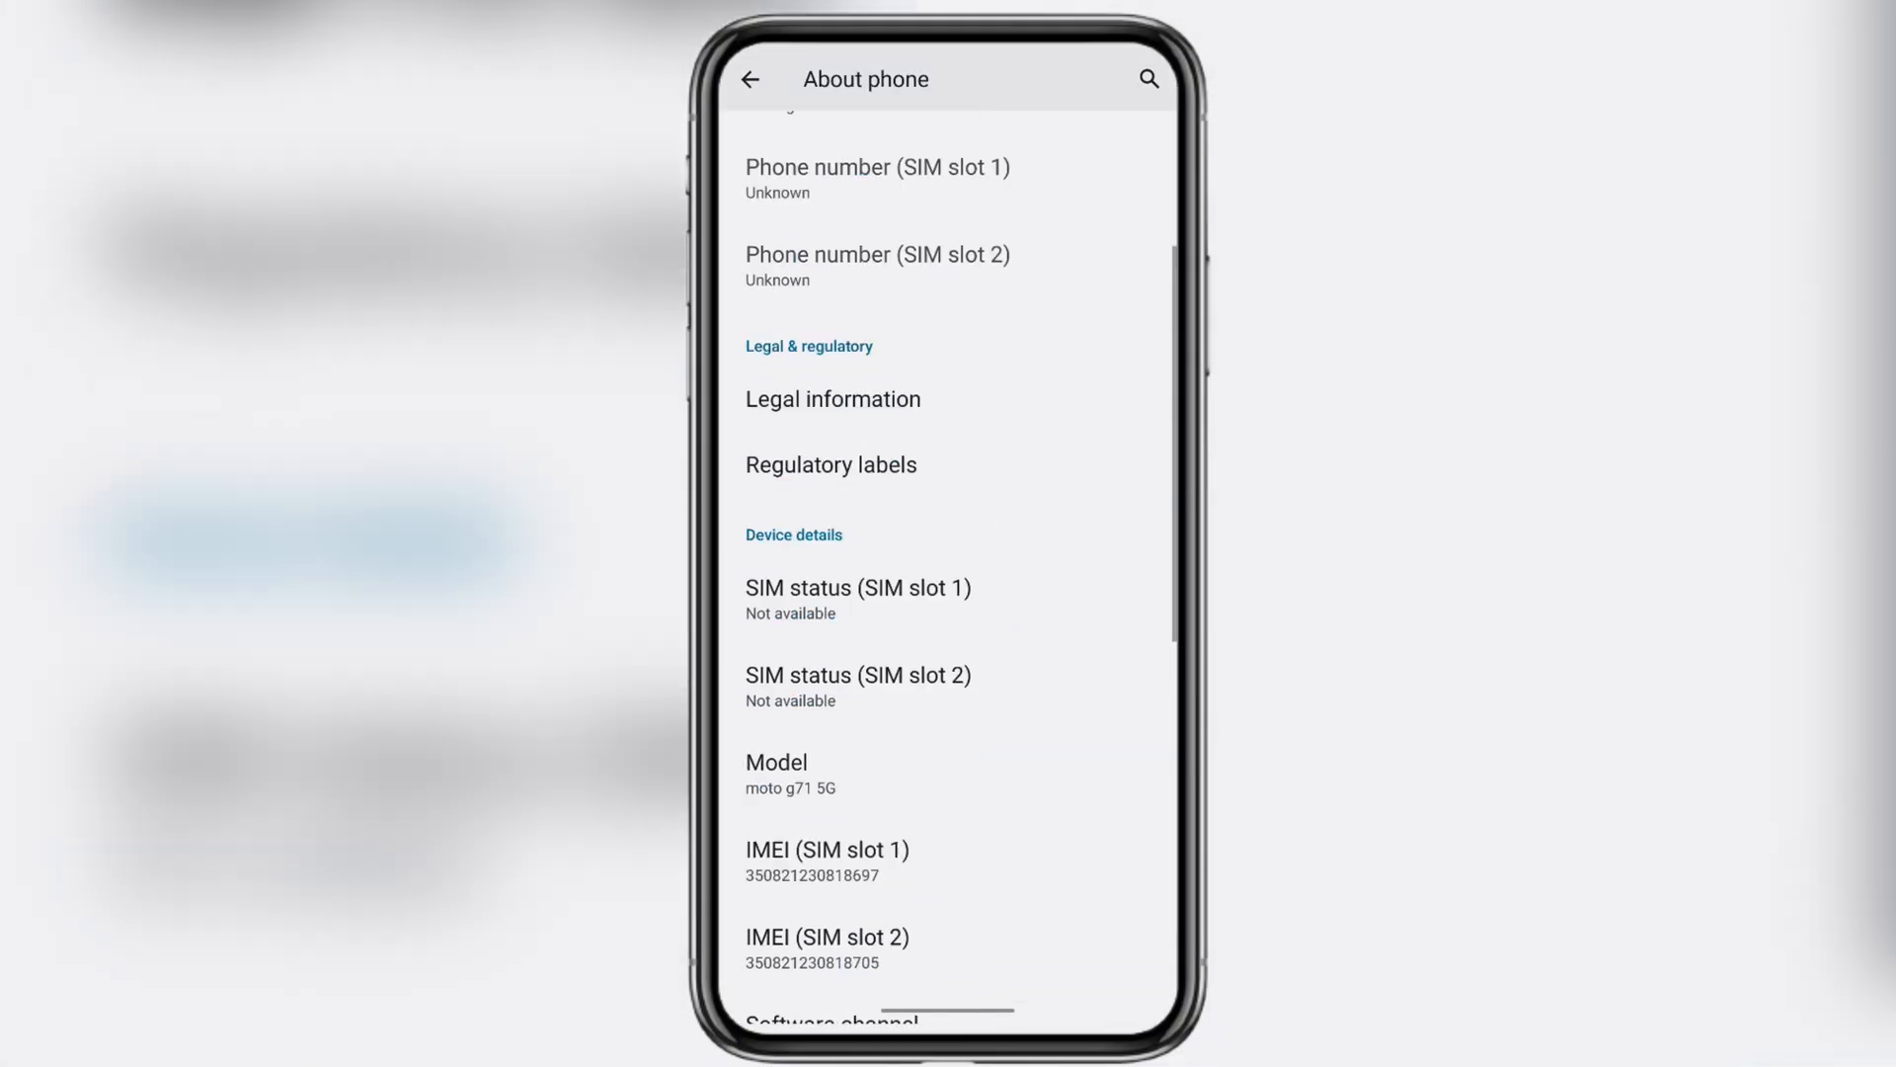
{"action": "scroll", "scroll_direction": "down", "scroll_amount": 3}
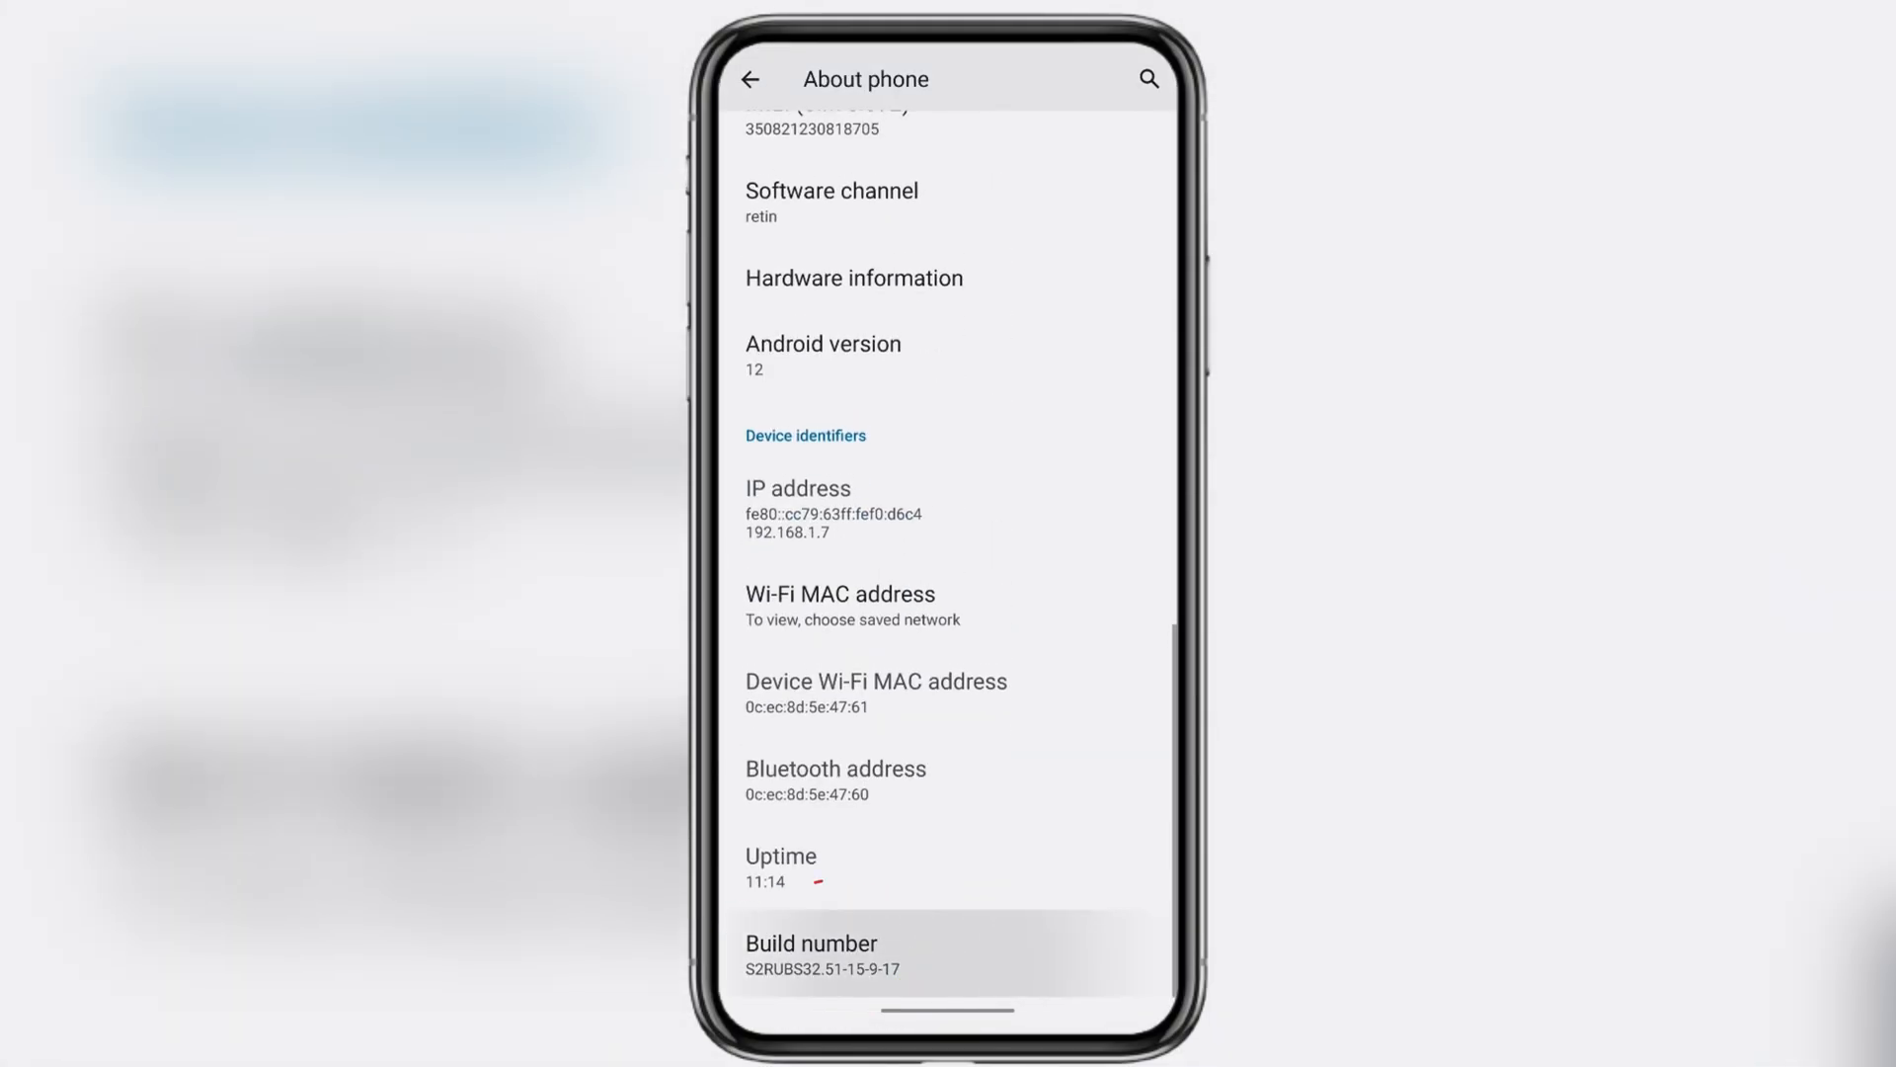
{"action": "left_click", "coordinate": [809, 956]}
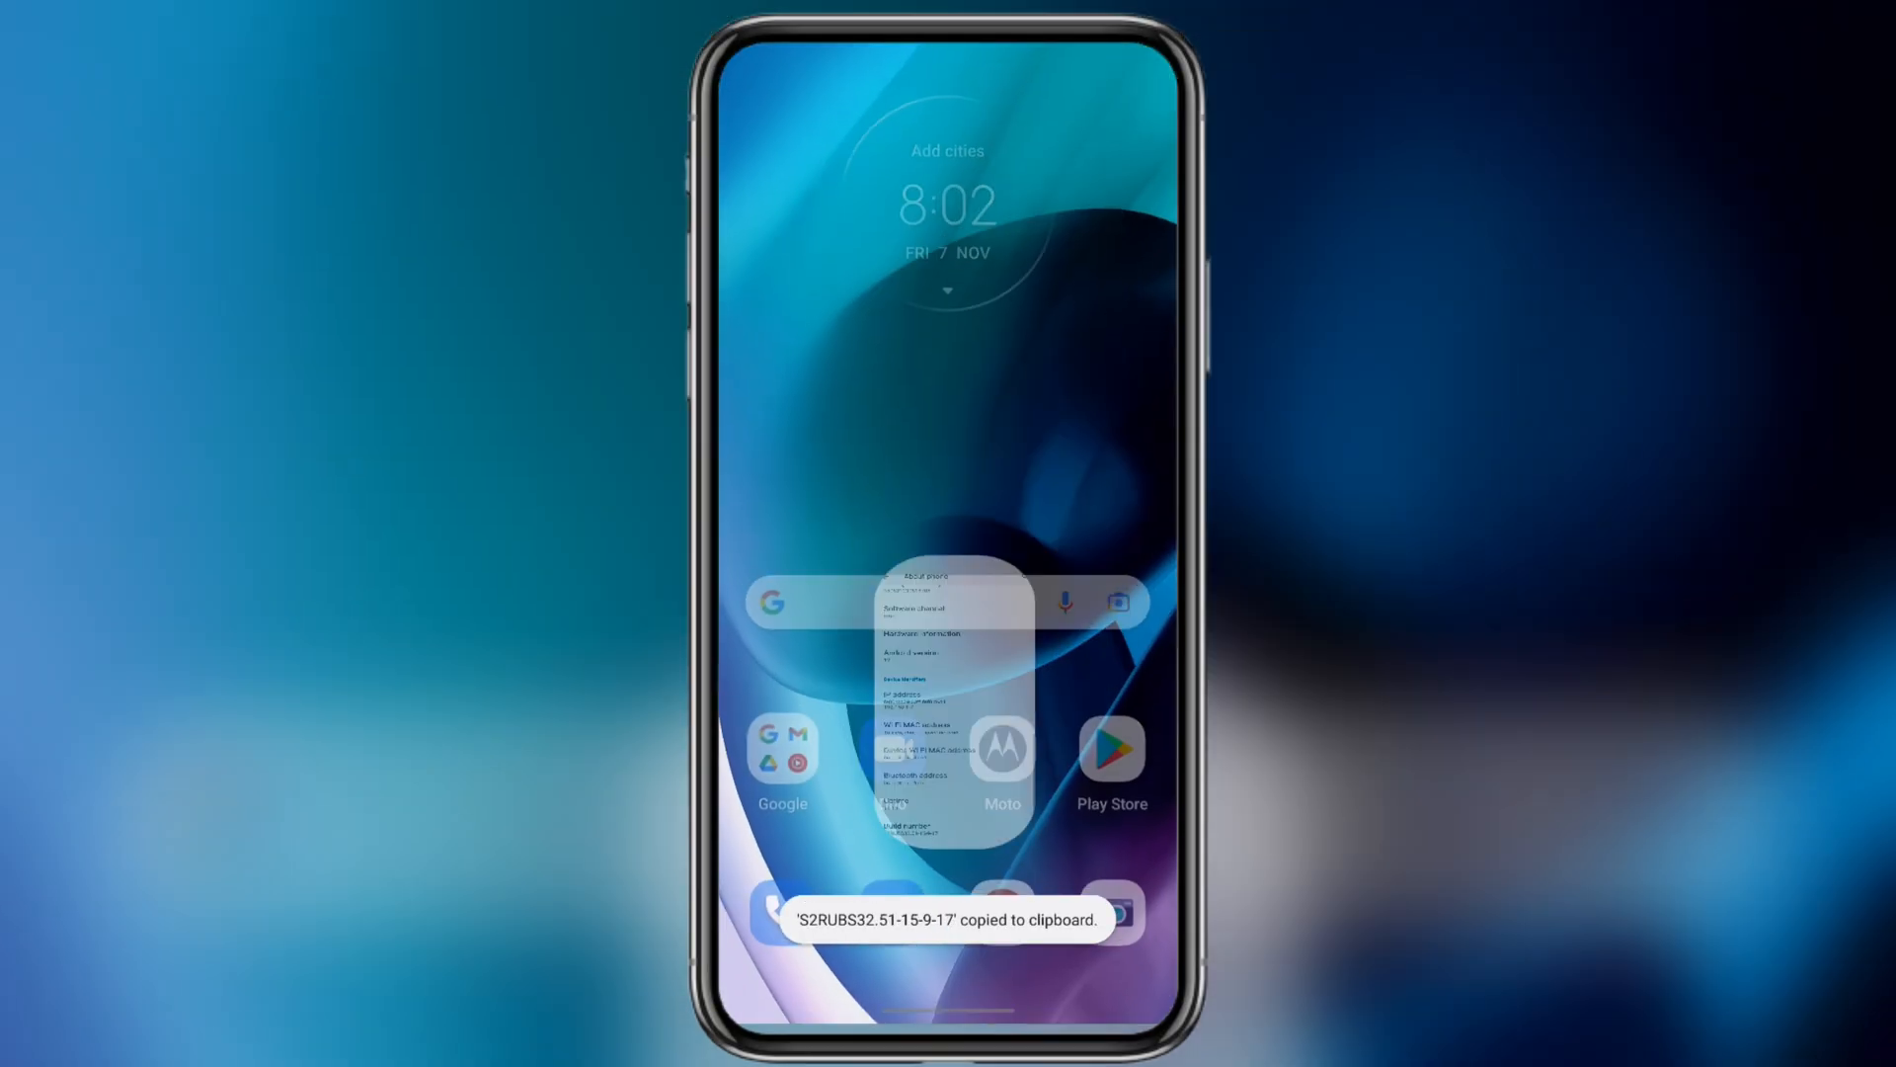
Step: Search Google for the pasted build number plus 'firmware' and browse the results
{"action": "left_click", "coordinate": [919, 603]}
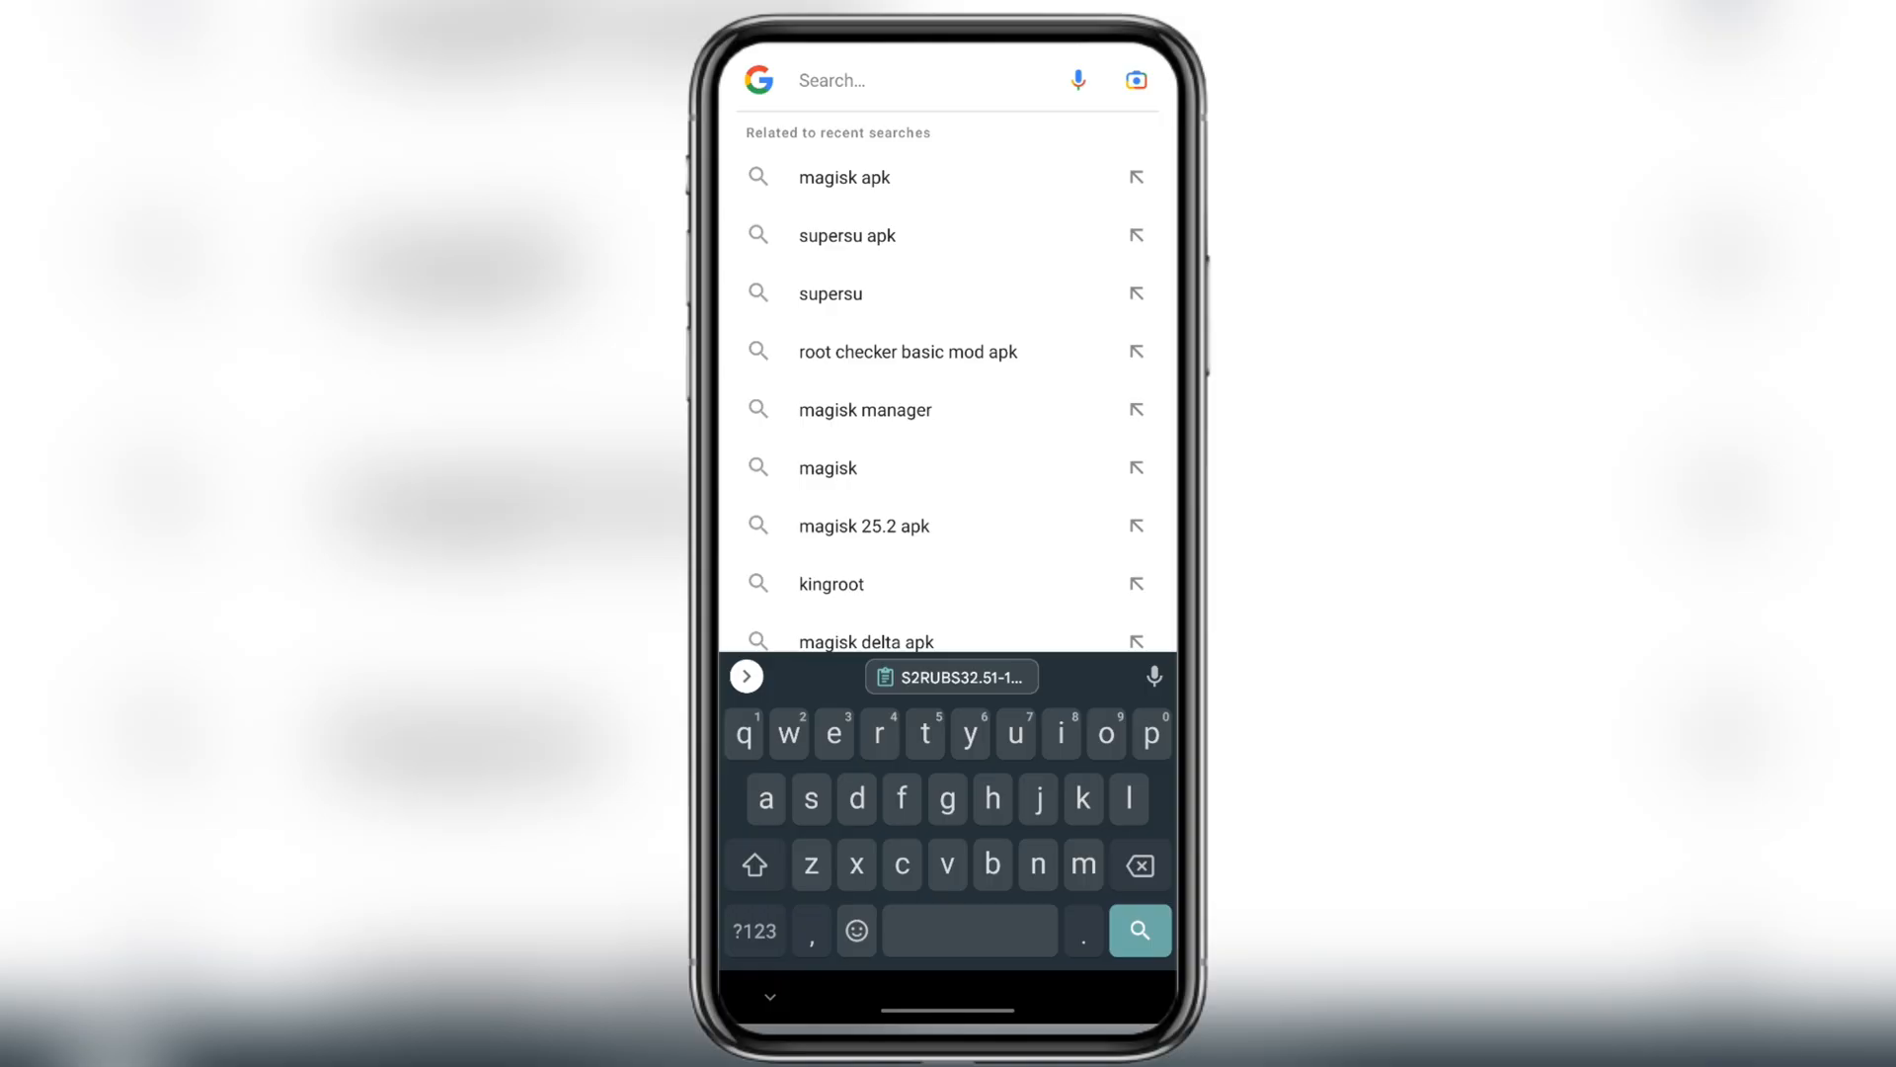
{"action": "left_click", "coordinate": [950, 676]}
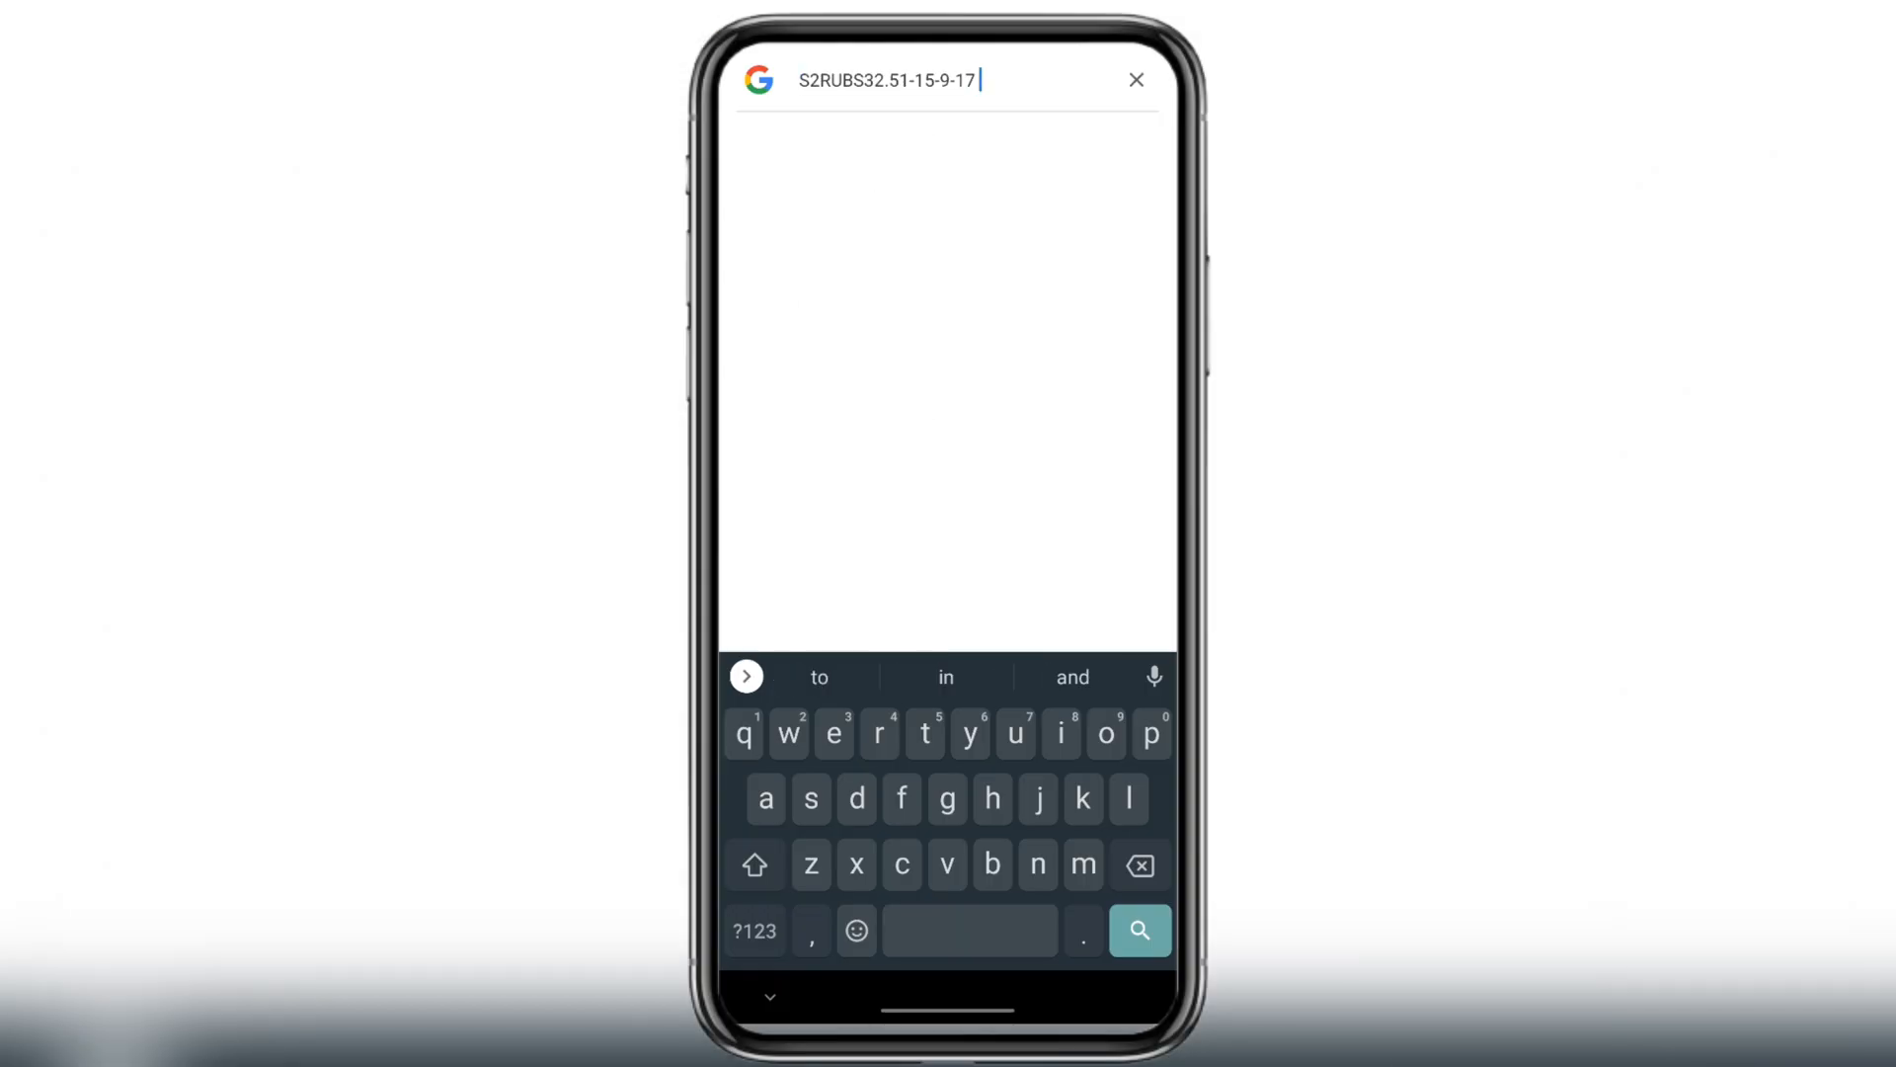
{"action": "type", "text": "firmwar"}
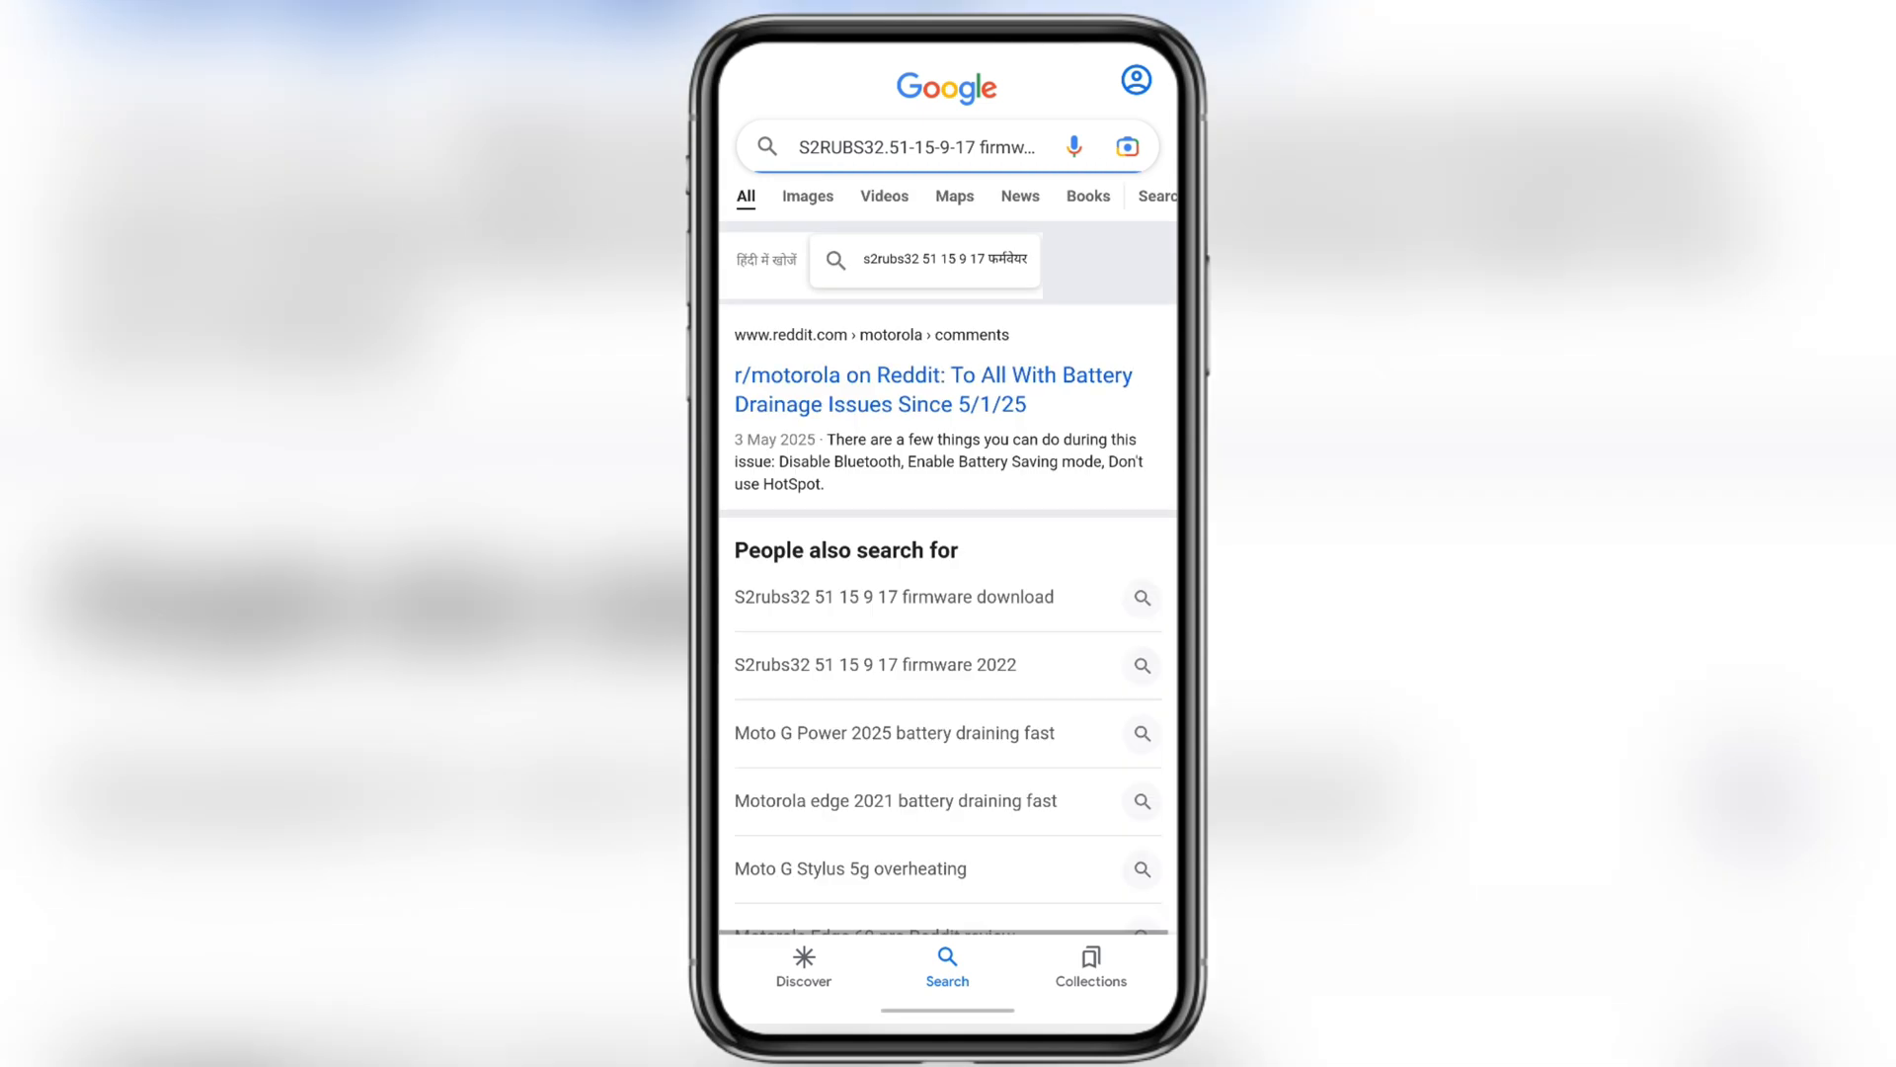
{"action": "scroll", "scroll_direction": "down", "scroll_amount": 3}
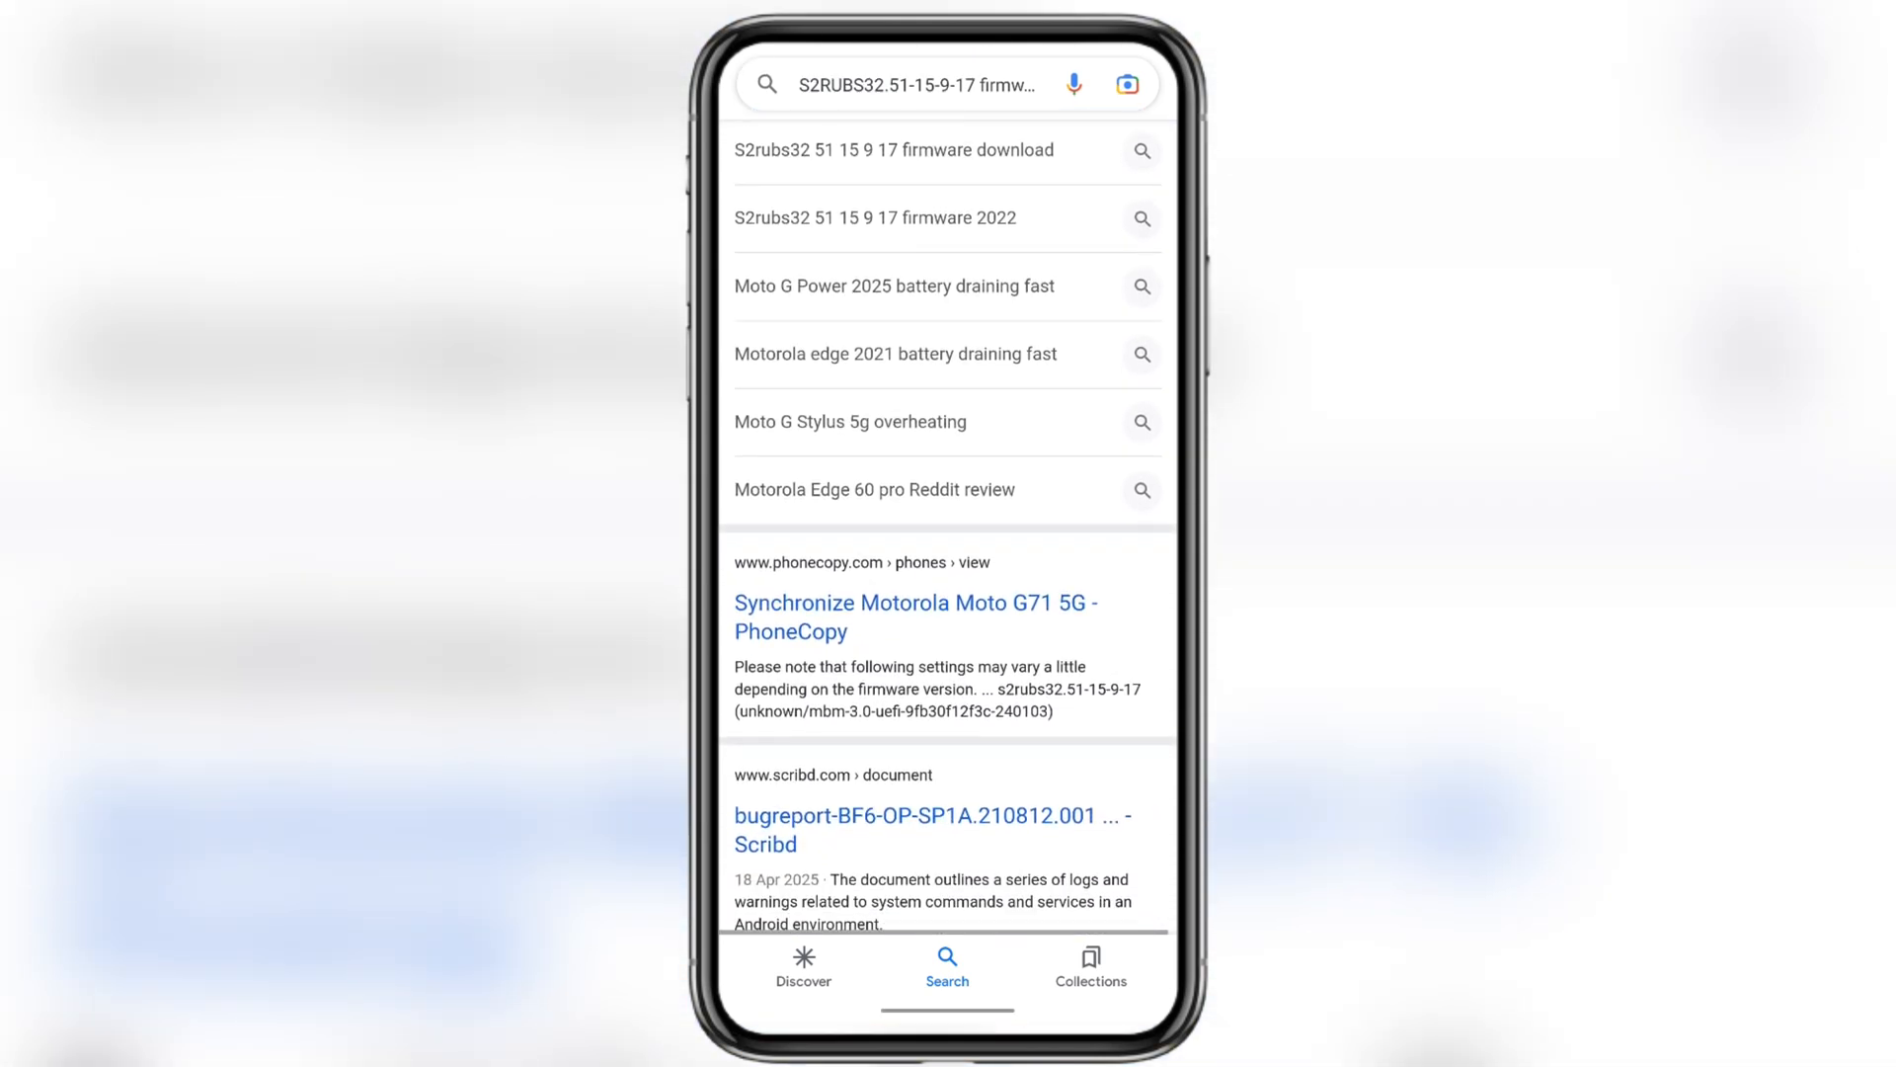
{"action": "scroll", "scroll_direction": "down", "scroll_amount": 3}
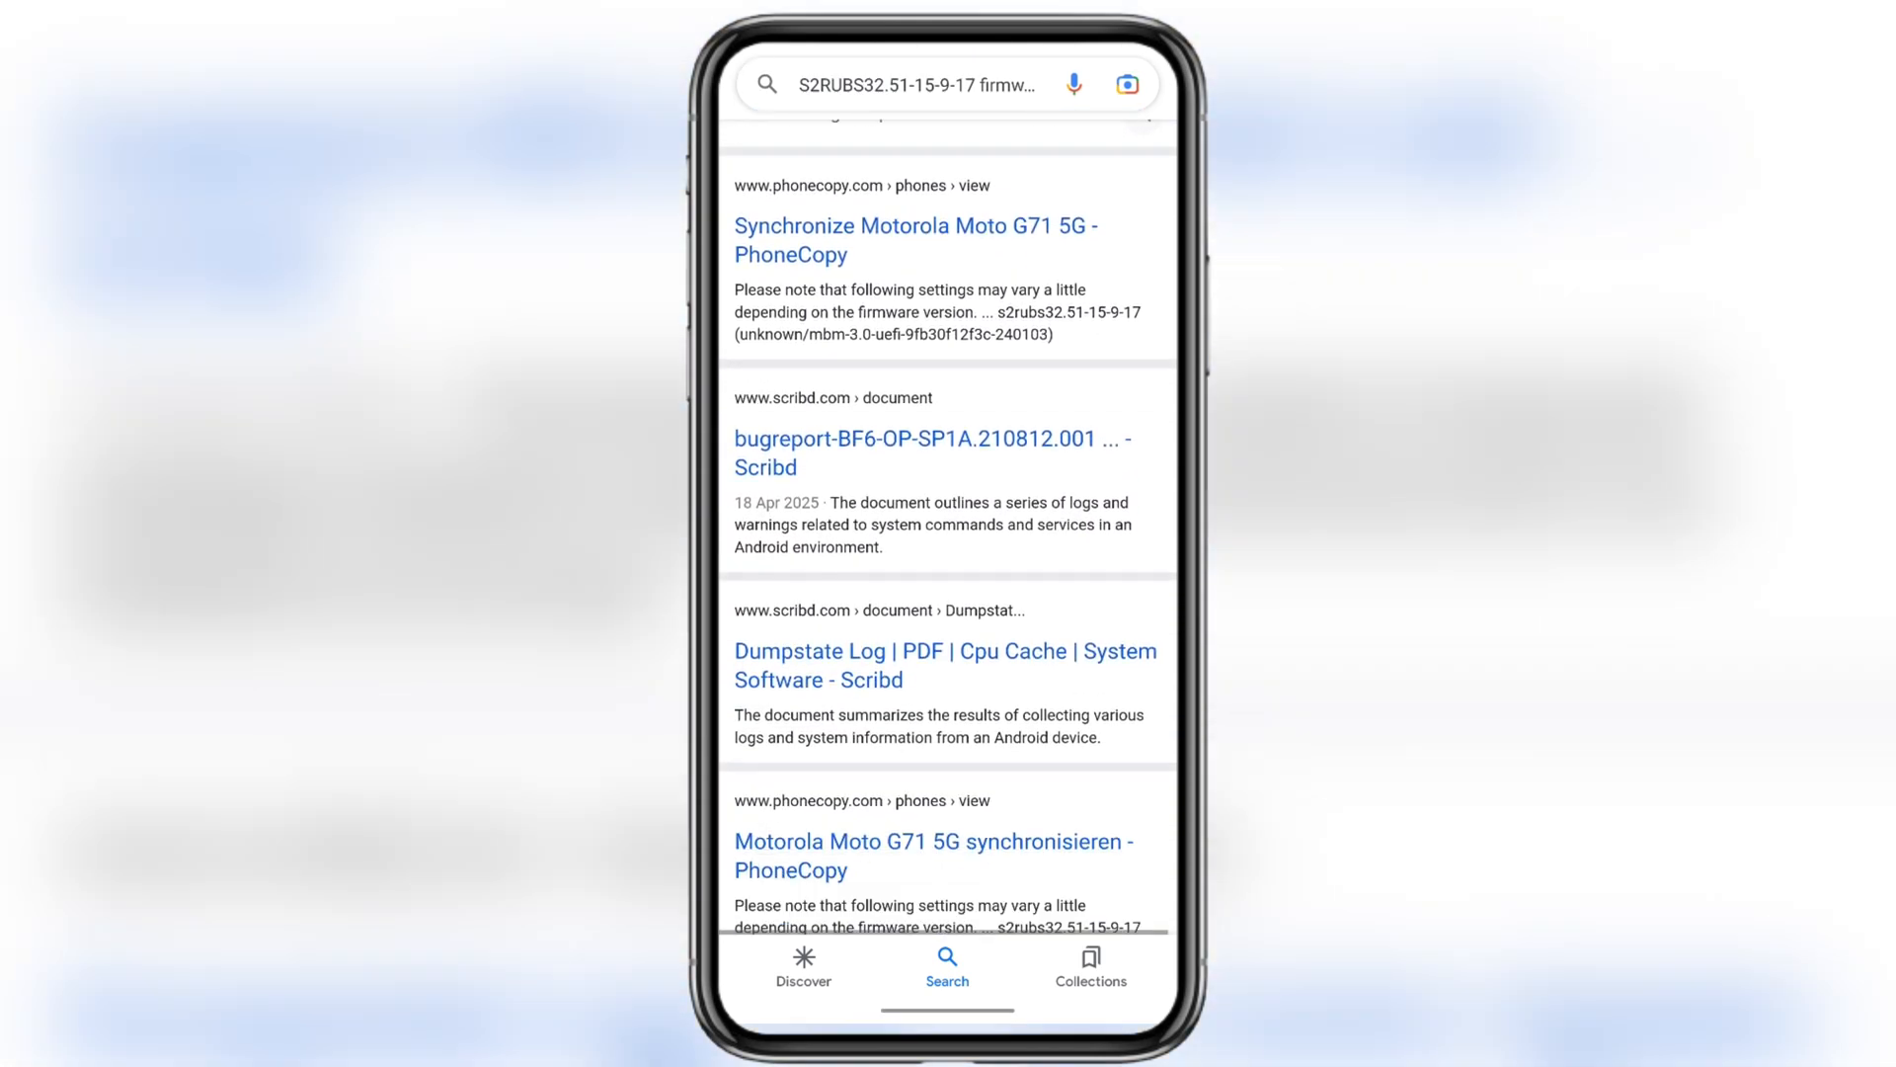
{"action": "scroll", "scroll_direction": "down", "scroll_amount": 3}
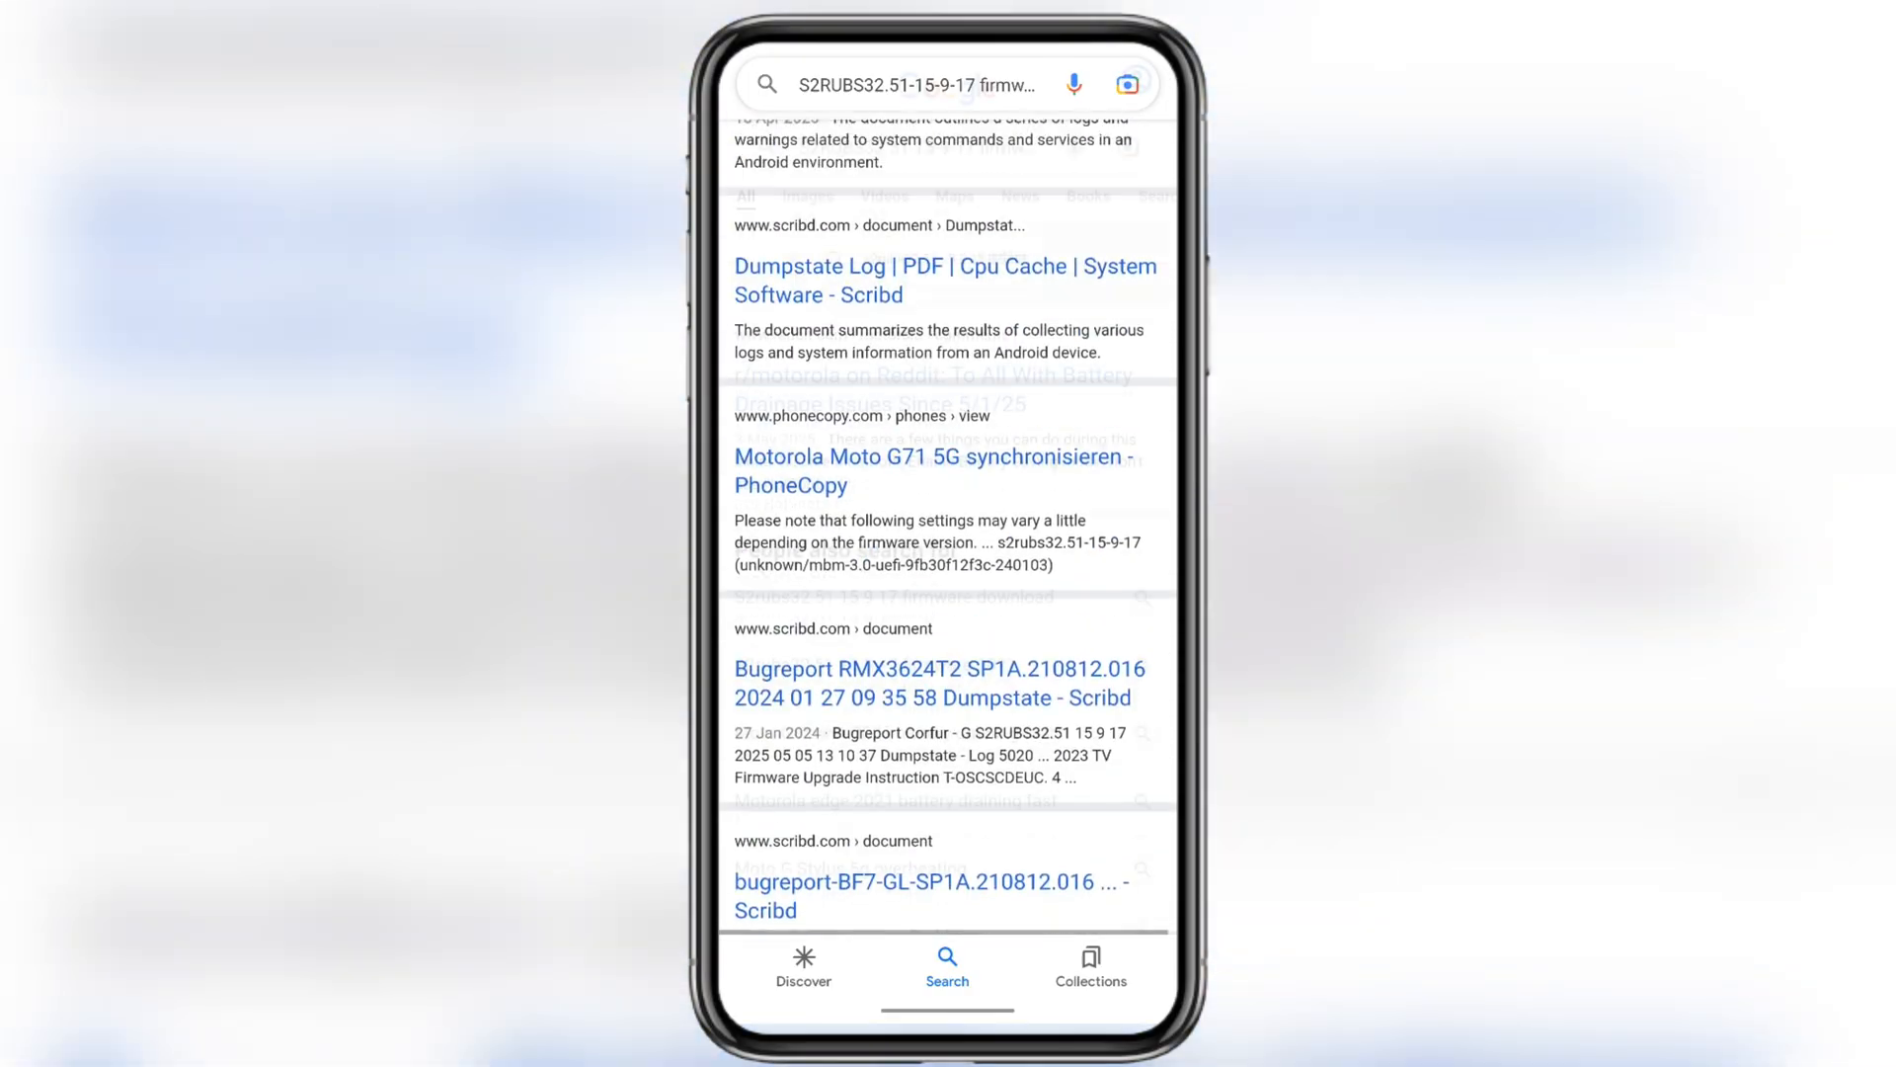
{"action": "left_click", "coordinate": [919, 83]}
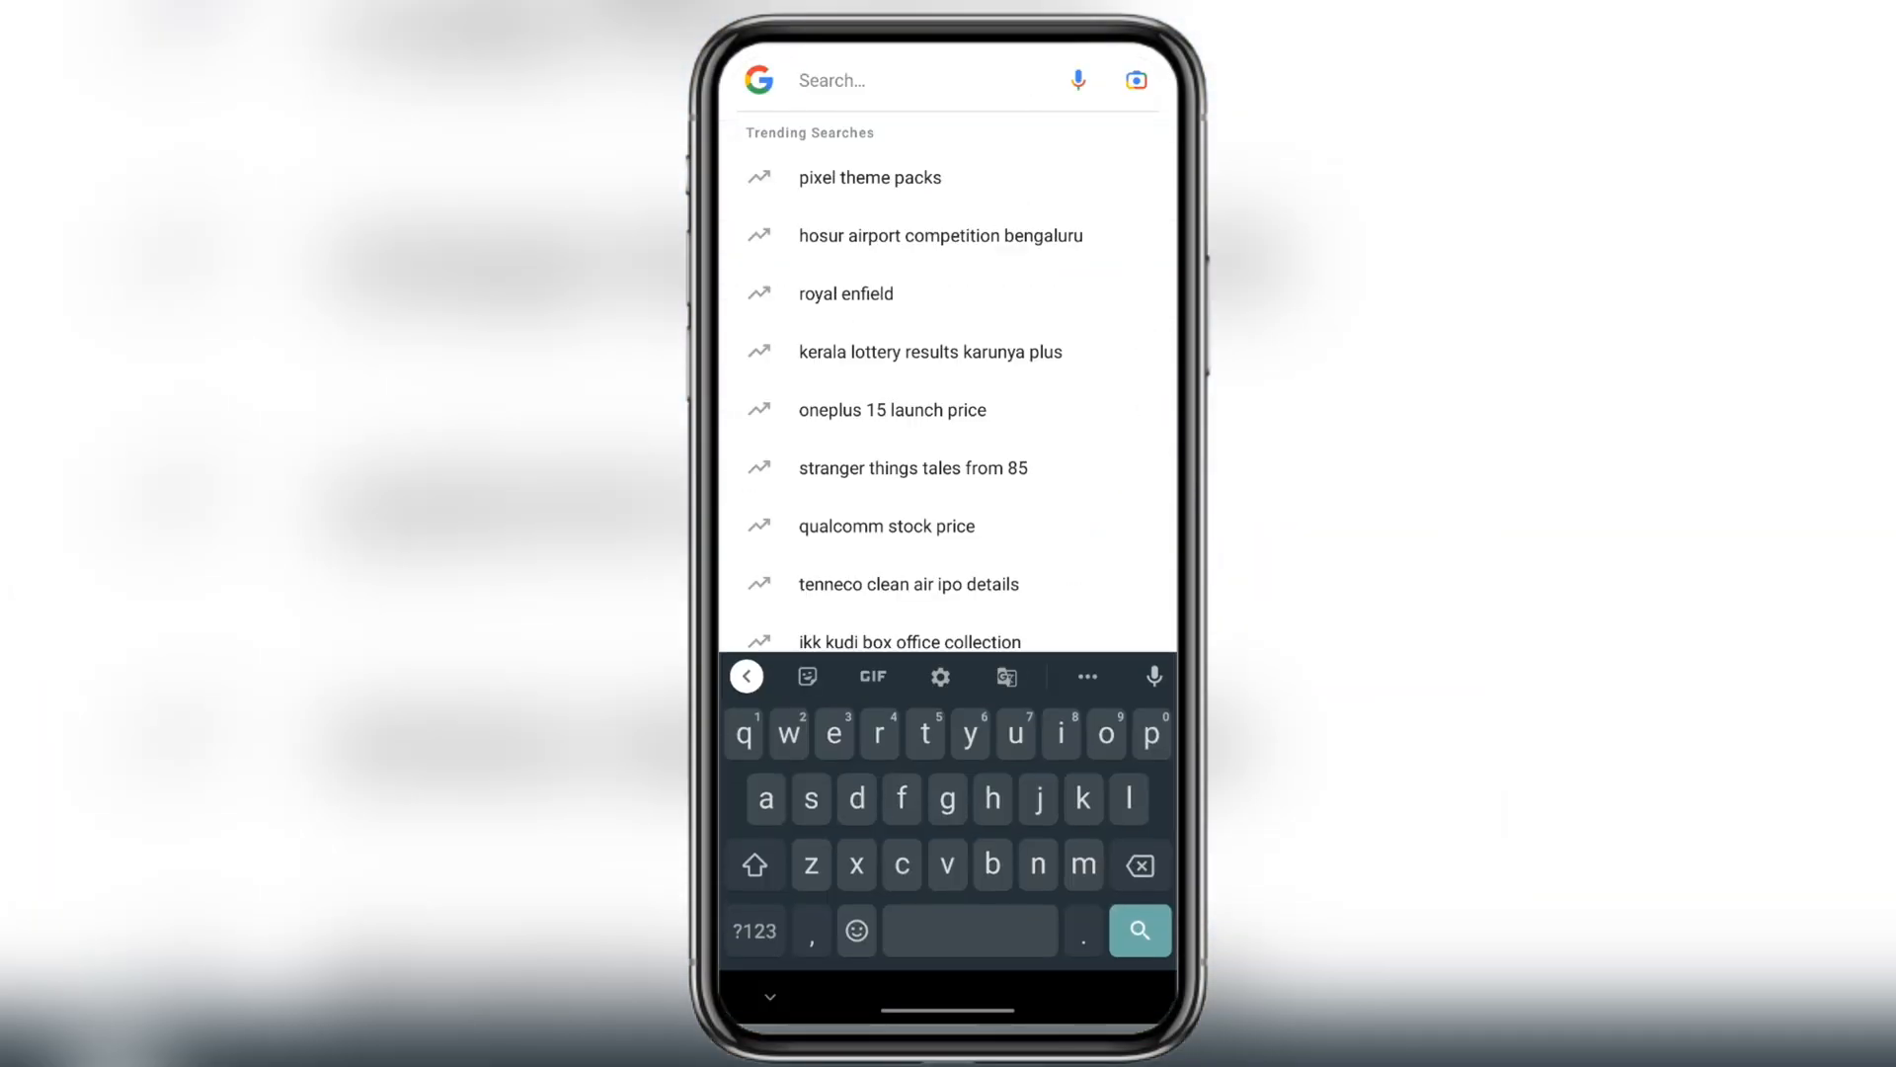
Step: Search for lolinet, open mirrors.lolinet.com and browse into firmware > lenomola
{"action": "type", "text": "loli"}
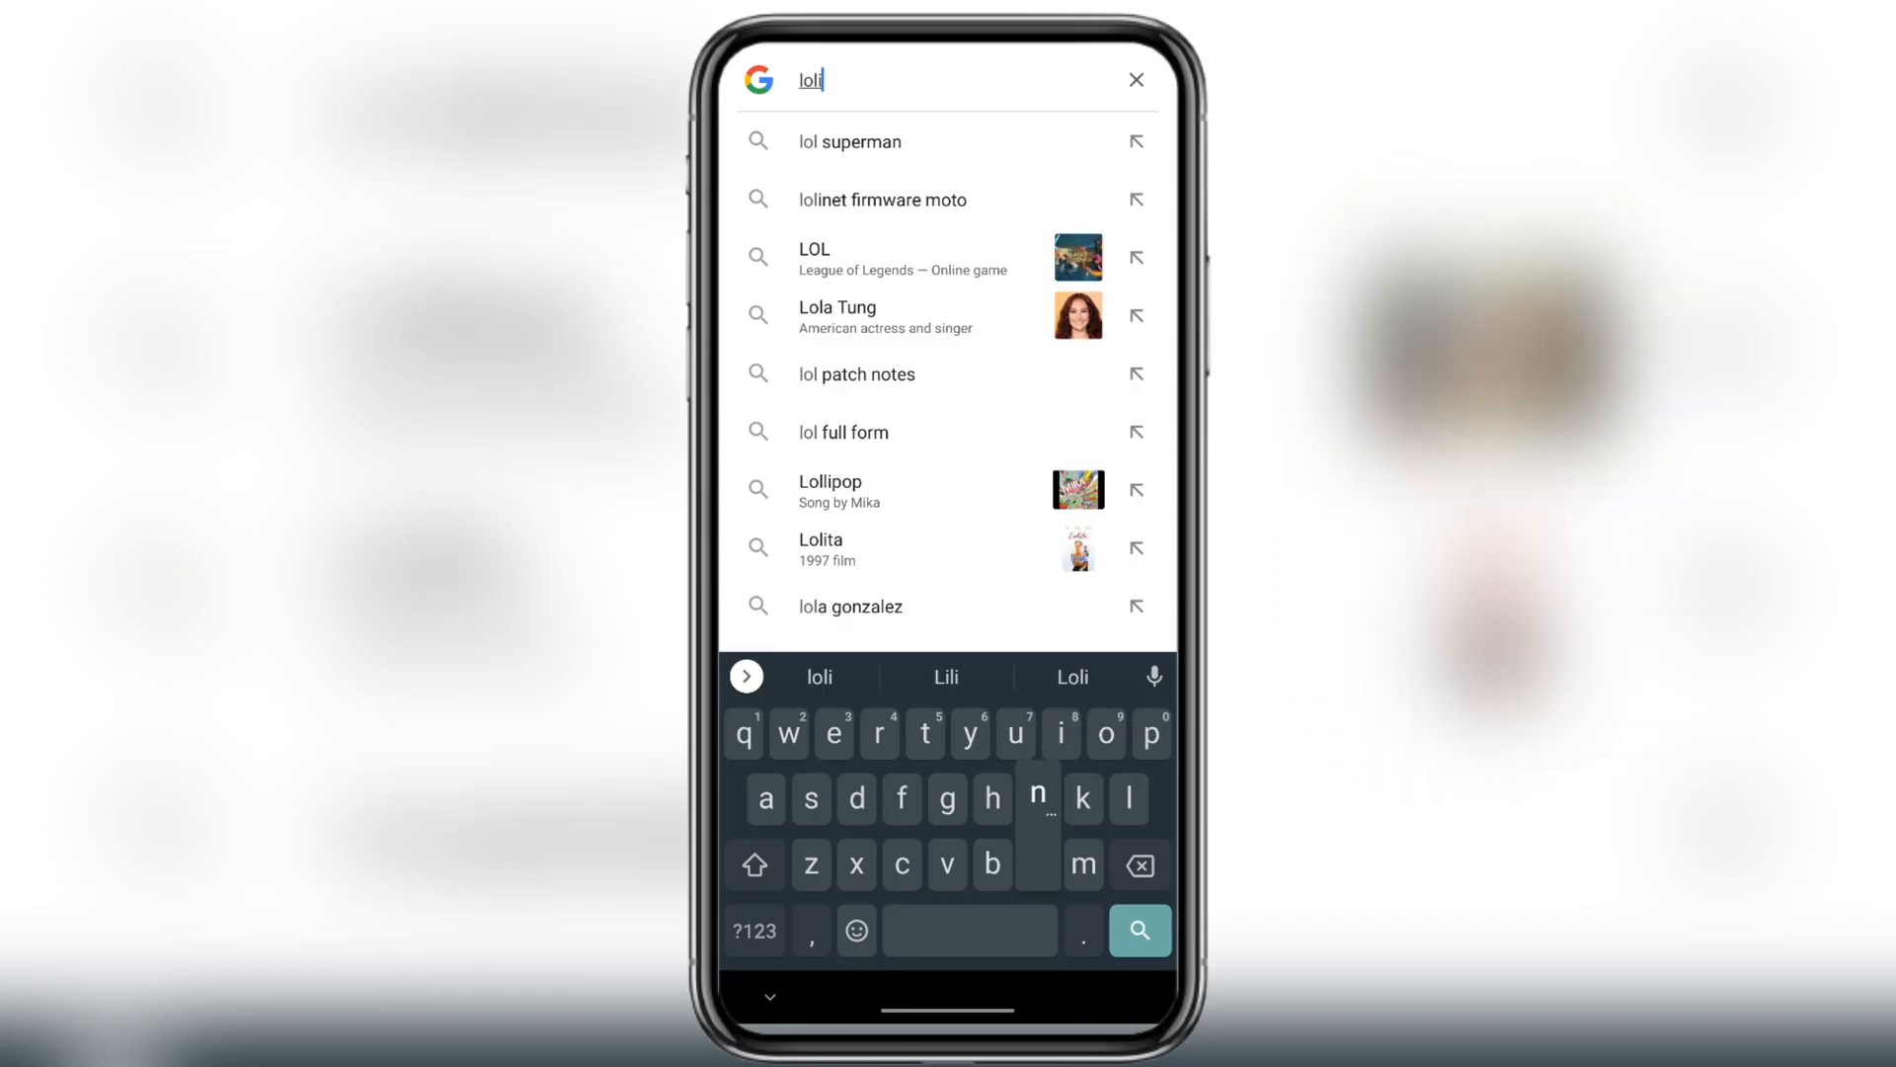
{"action": "left_click", "coordinate": [883, 198]}
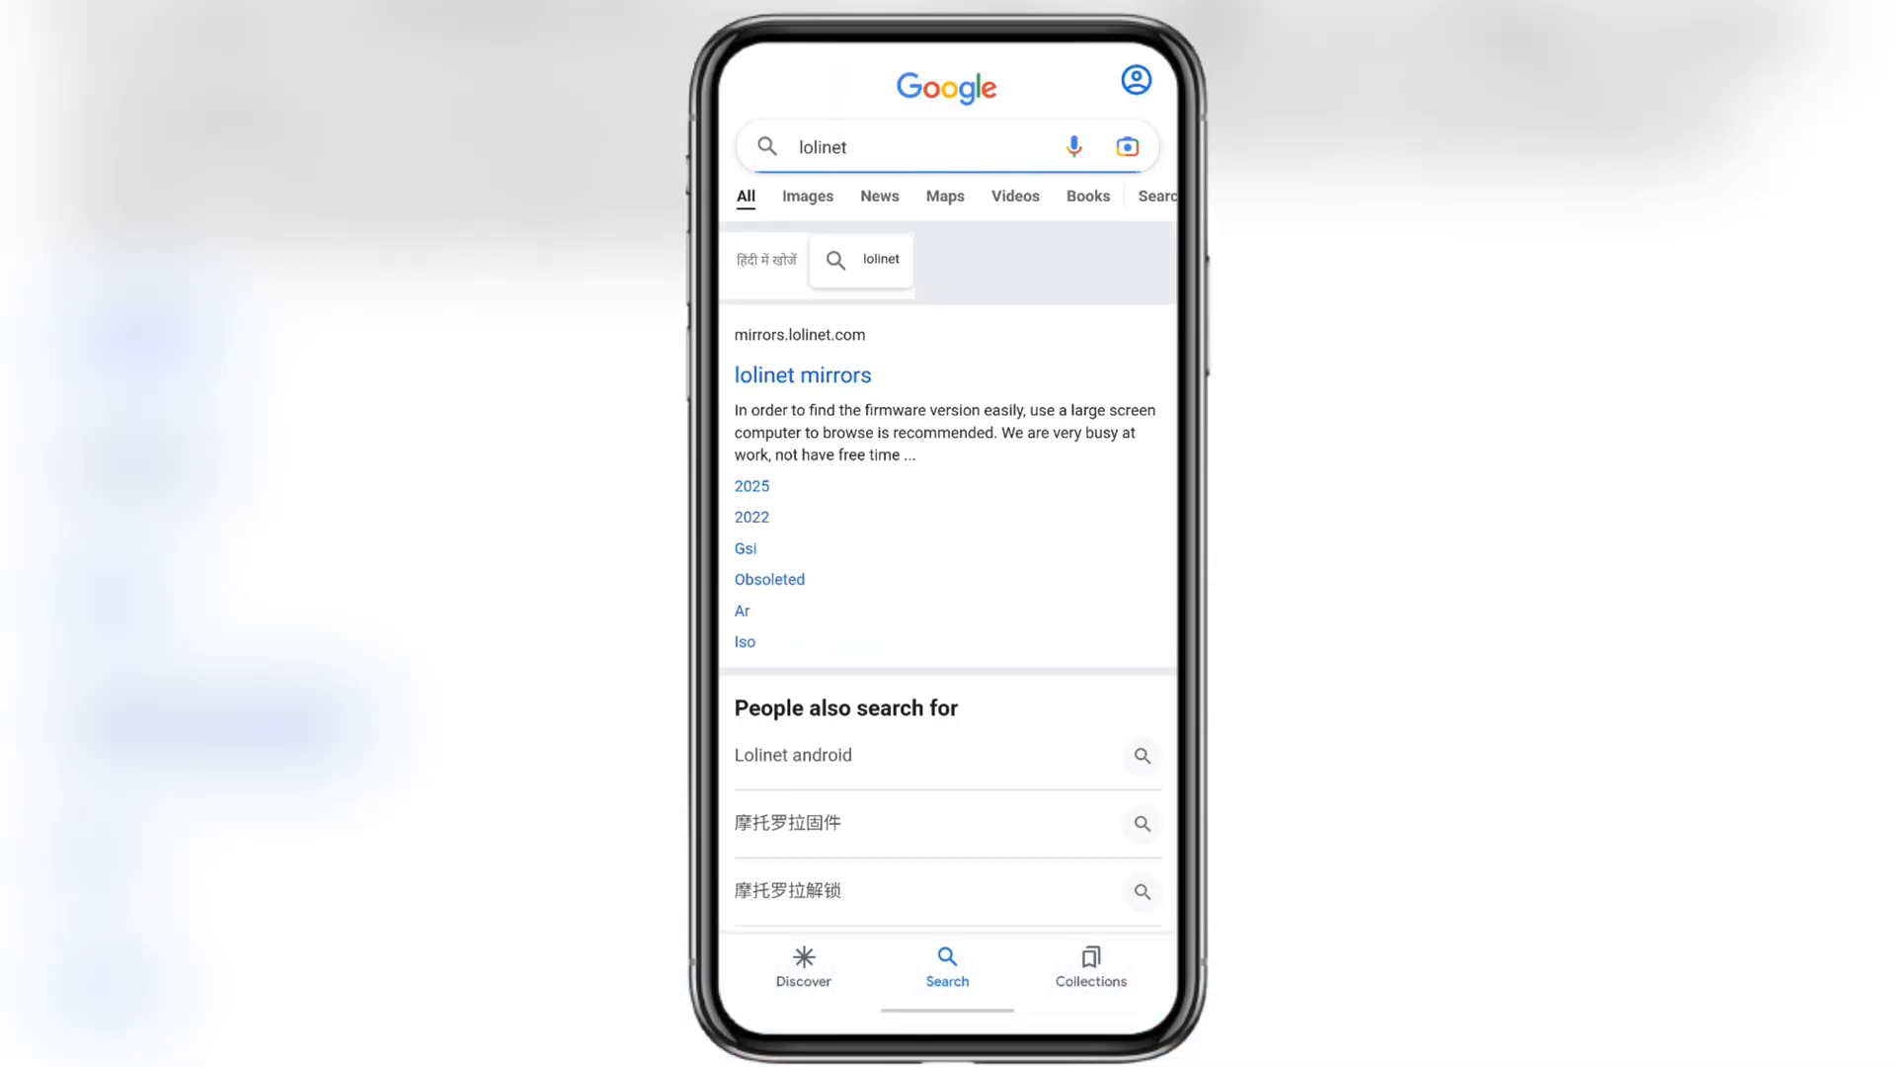
{"action": "left_click", "coordinate": [802, 376]}
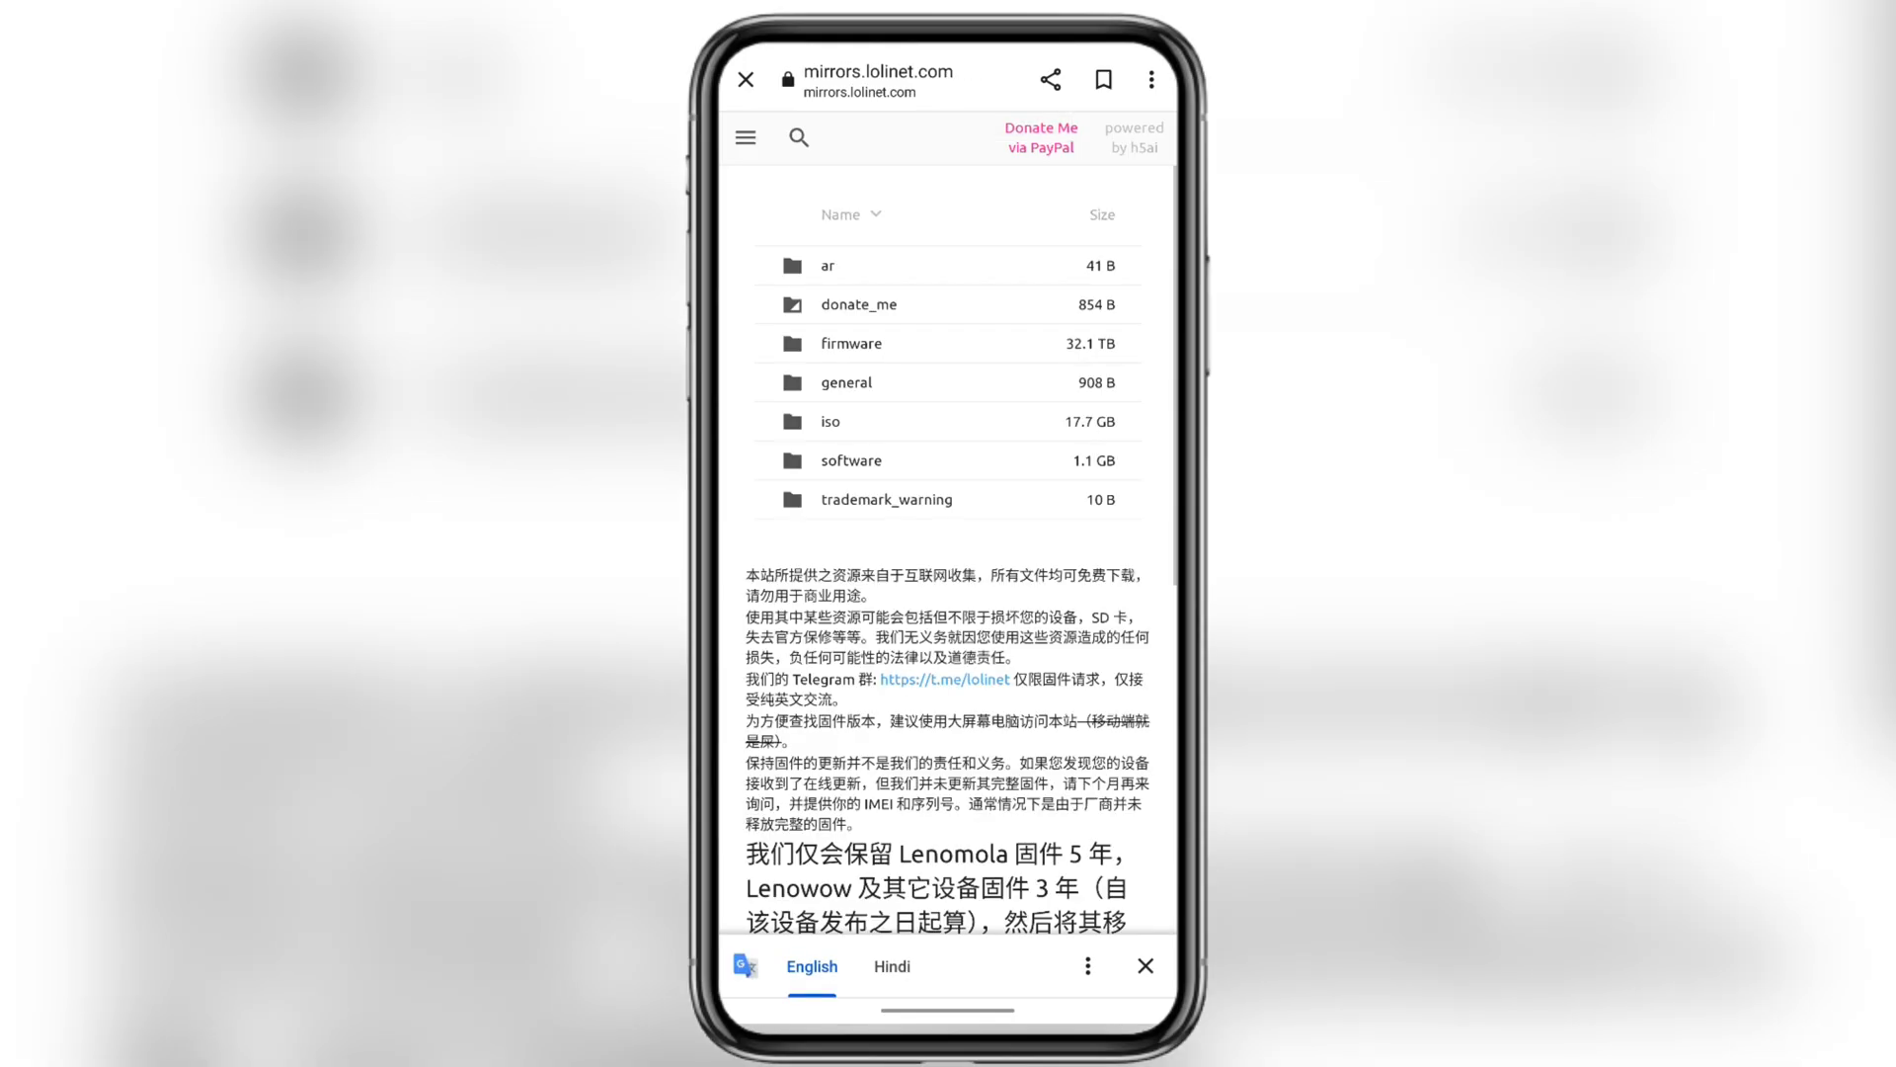
{"action": "left_click", "coordinate": [850, 342]}
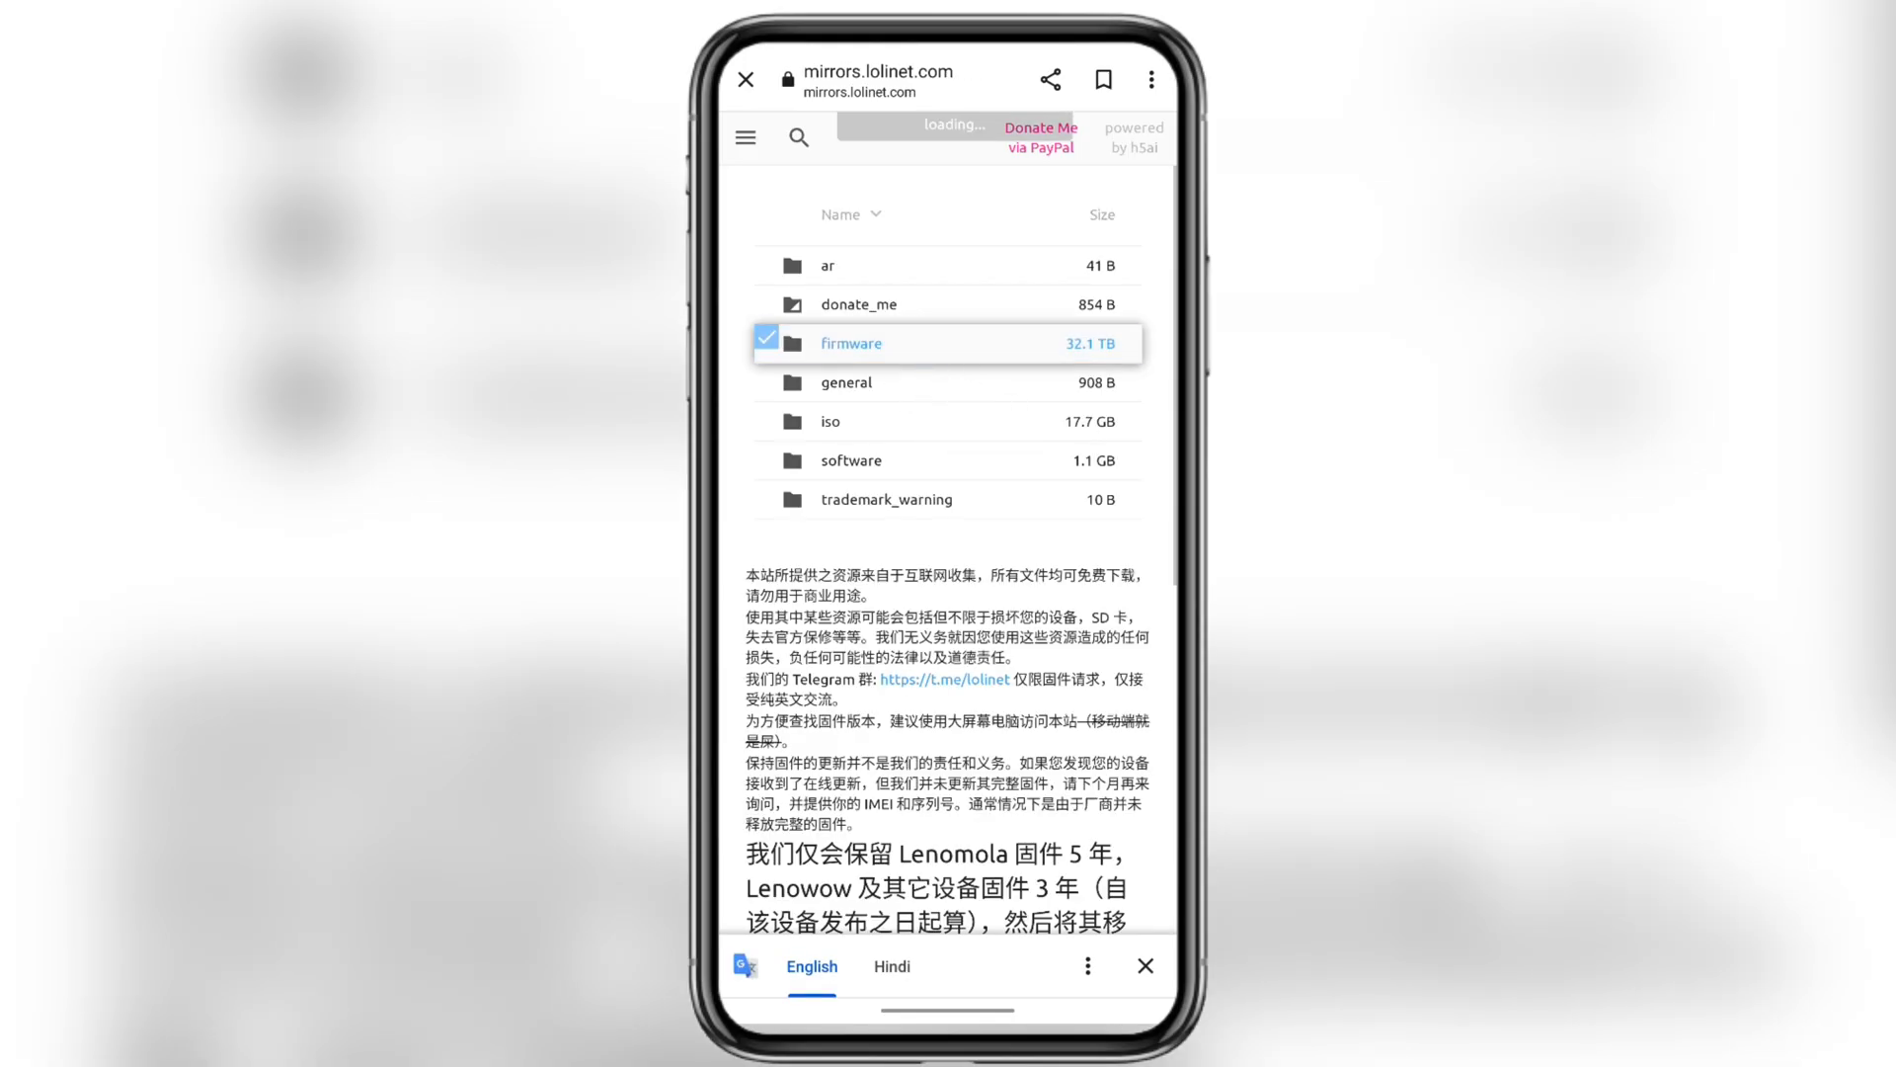
{"action": "left_click", "coordinate": [850, 342]}
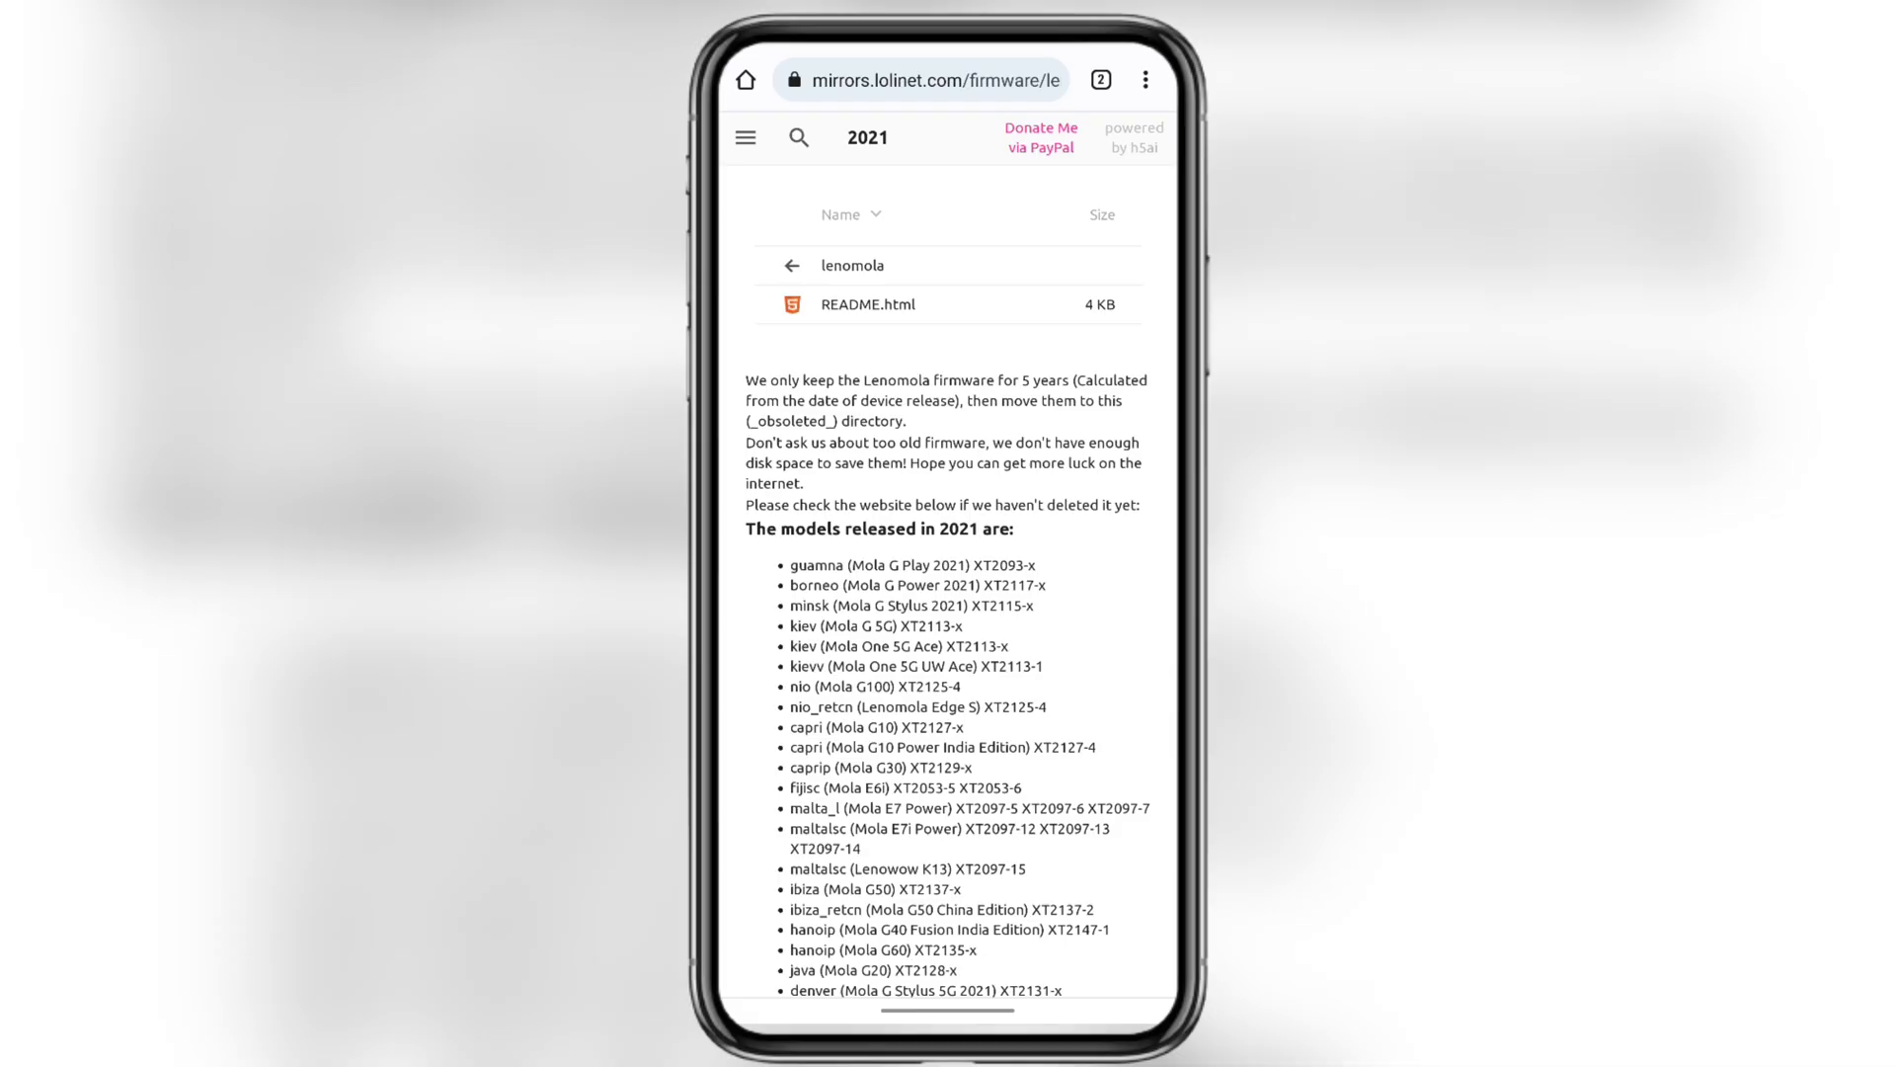
{"action": "scroll", "scroll_direction": "down", "scroll_amount": 3}
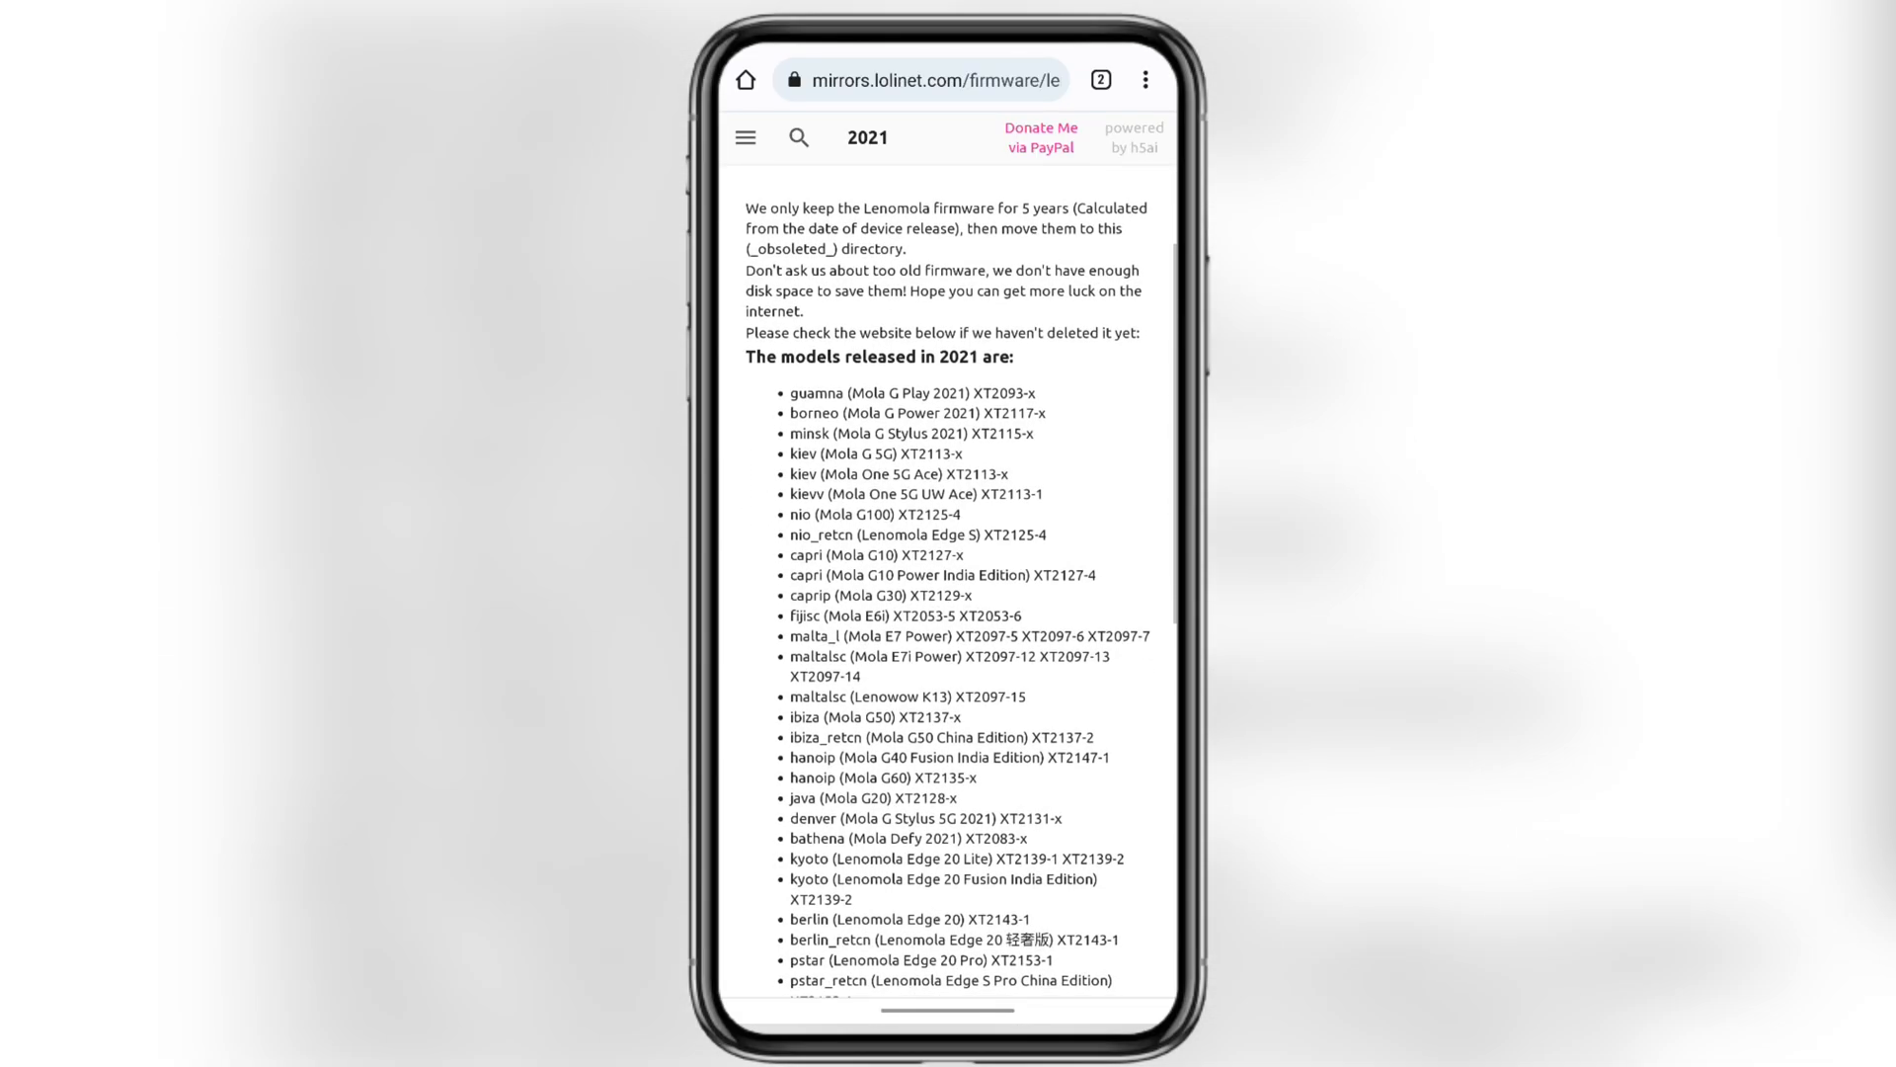
{"action": "scroll", "scroll_direction": "down", "scroll_amount": 3}
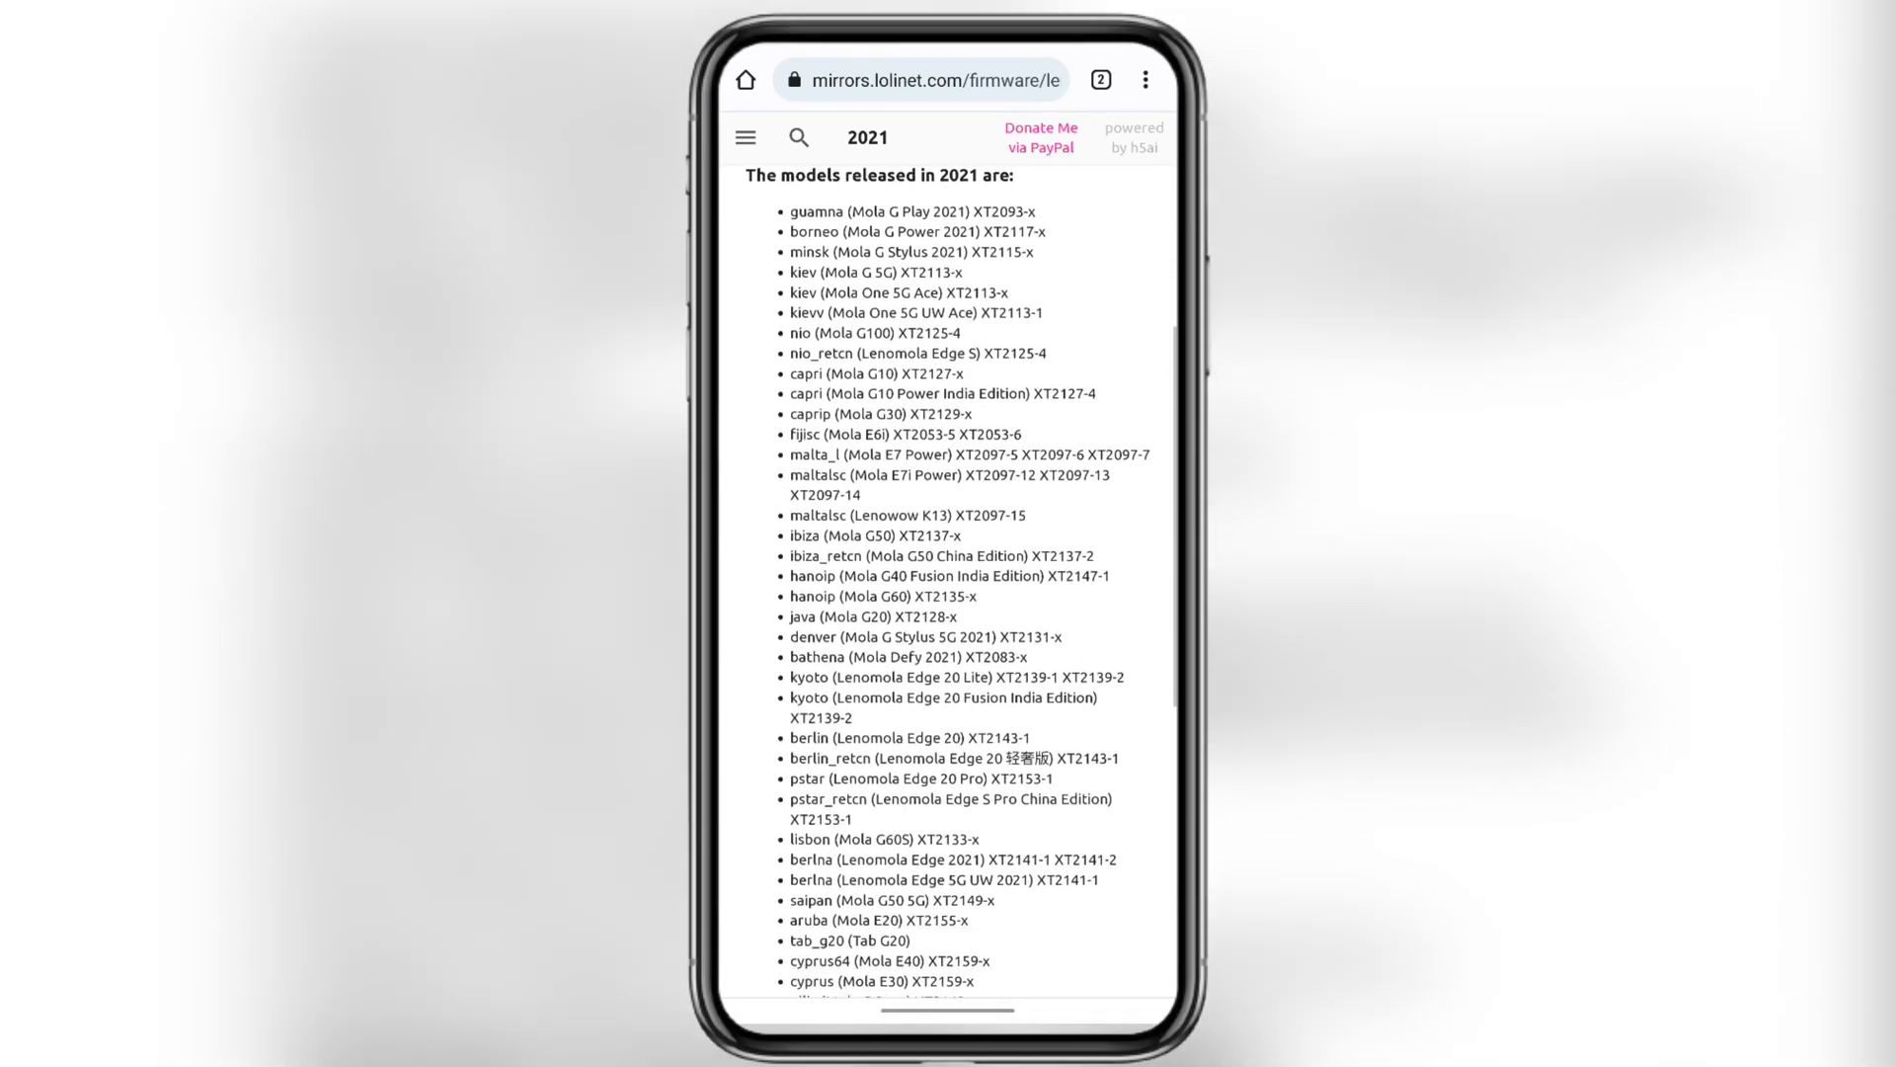
Step: Find '71' on the page, follow the 2021 download link into corfur and its official builds folder
{"action": "left_click", "coordinate": [1144, 79]}
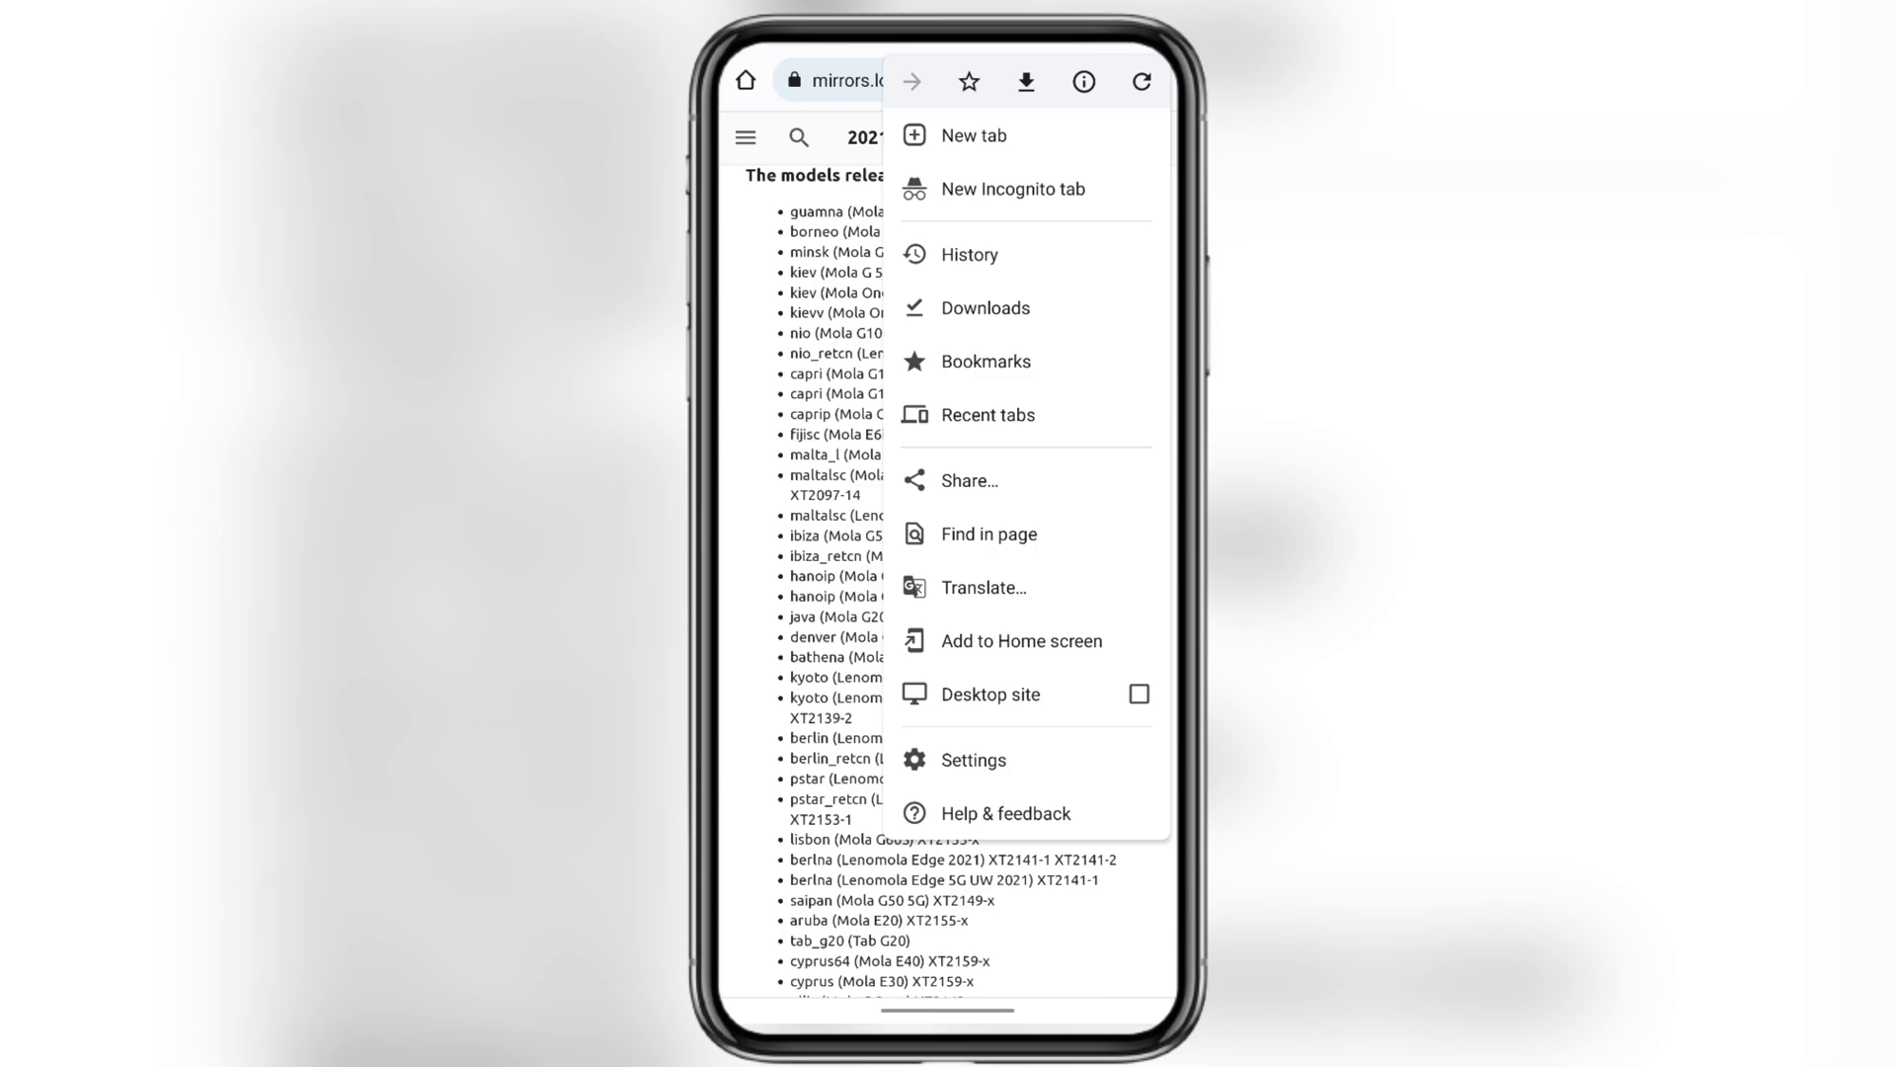
{"action": "left_click", "coordinate": [988, 534]}
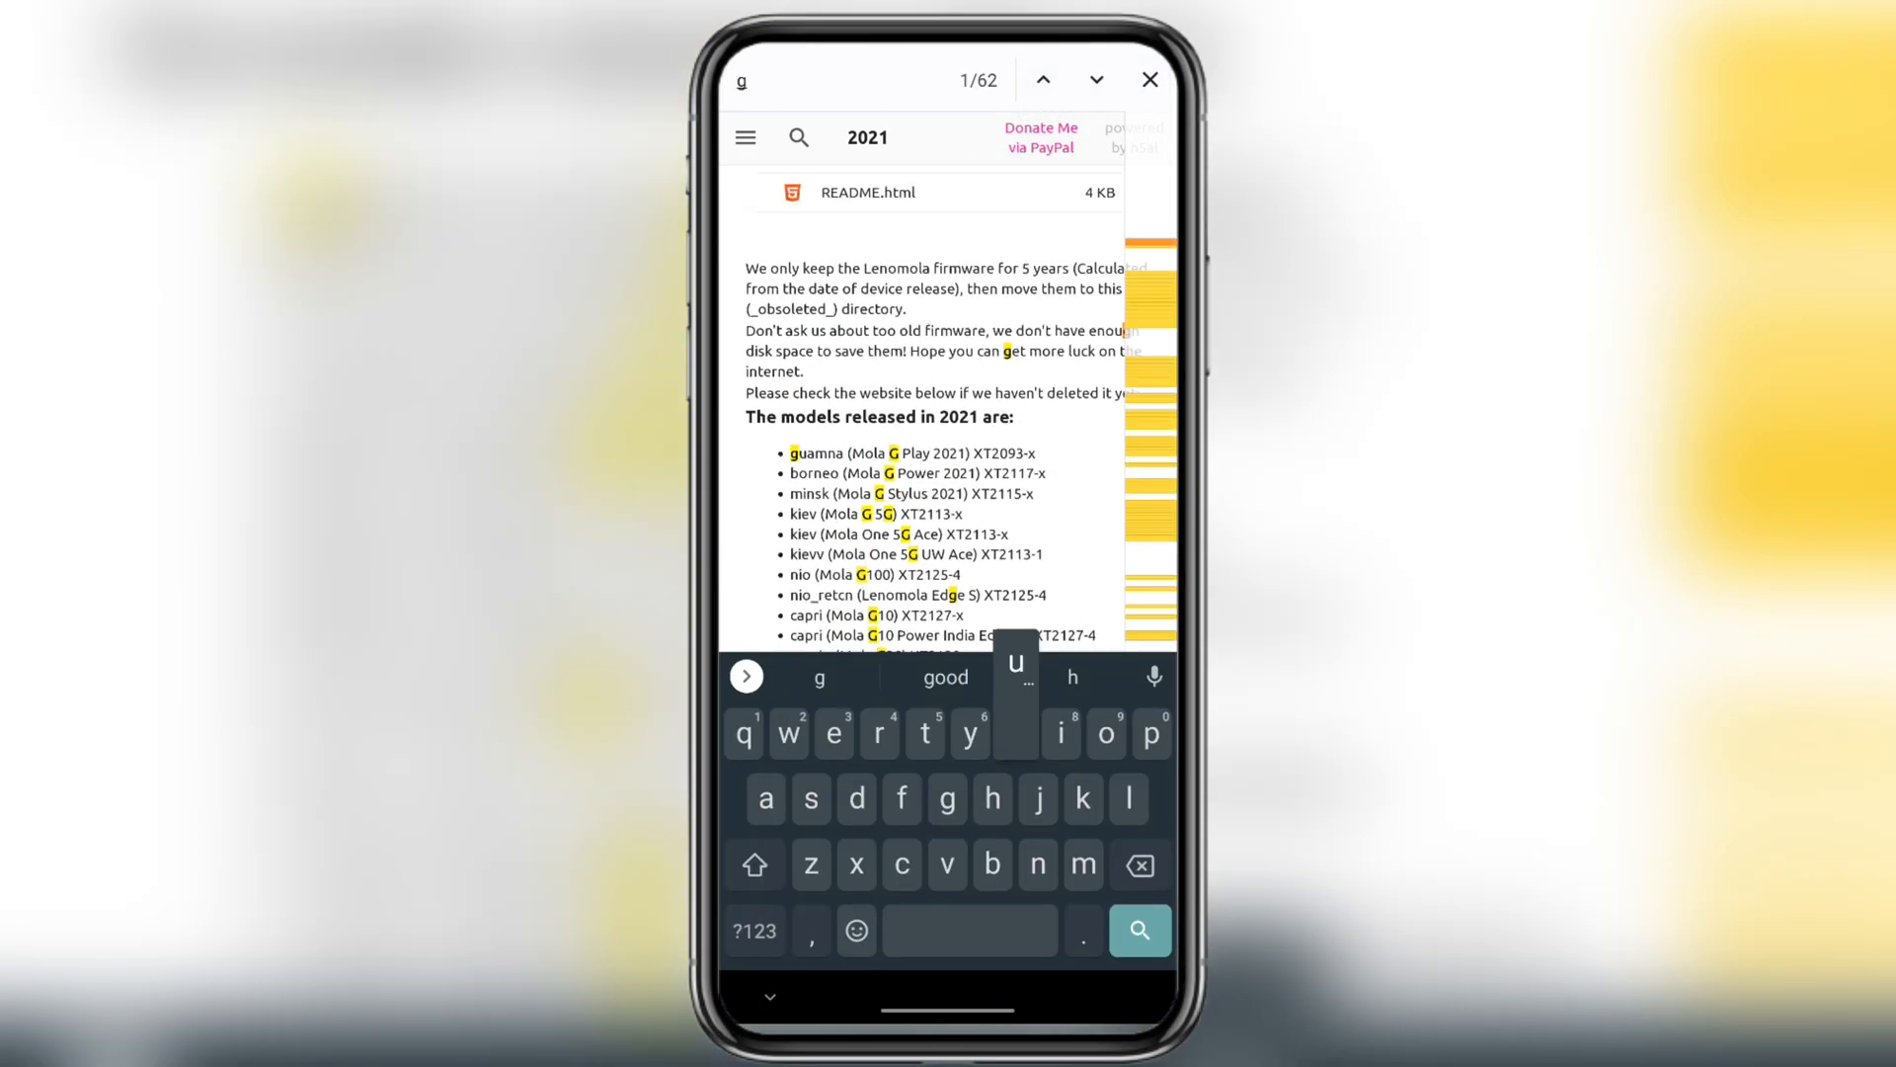
{"action": "type", "text": "71"}
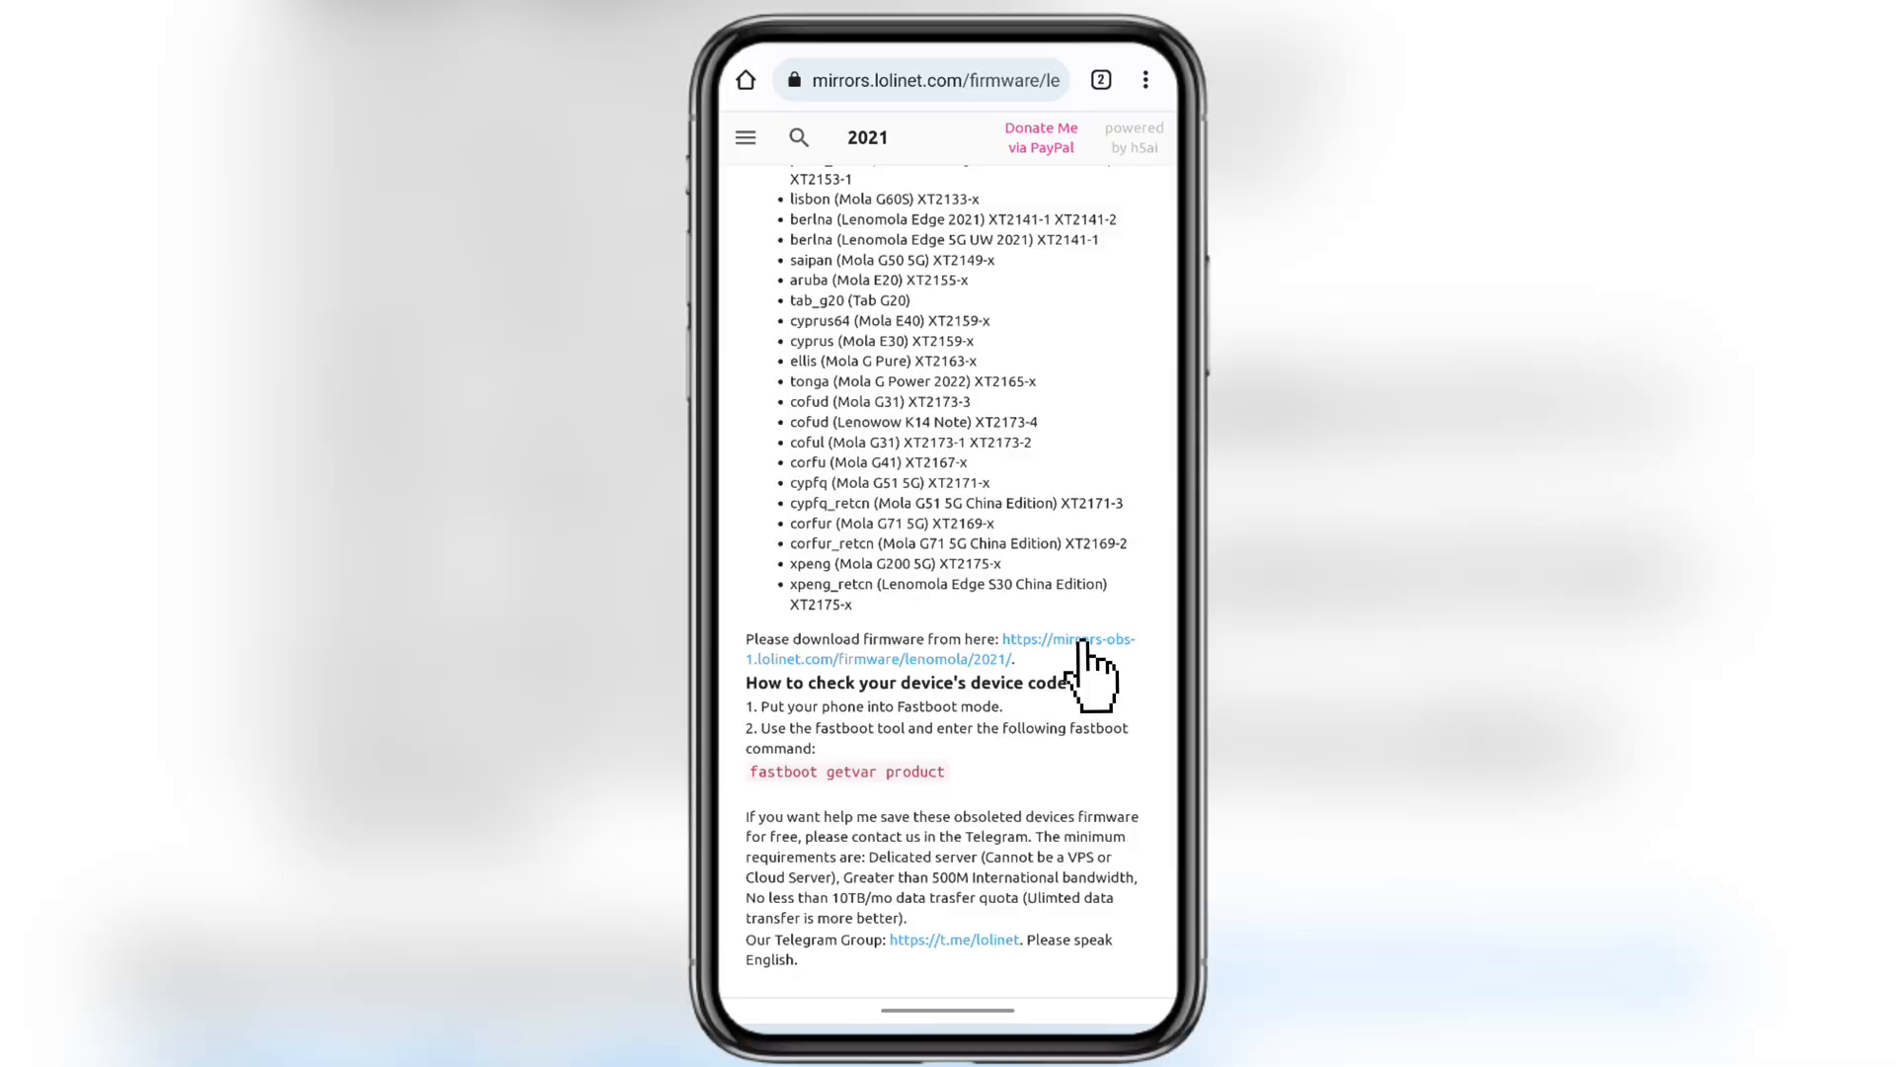
{"action": "left_click", "coordinate": [1065, 638]}
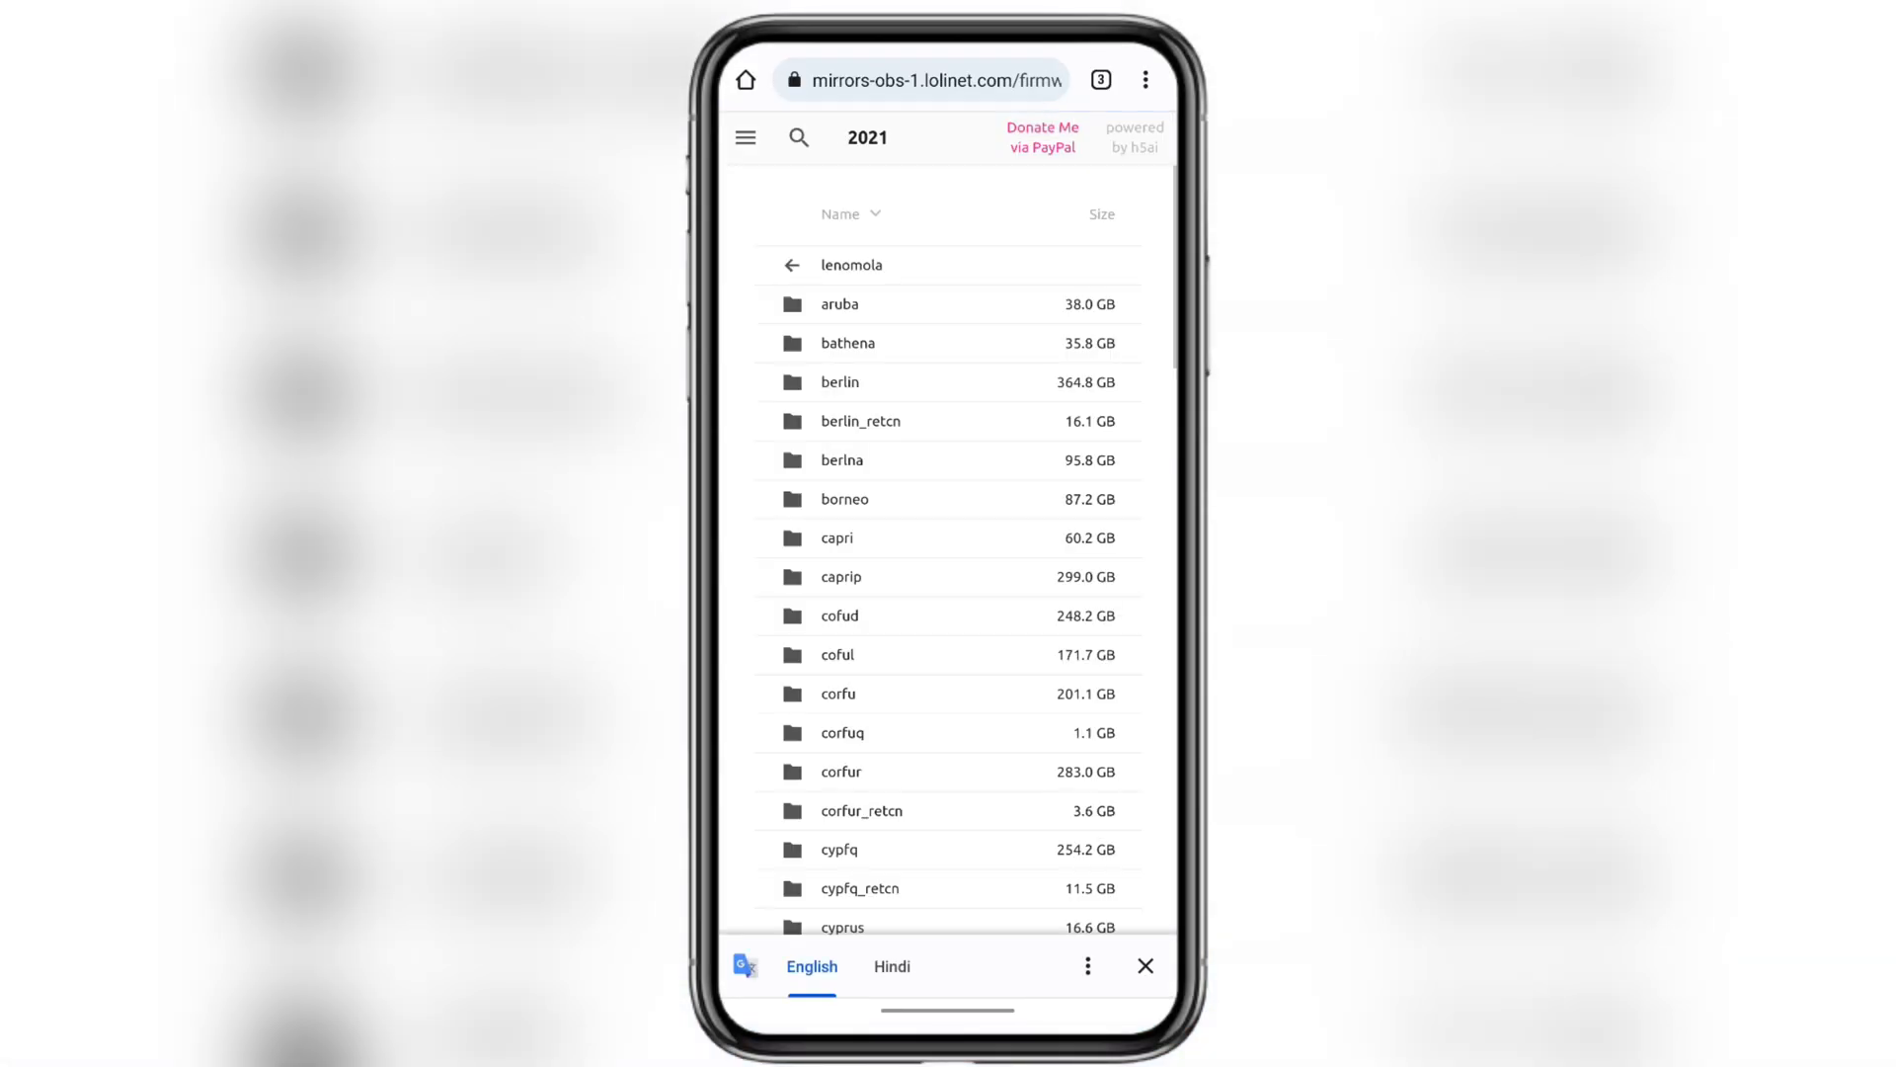
{"action": "left_click", "coordinate": [842, 772]}
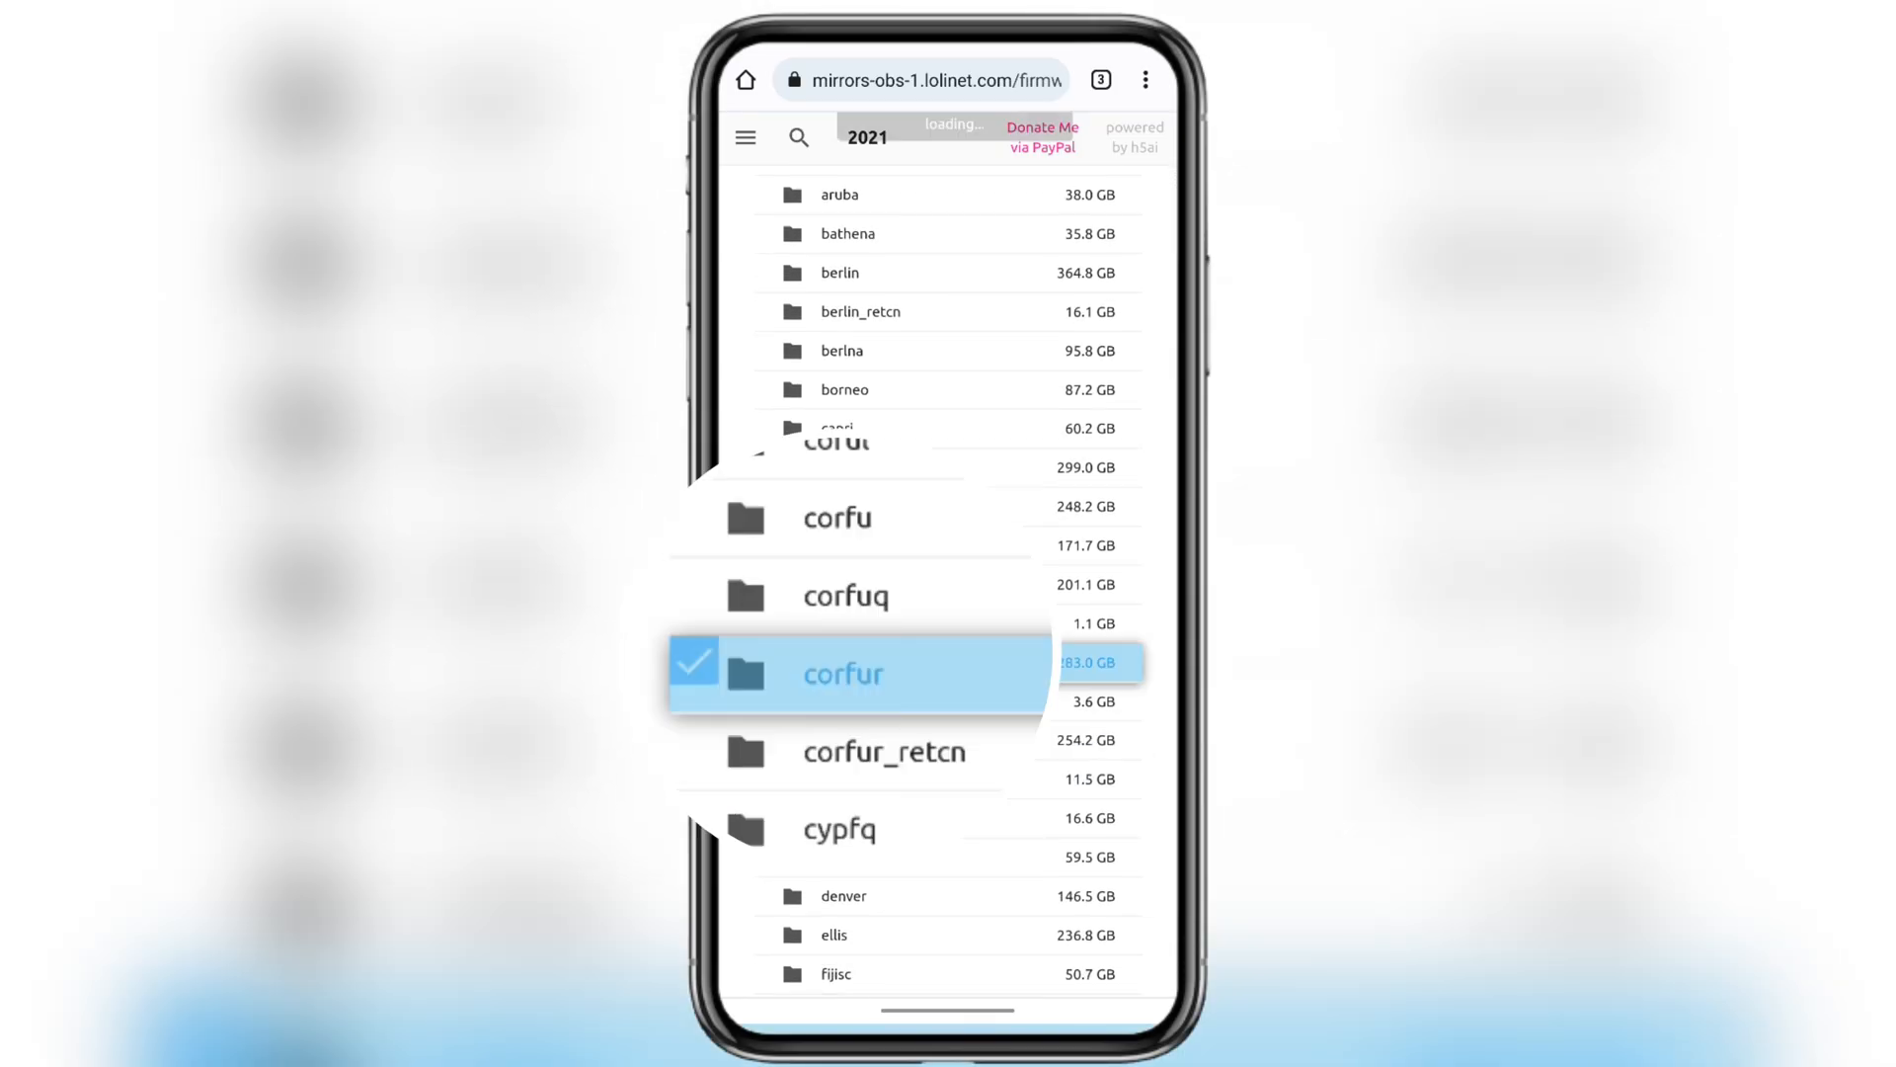
{"action": "left_click", "coordinate": [842, 674]}
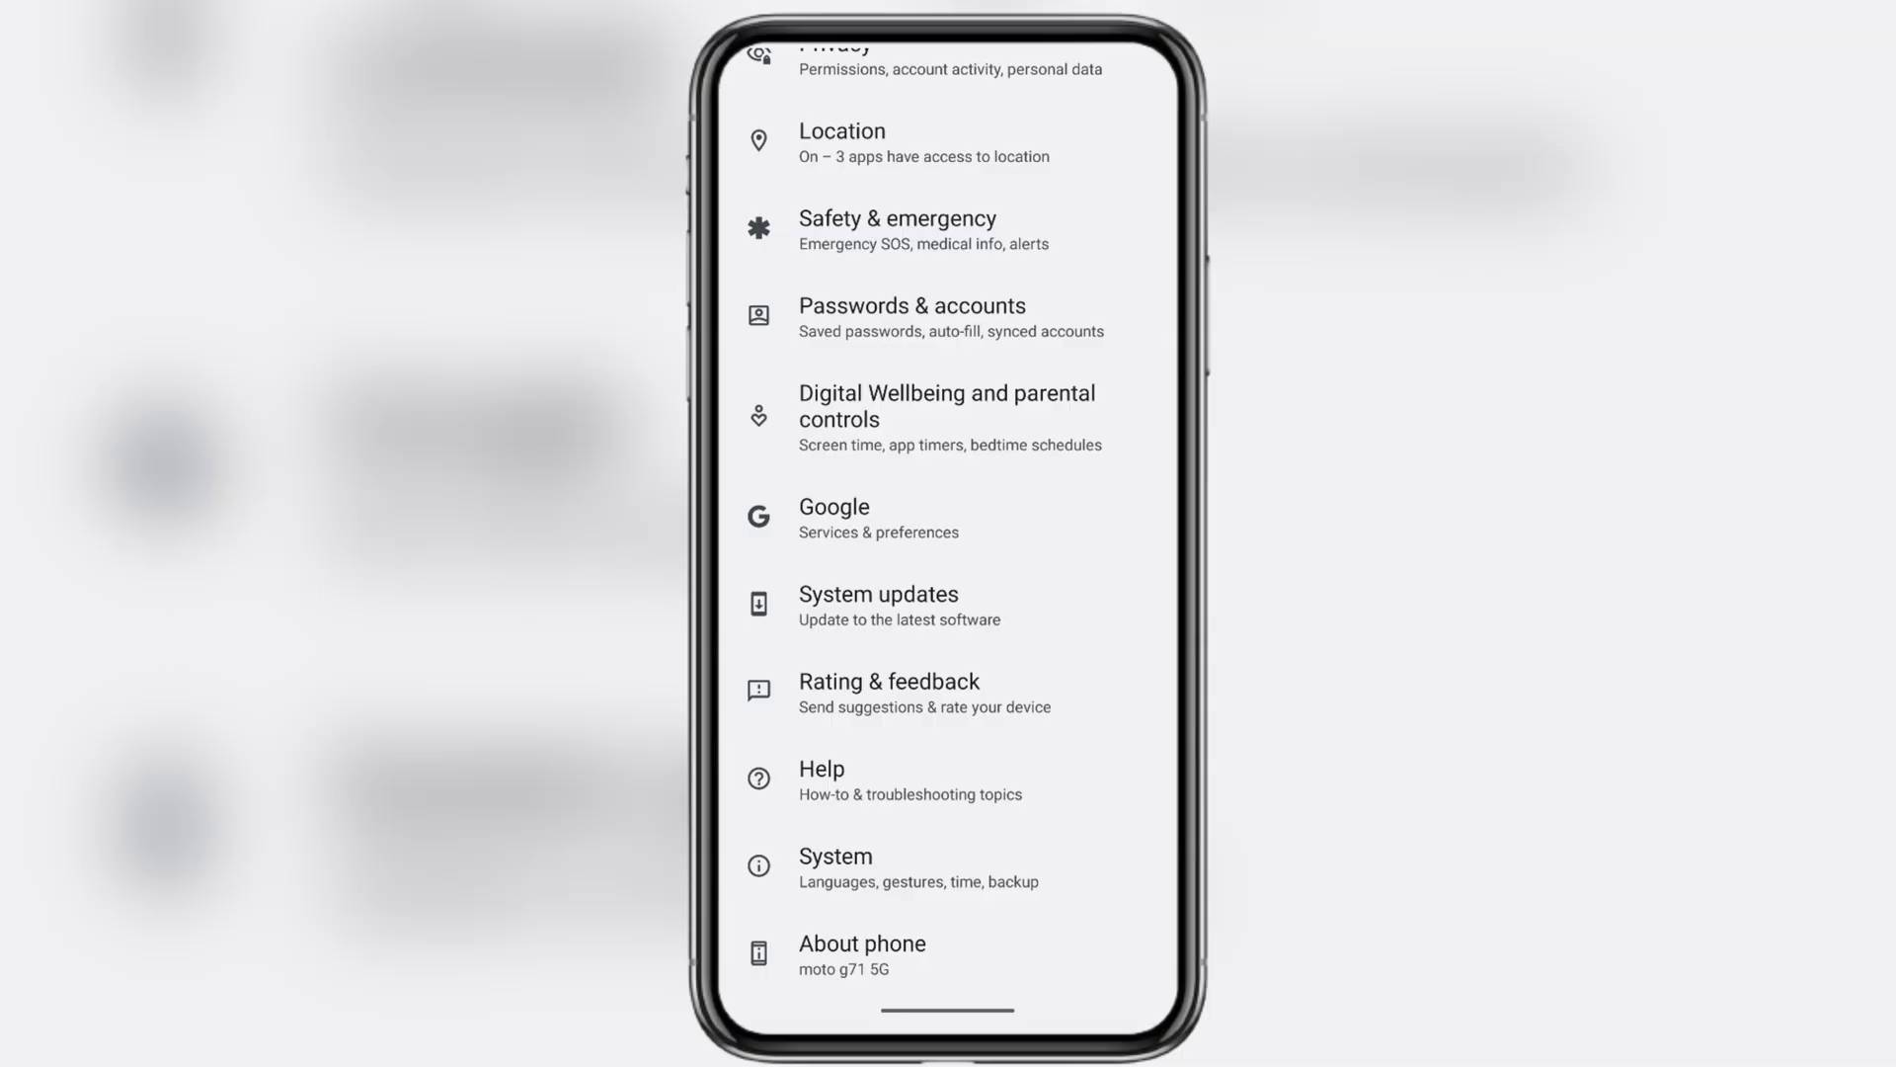
Step: Find the Software channel entry in About phone, which reads retin
{"action": "left_click", "coordinate": [863, 954]}
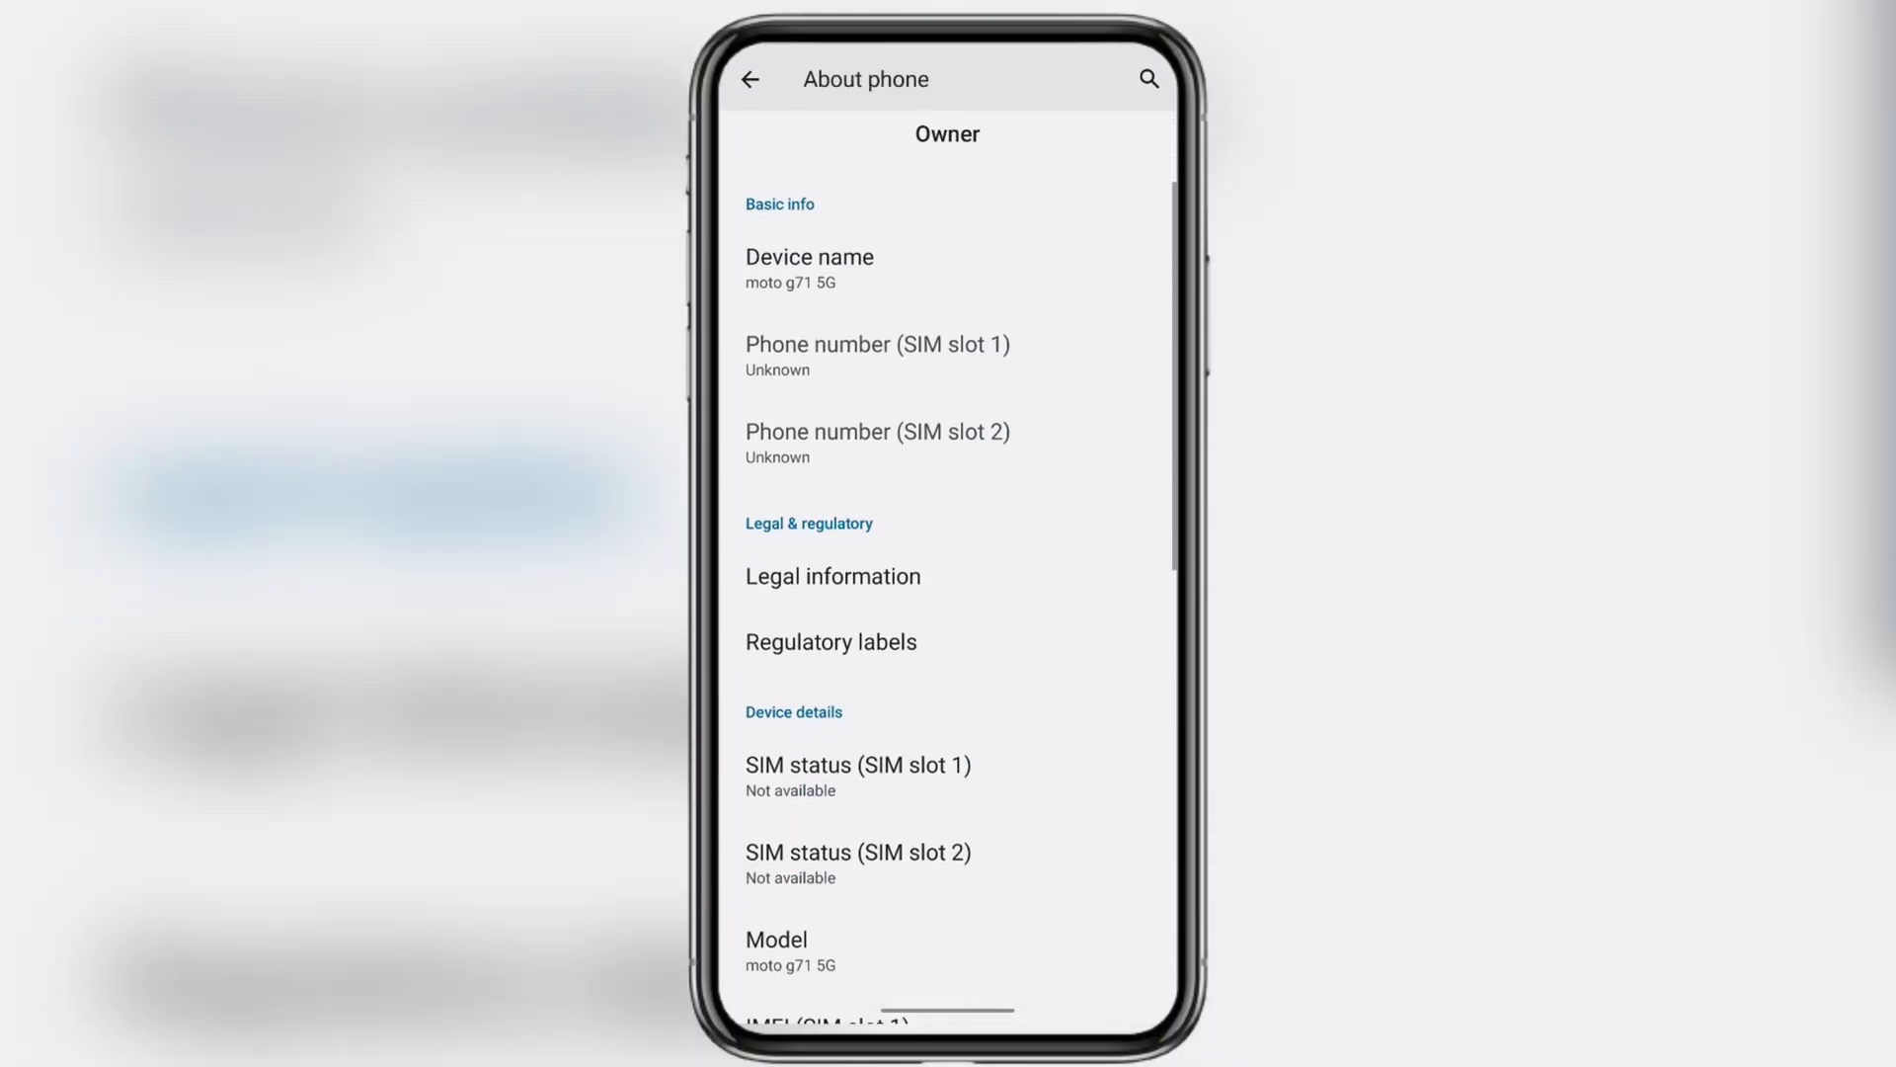
{"action": "scroll", "scroll_direction": "down", "scroll_amount": 3}
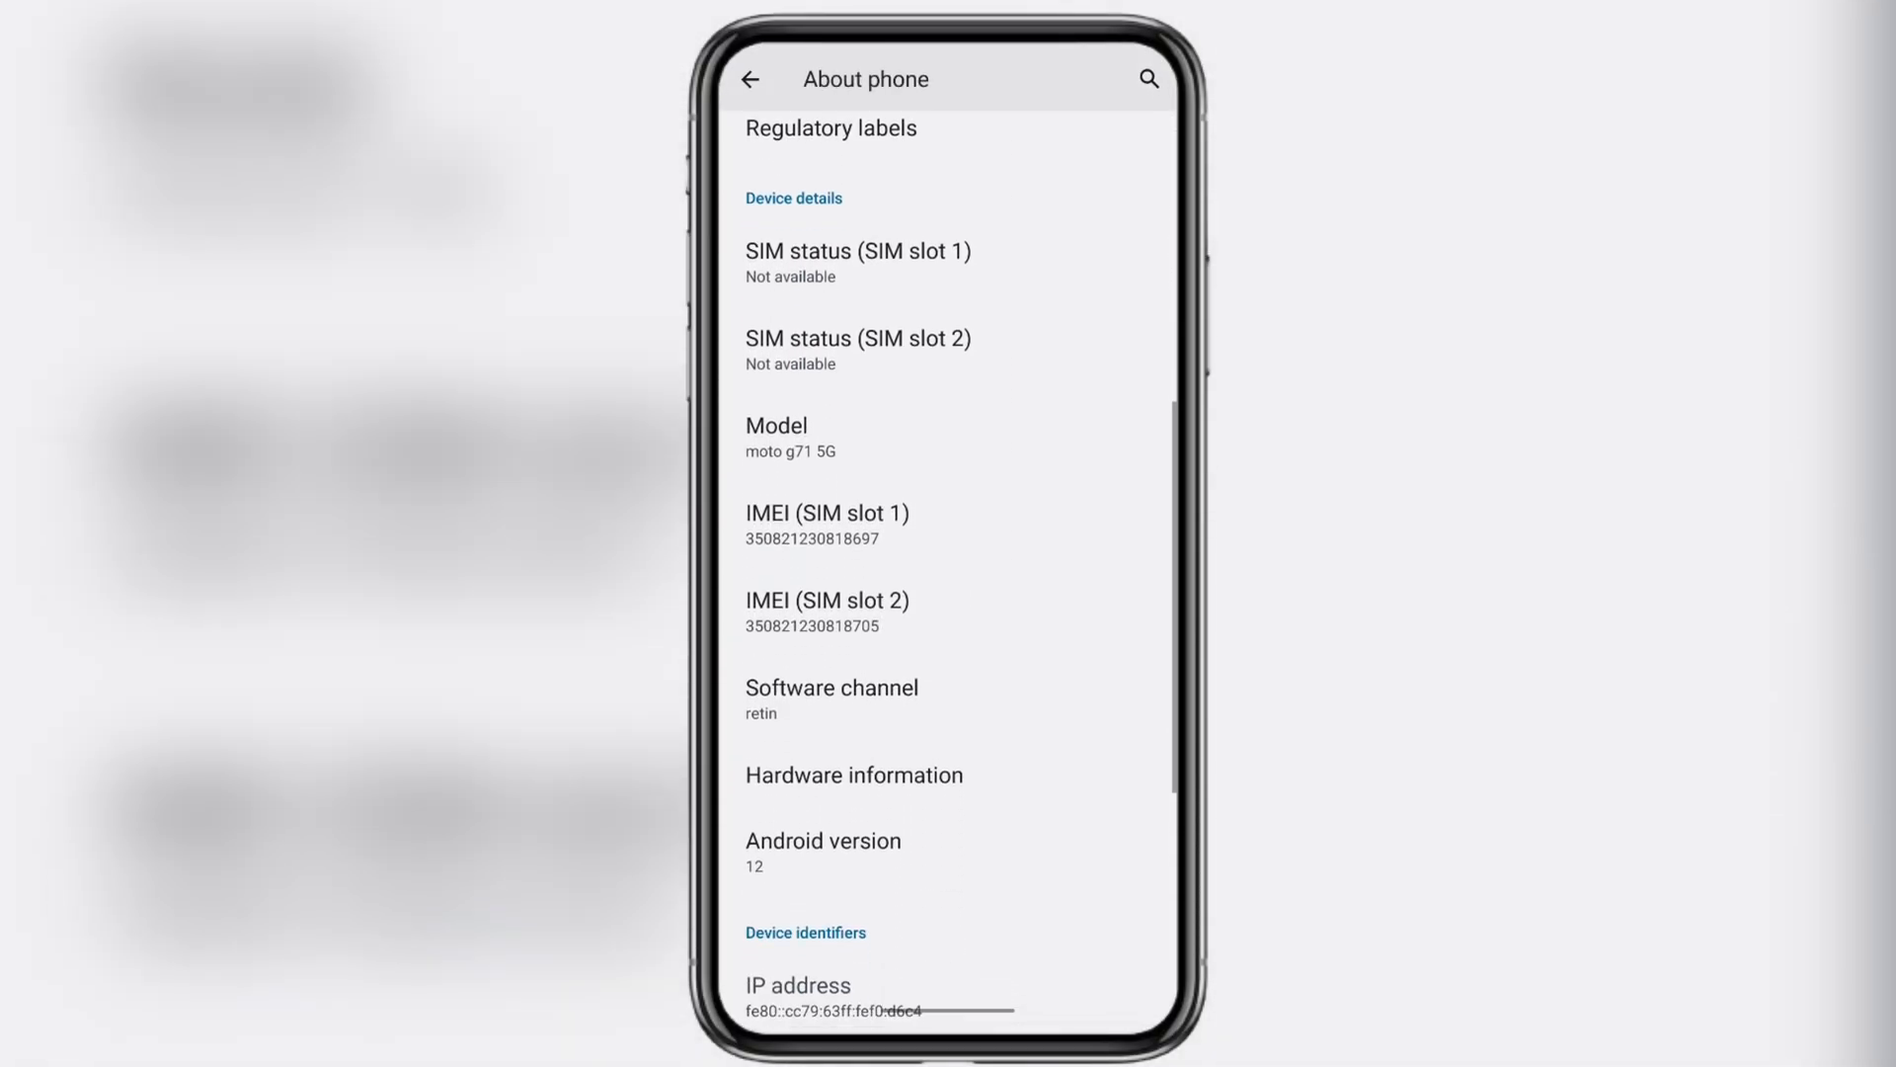
{"action": "left_click", "coordinate": [831, 699]}
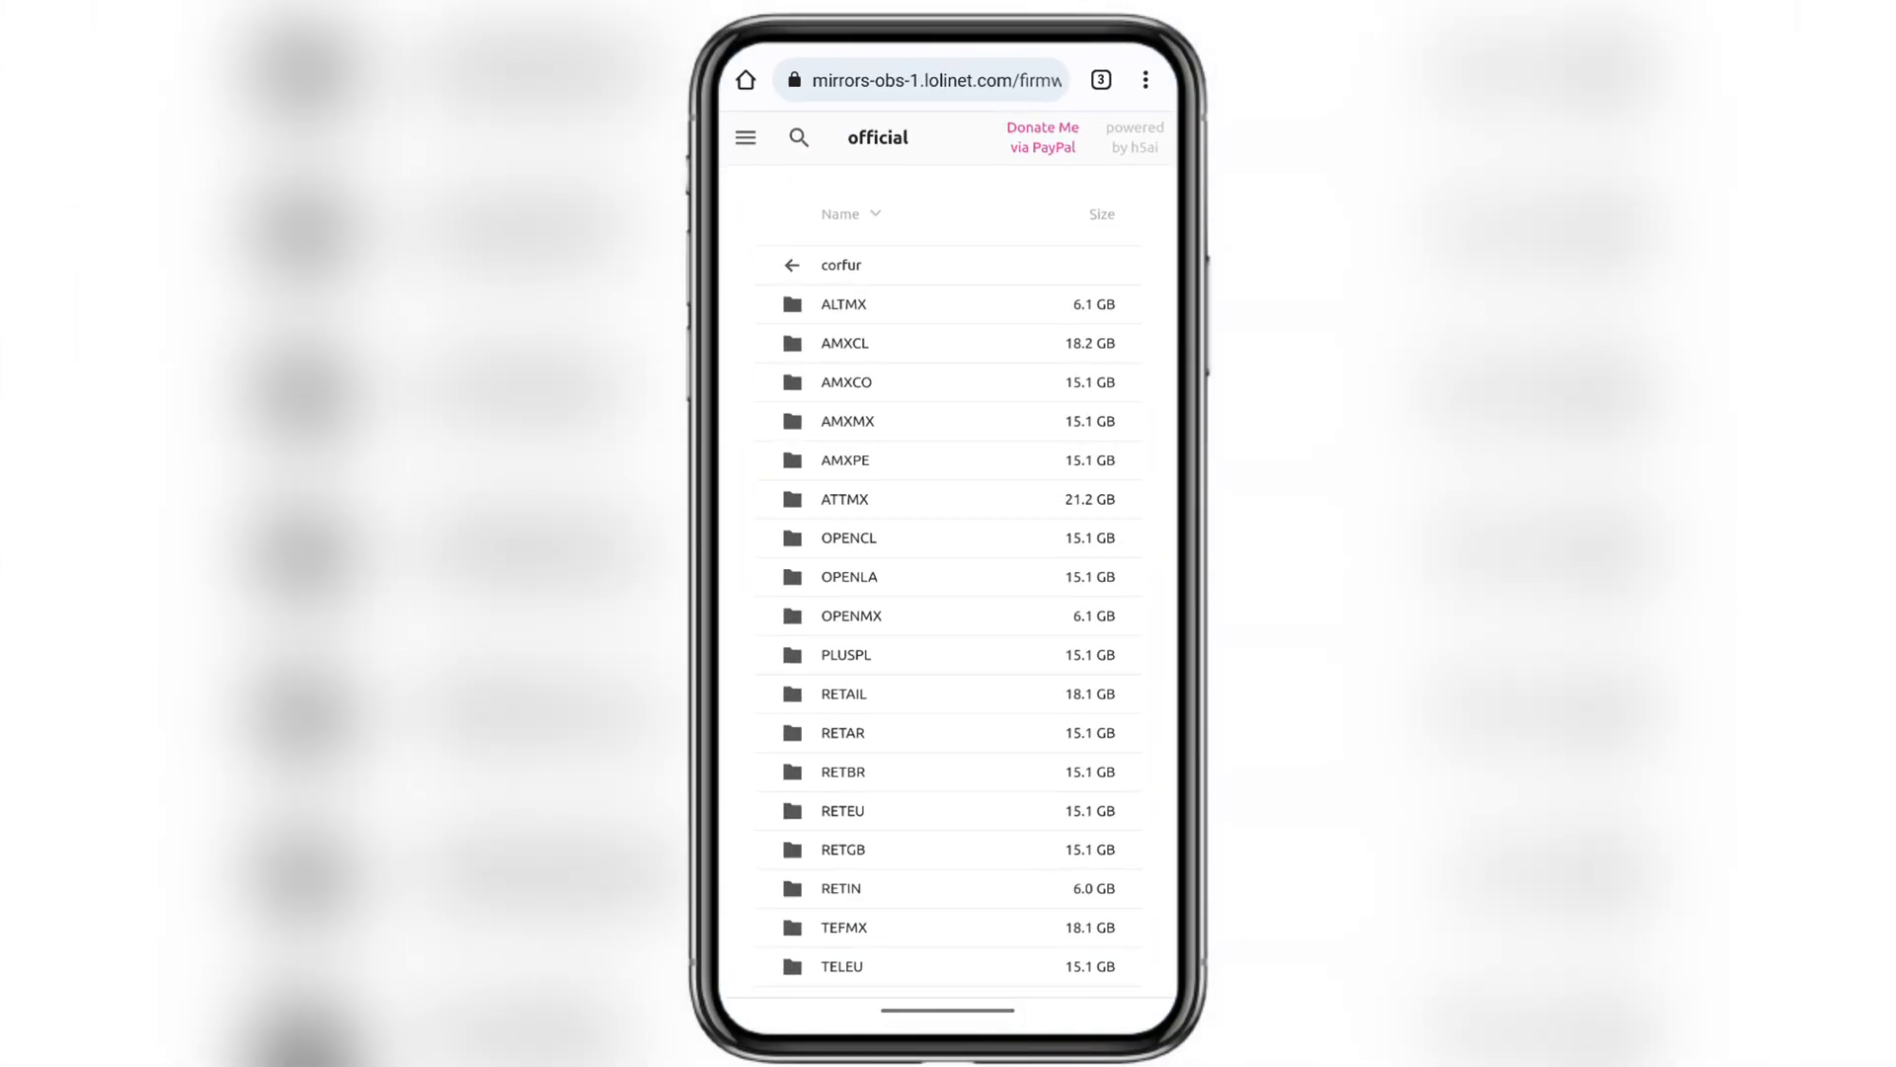
Step: Open the RETIN folder and start downloading the XT2169-1 CORFUR RETIN Android 12 zip
{"action": "left_click", "coordinate": [841, 787]}
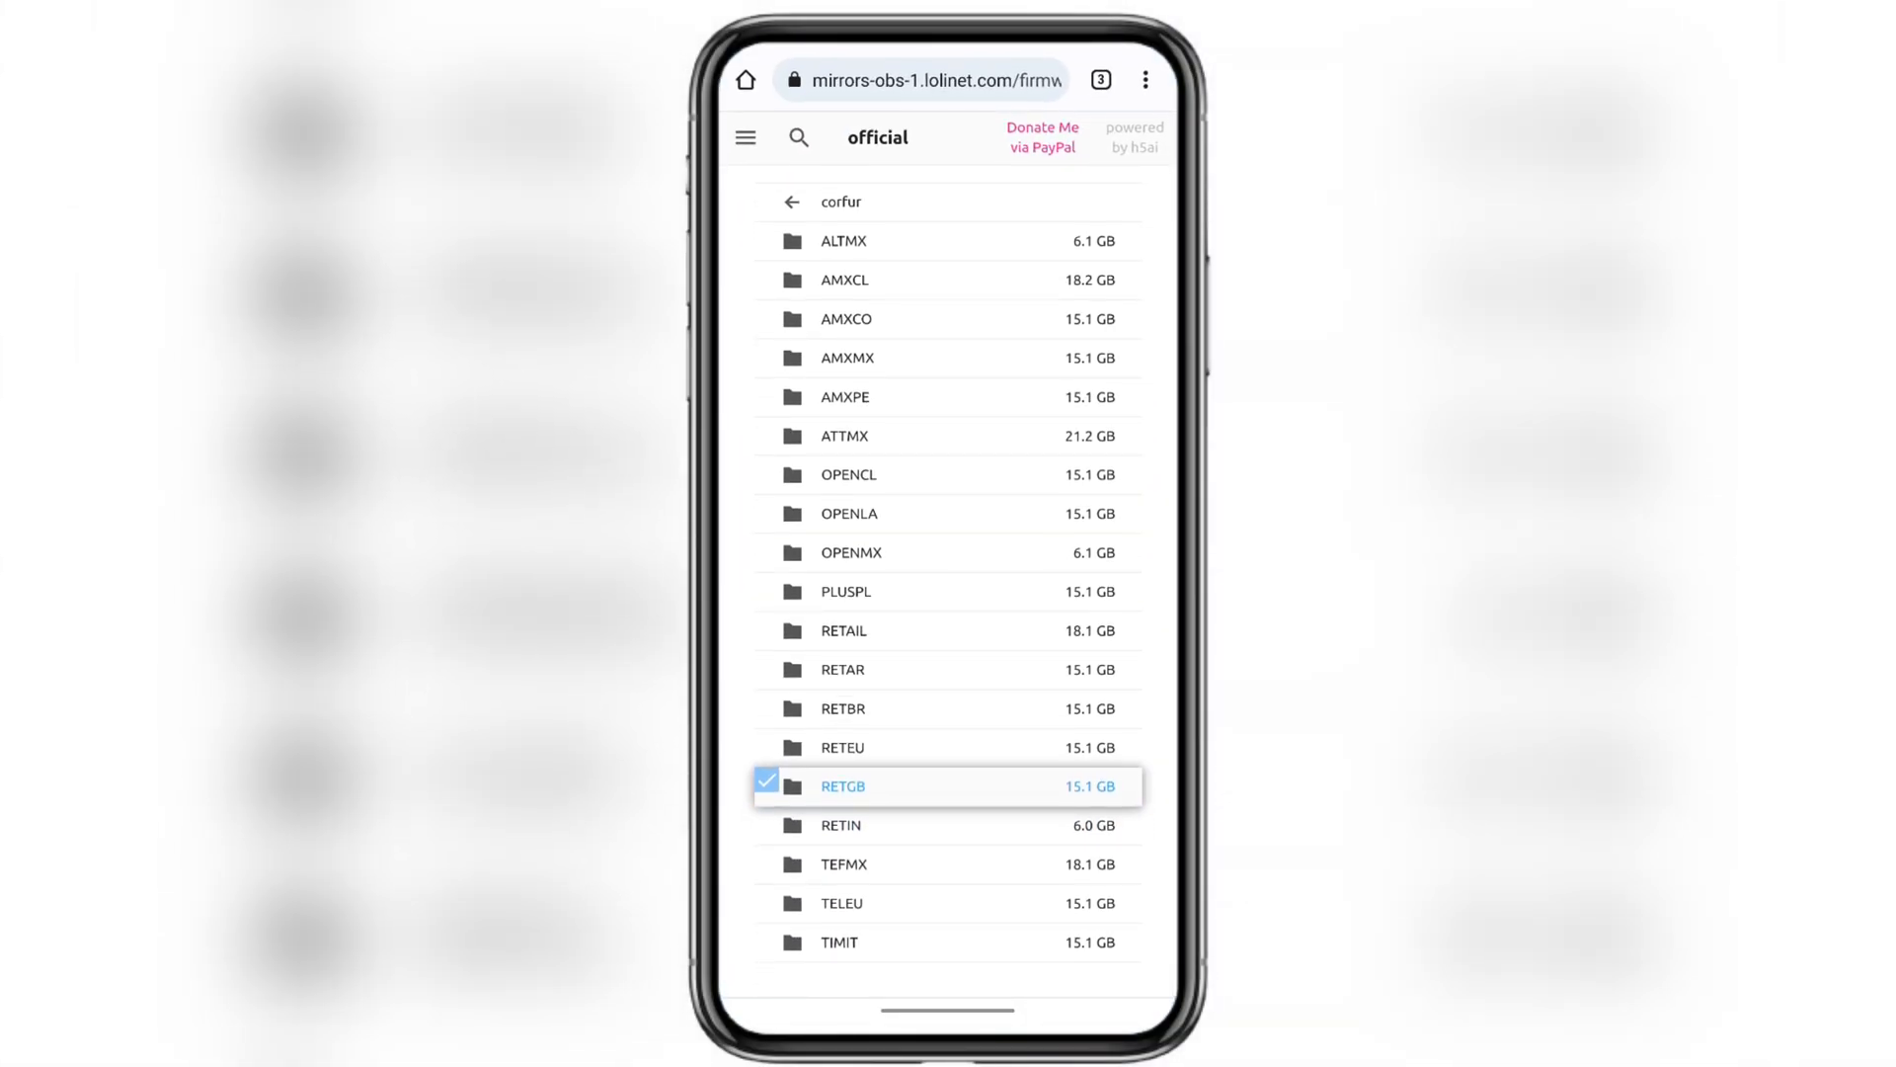
{"action": "left_click", "coordinate": [840, 826]}
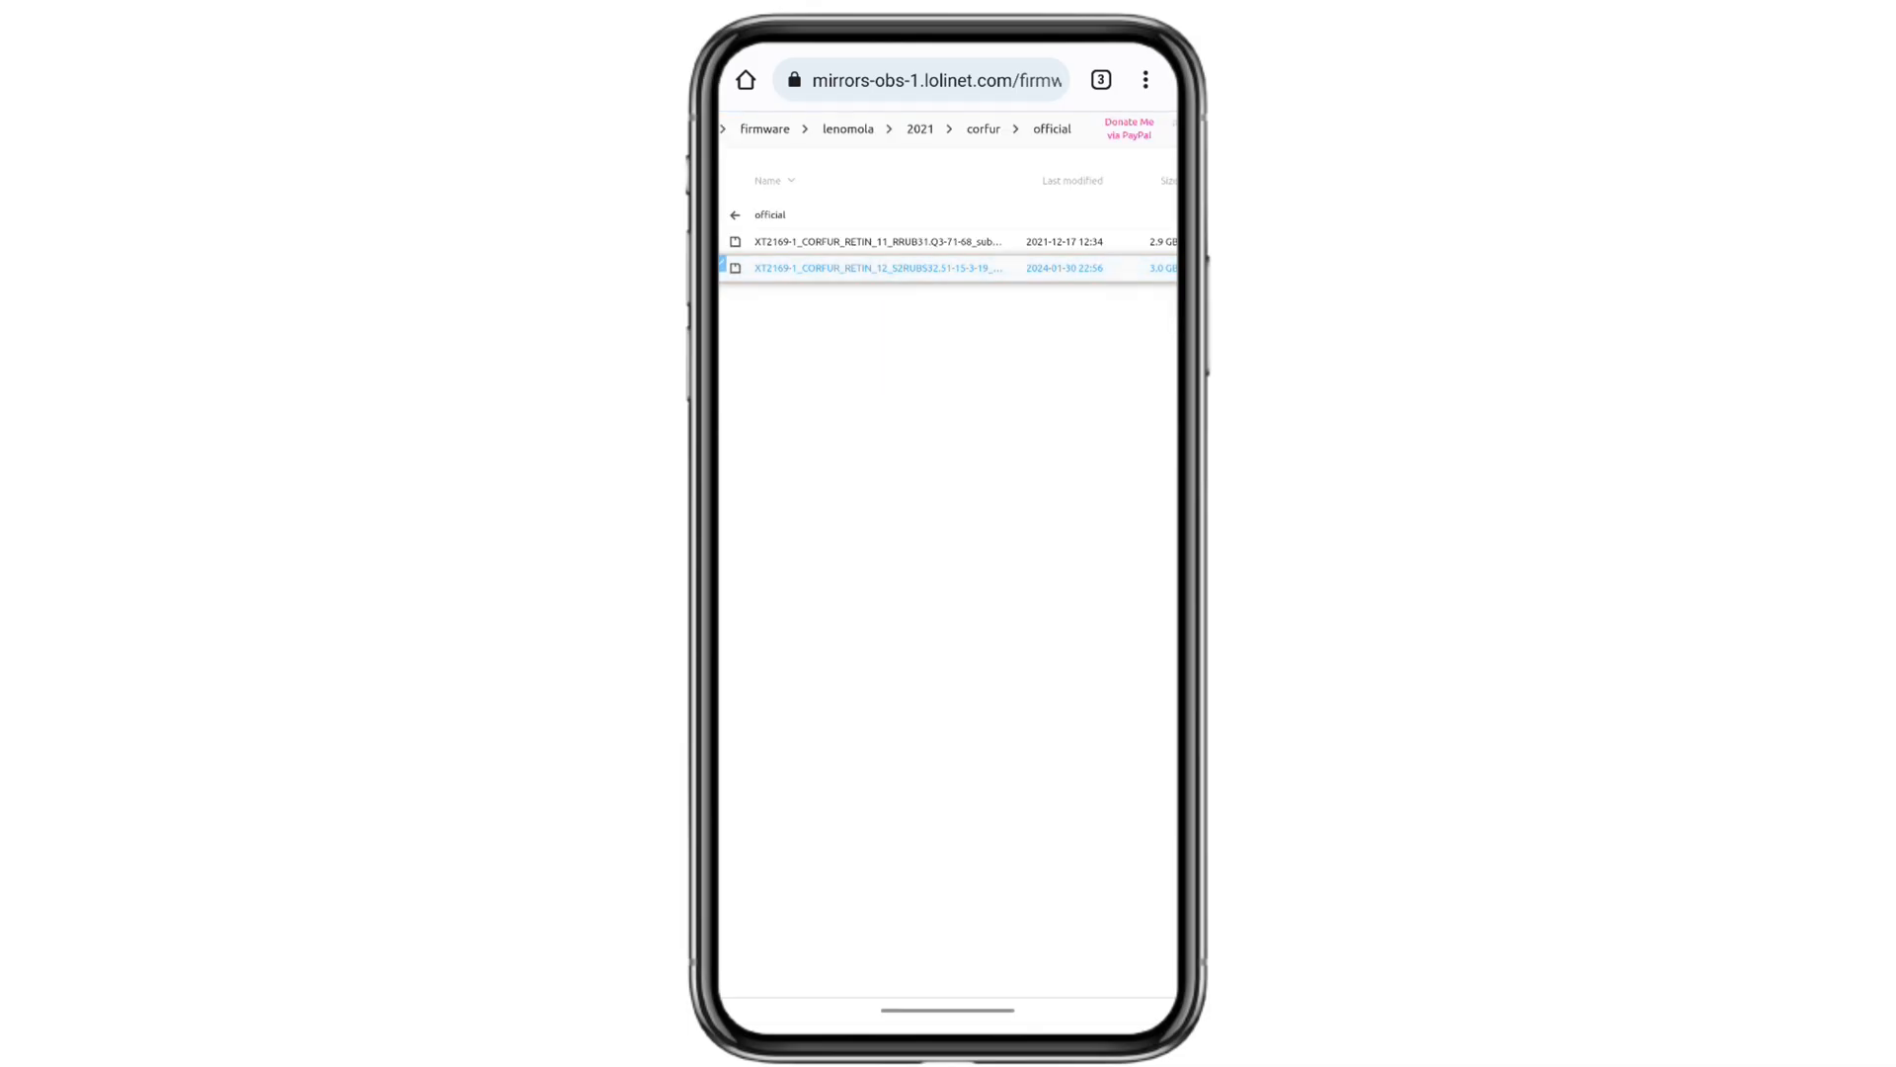
{"action": "left_click", "coordinate": [879, 267]}
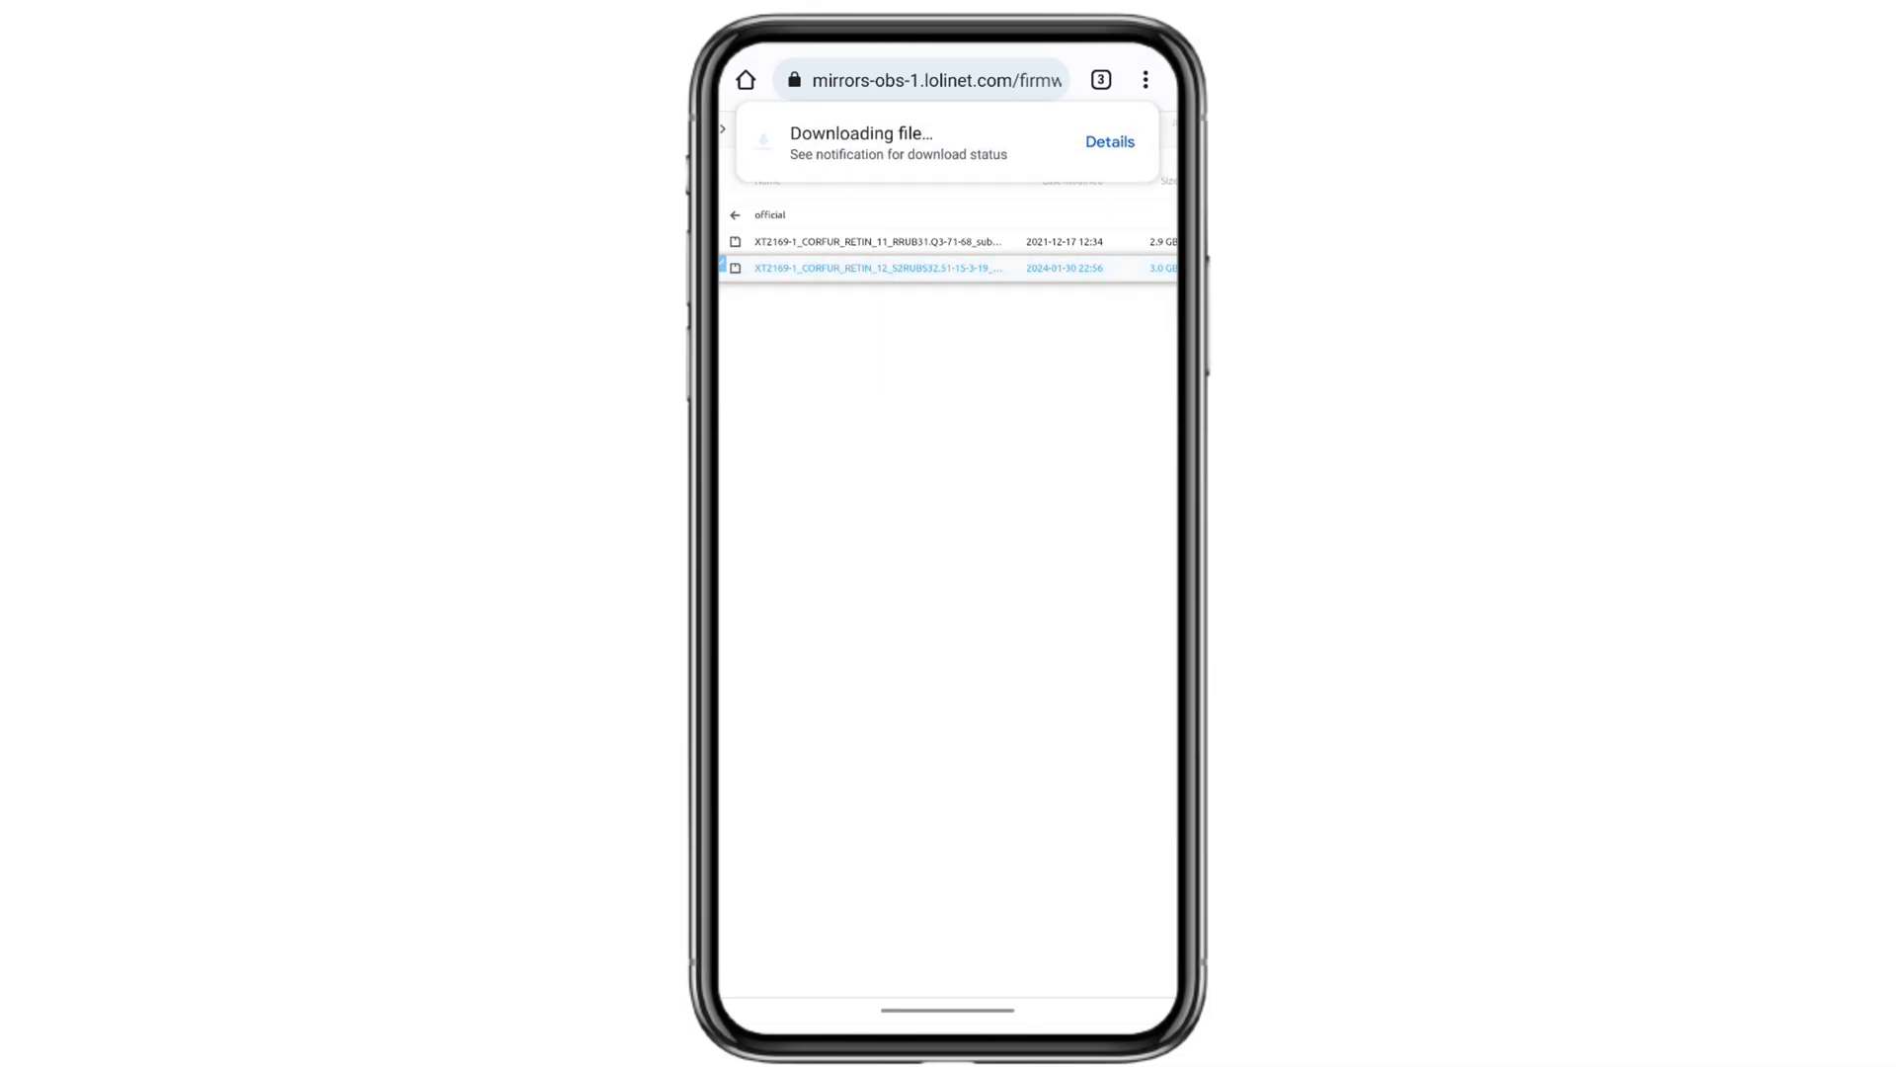
{"action": "left_click", "coordinate": [1108, 142]}
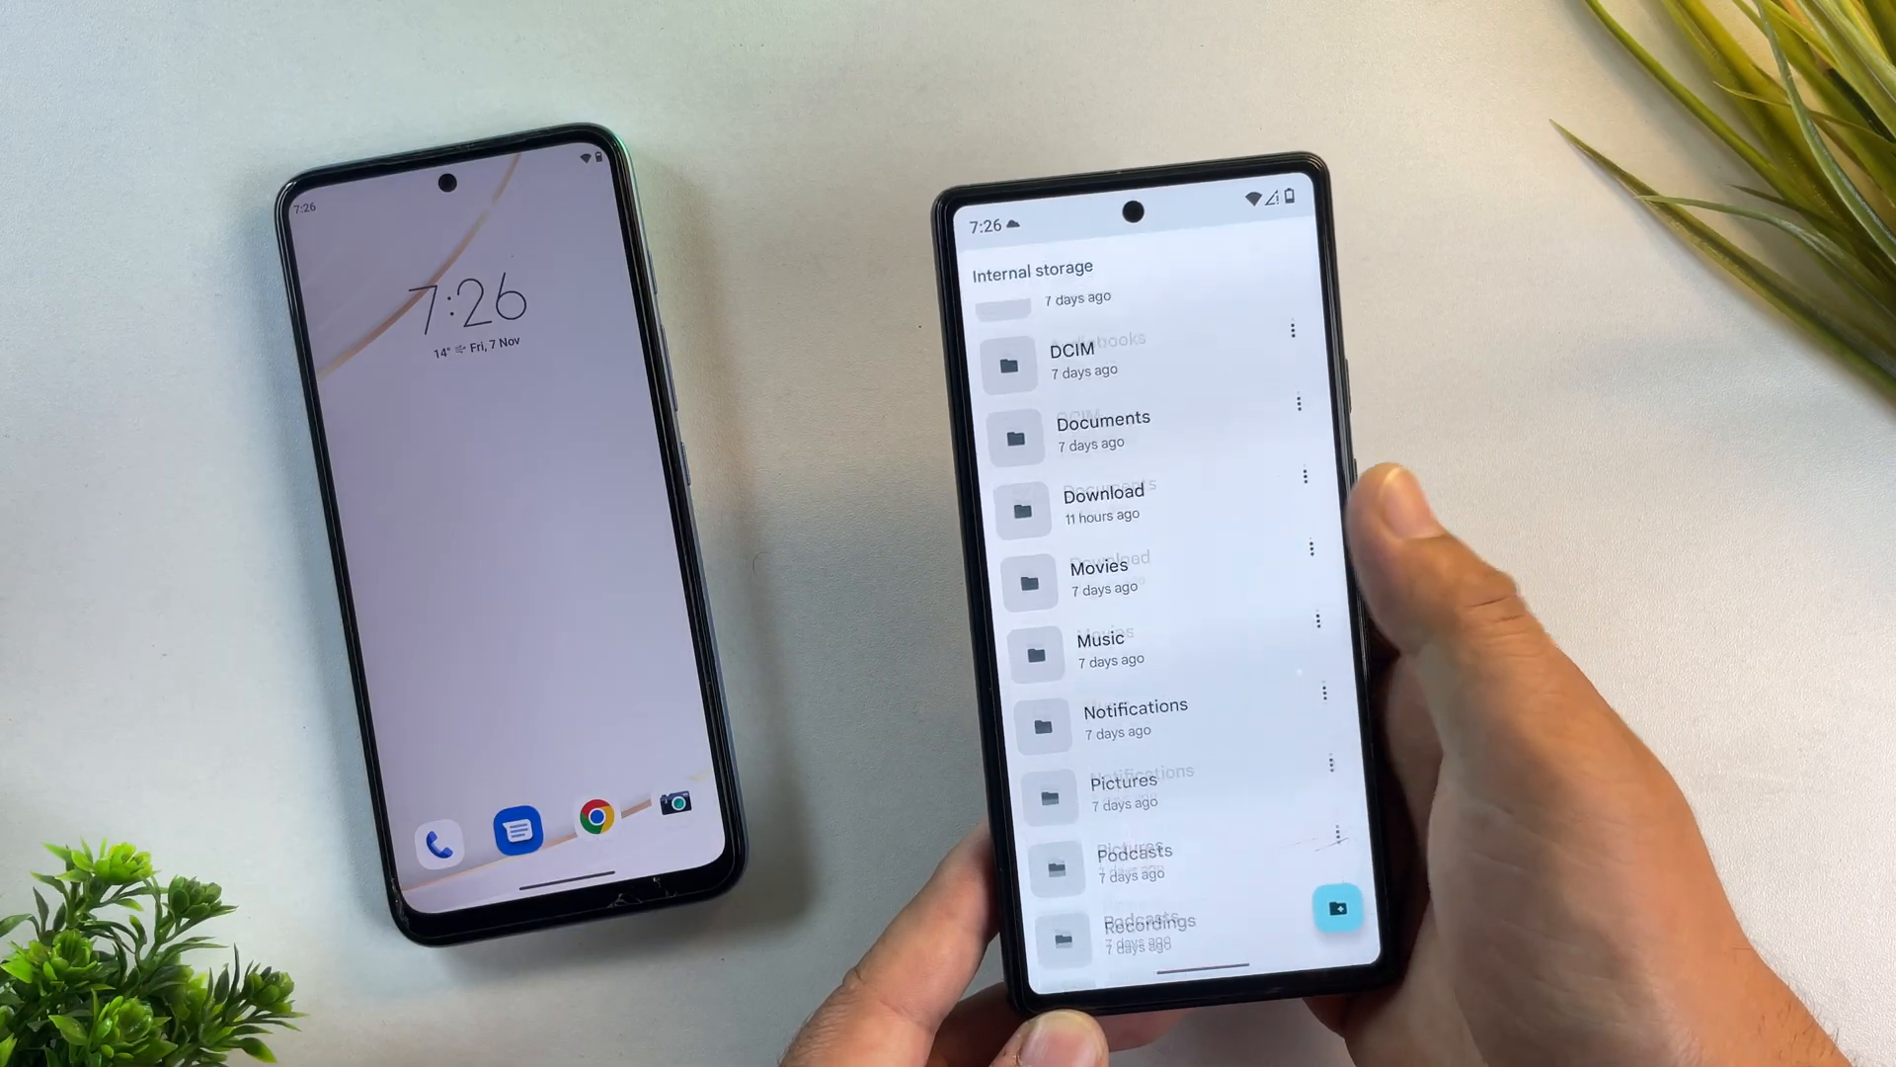
Step: Rename flashfile.xml to flashfile.txt in the extracted firmware folder and accept the extension change
{"action": "scroll", "scroll_direction": "down", "scroll_amount": 3}
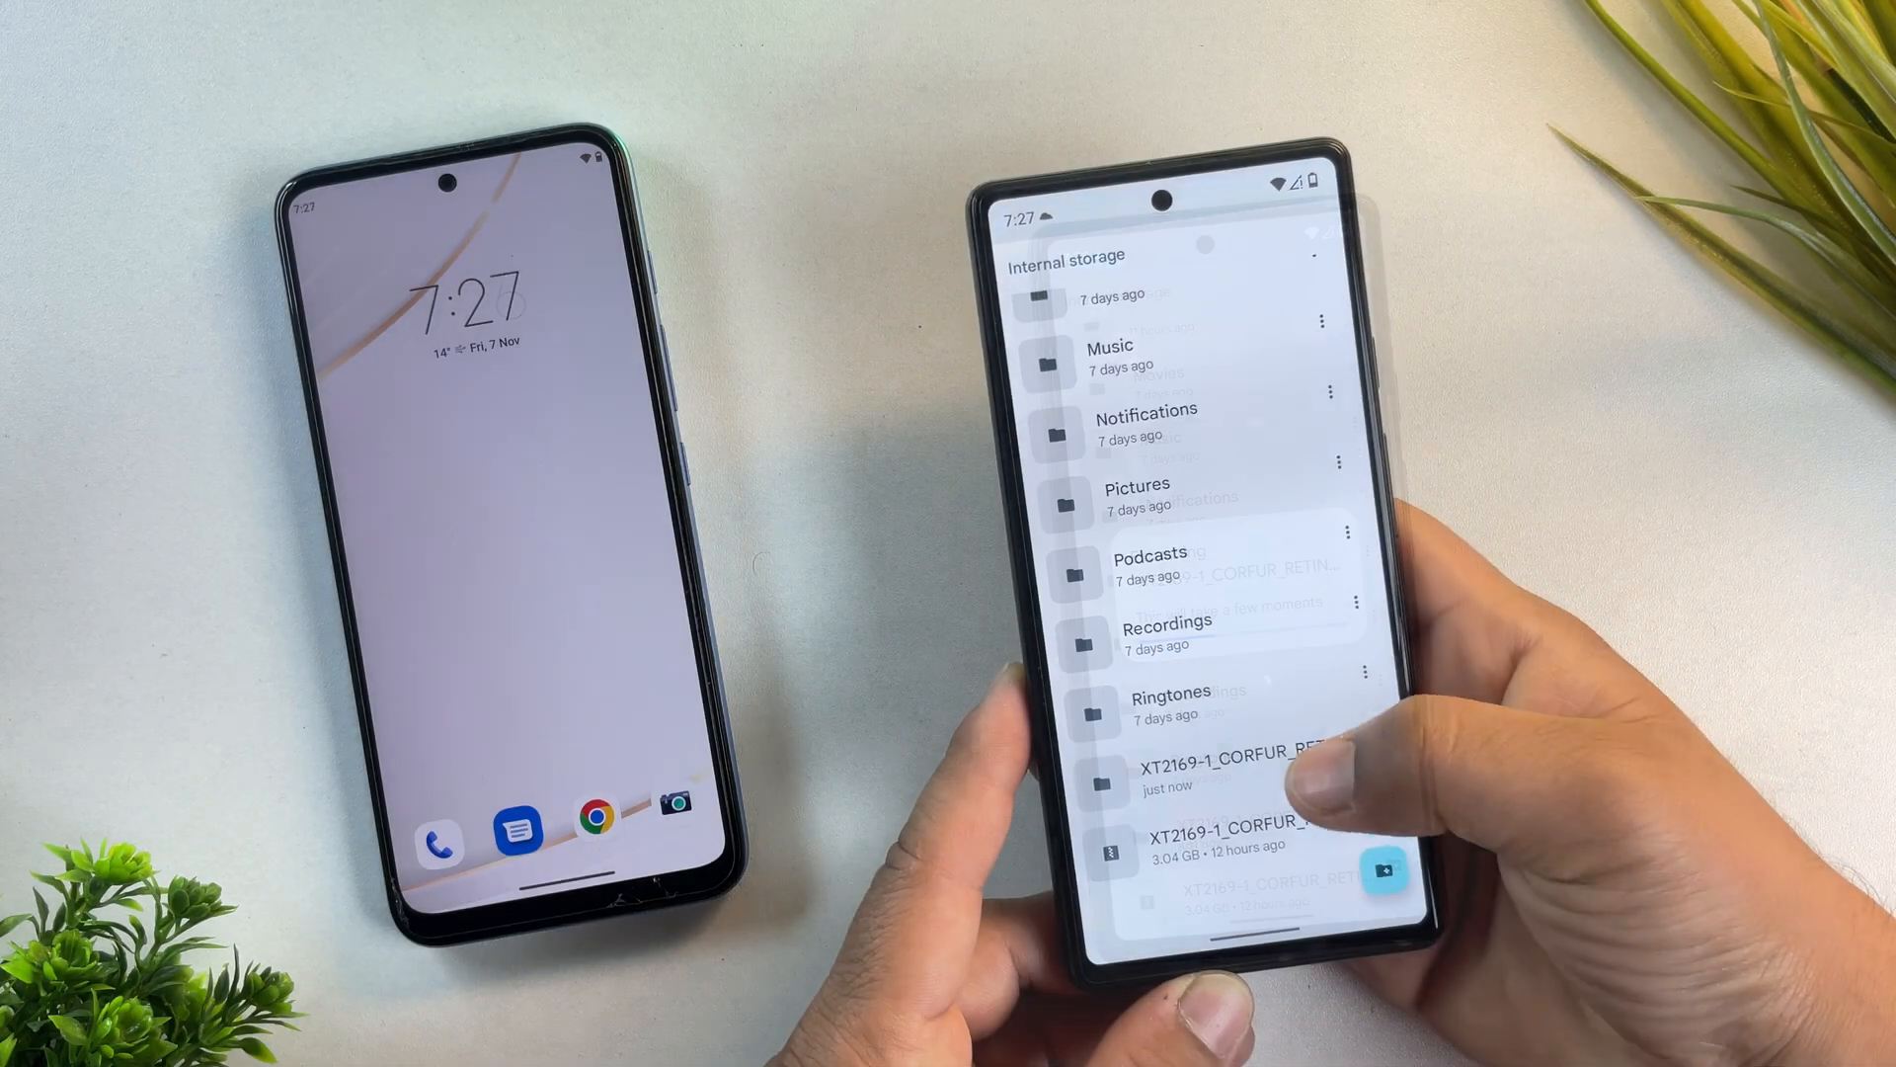
{"action": "left_click", "coordinate": [1233, 758]}
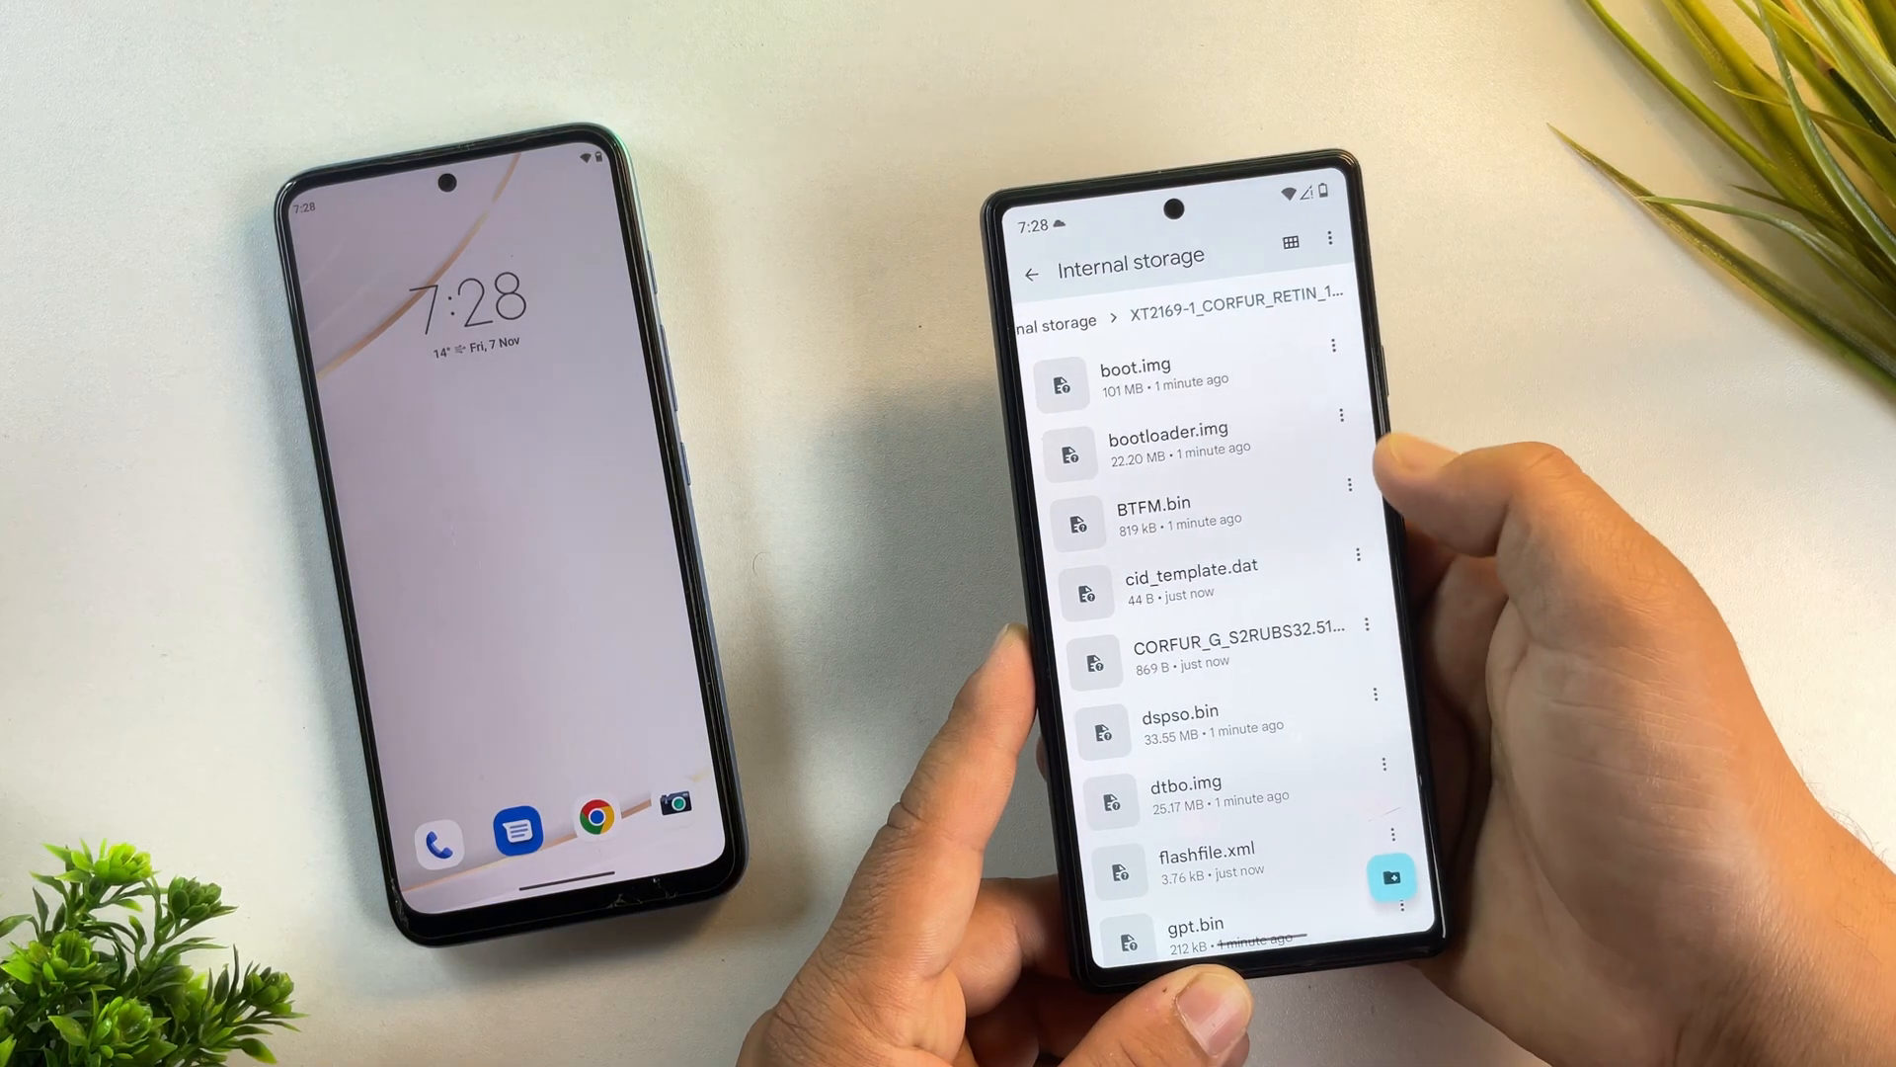
{"action": "scroll", "scroll_direction": "down", "scroll_amount": 3}
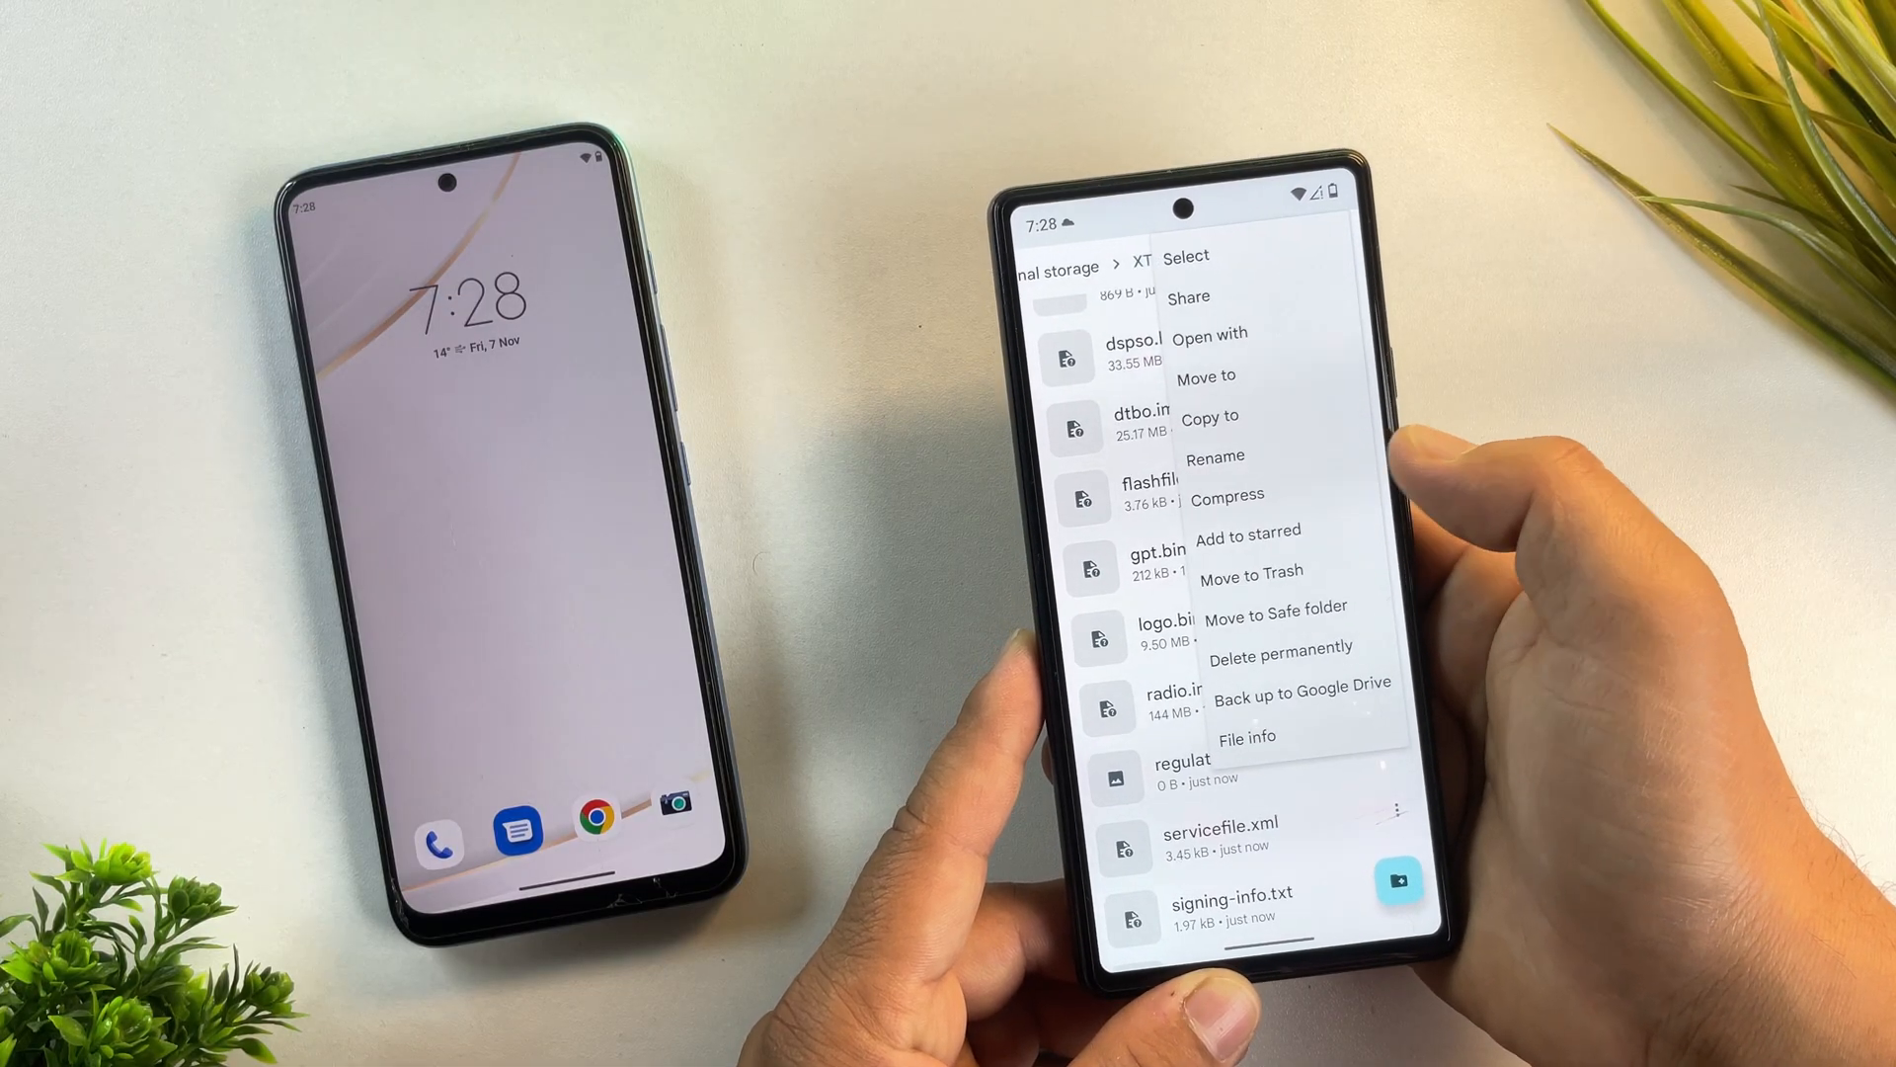
{"action": "left_click", "coordinate": [1216, 456]}
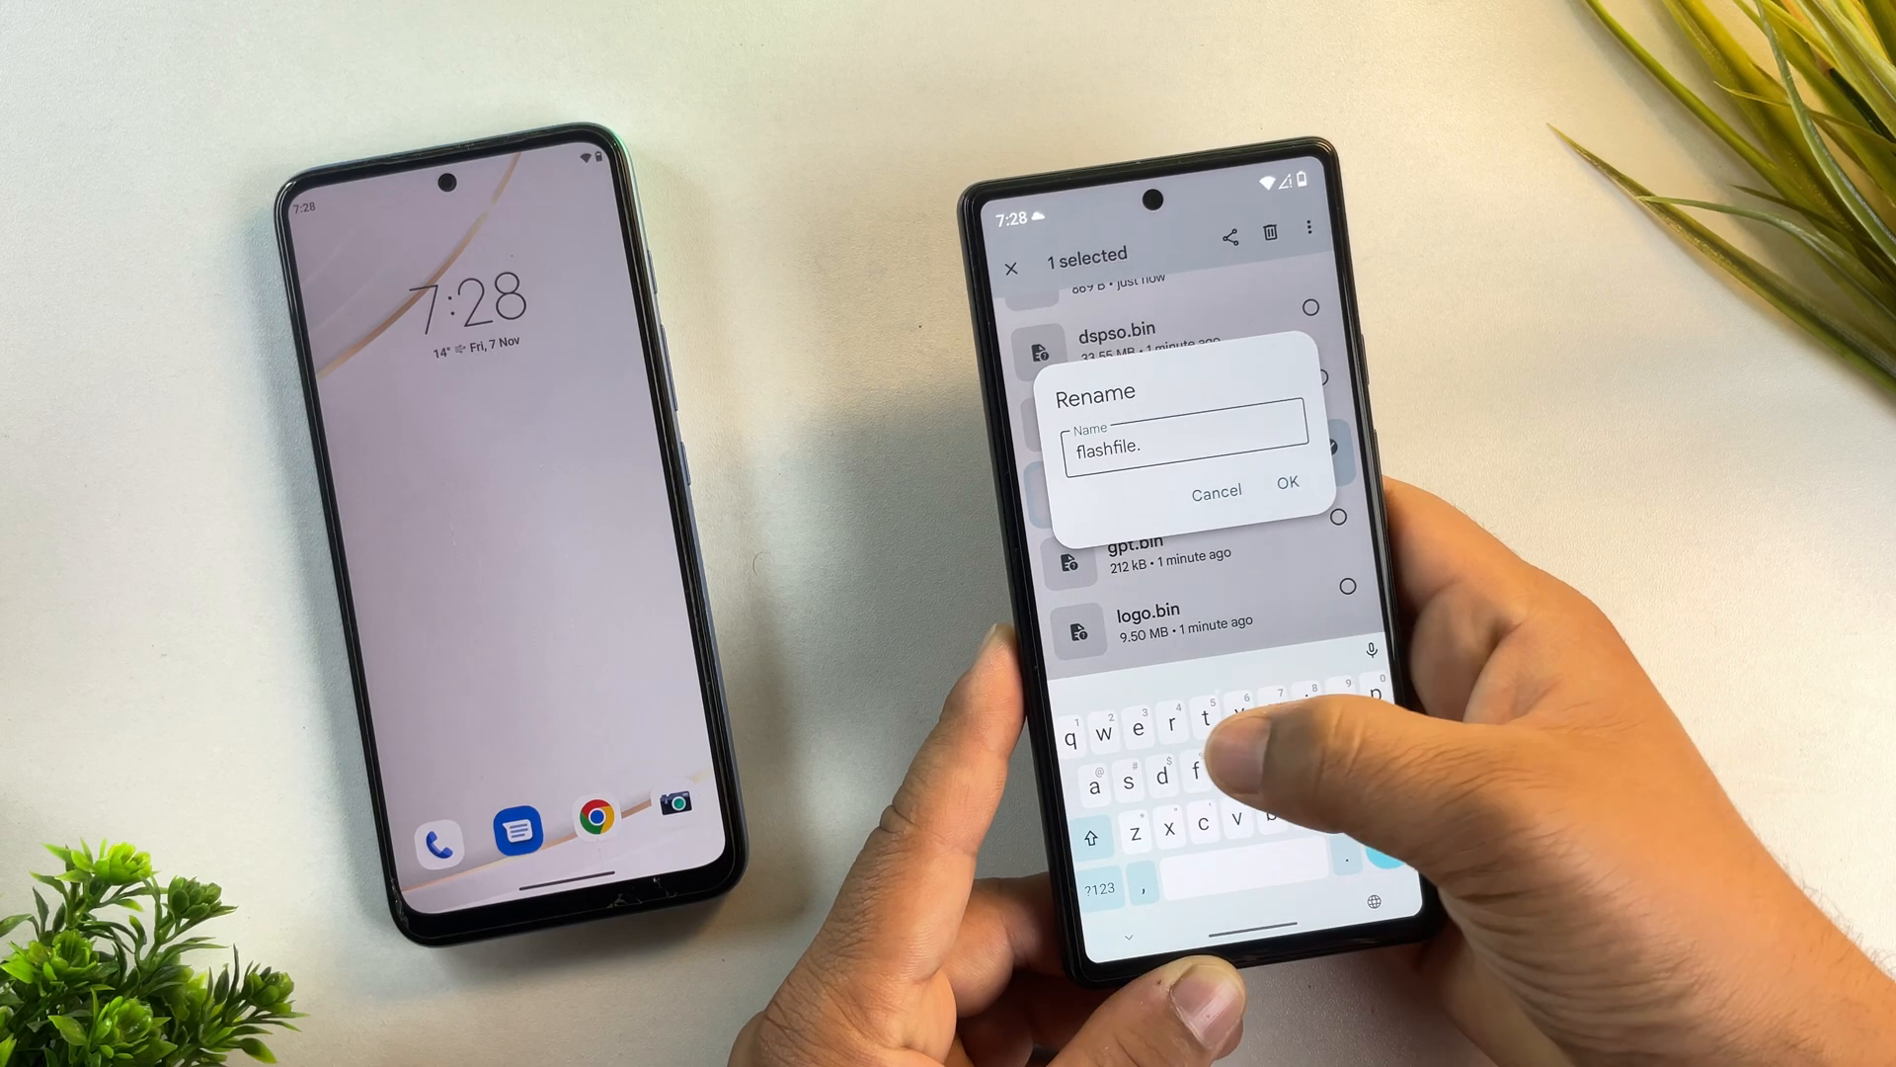
{"action": "type", "text": "tx"}
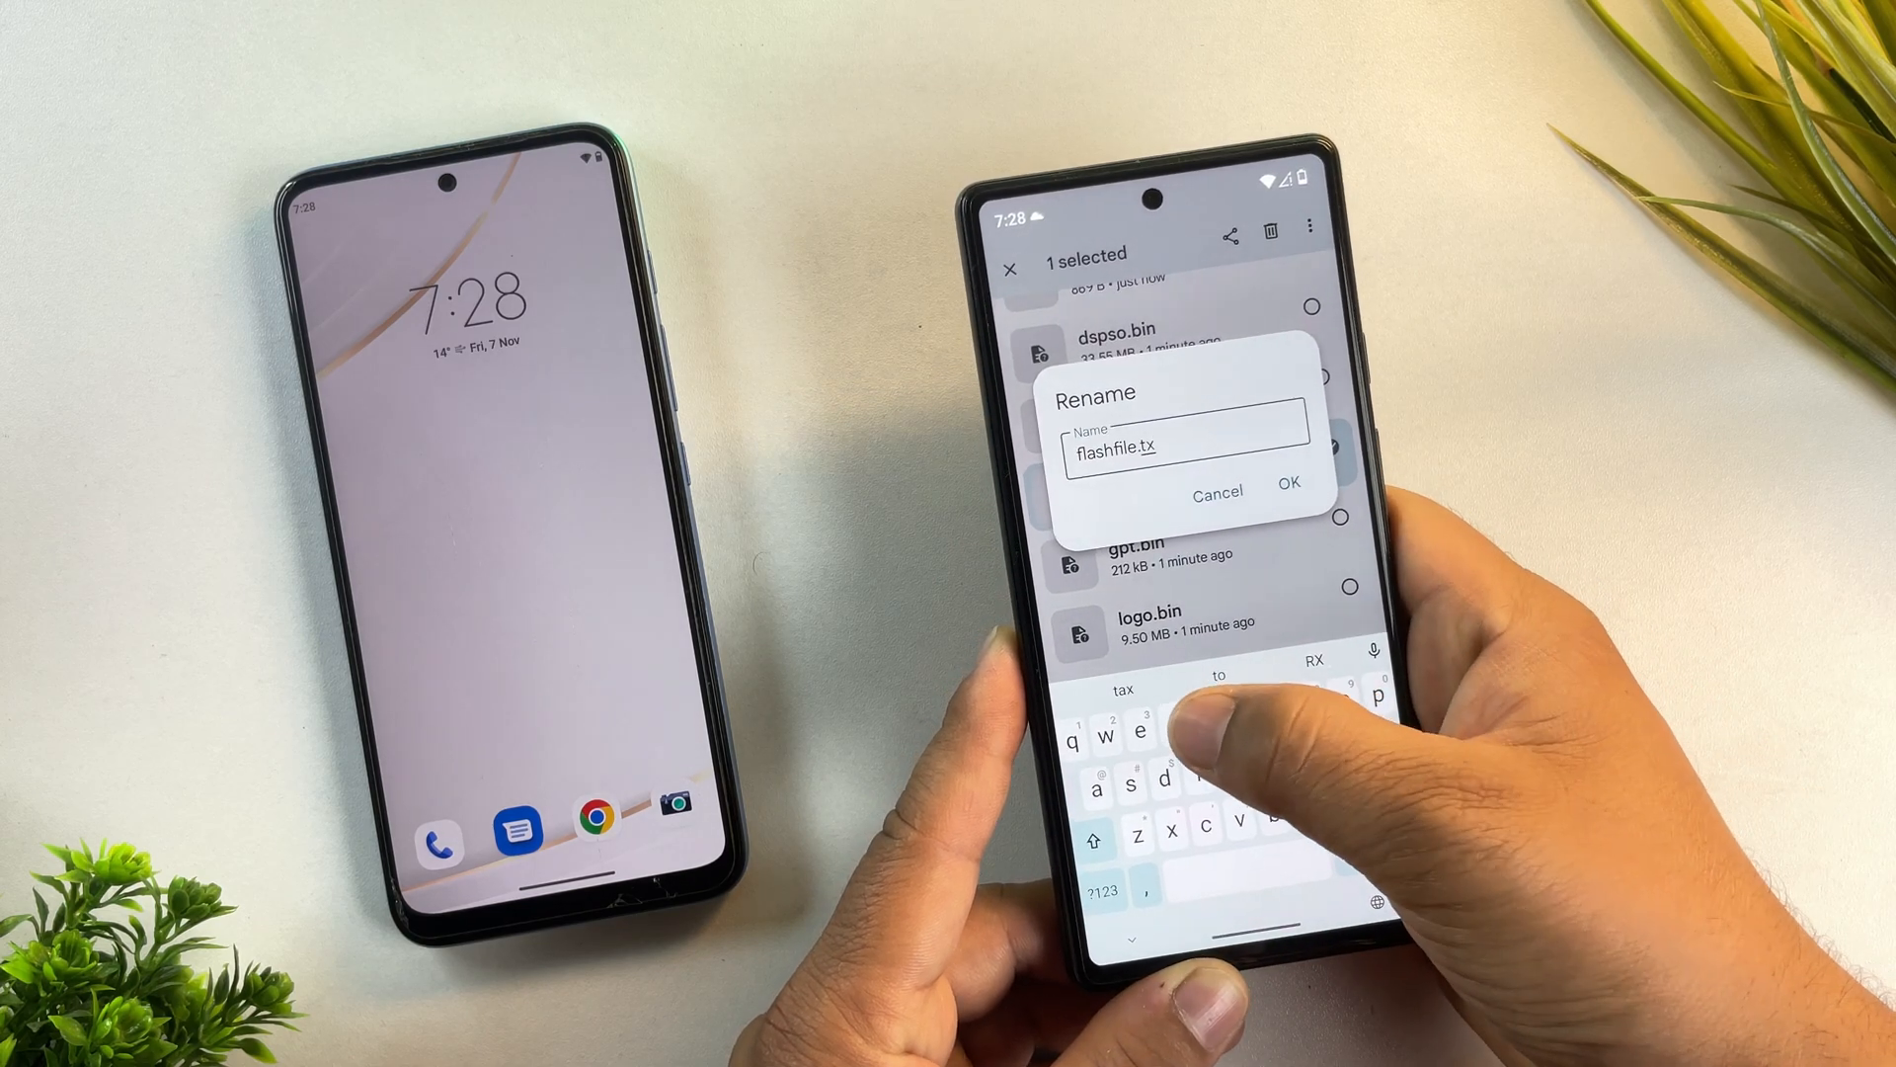
{"action": "left_click", "coordinate": [1286, 482]}
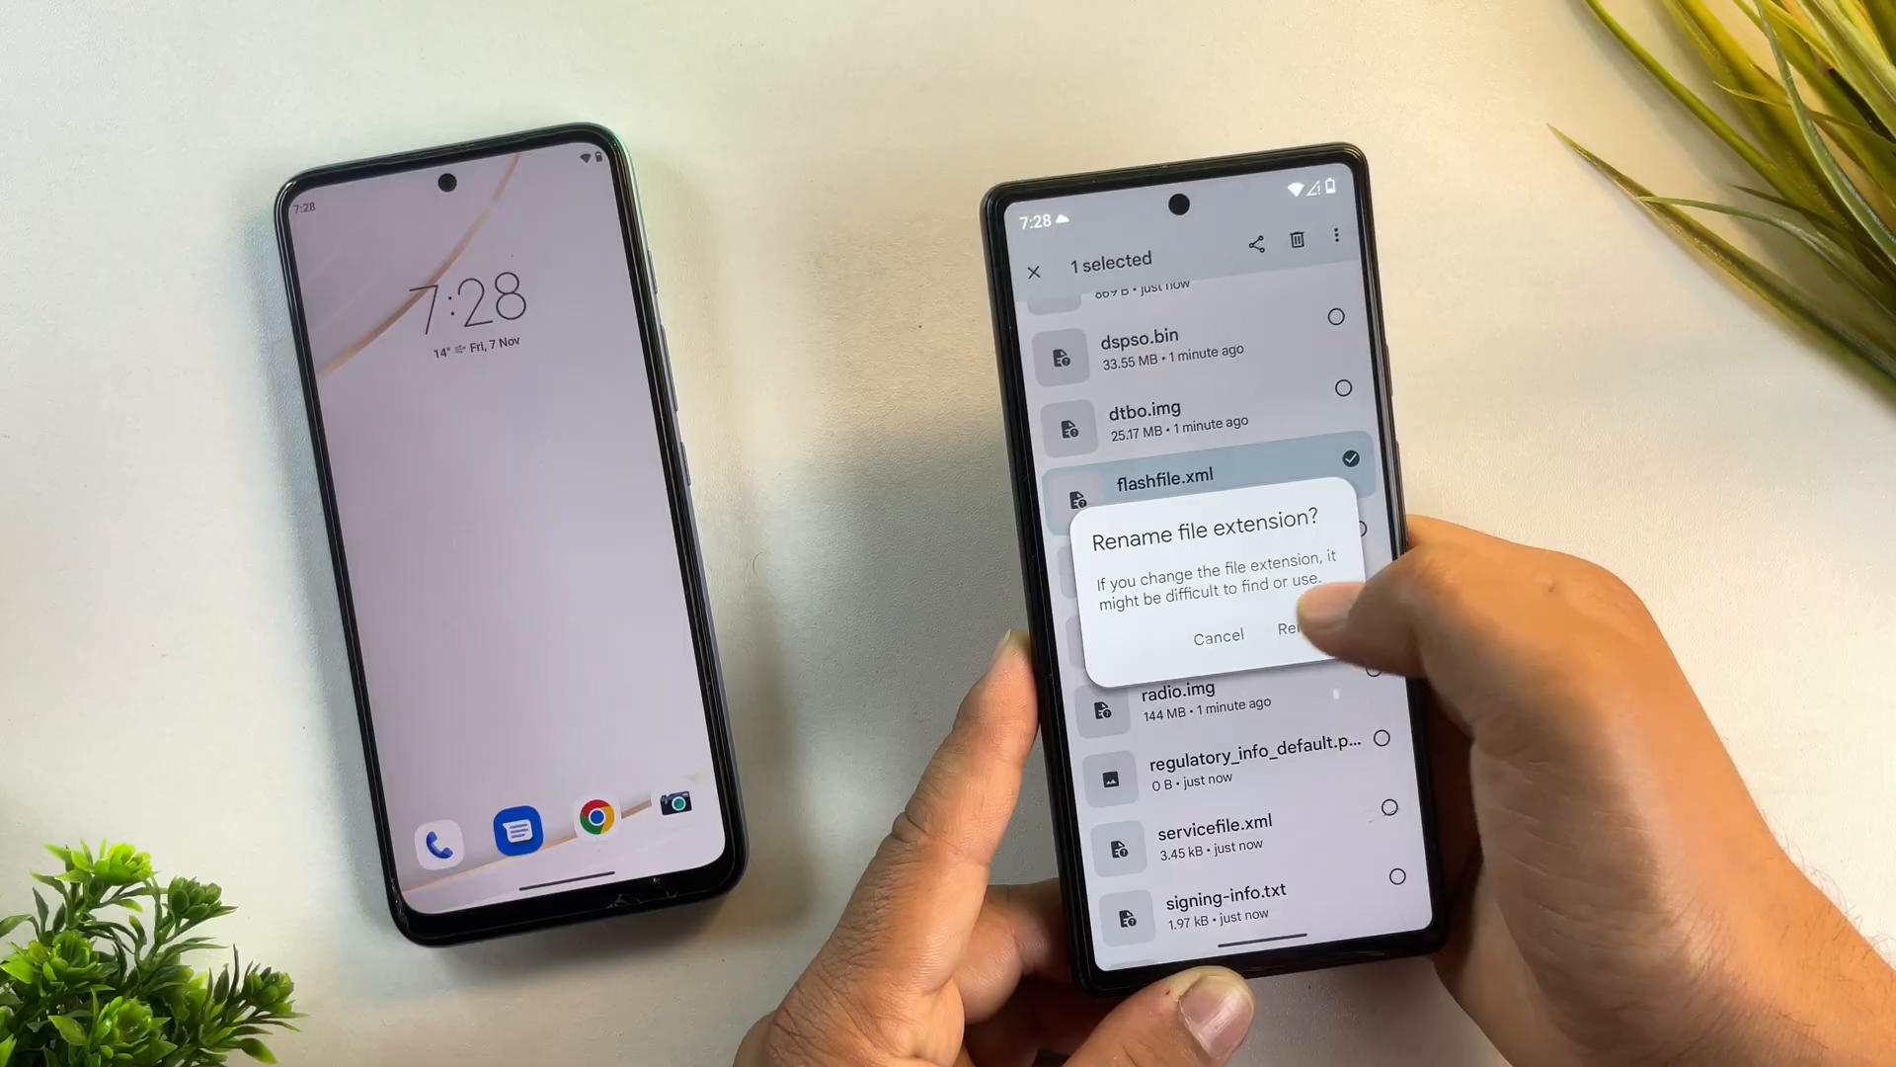
{"action": "left_click", "coordinate": [1298, 636]}
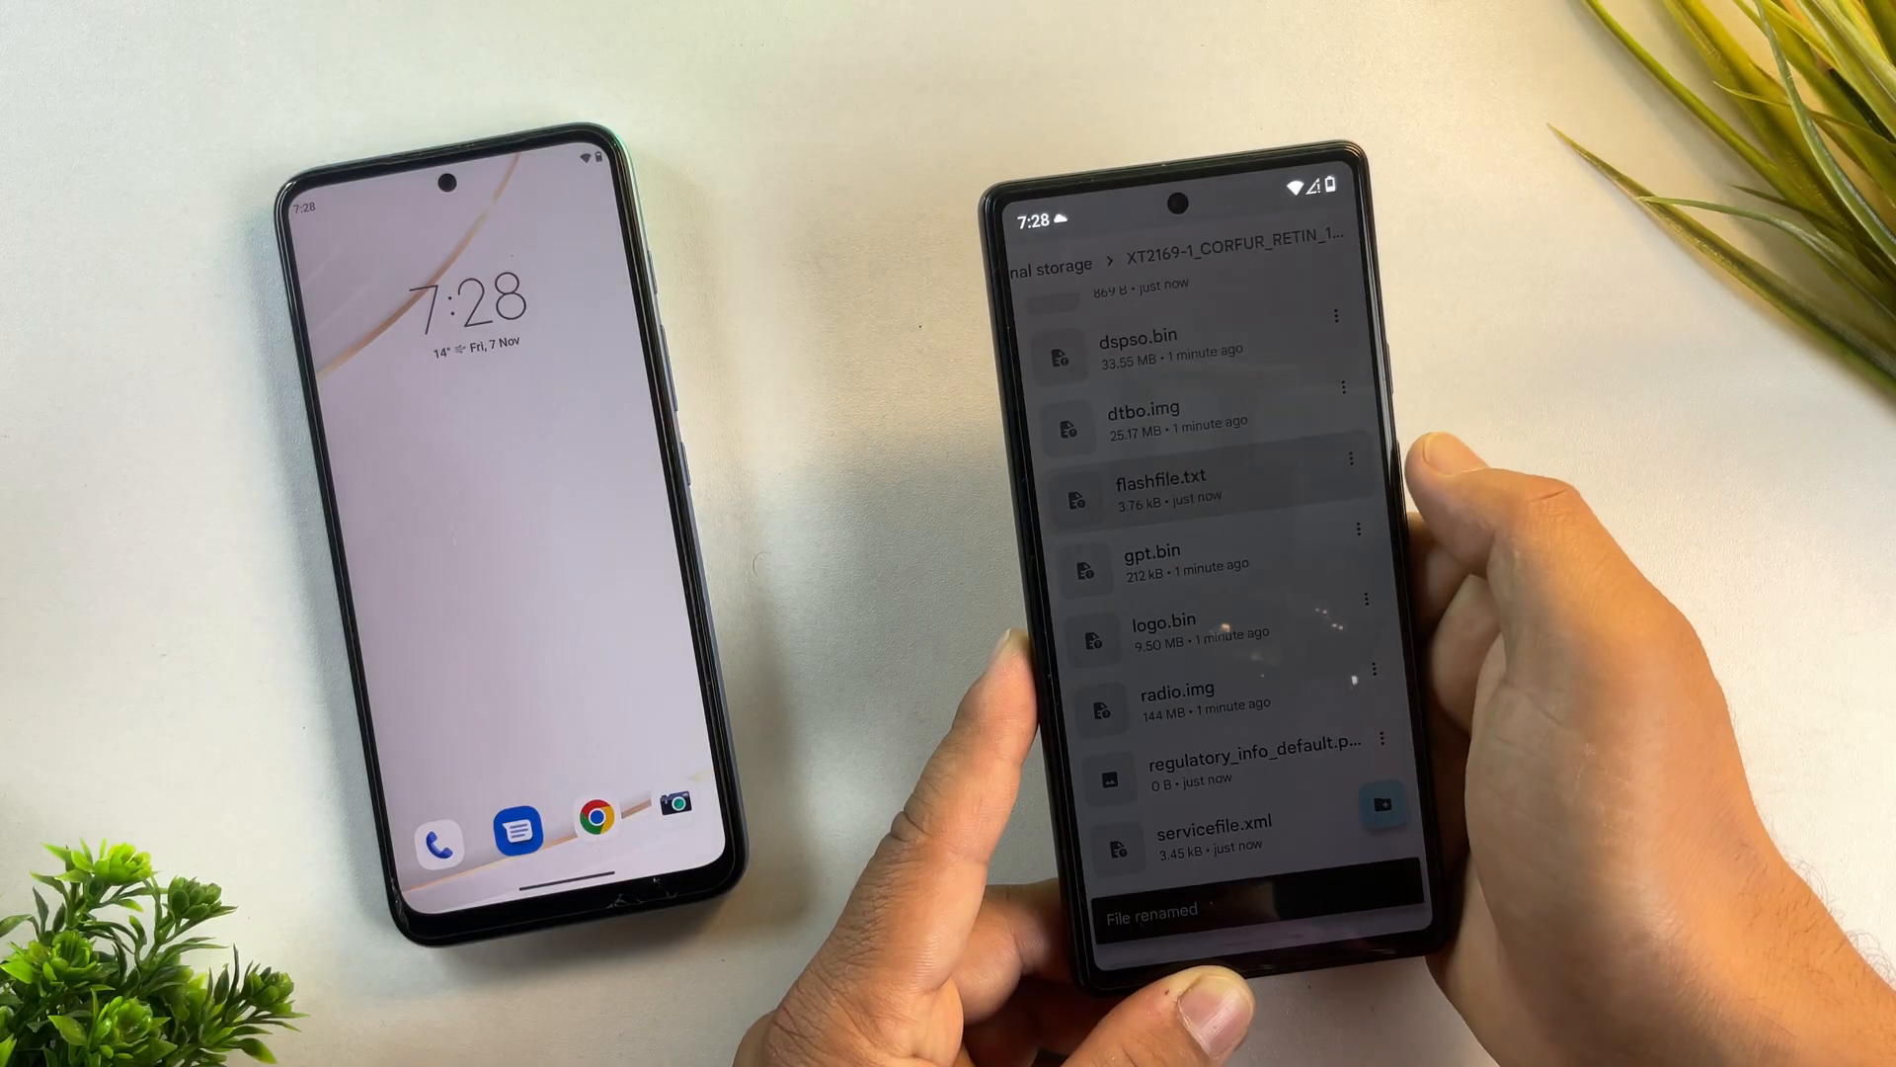
Step: Read flashfile.txt in Chrome and find the boot matches to confirm a boot.img entry
{"action": "left_click", "coordinate": [1159, 488]}
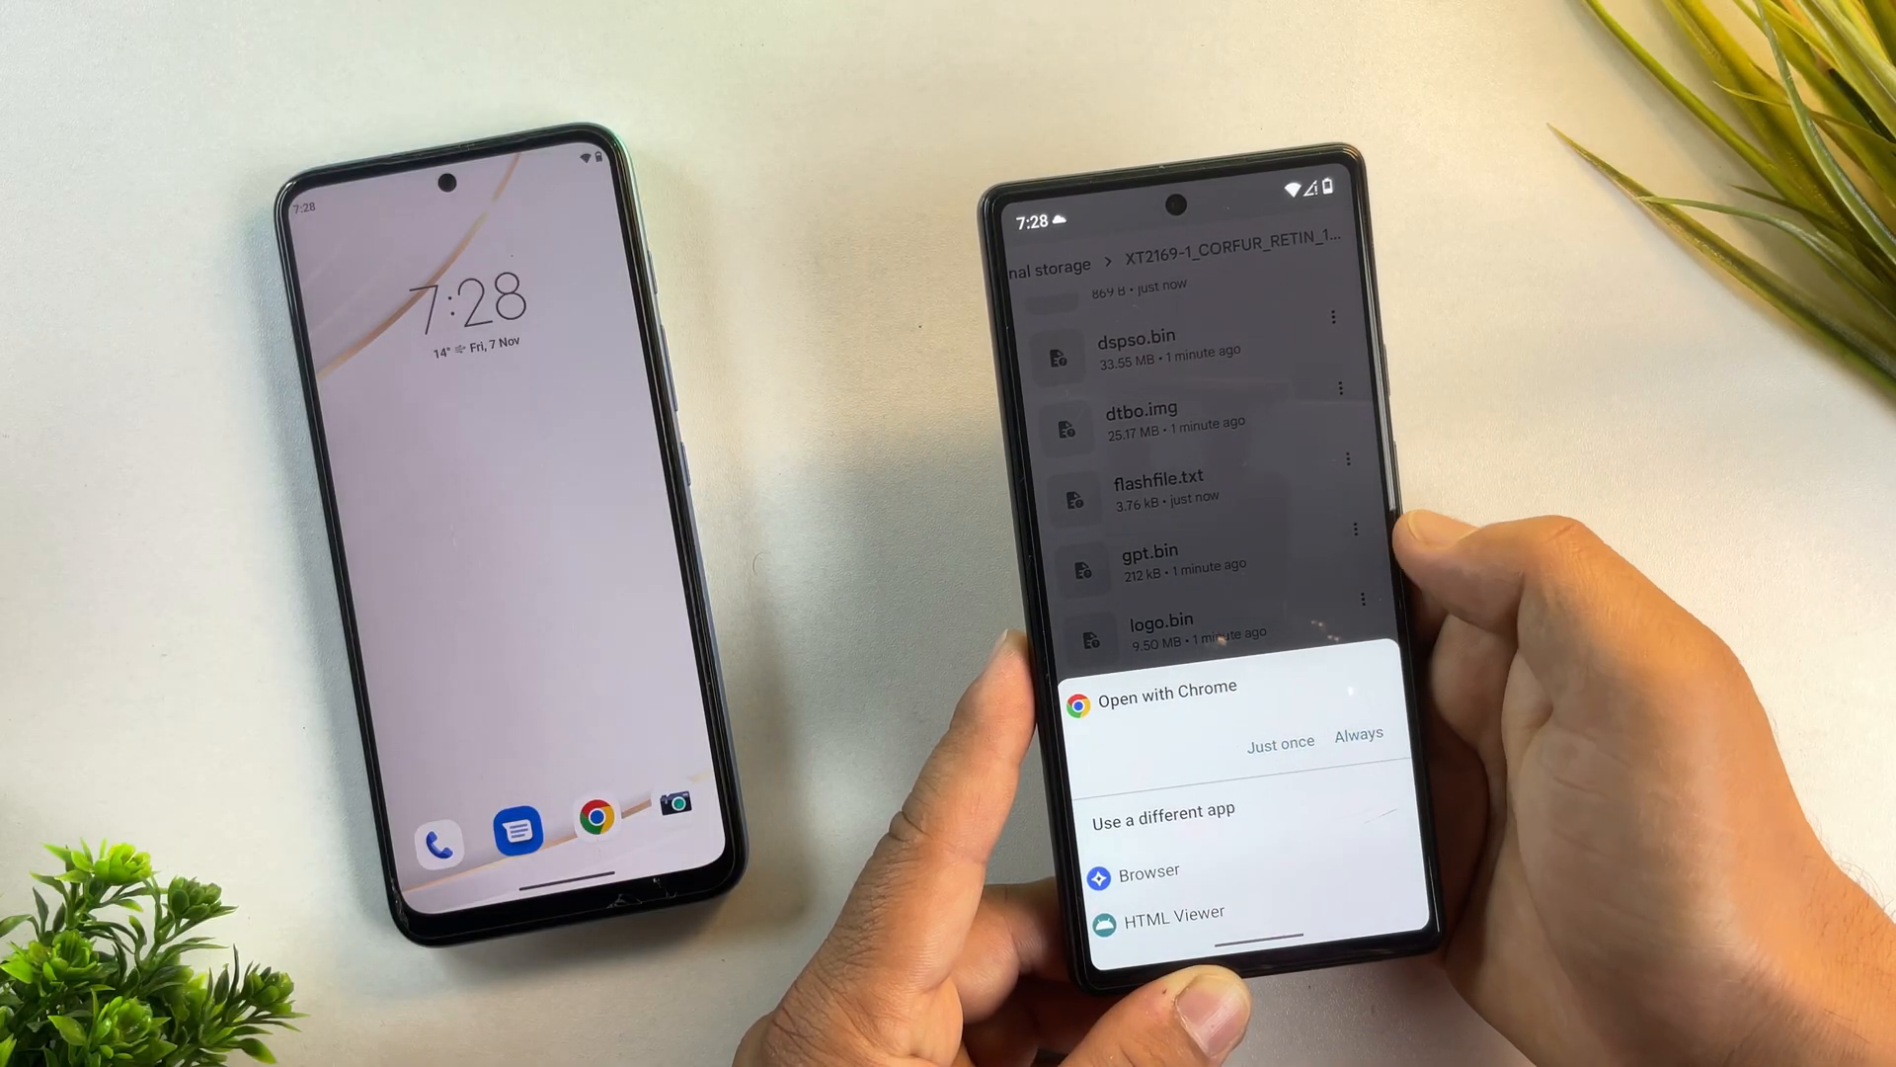
{"action": "left_click", "coordinate": [1280, 741]}
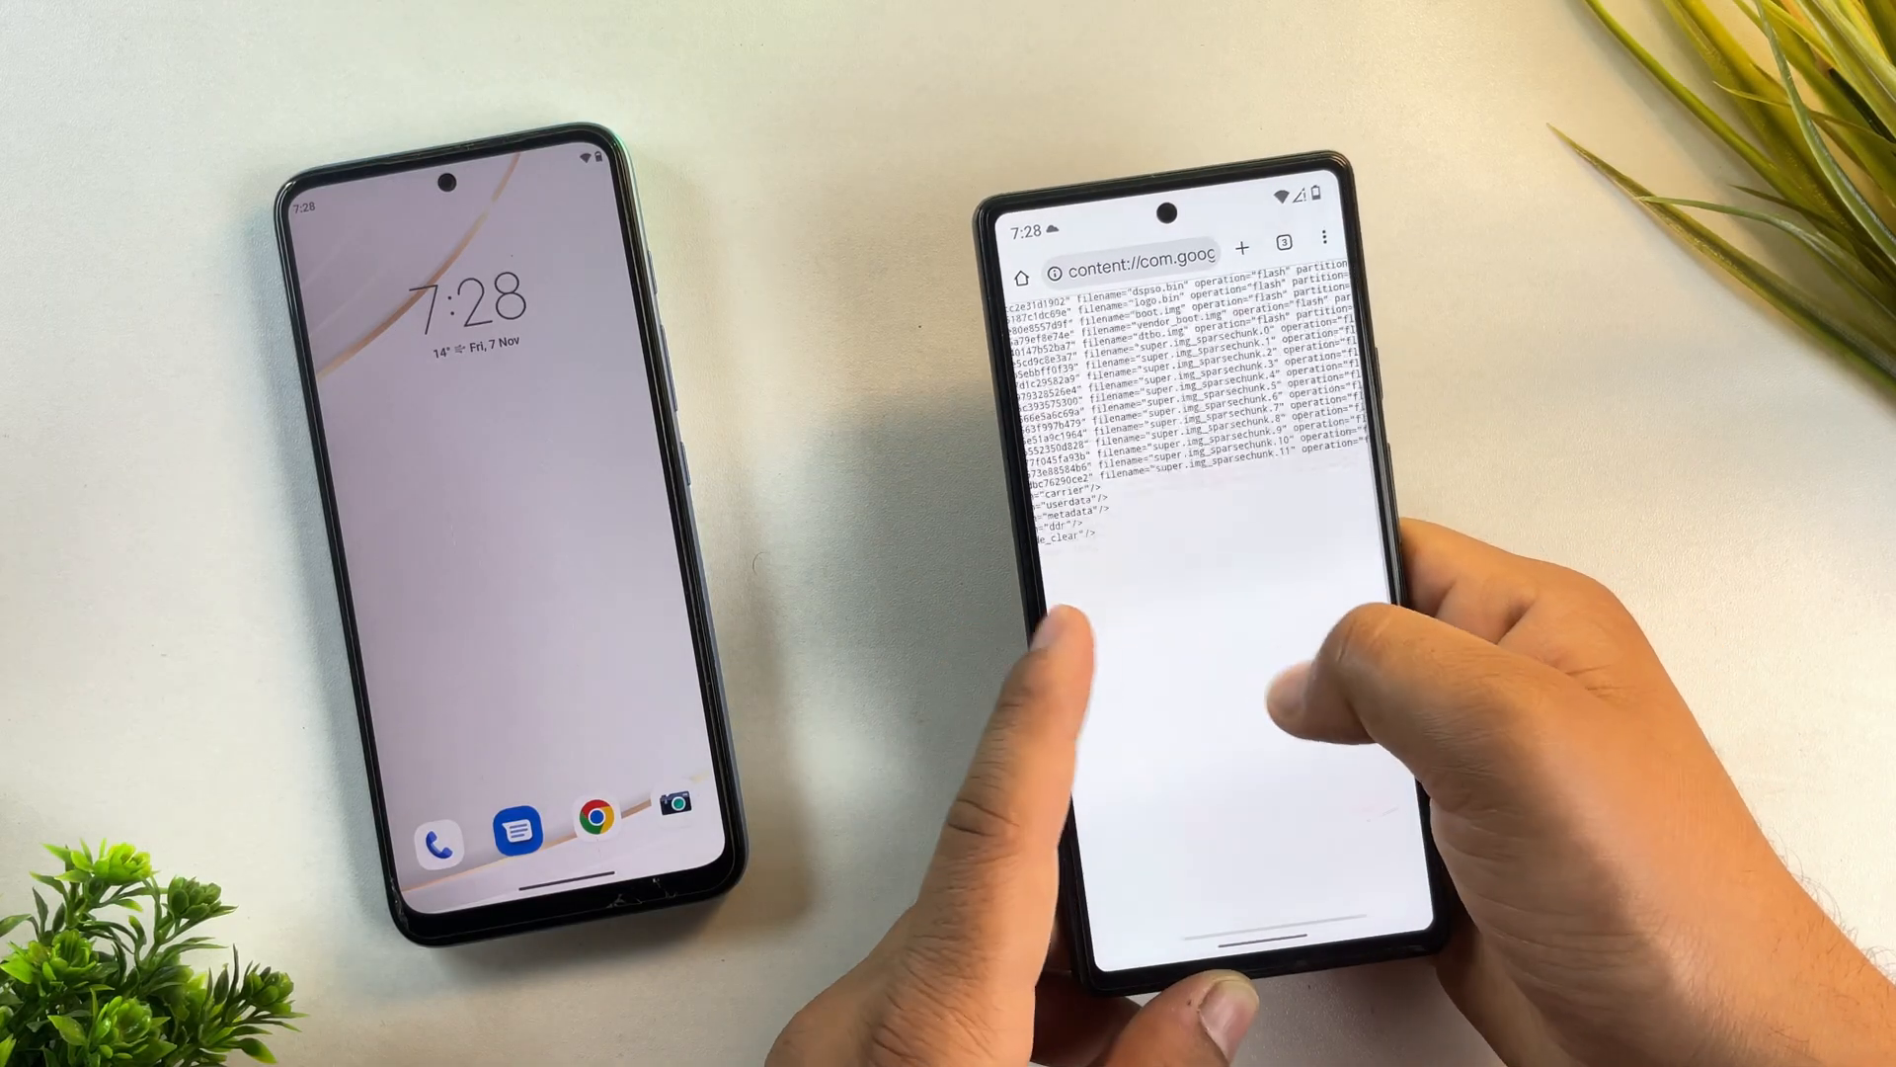
{"action": "scroll", "scroll_direction": "down", "scroll_amount": 3}
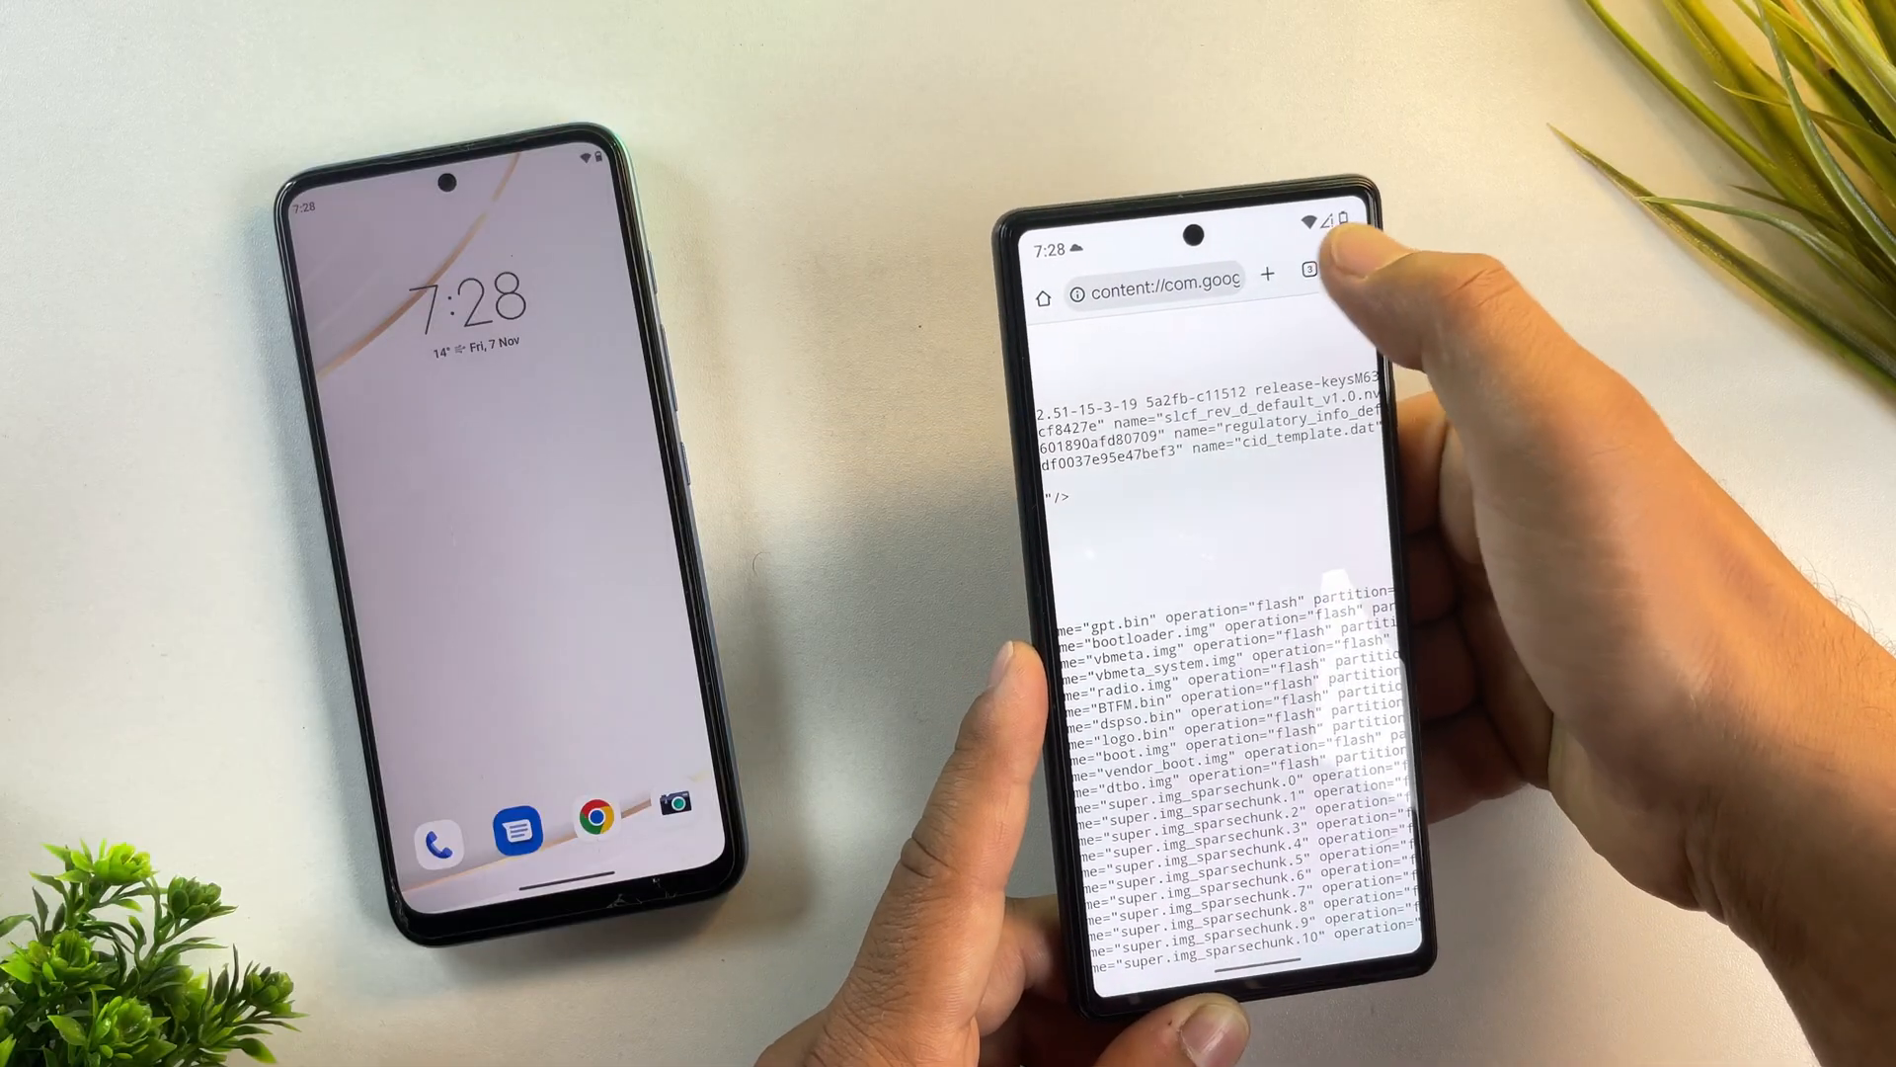
{"action": "left_click", "coordinate": [1311, 273]}
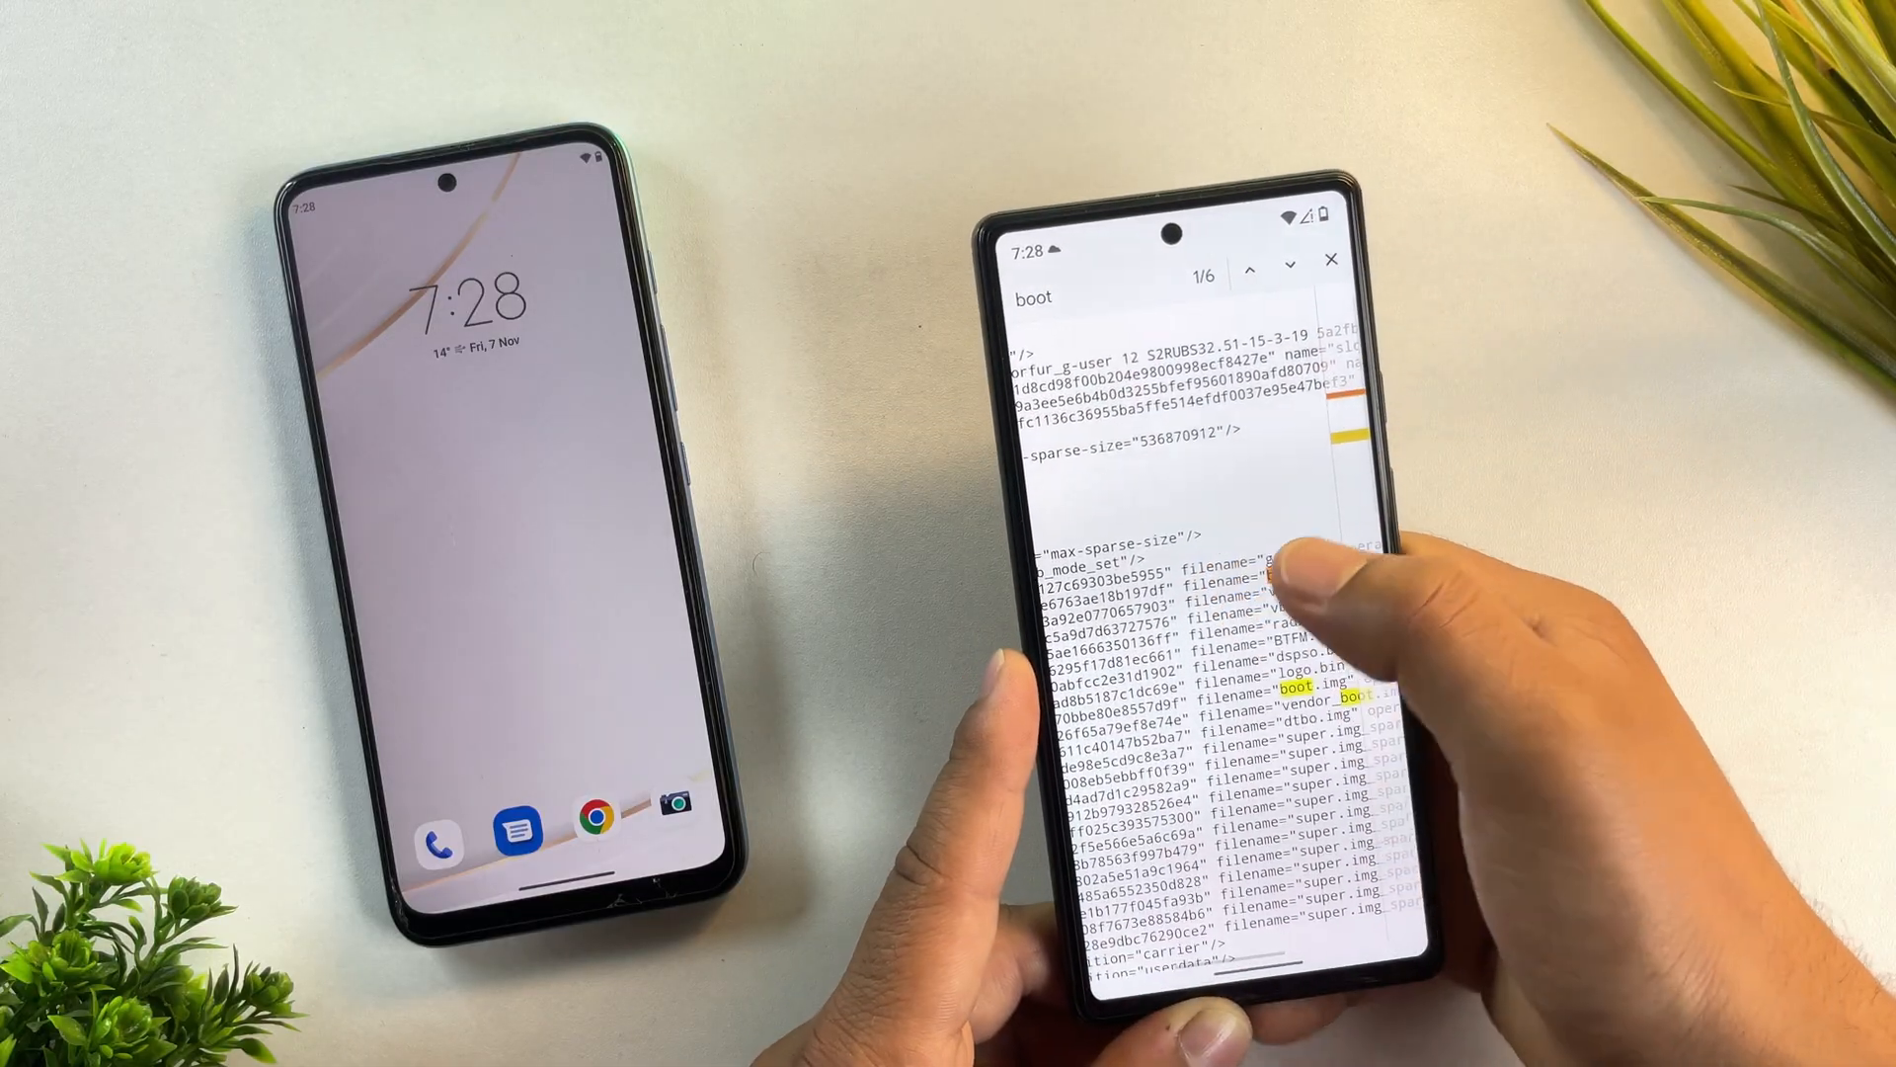
{"action": "left_click", "coordinate": [1292, 261]}
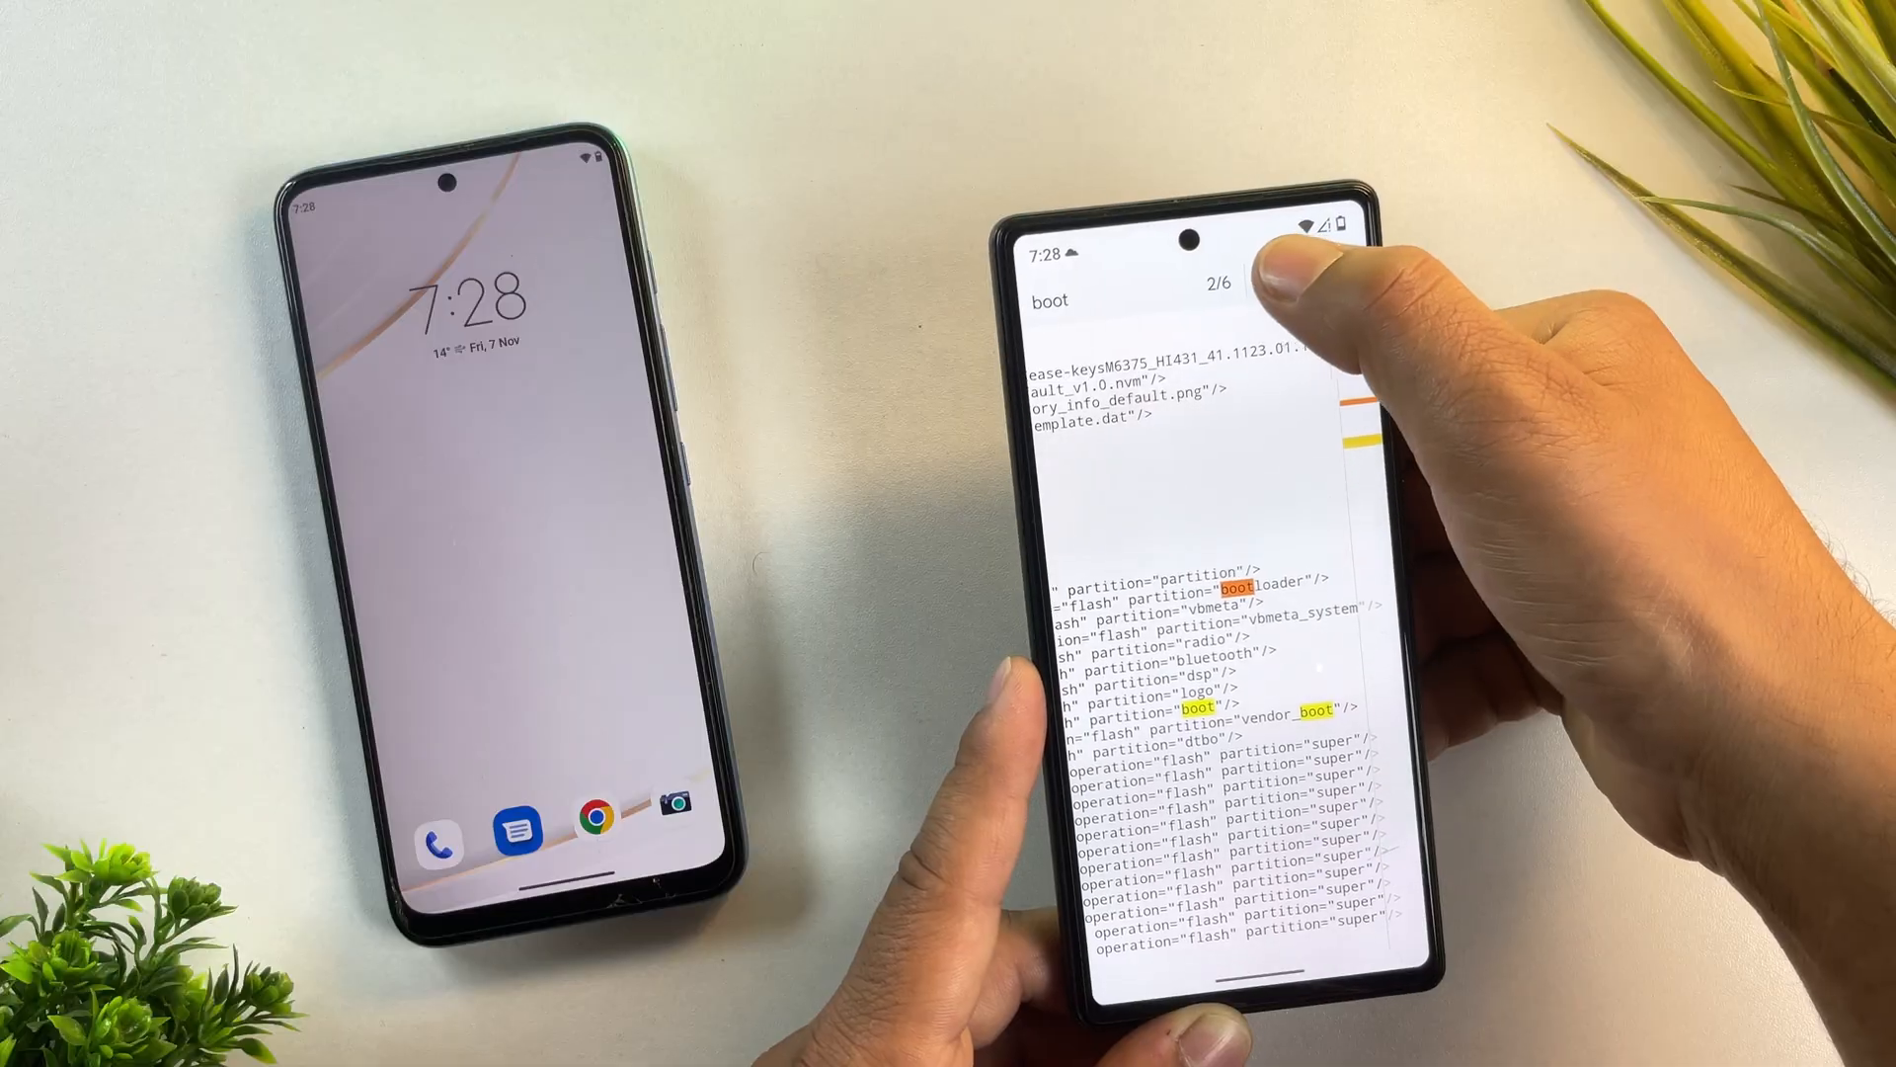
{"action": "left_click", "coordinate": [1233, 259]}
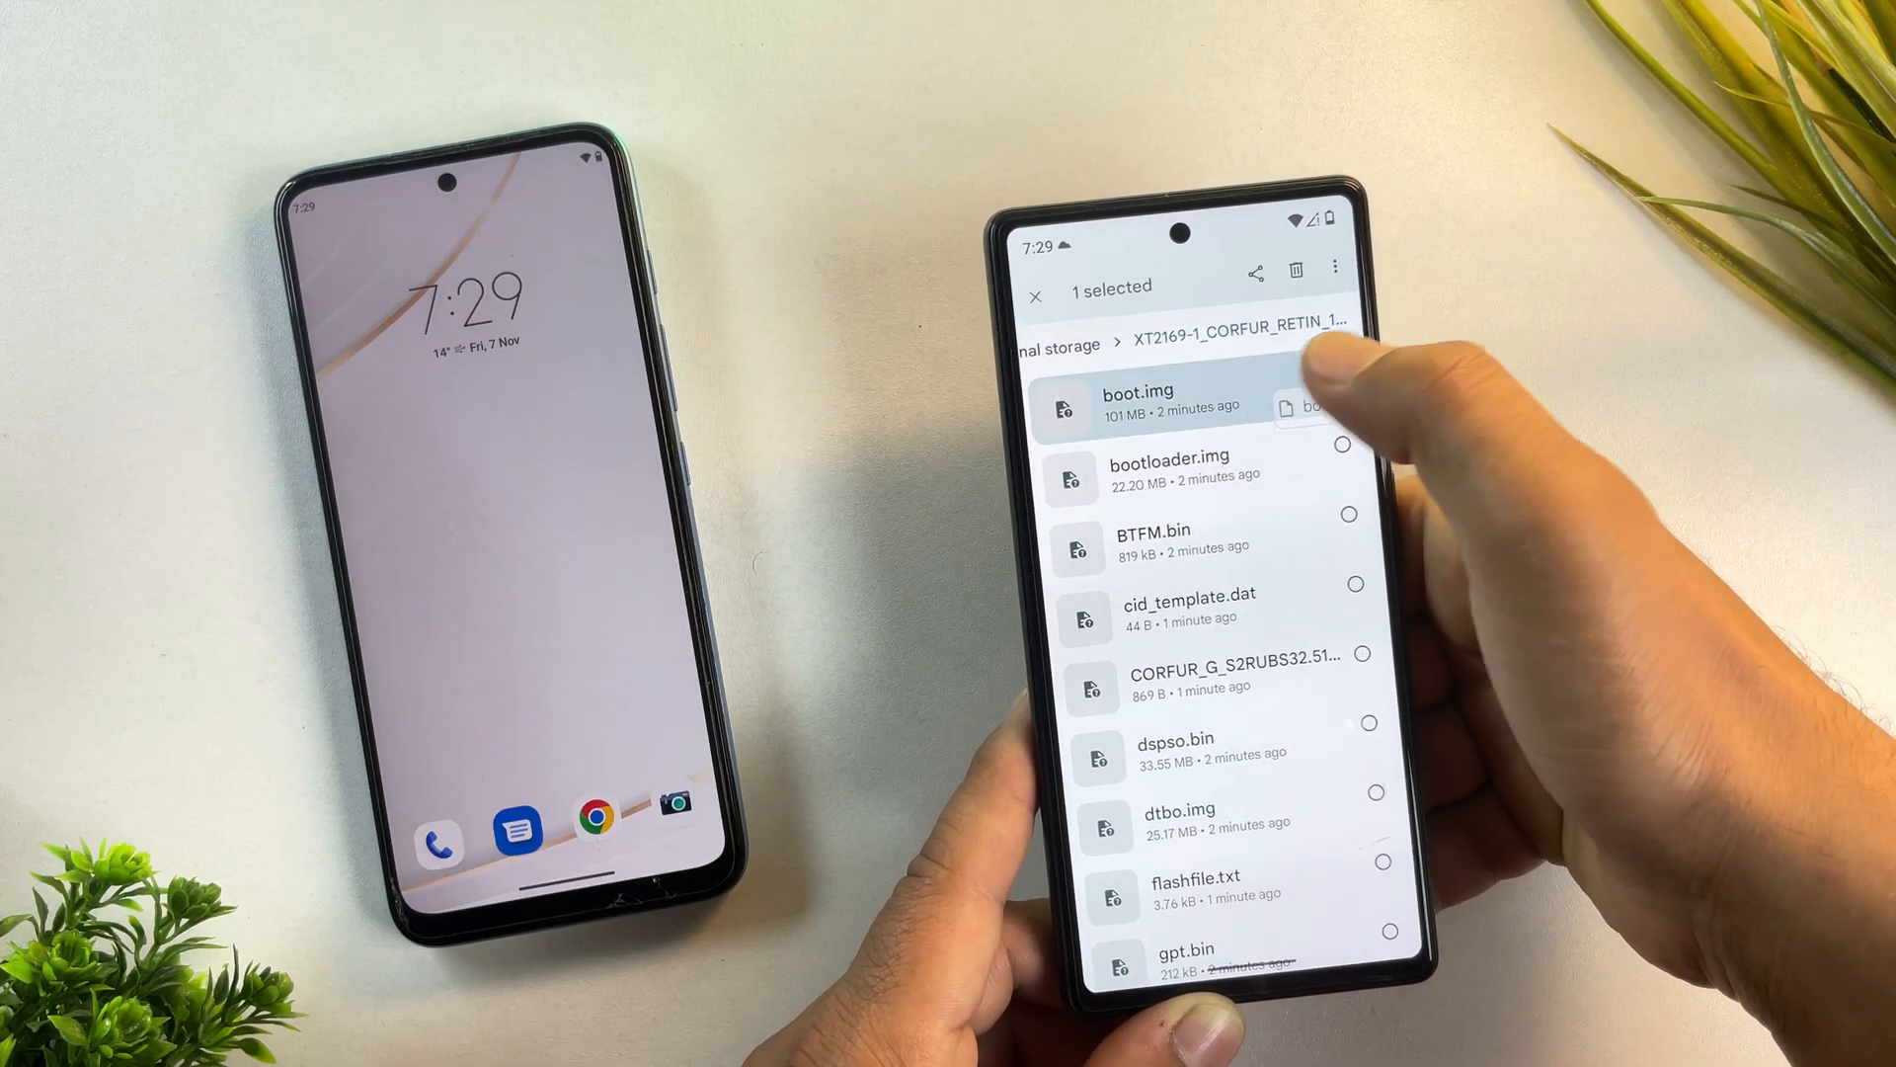
Step: Copy boot.img from the firmware folder to the root of internal storage
{"action": "left_click", "coordinate": [1332, 410]}
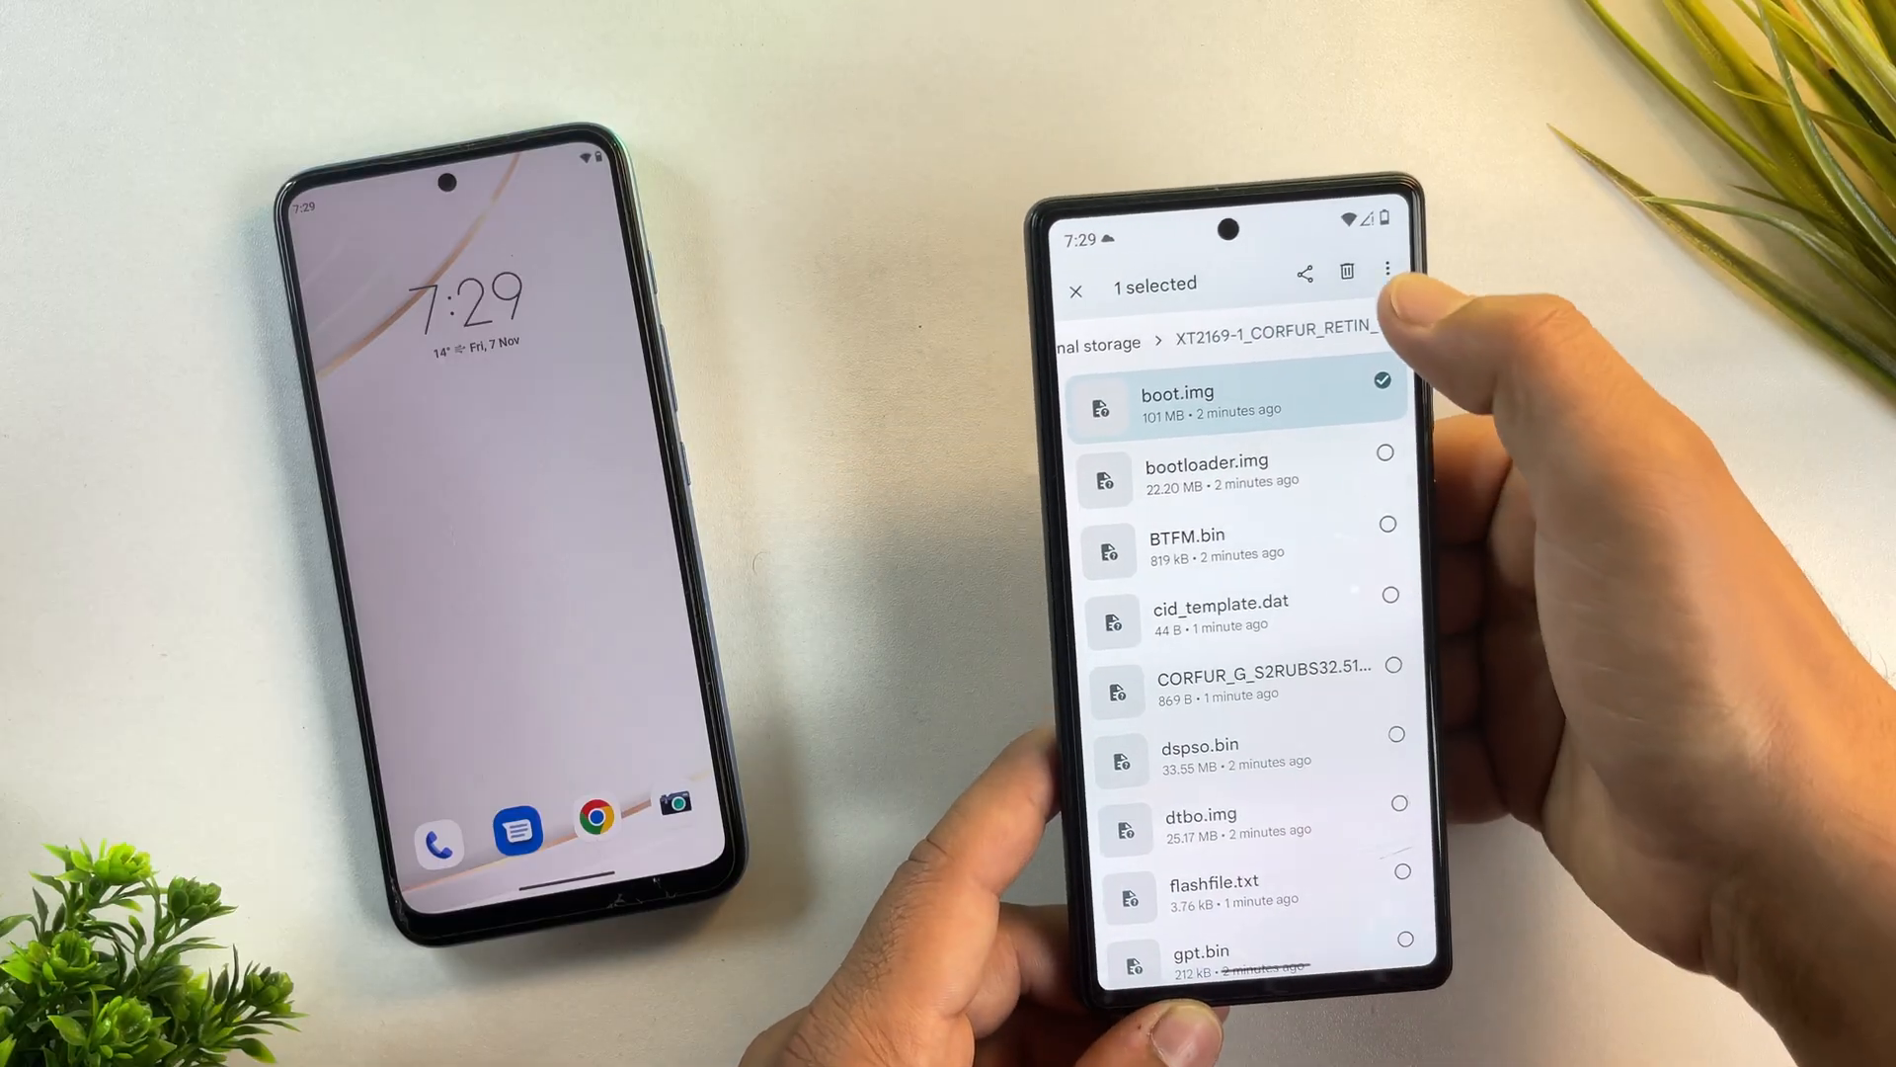
{"action": "left_click", "coordinate": [1388, 271]}
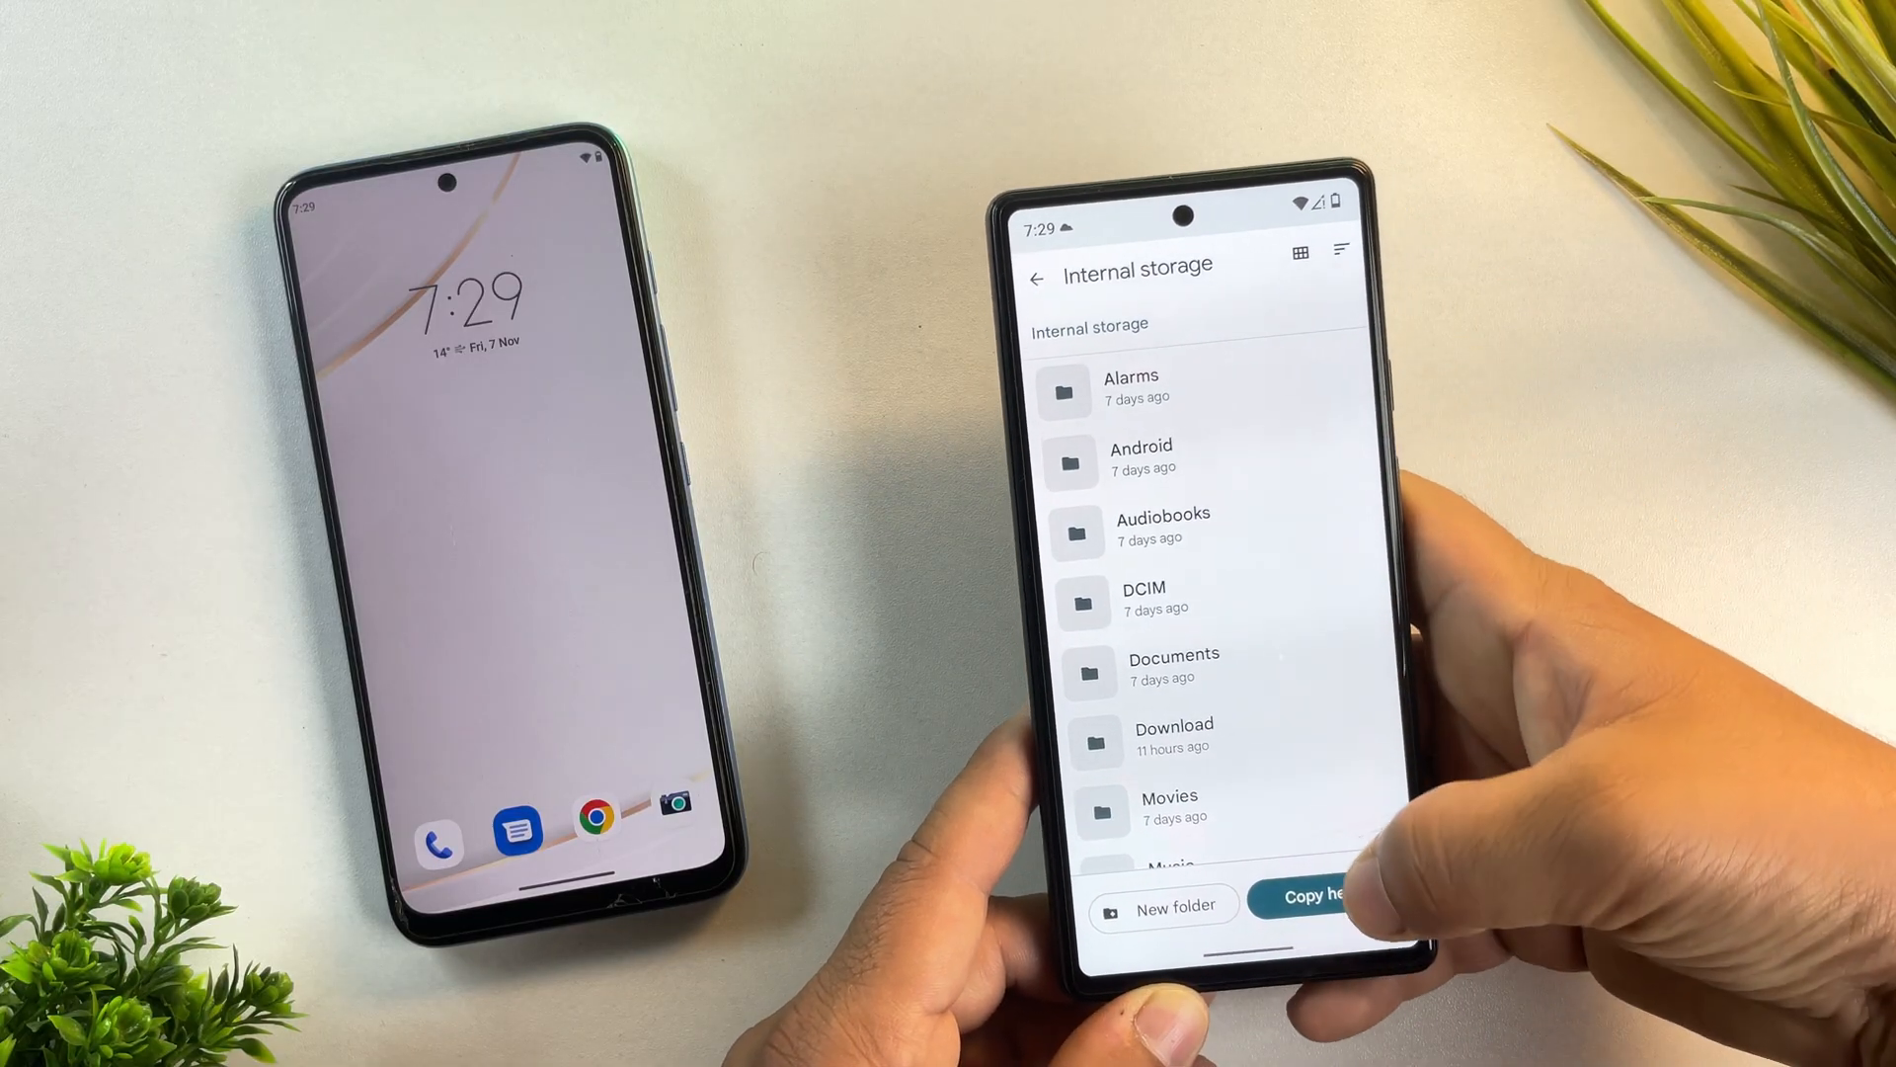
{"action": "left_click", "coordinate": [1312, 895]}
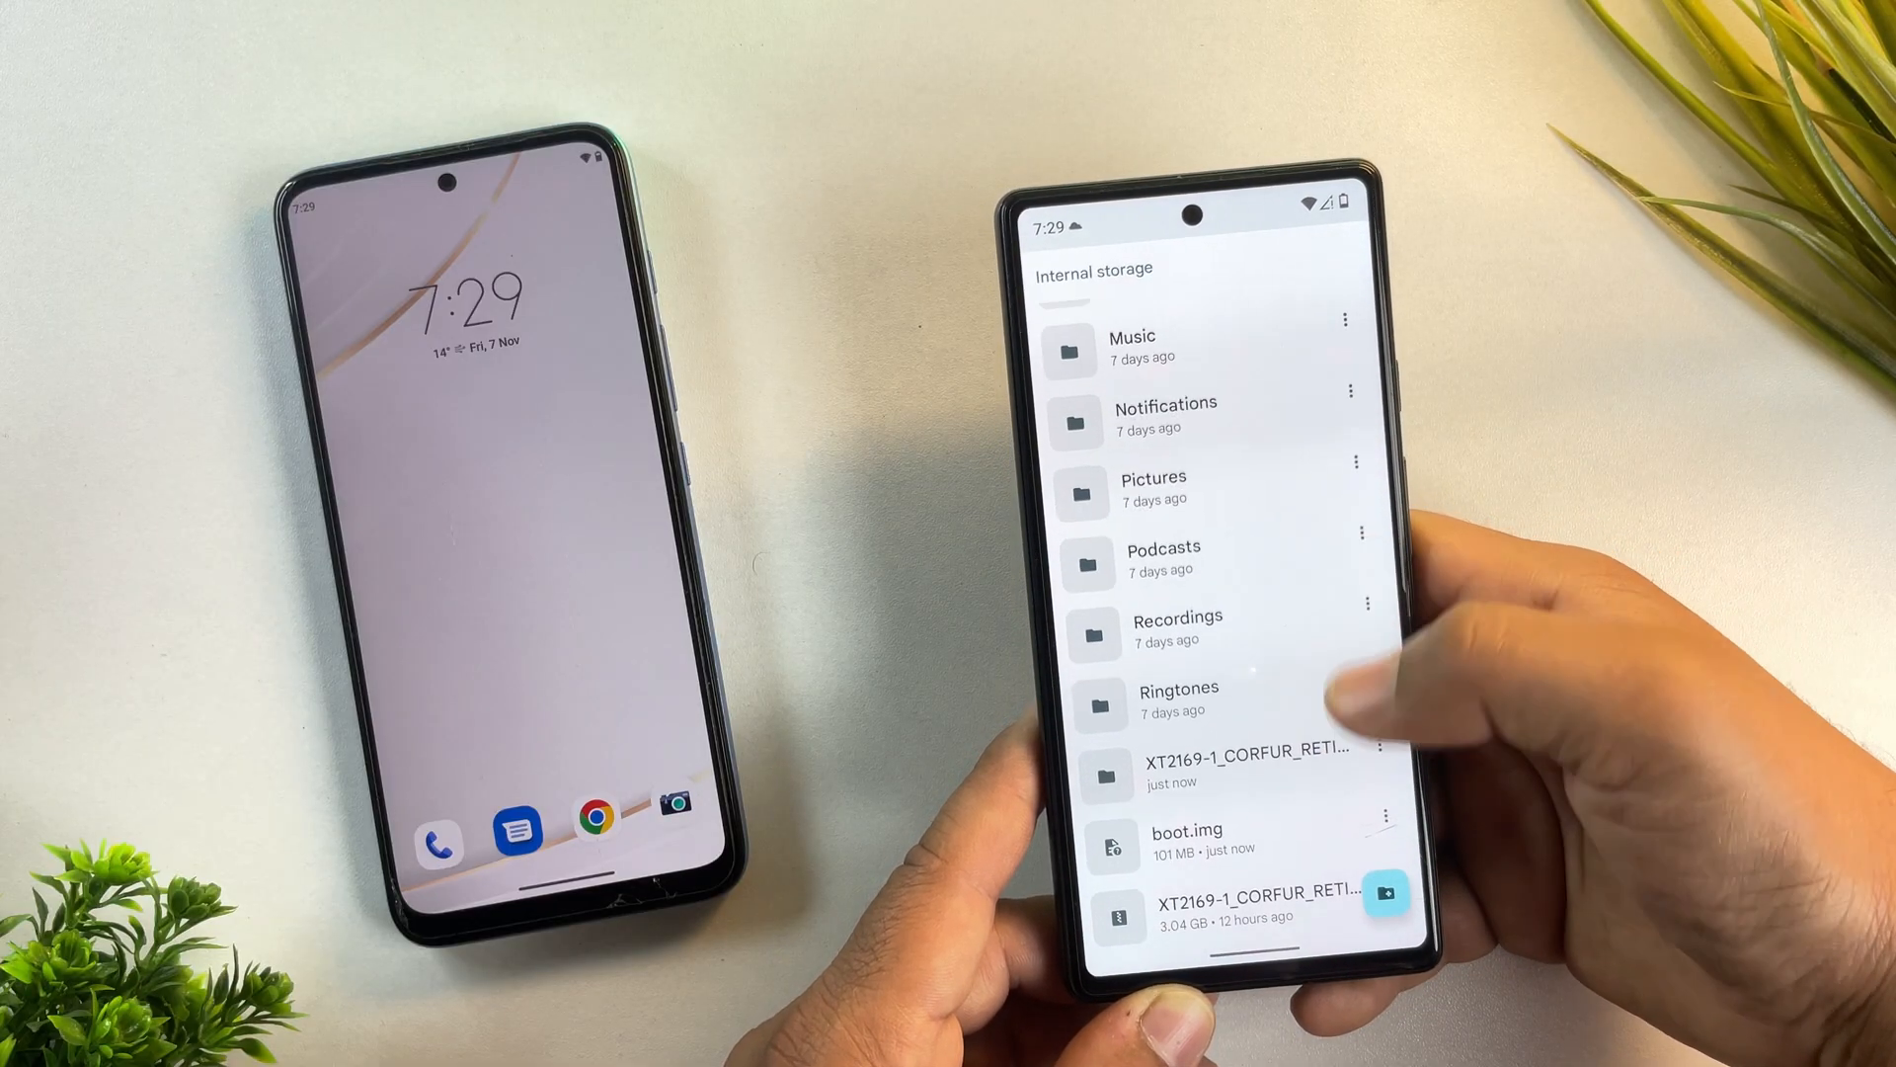
{"action": "left_click", "coordinate": [1187, 842]}
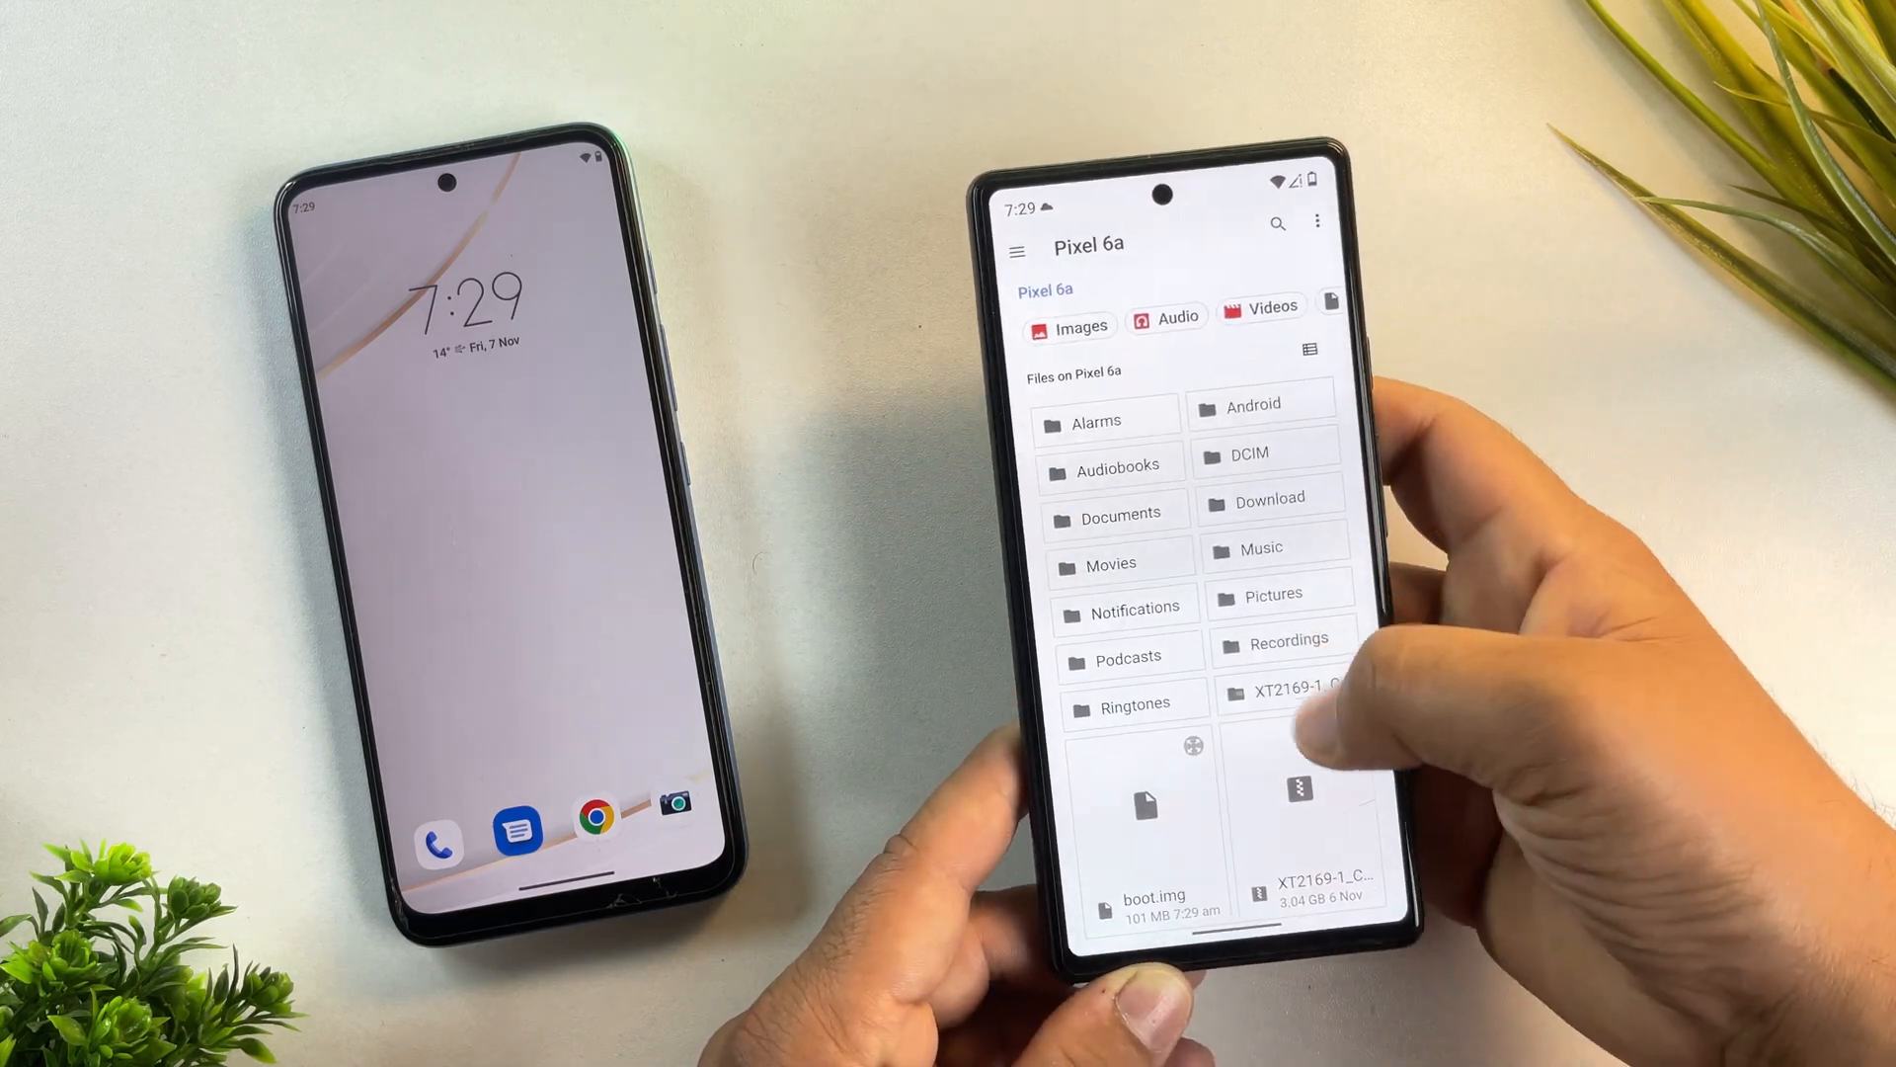
Step: Choose the copied boot.img as the file for Magisk to patch and start the install
{"action": "left_click", "coordinate": [1144, 804]}
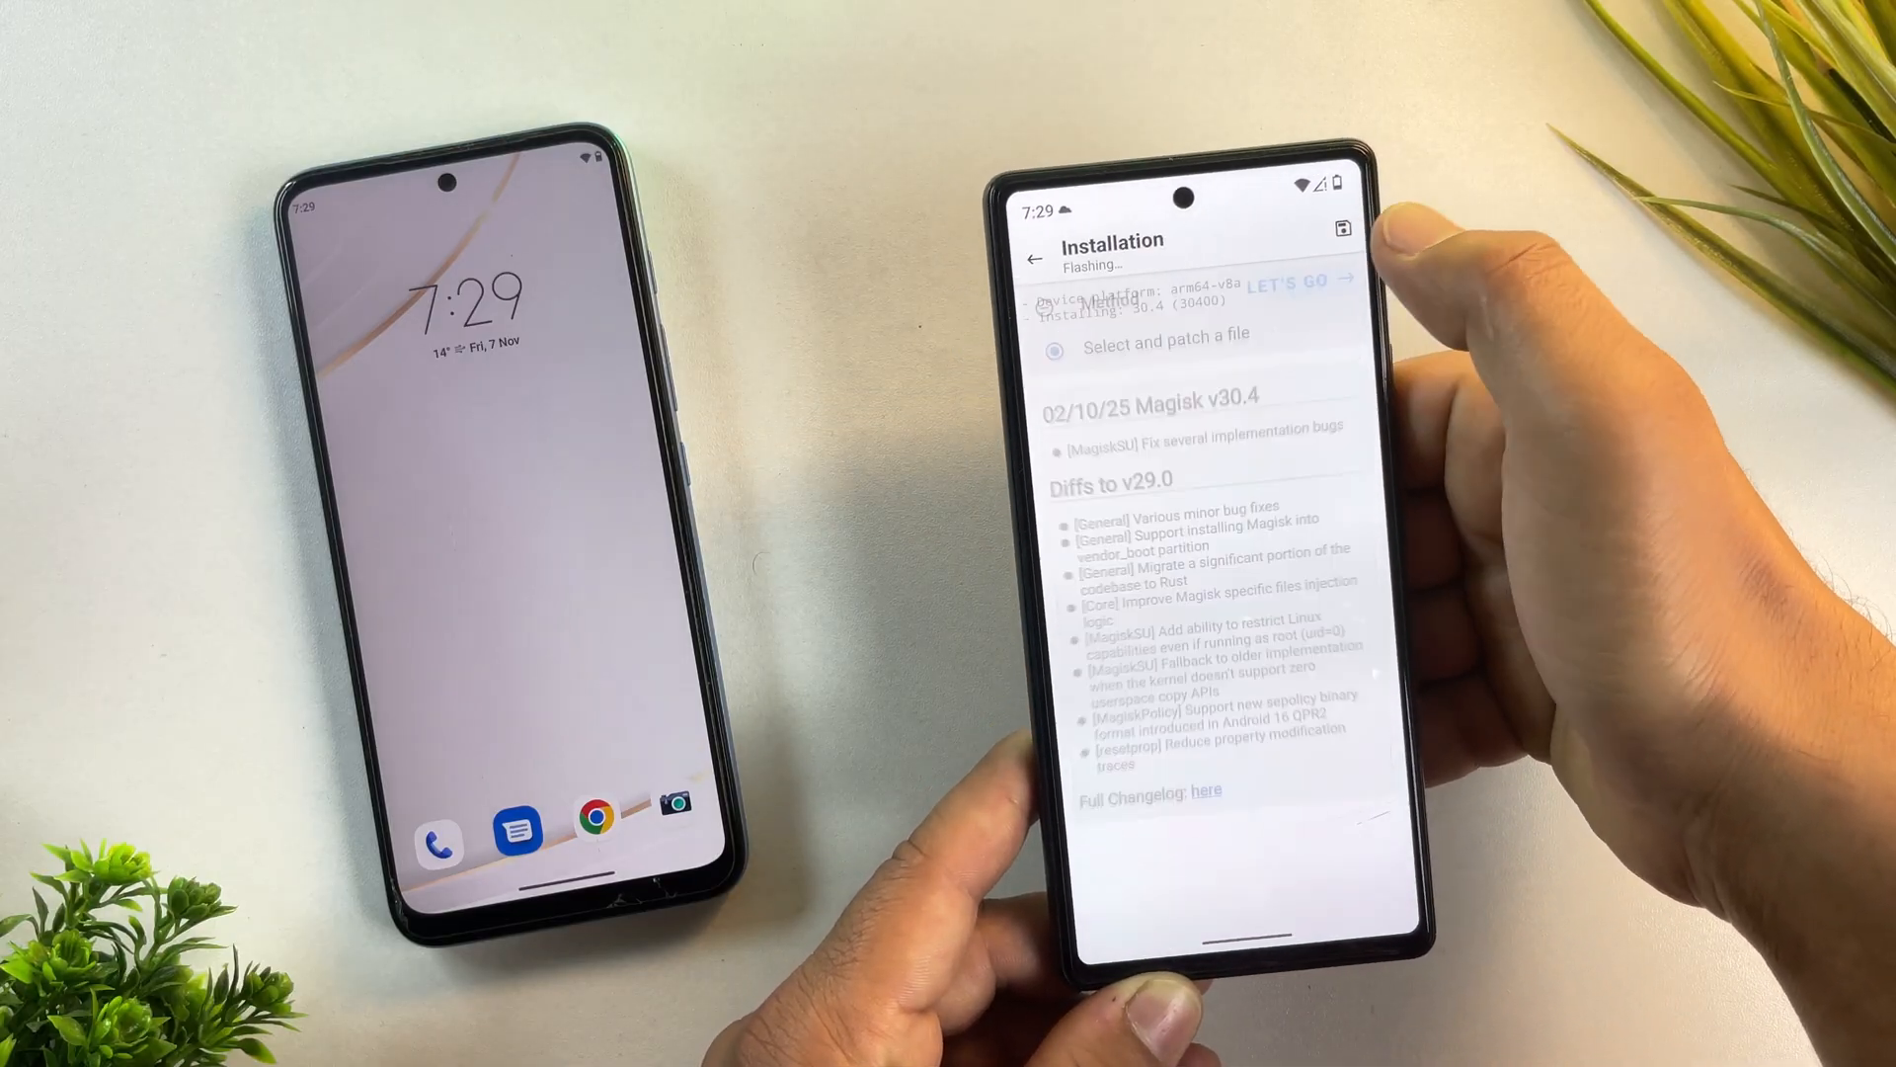
{"action": "left_click", "coordinate": [1288, 281]}
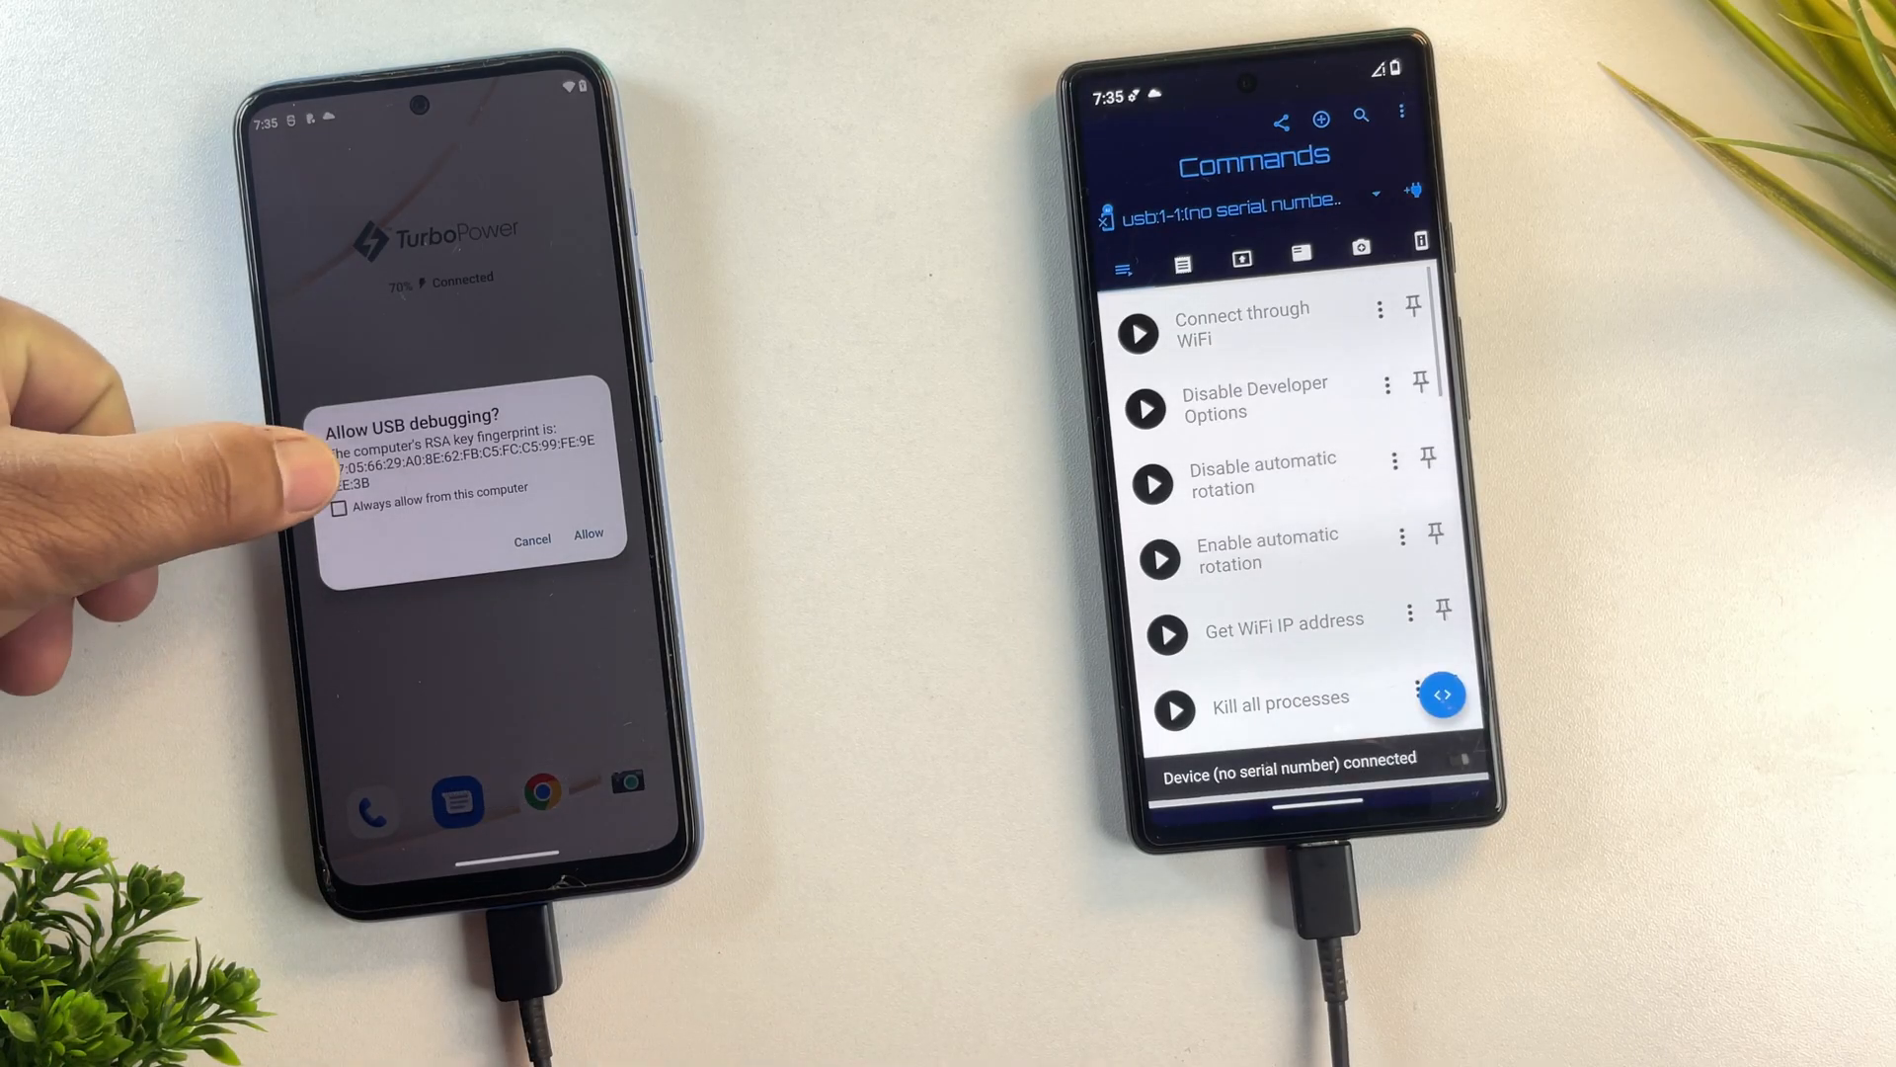
Step: Allow USB debugging from the second phone on the Motorola's authorization prompt
{"action": "left_click", "coordinate": [338, 508]}
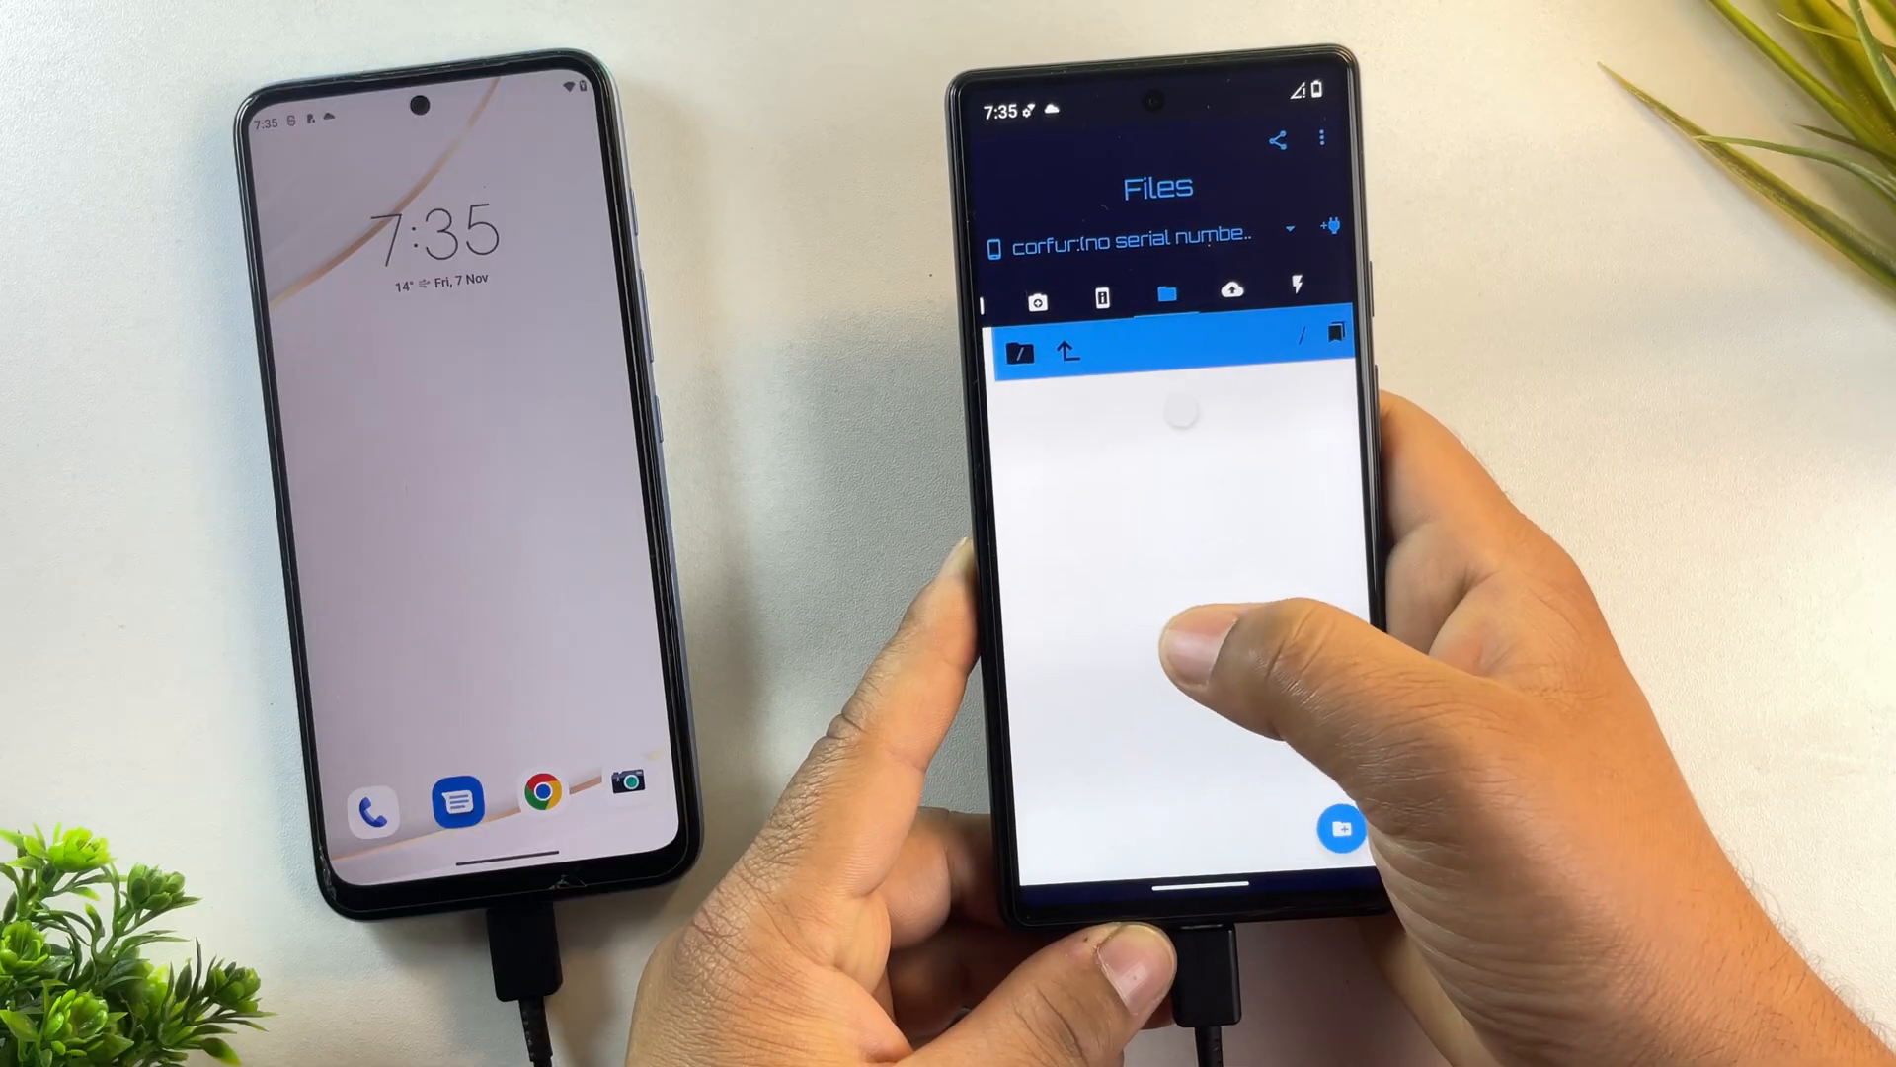
Step: Reach the Fastboot page and reboot the connected Motorola into its bootloader
{"action": "left_click", "coordinate": [1252, 287]}
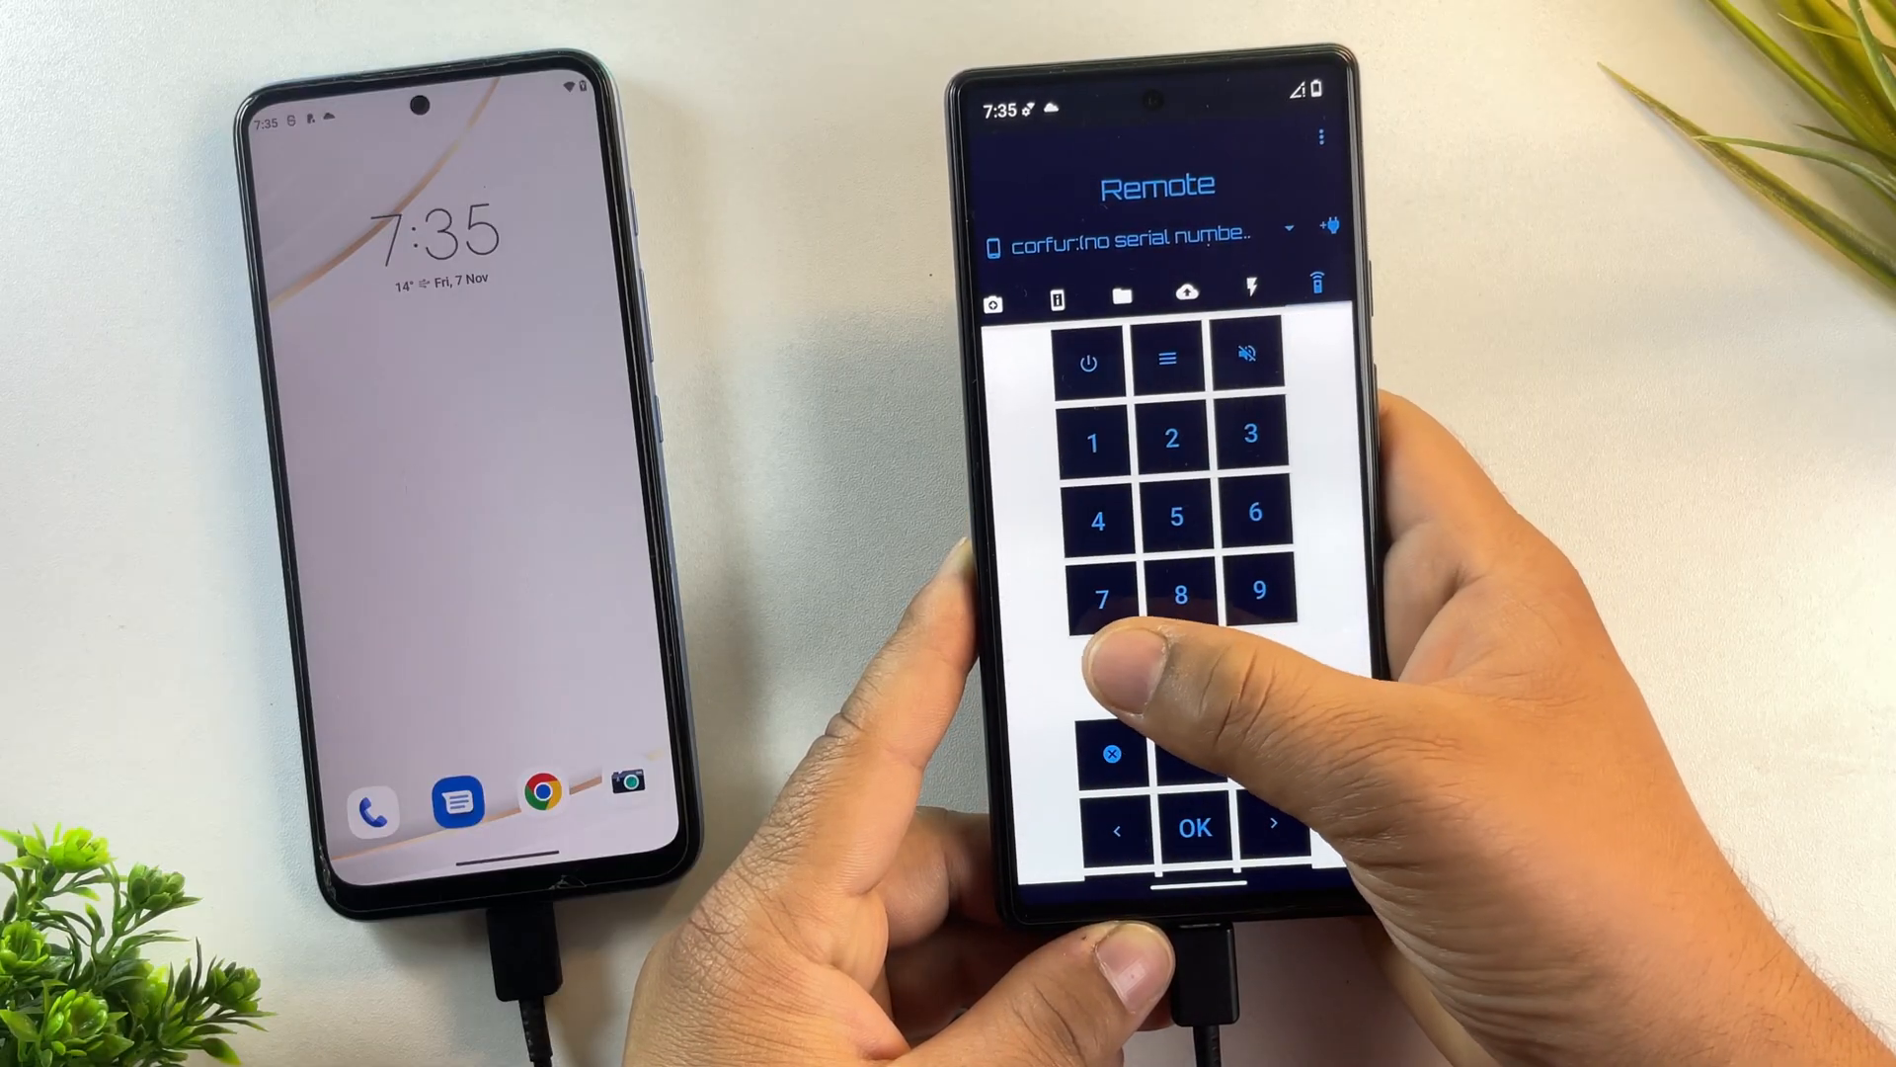
{"action": "left_click", "coordinate": [1254, 297]}
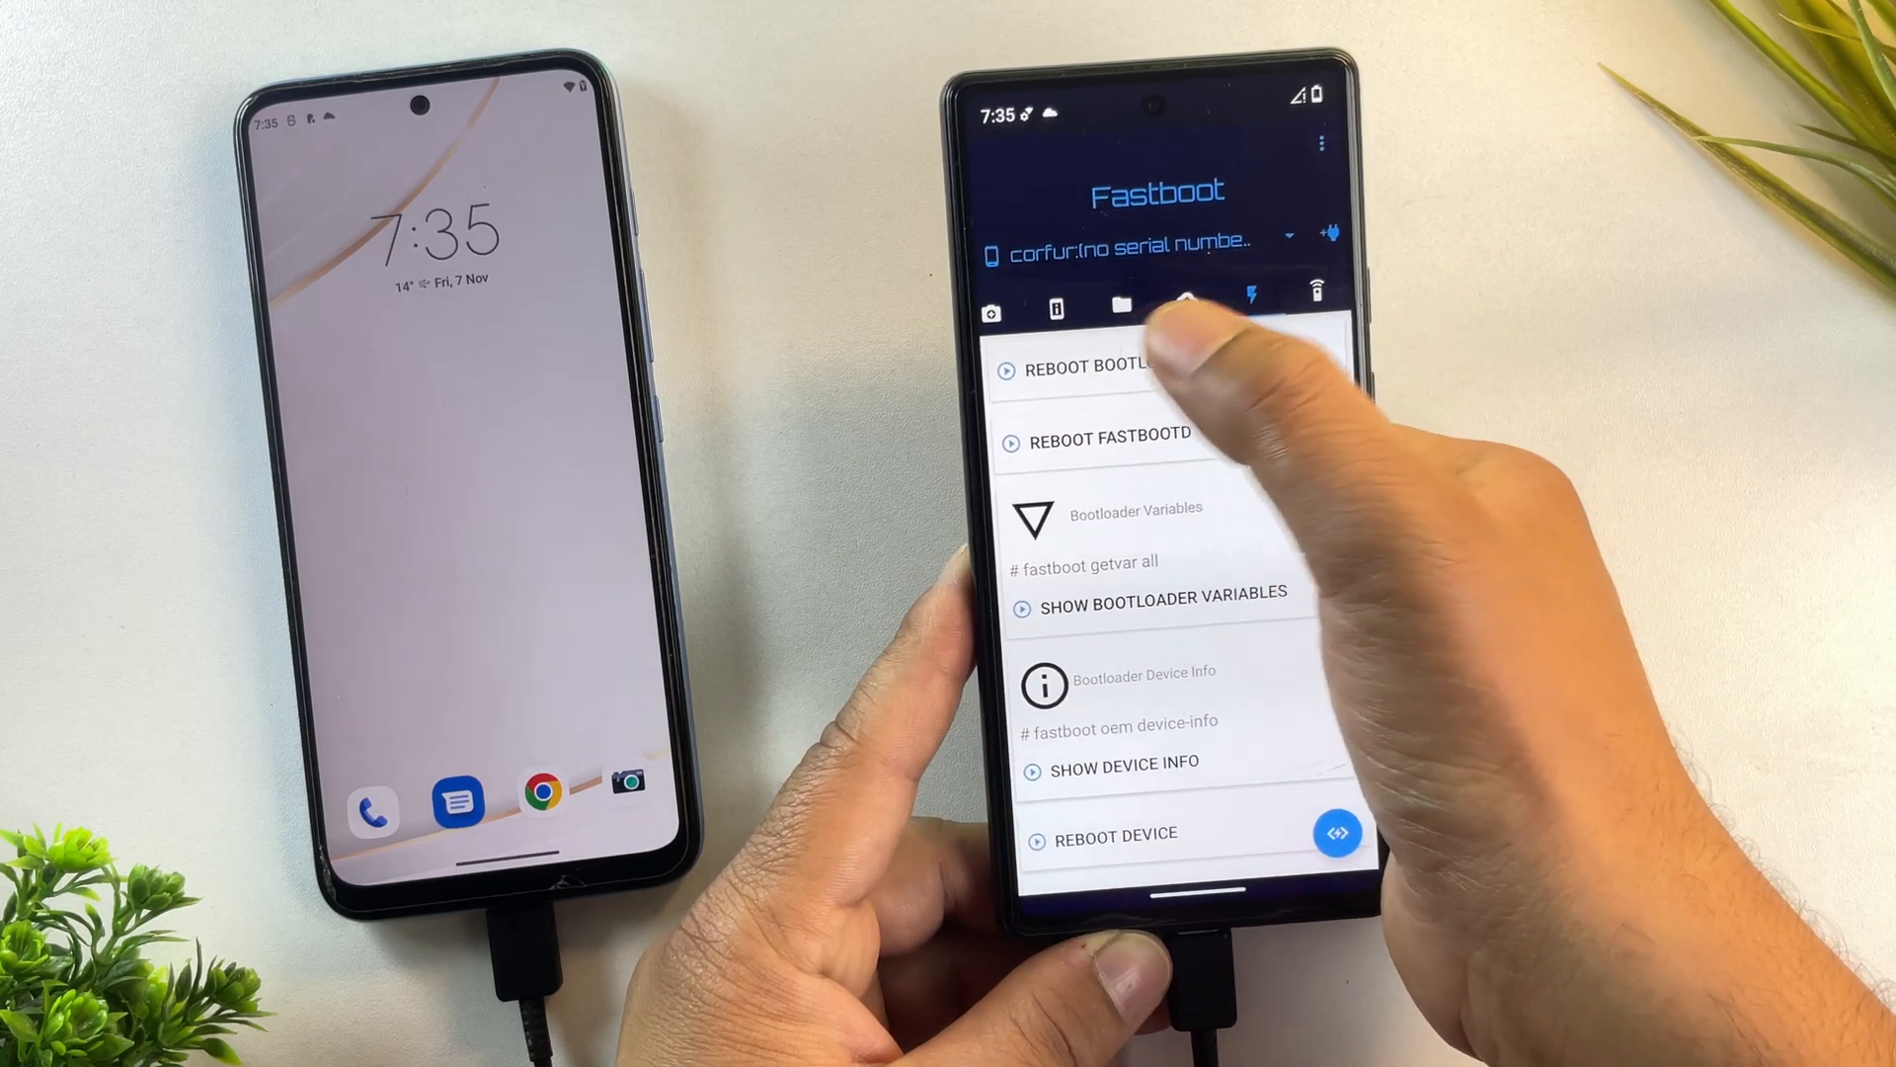
{"action": "left_click", "coordinate": [1112, 367]}
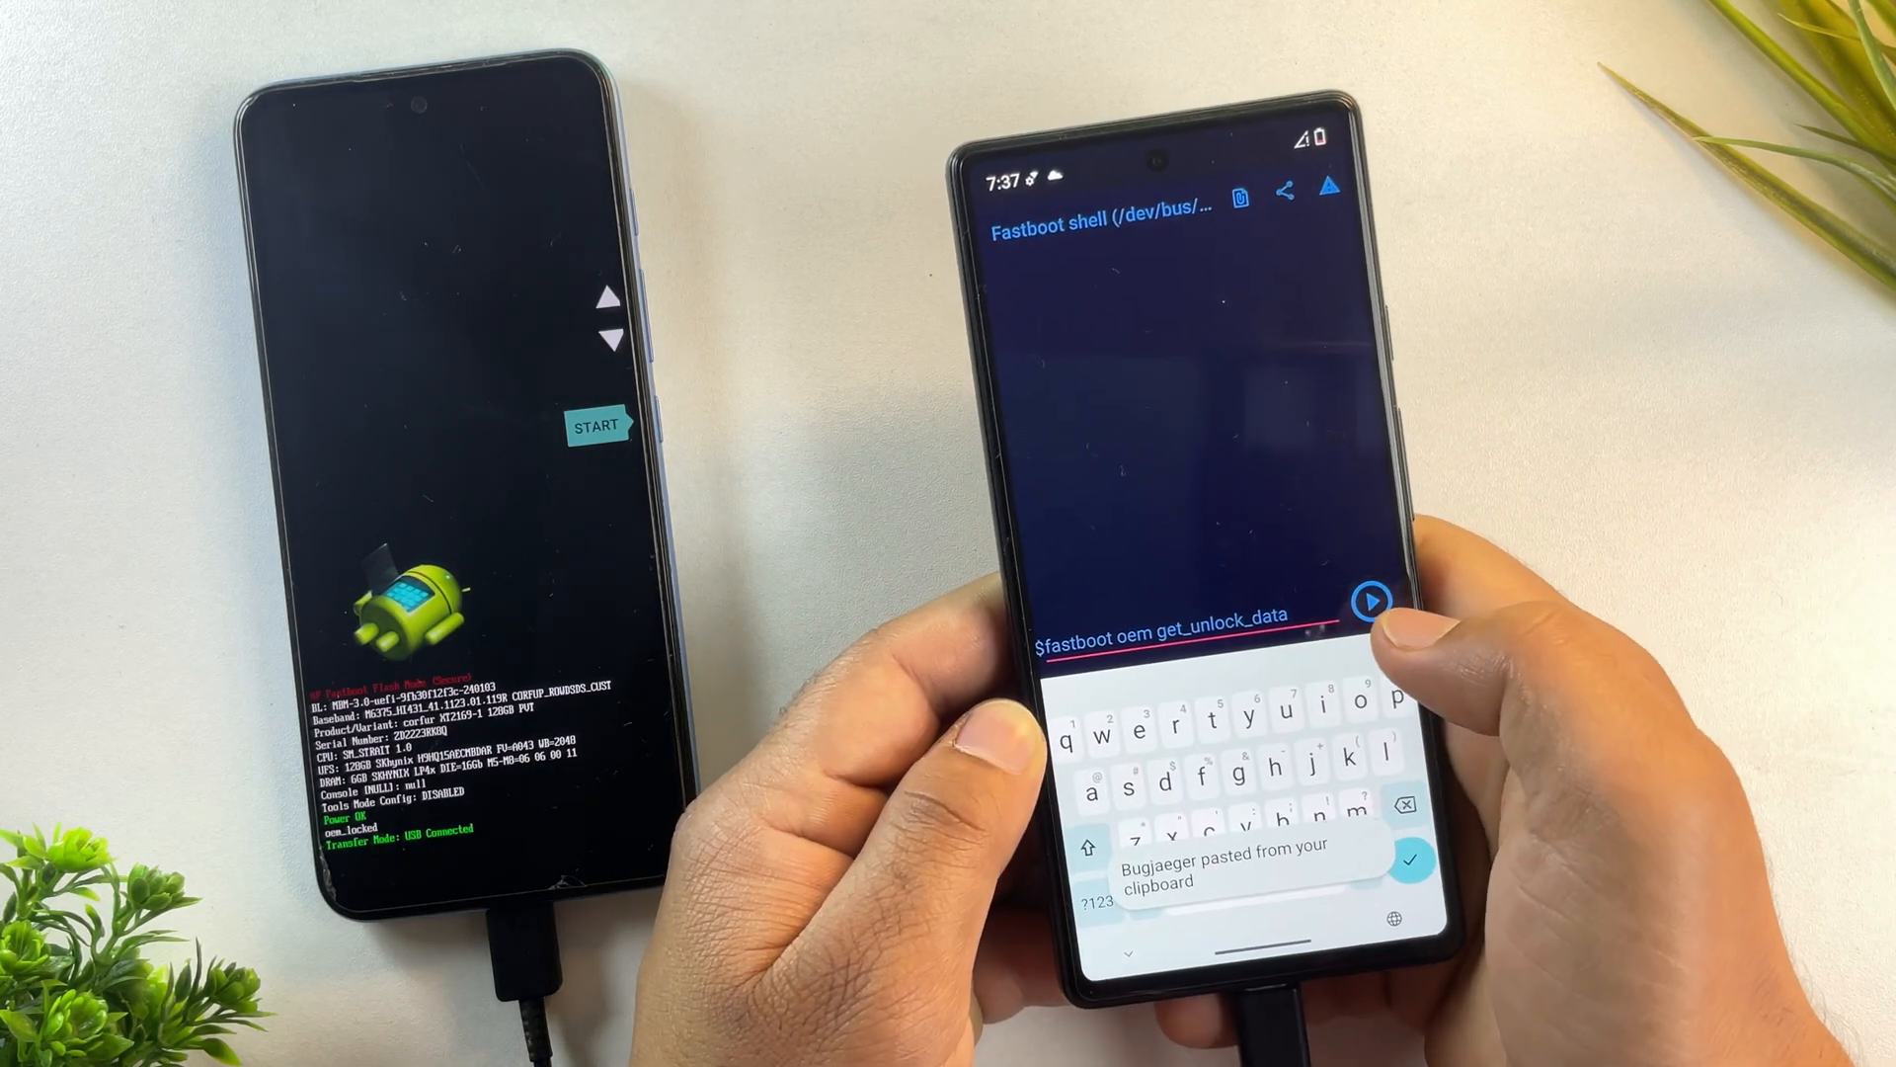
Step: Run 'fastboot oem get_unlock_data' in the fastboot shell to retrieve the unlock data
{"action": "left_click", "coordinate": [1371, 601]}
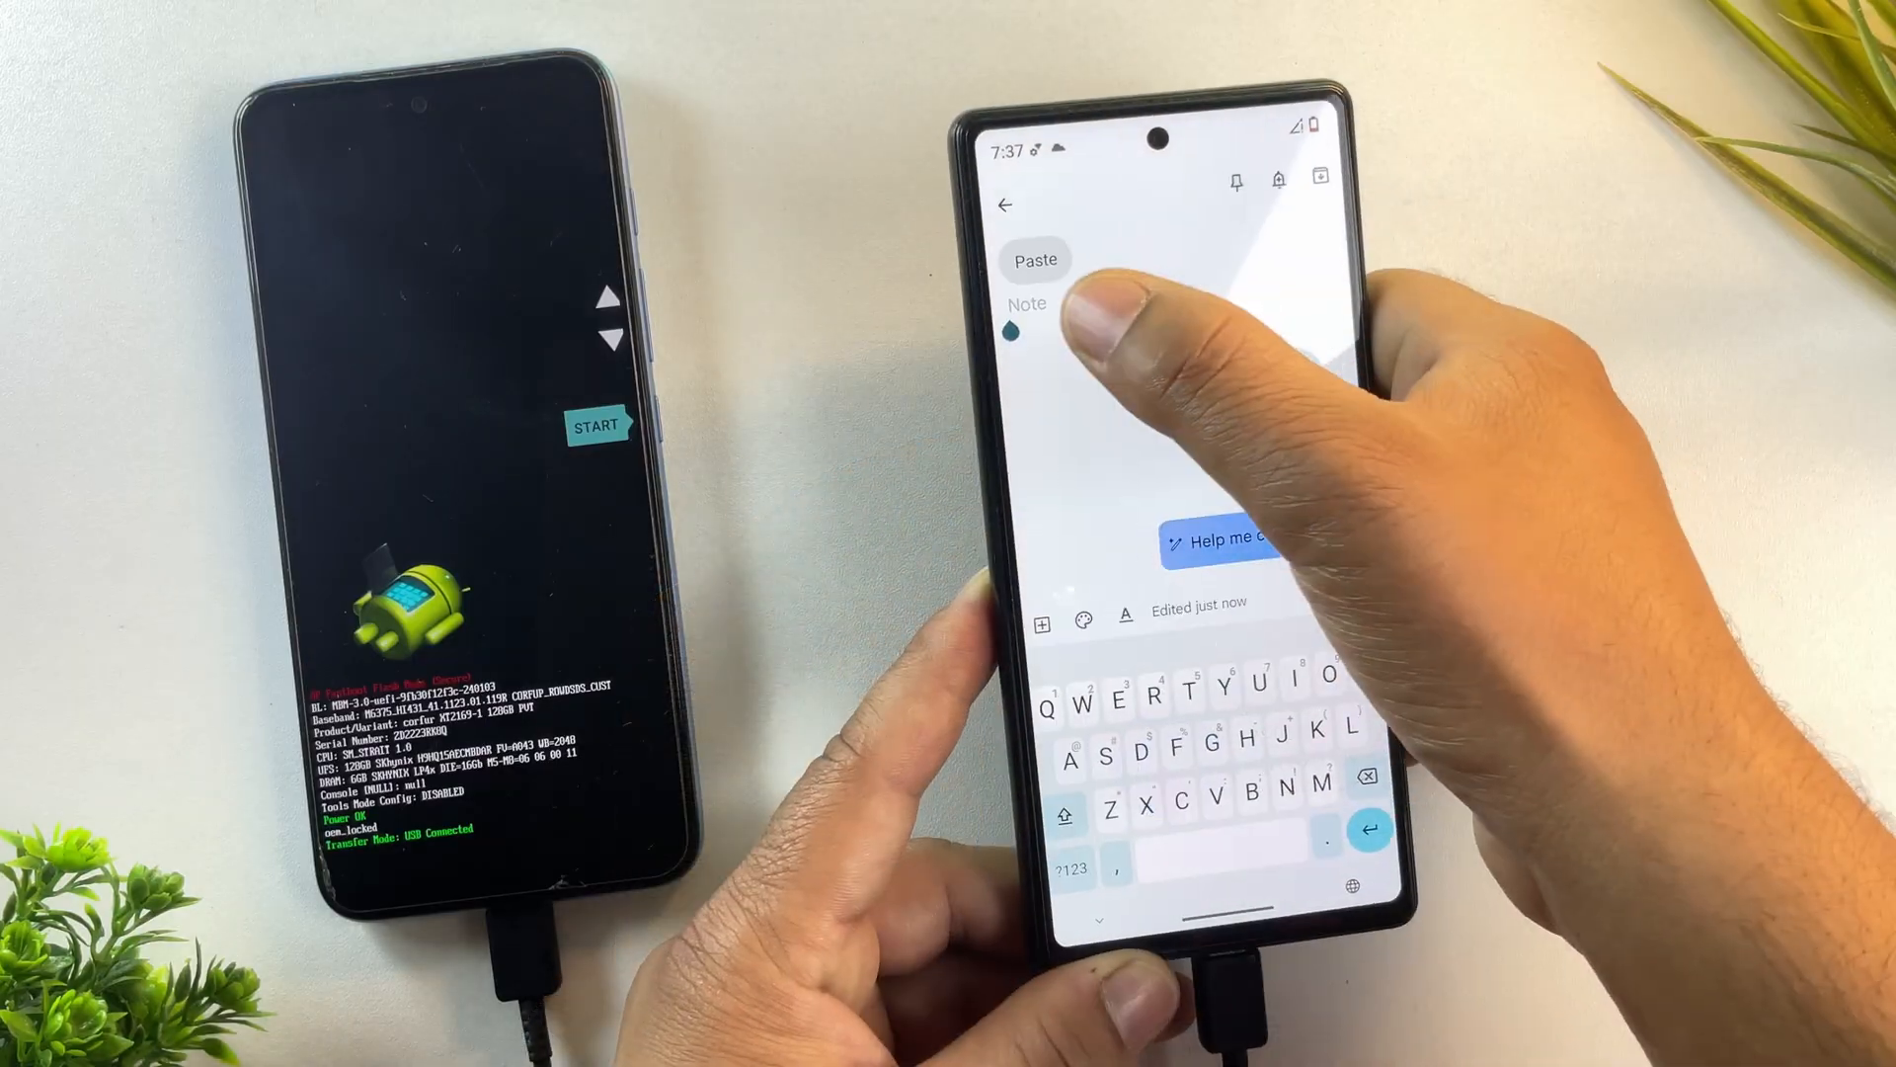
Step: Paste the returned unlock data into a new Google Keep note
{"action": "left_click", "coordinate": [1034, 261]}
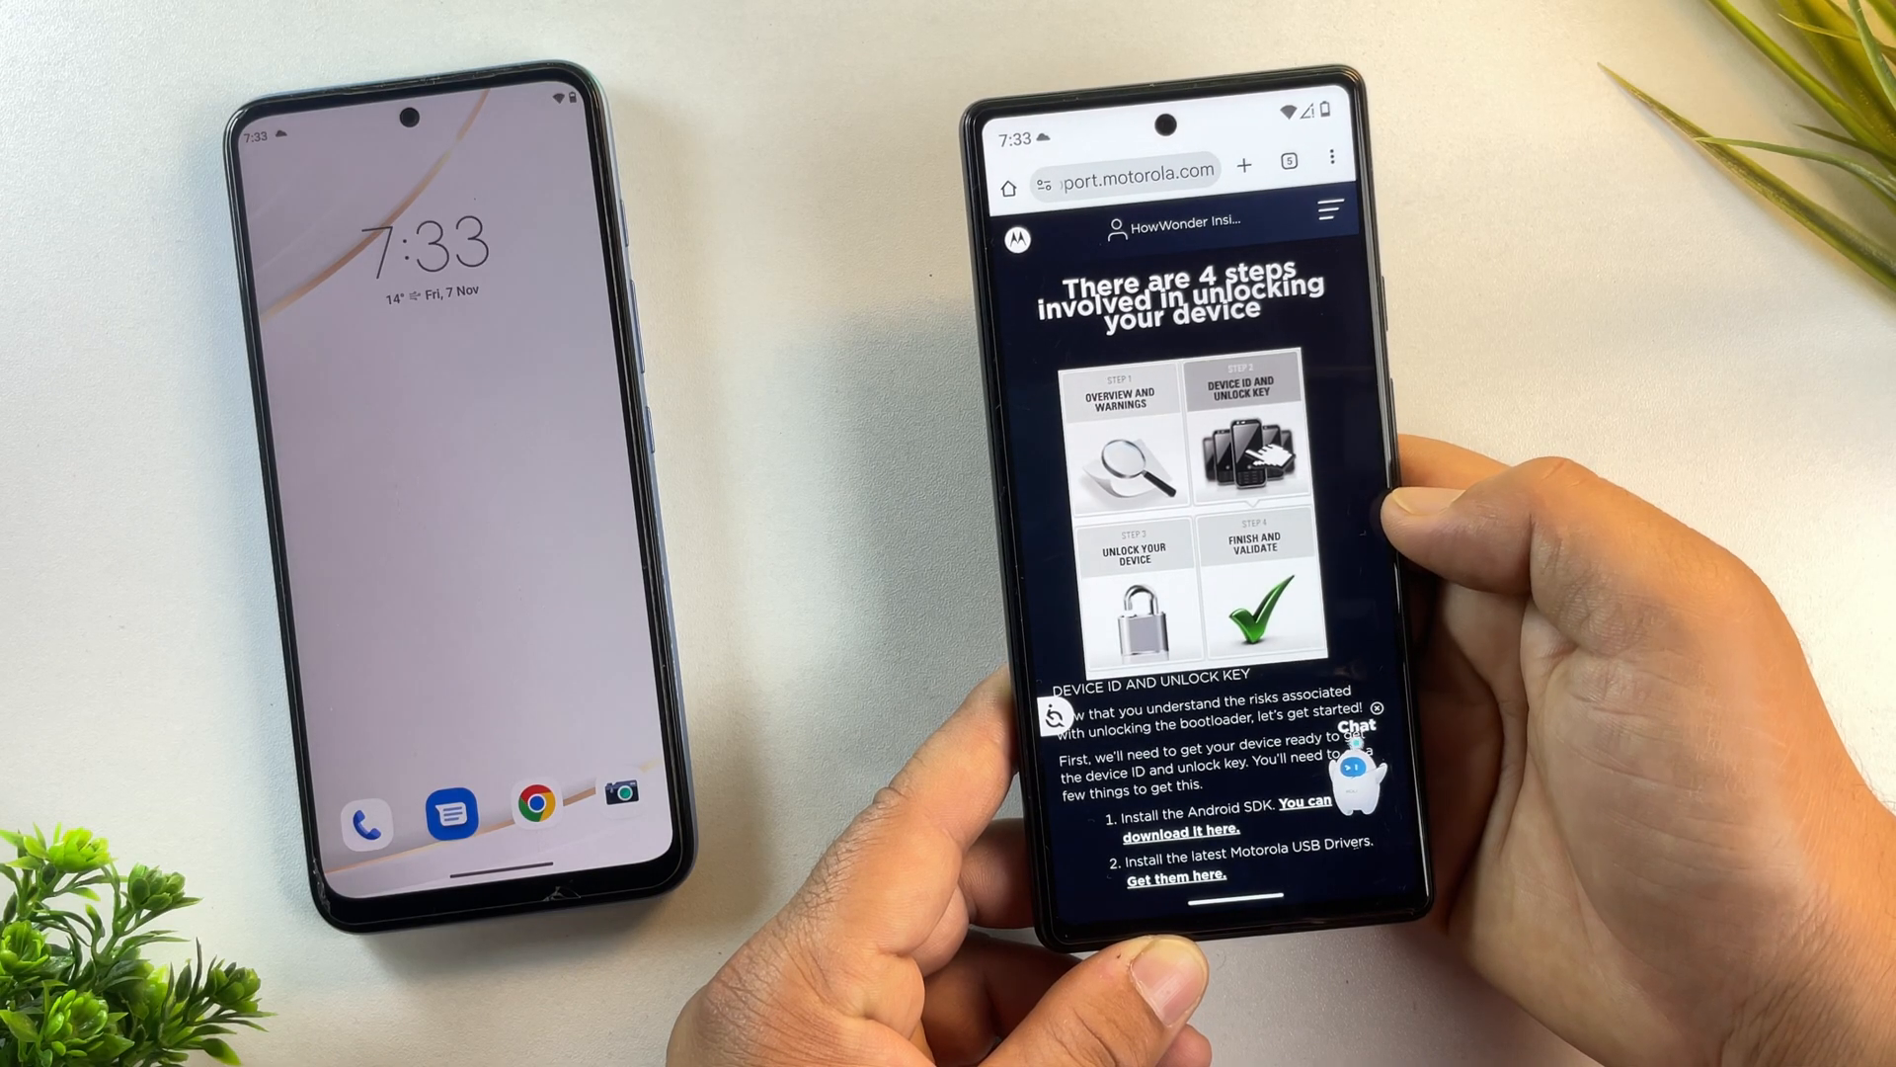
Step: Paste the device ID into Motorola's unlock-check field, run the check and accept the terms to request the key
{"action": "scroll", "scroll_direction": "down", "scroll_amount": 3}
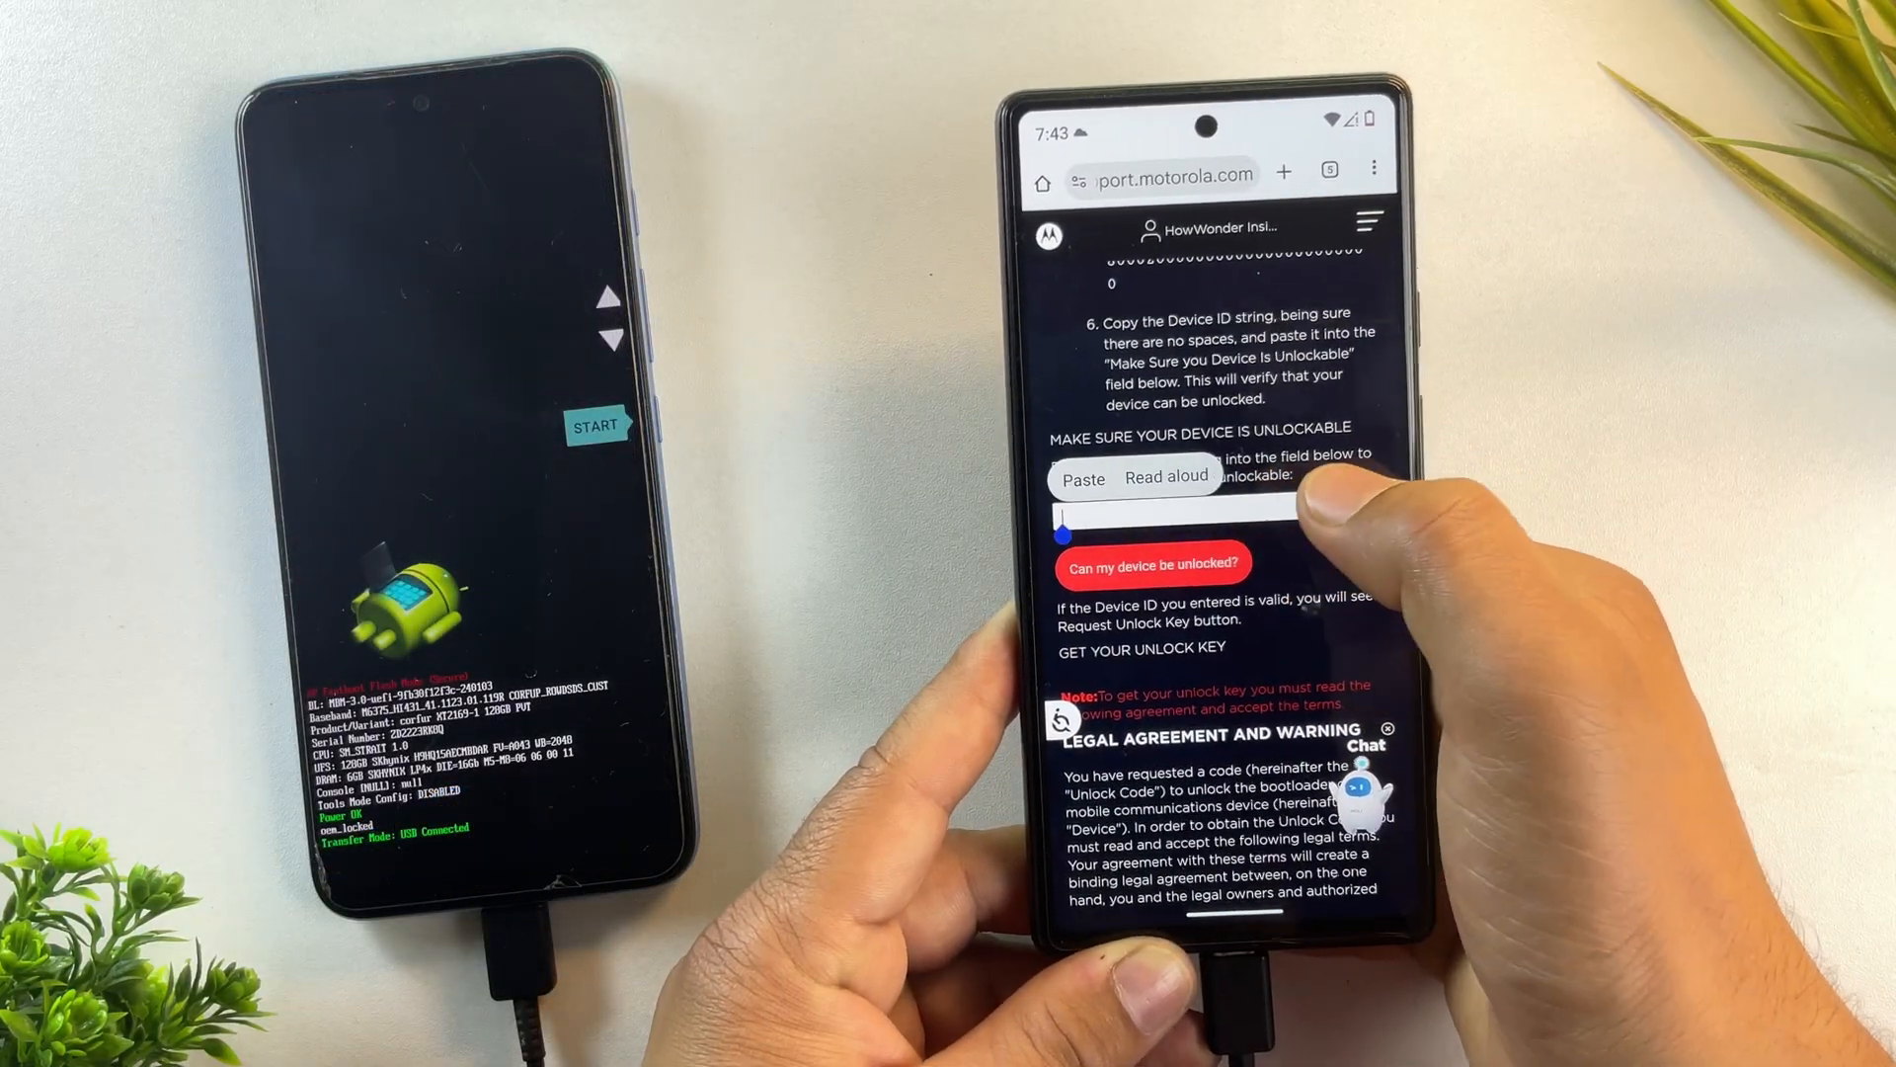
{"action": "left_click", "coordinate": [1085, 478]}
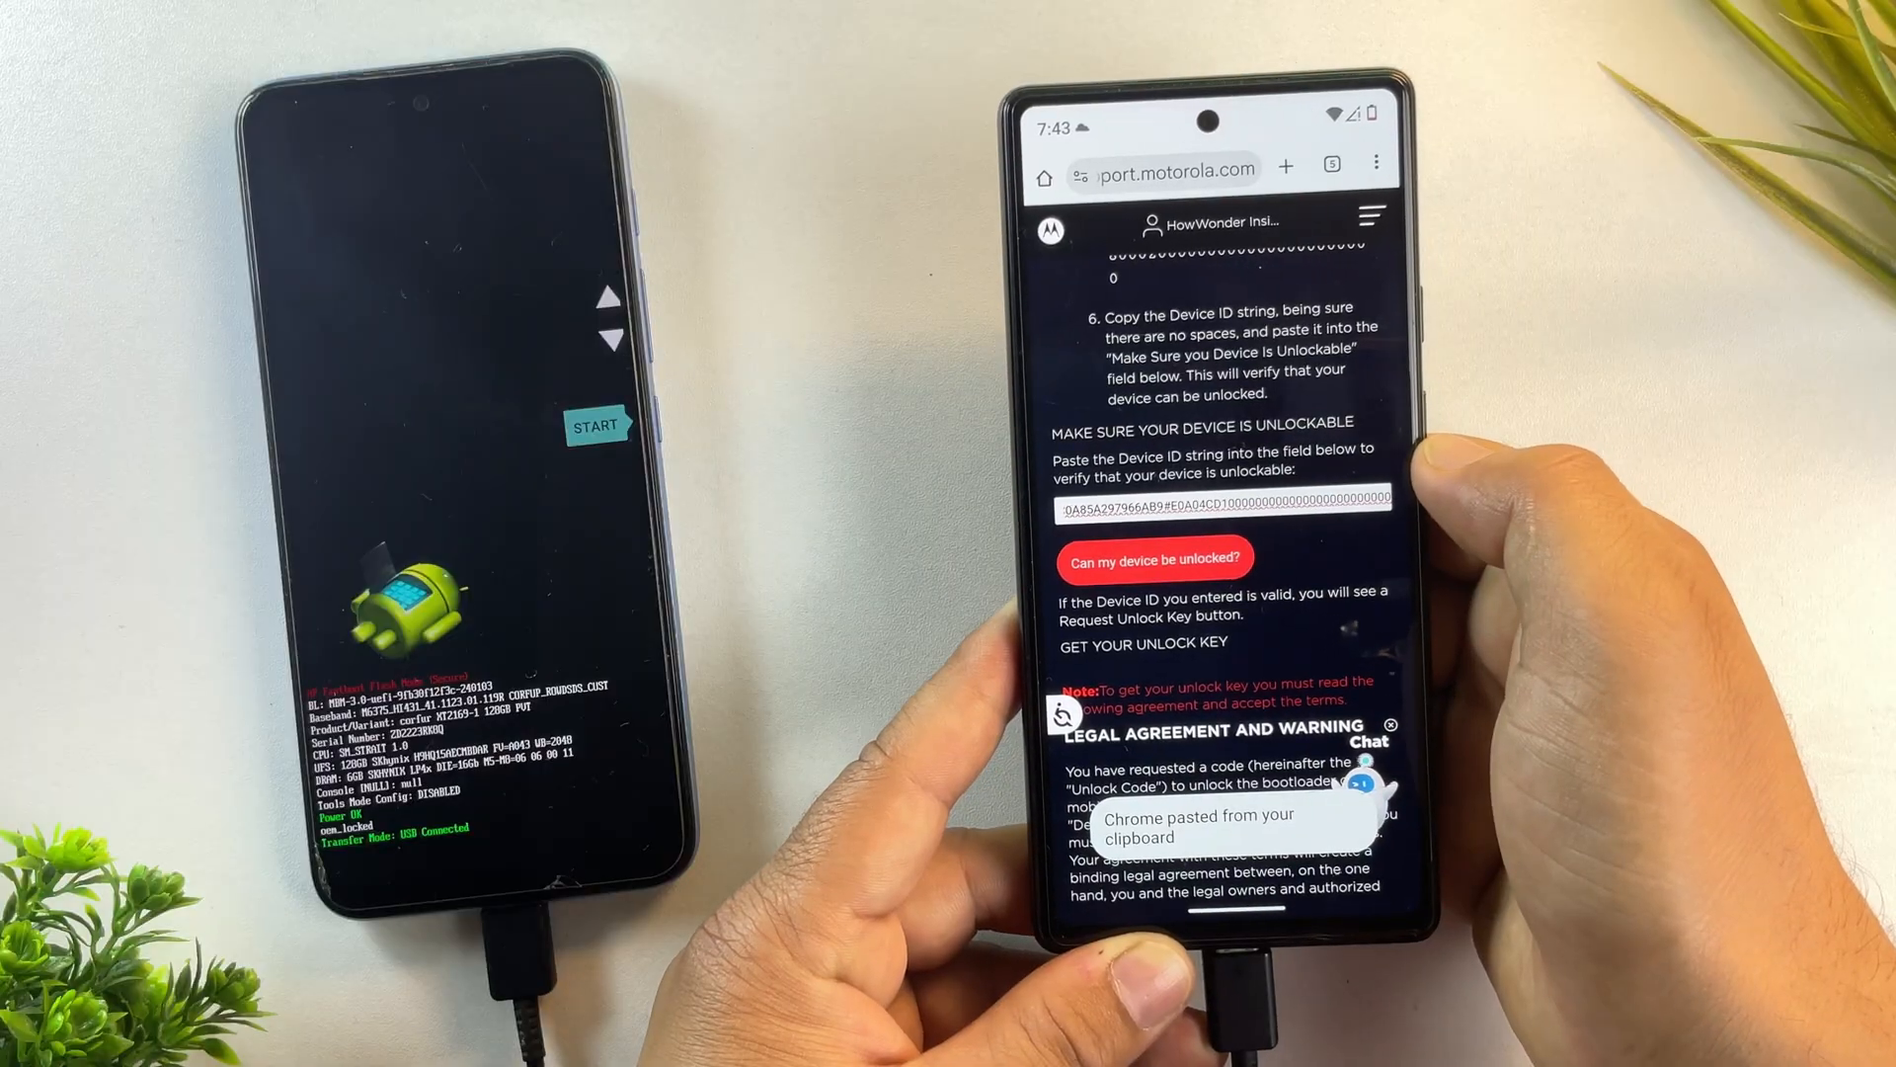
{"action": "left_click", "coordinate": [1154, 557]}
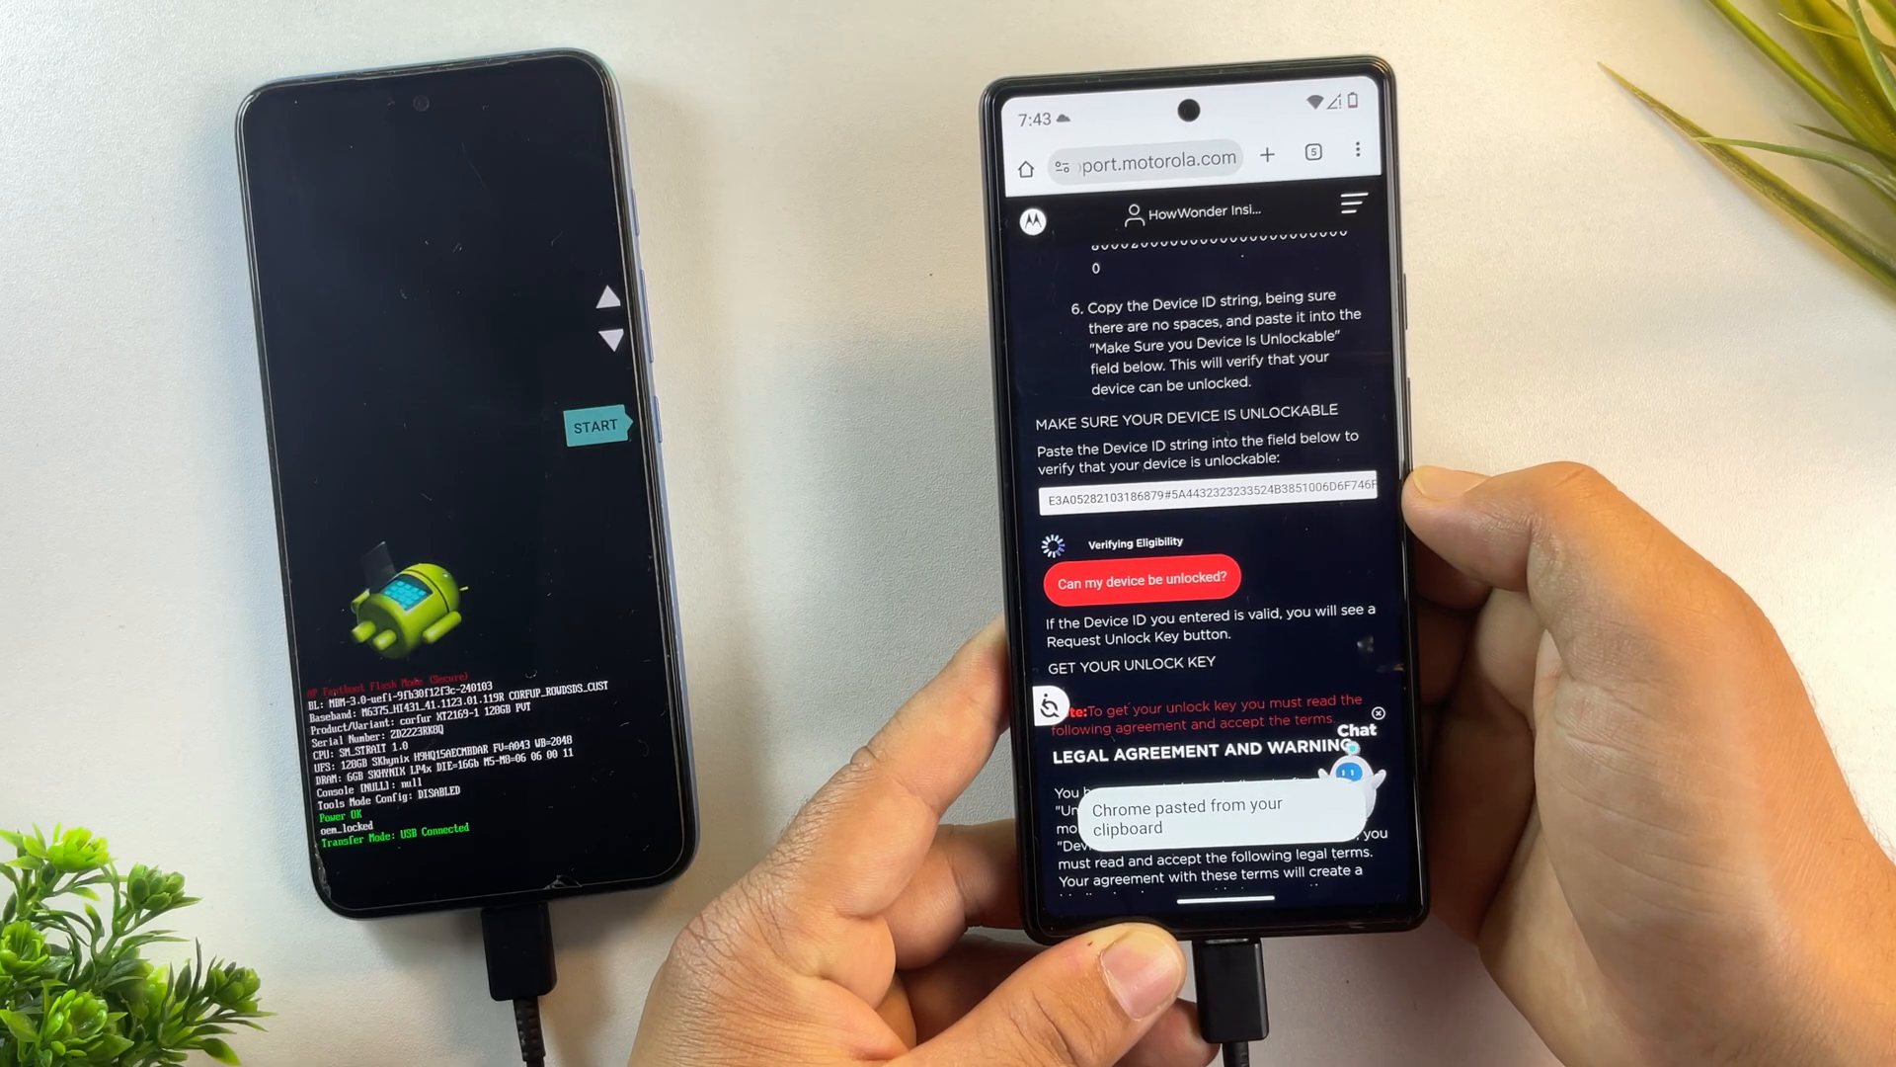
{"action": "left_click", "coordinate": [1140, 577]}
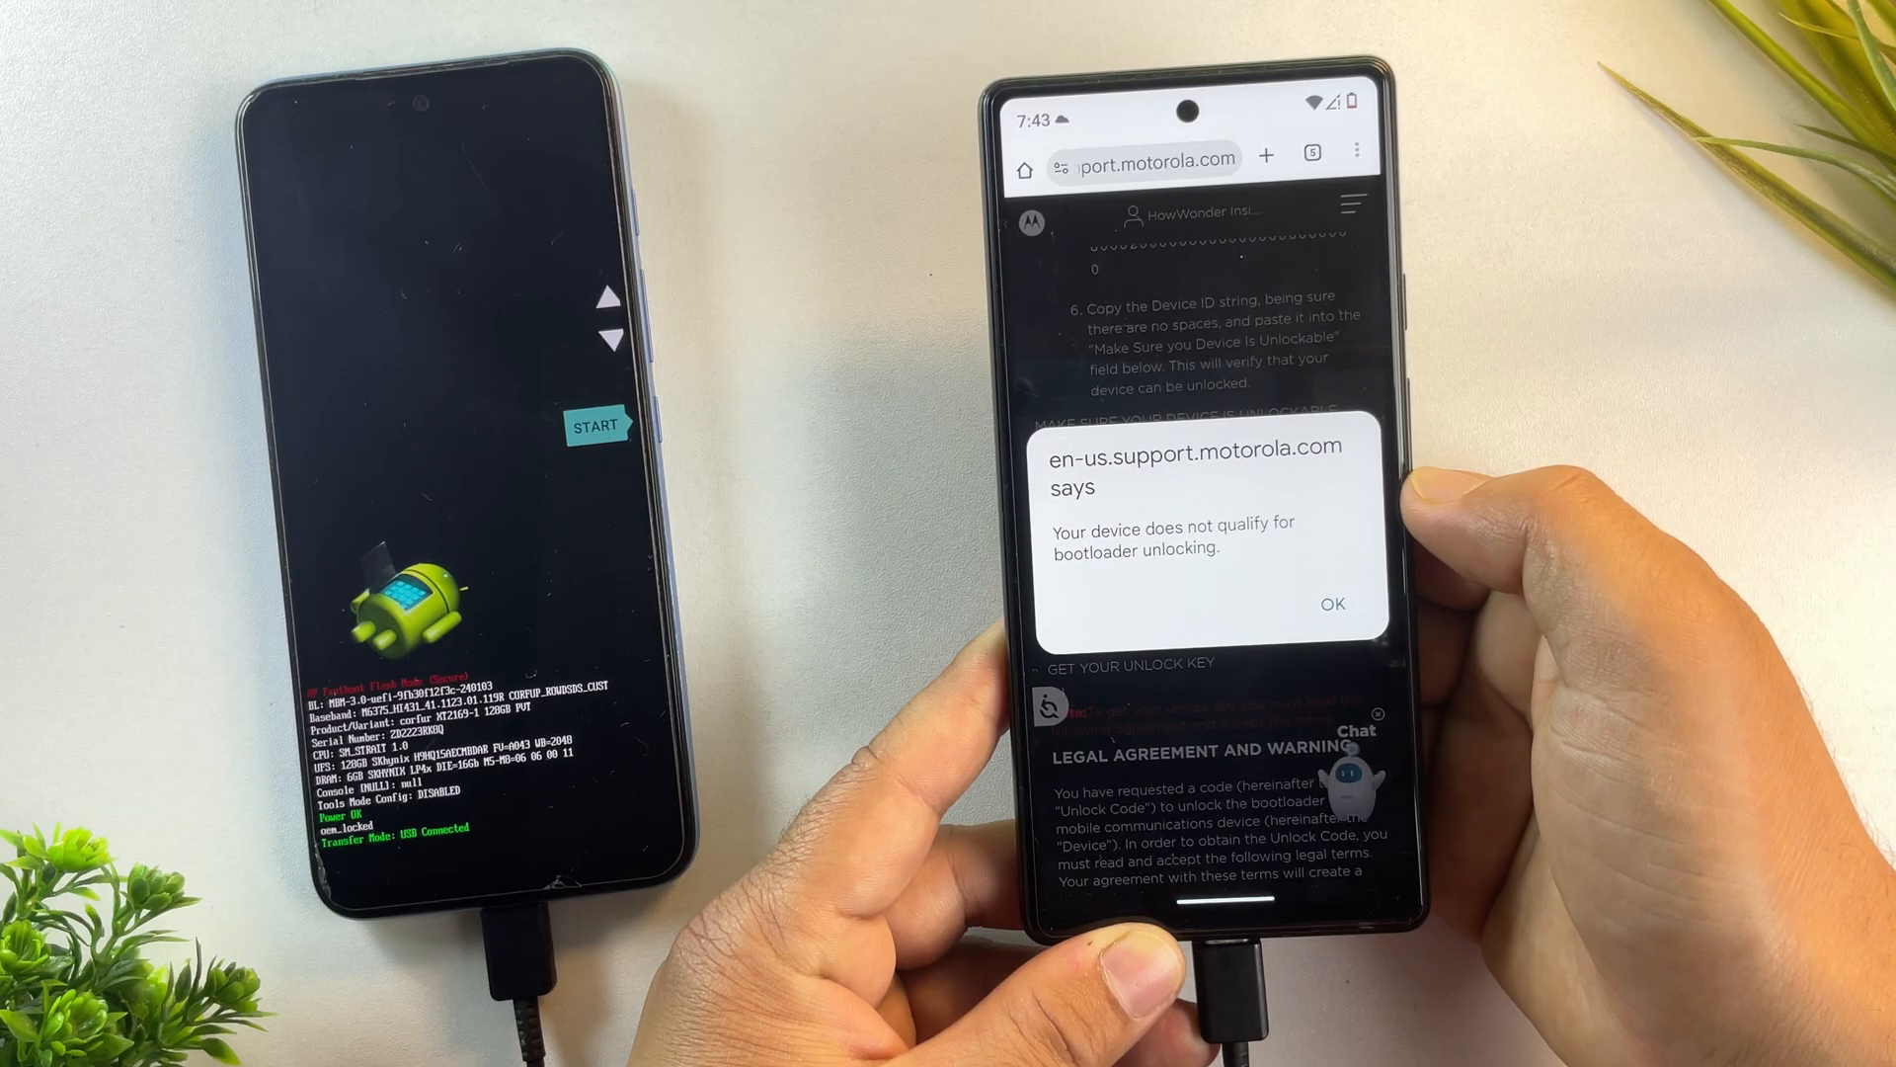
{"action": "left_click", "coordinate": [1331, 605]}
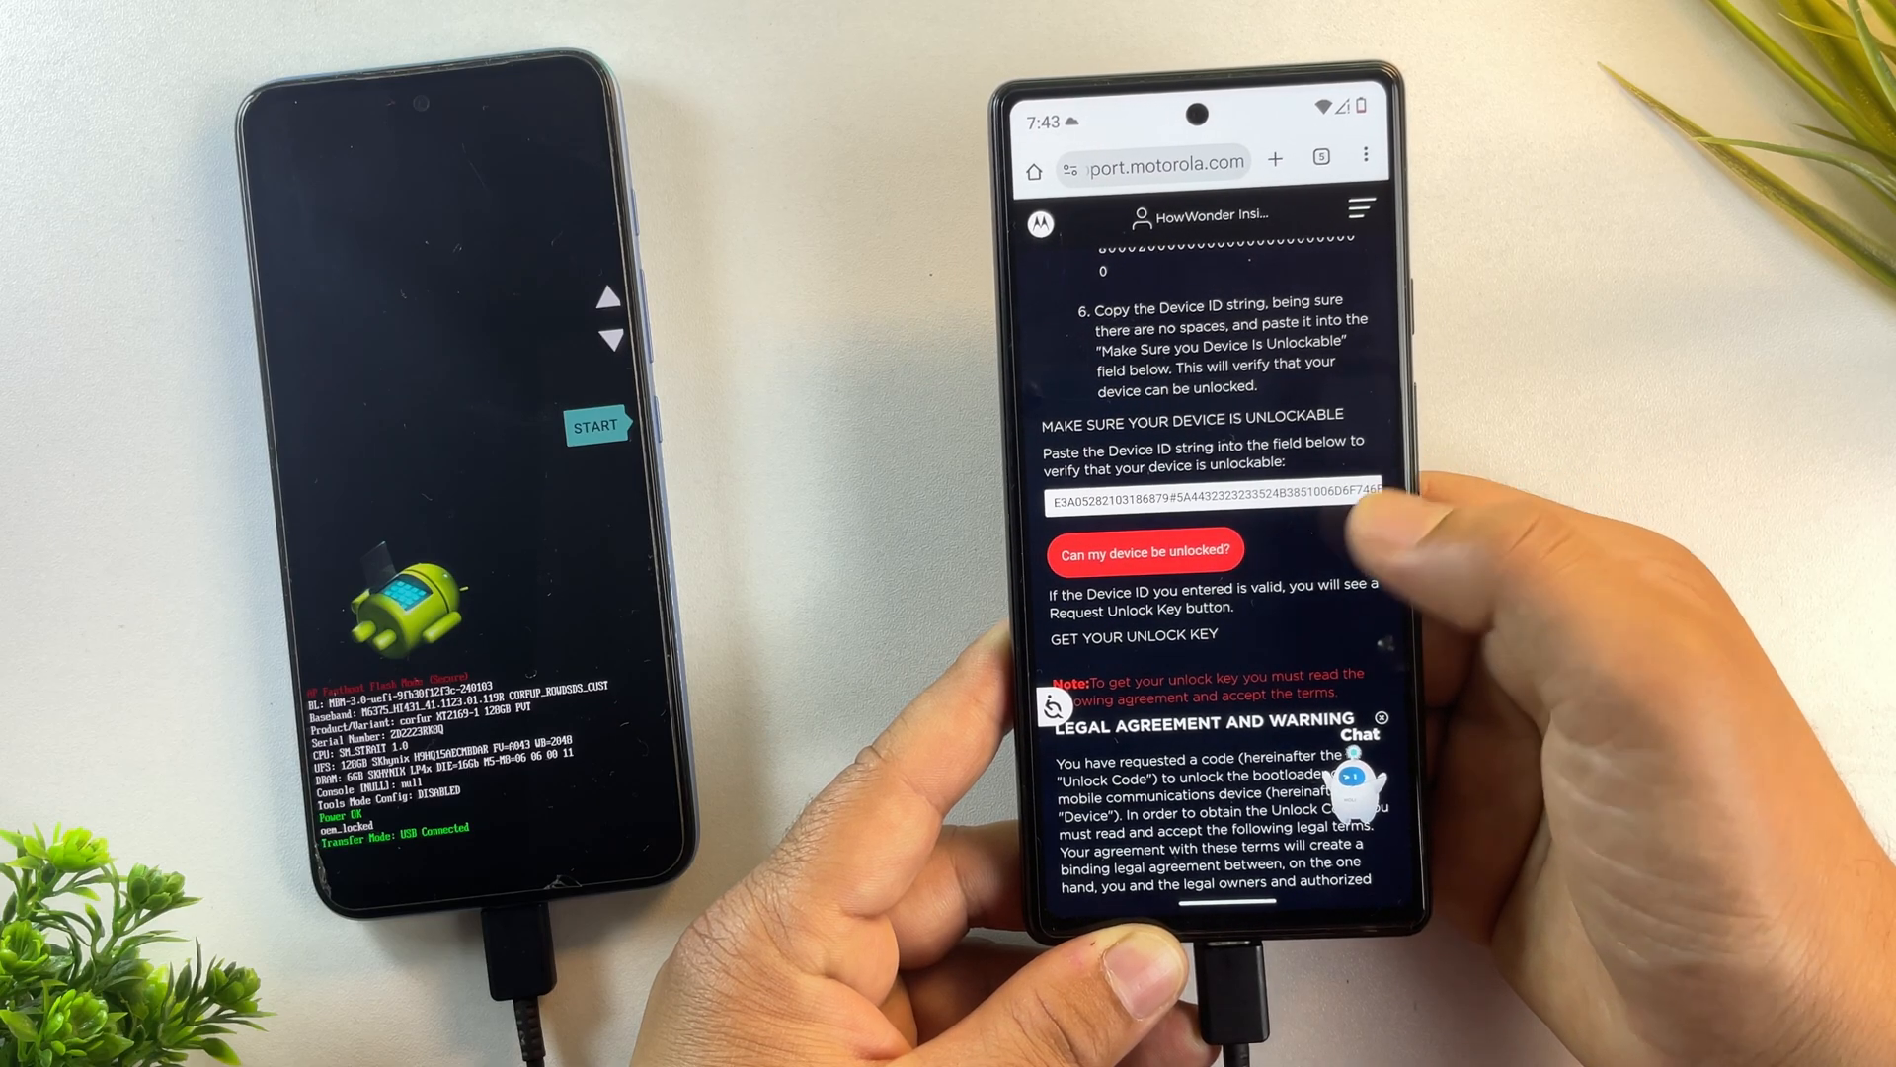
{"action": "scroll", "scroll_direction": "down", "scroll_amount": 3}
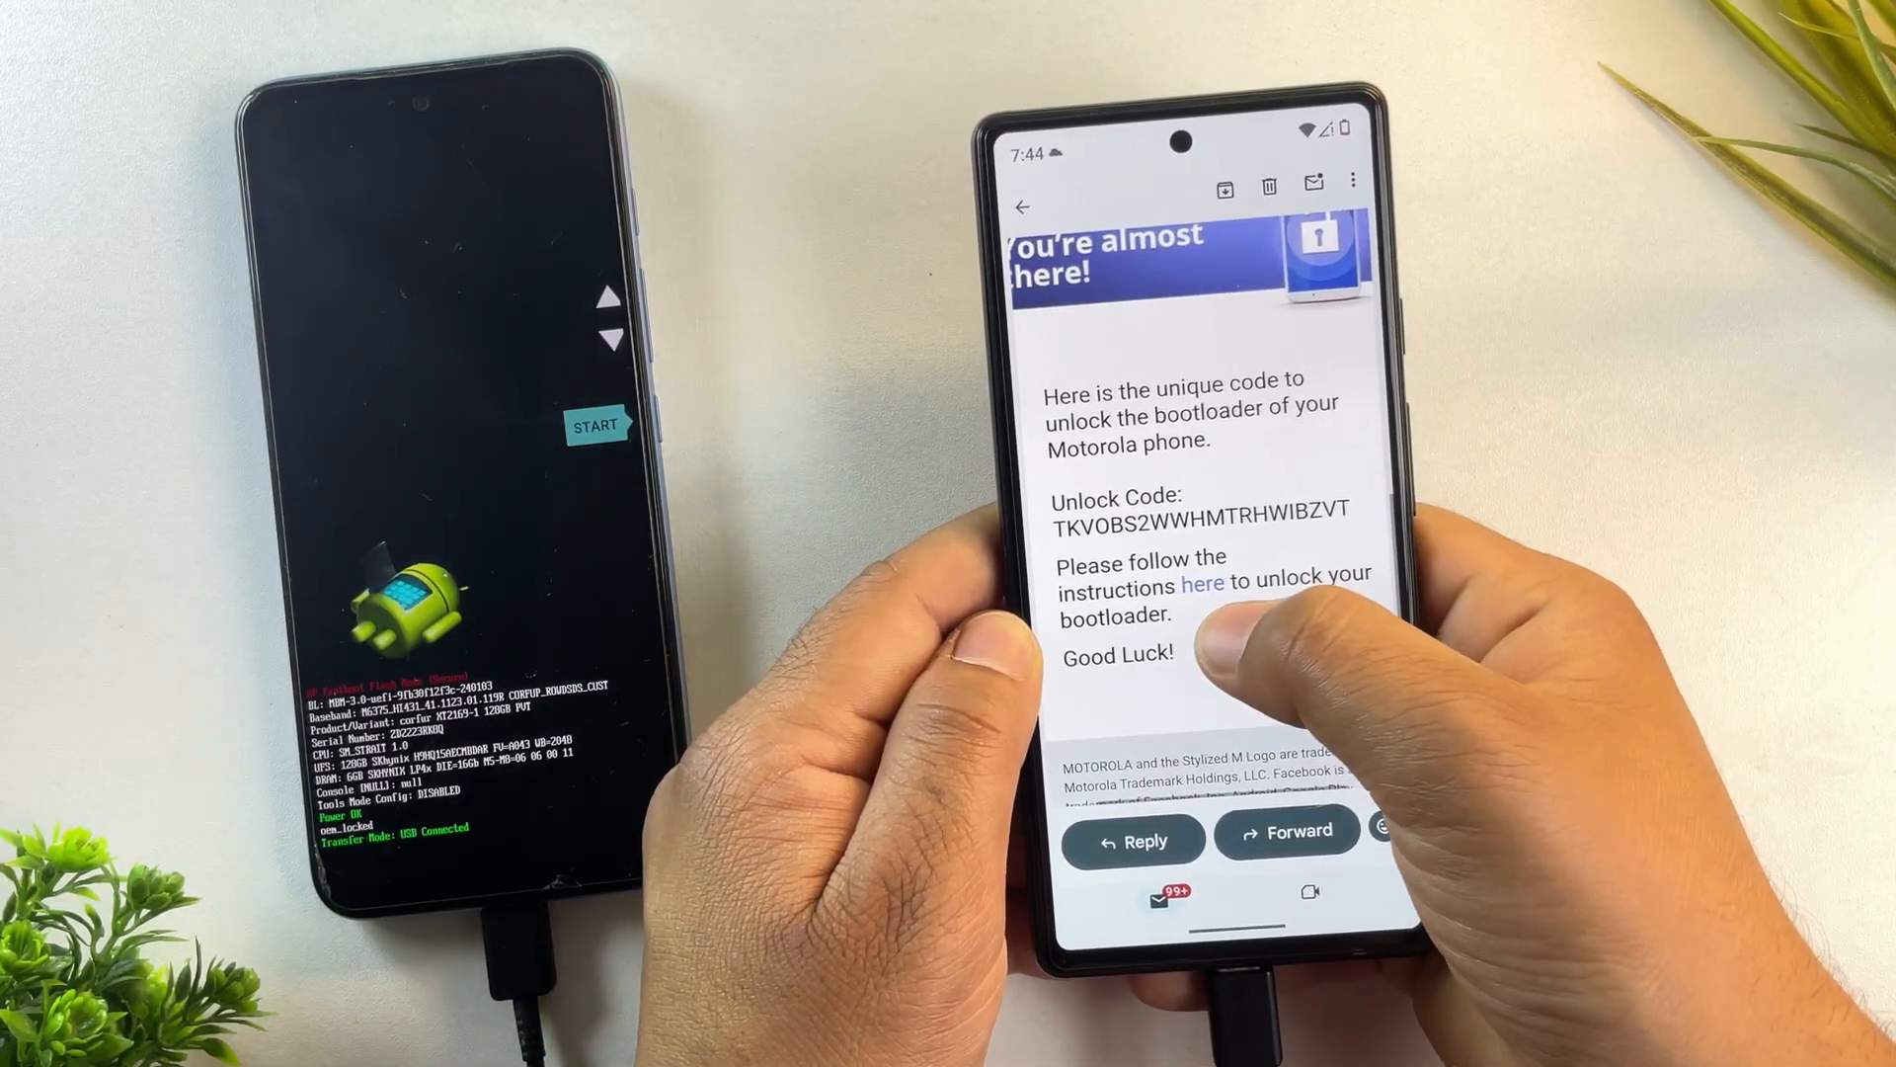
Step: Copy the unlock code from the email into the note after 'fastboot oem unlock' and copy the full line
{"action": "double_click", "coordinate": [1198, 509]}
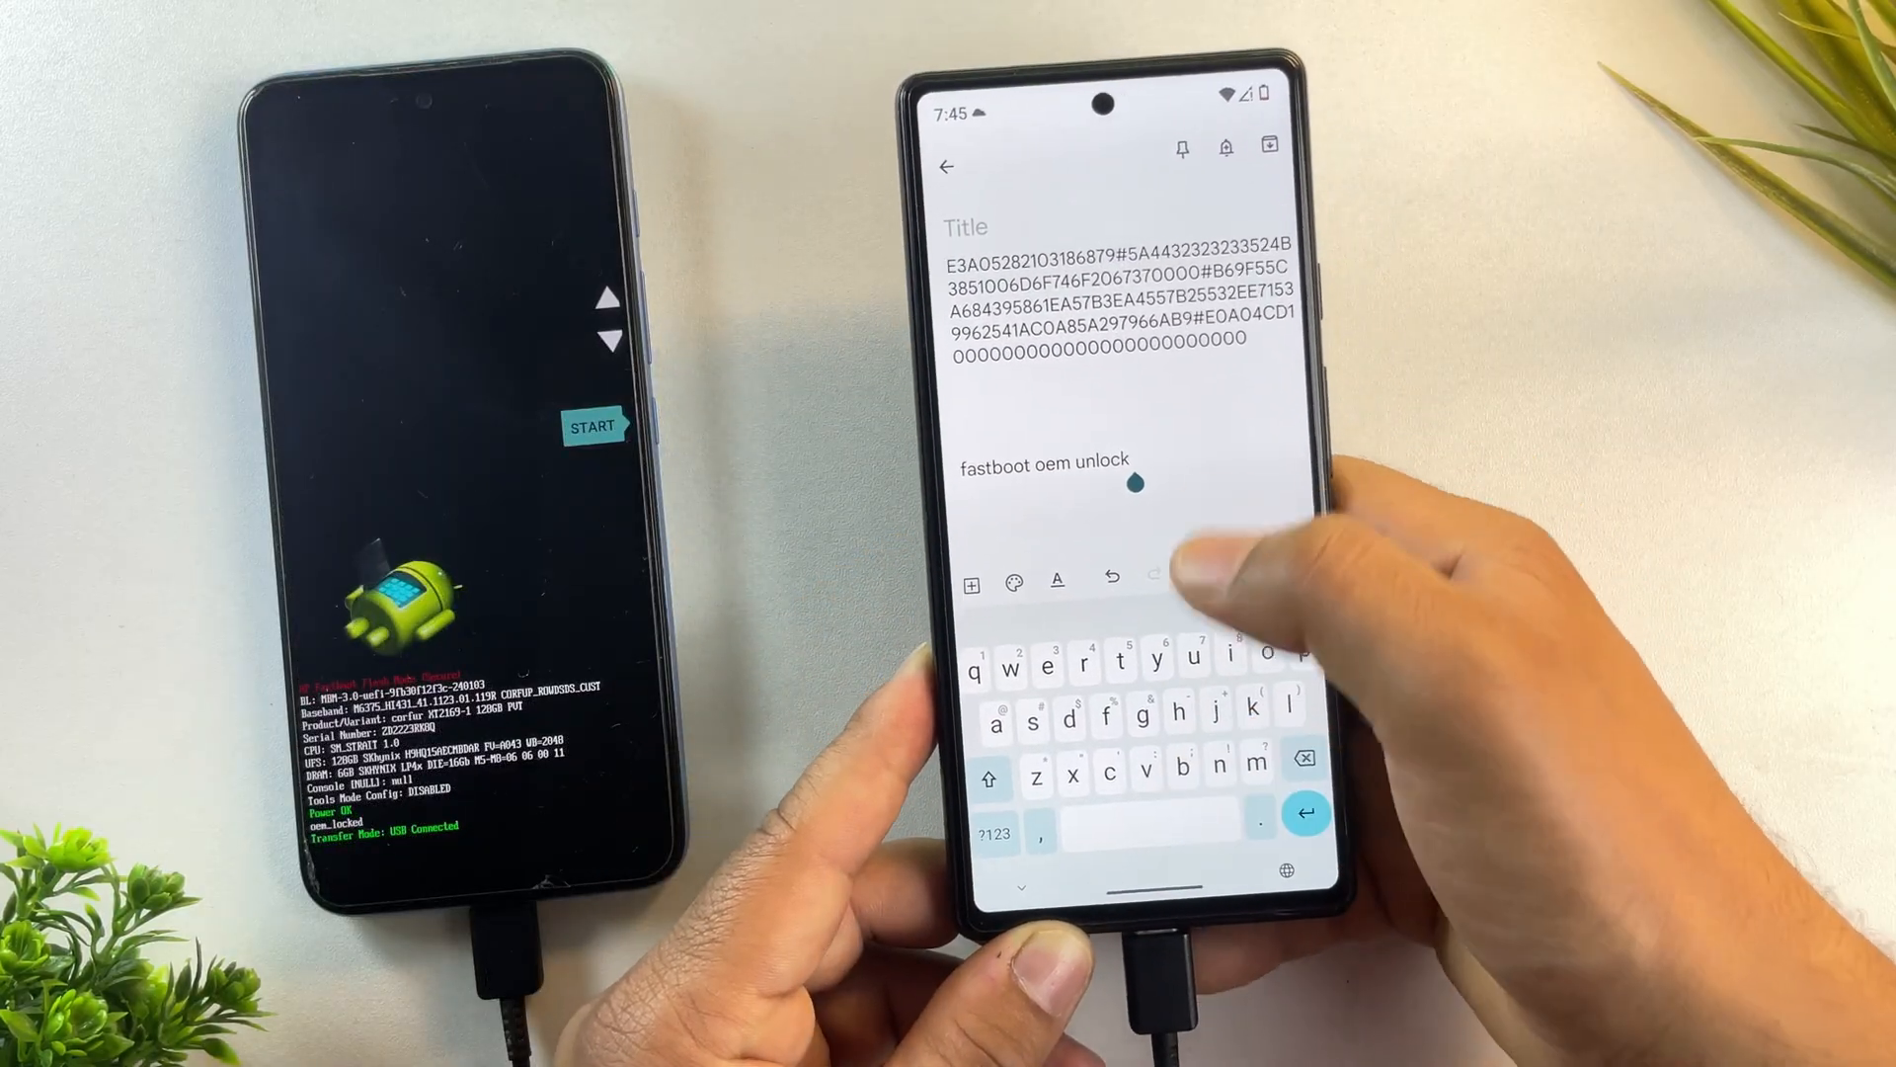
{"action": "left_click", "coordinate": [1103, 486]}
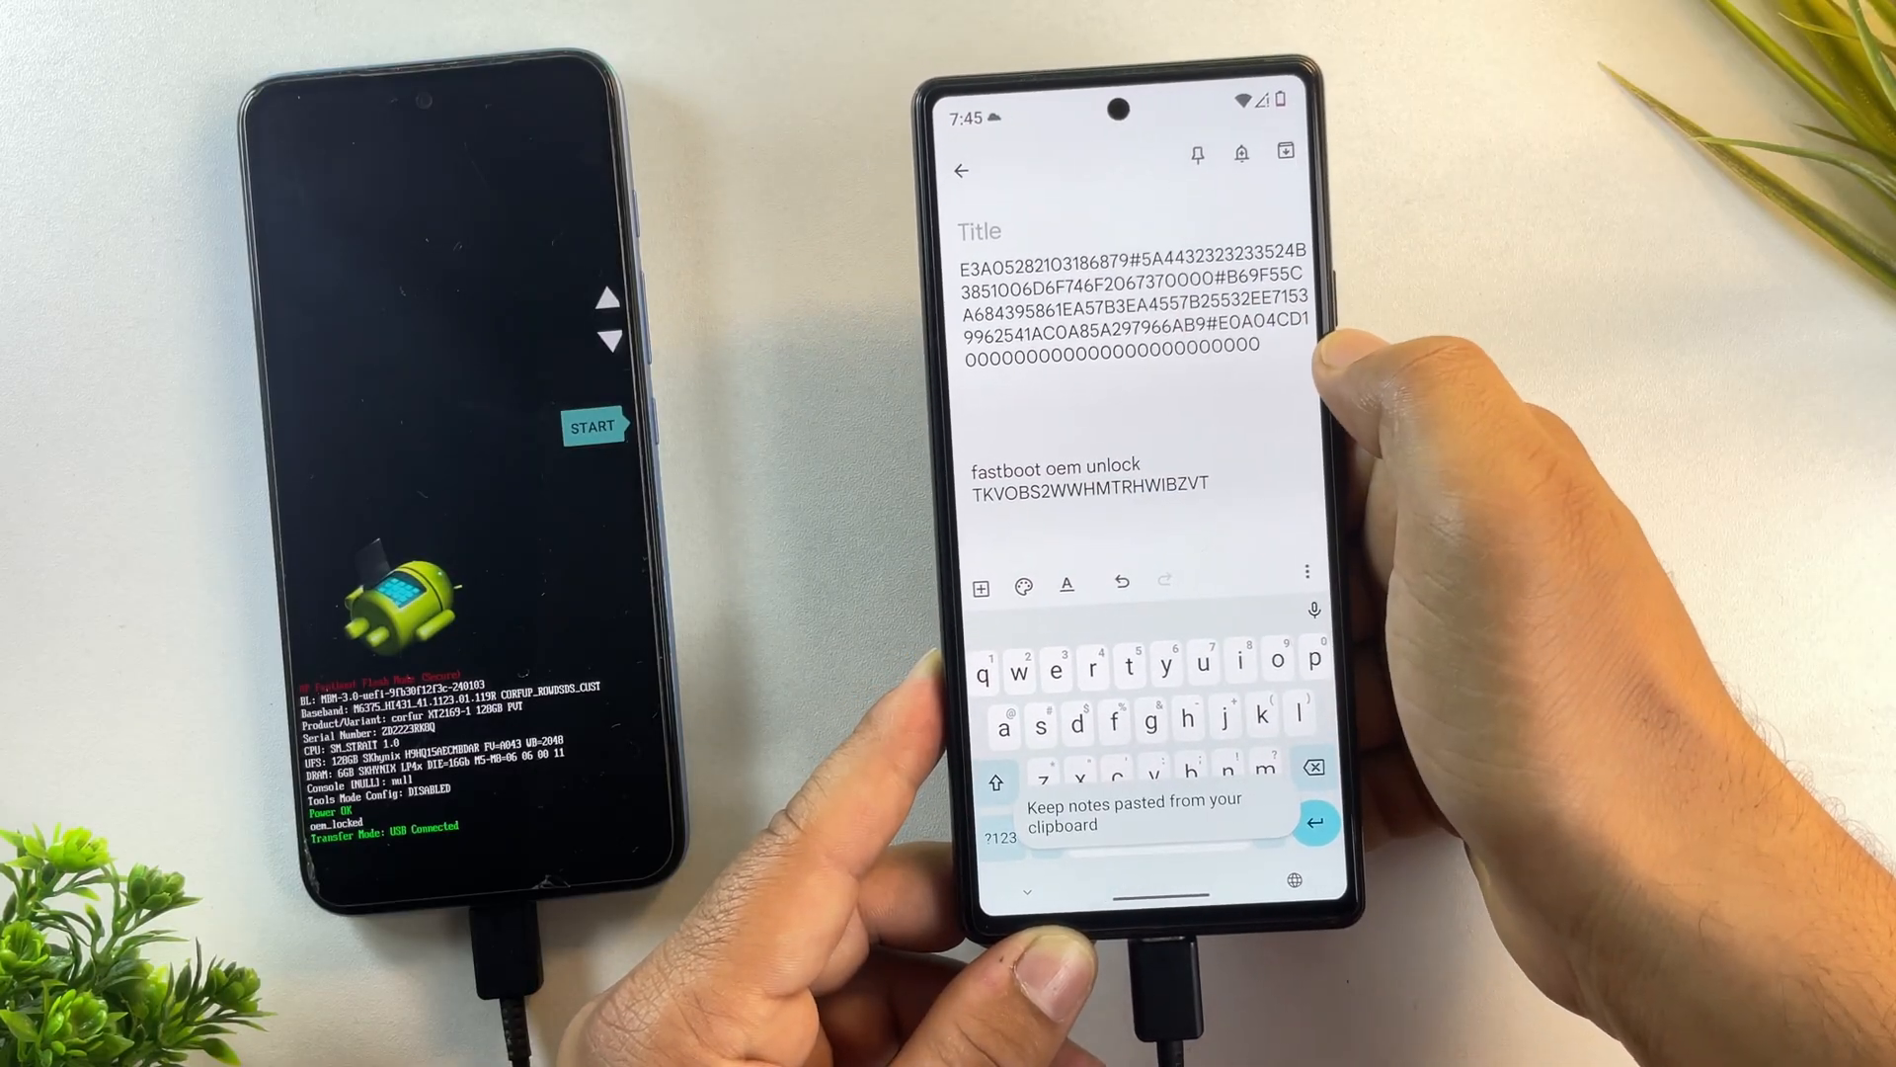
{"action": "double_click", "coordinate": [1013, 468]}
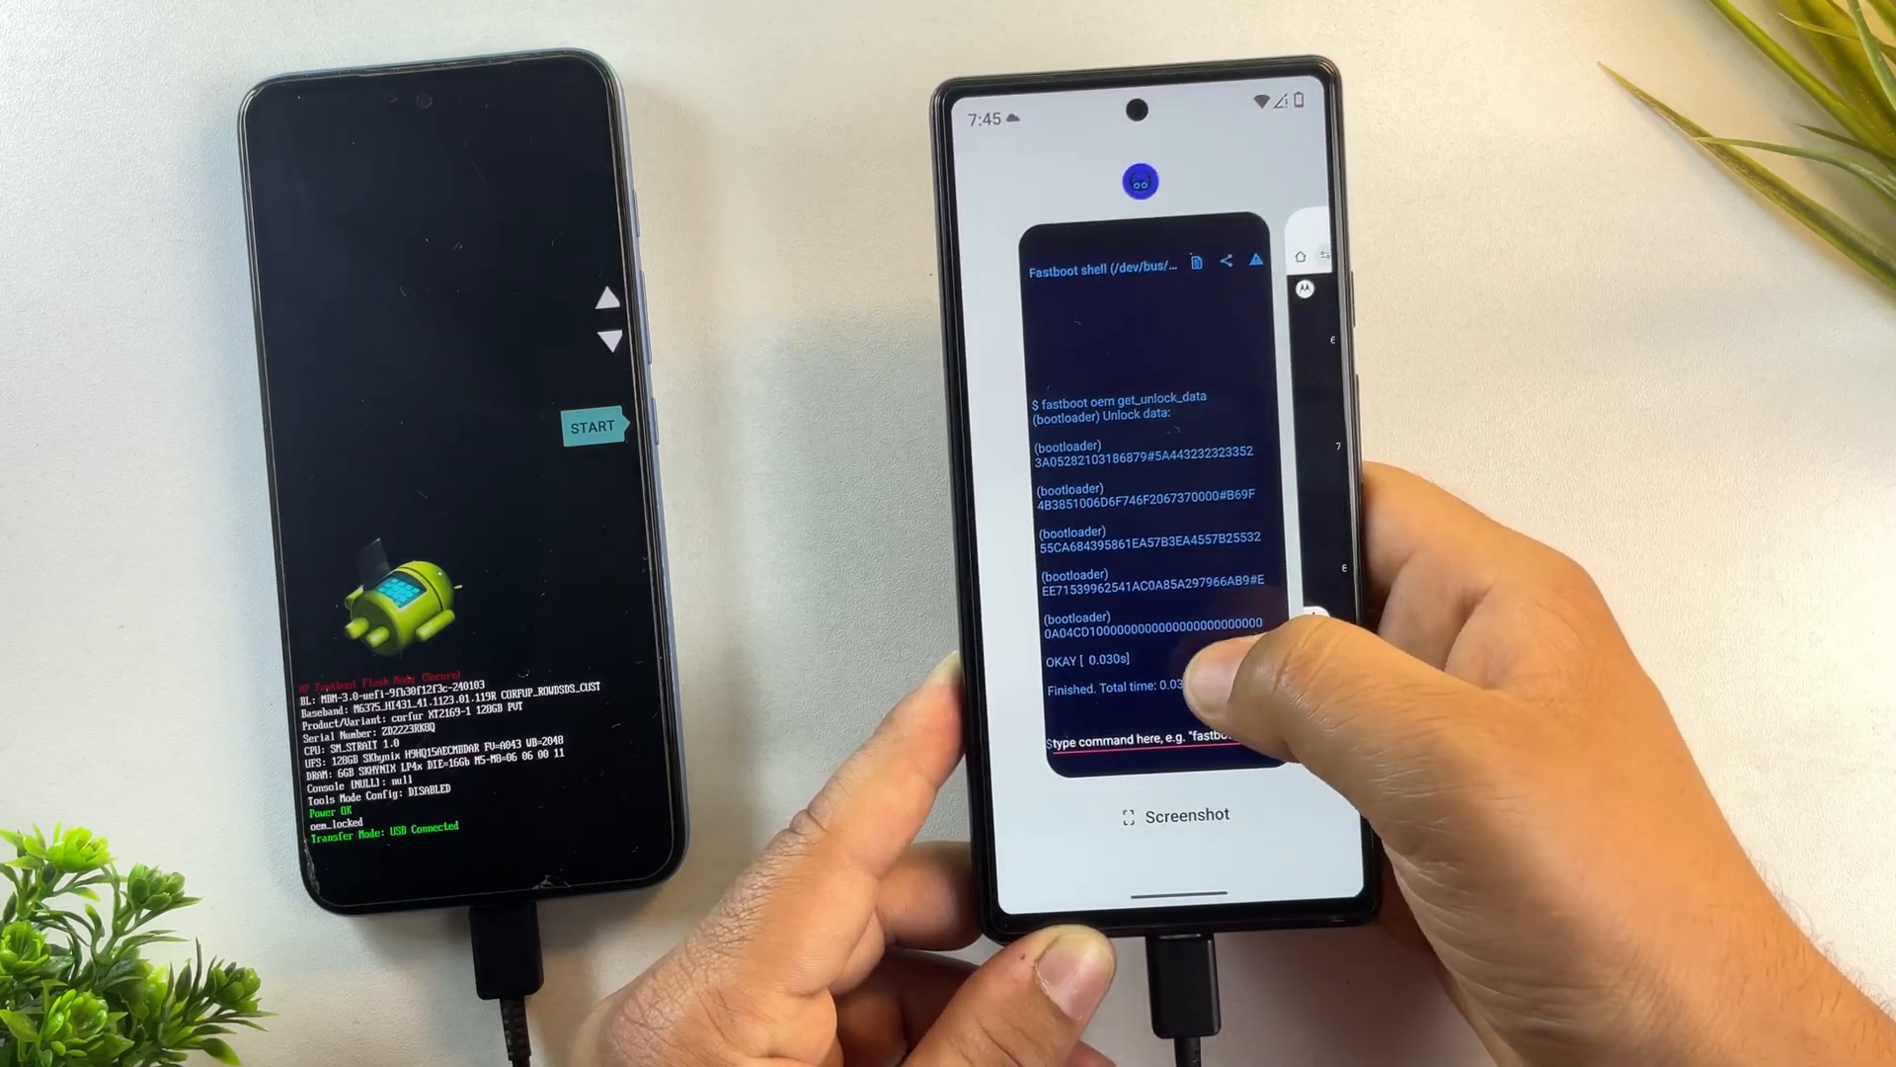
Step: Paste and run 'fastboot oem unlock <code>' in the fastboot shell so the bootloader reports unlocked
{"action": "left_click", "coordinate": [1146, 735]}
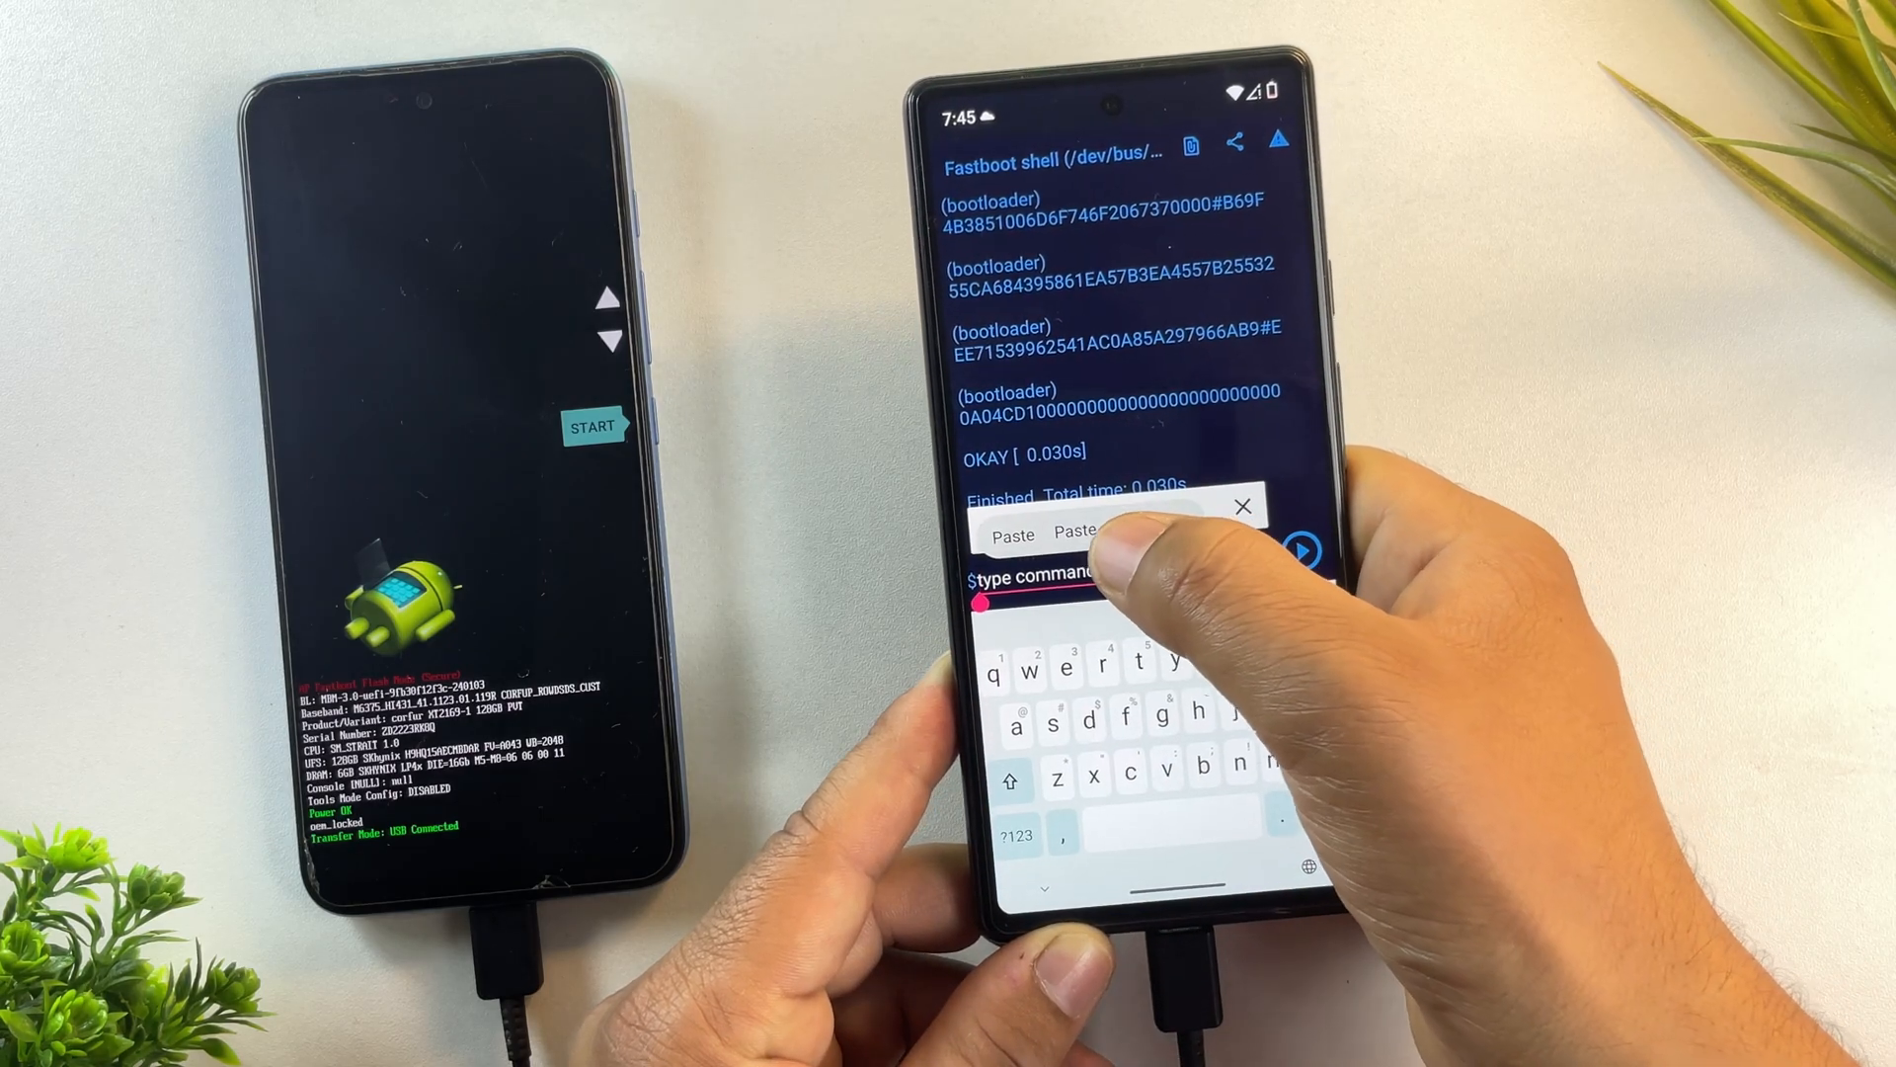
{"action": "left_click", "coordinate": [1016, 533]}
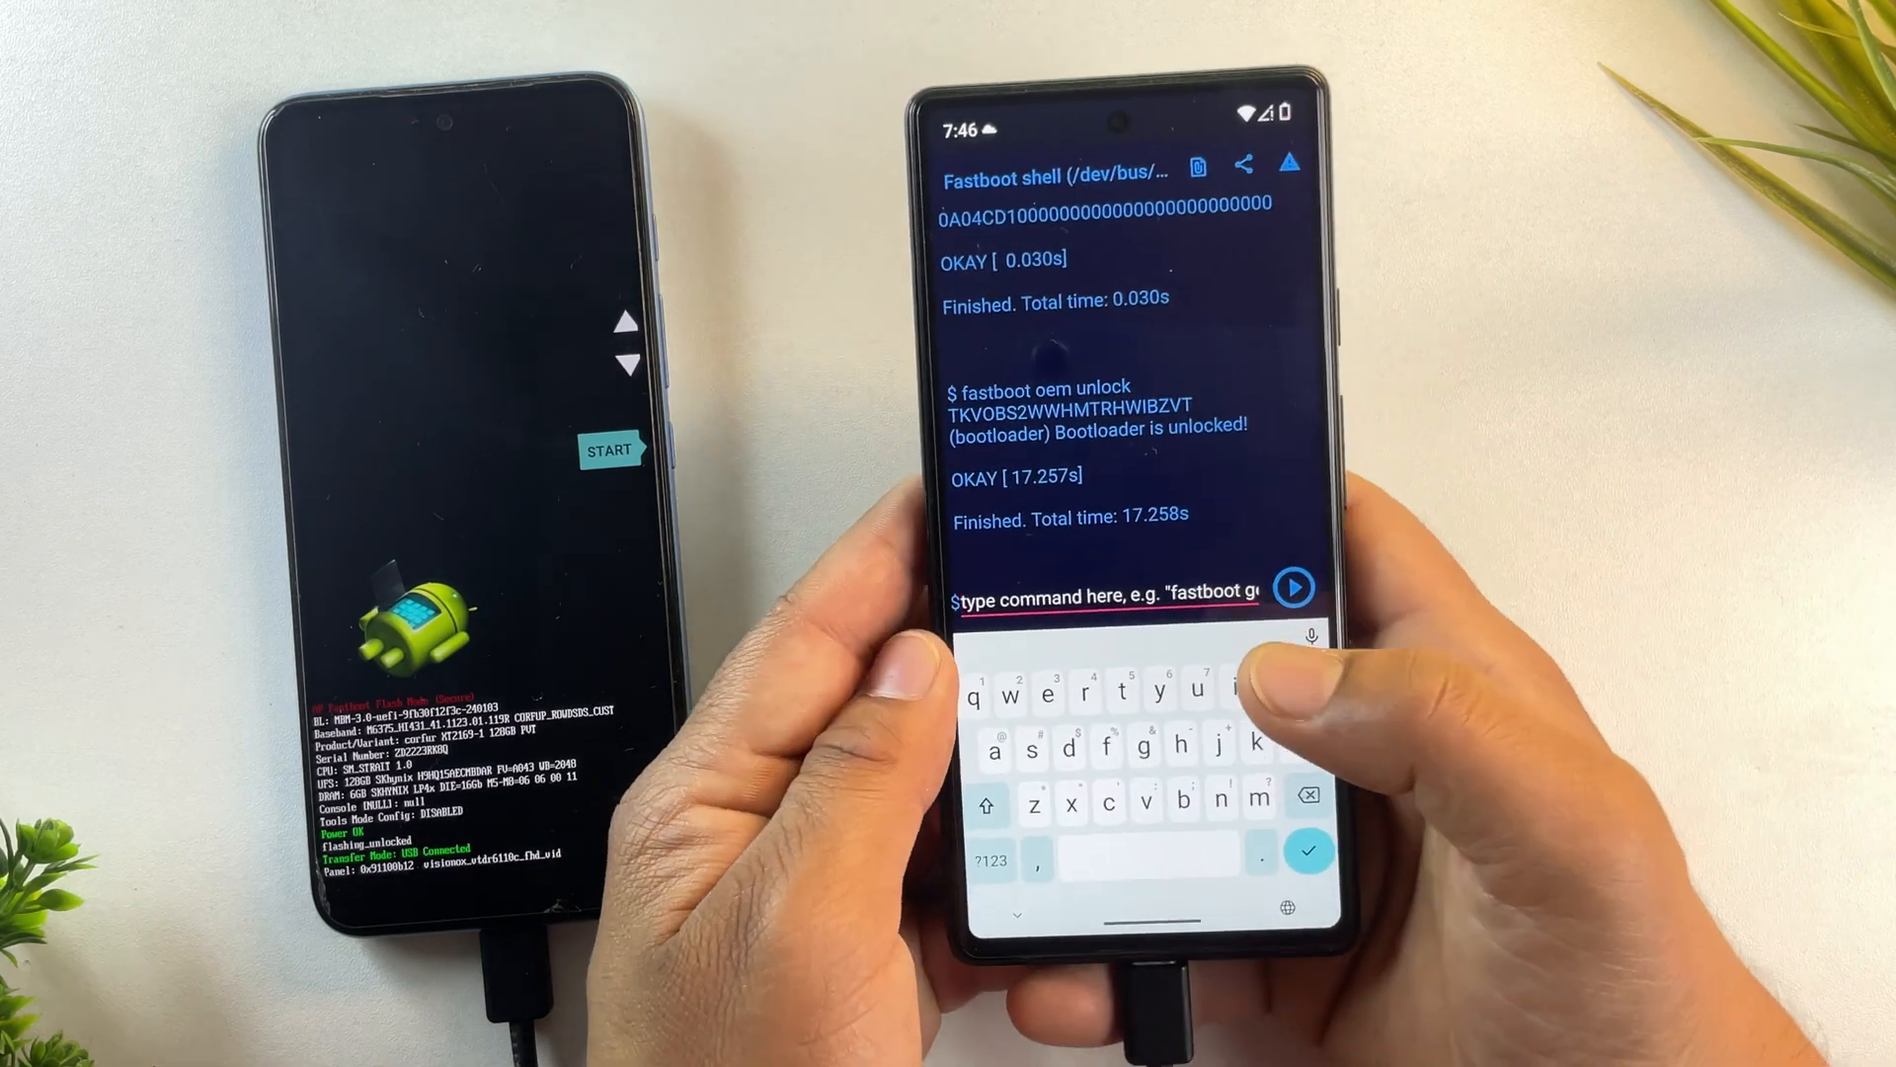
Step: Flash the magisk_patched boot image with 'fastboot flash boot', then run 'fastboot reboot'
{"action": "type", "text": "fast"}
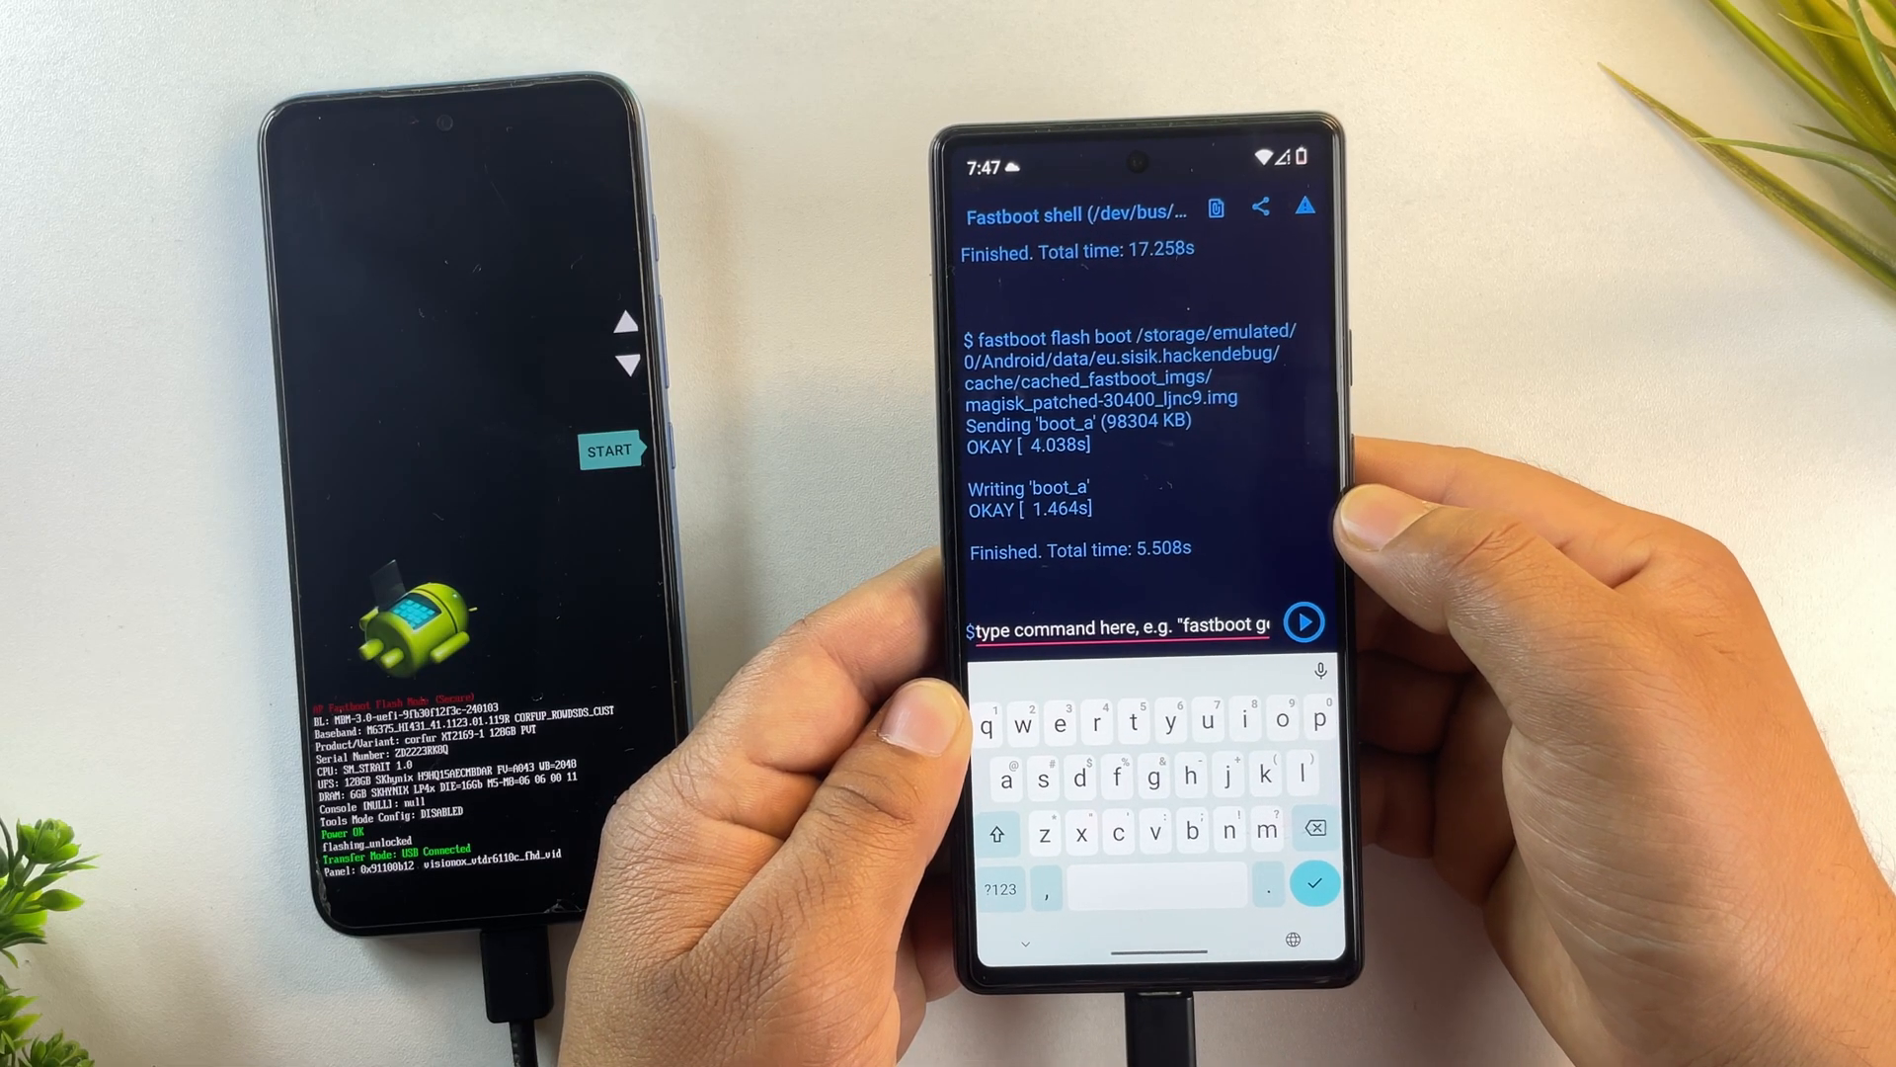
{"action": "type", "text": "fastboot reb"}
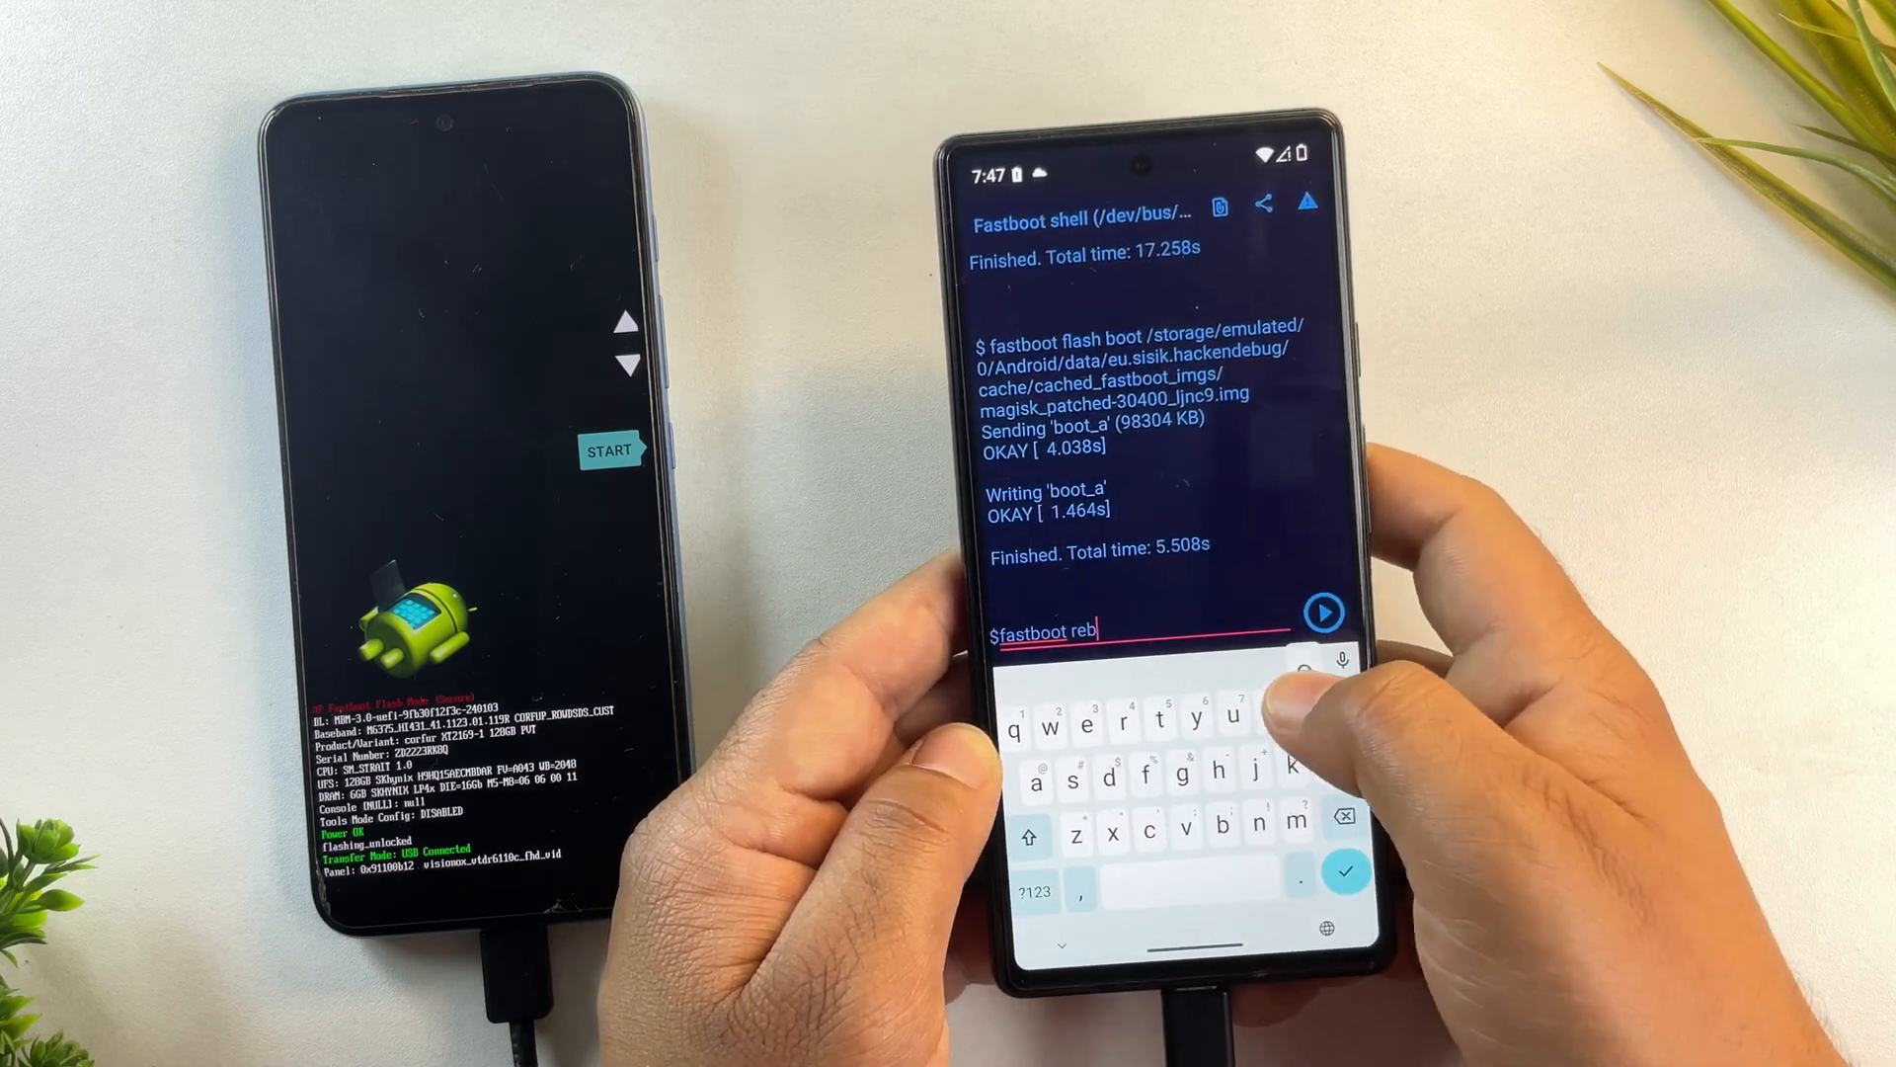
{"action": "left_click", "coordinate": [1323, 612]}
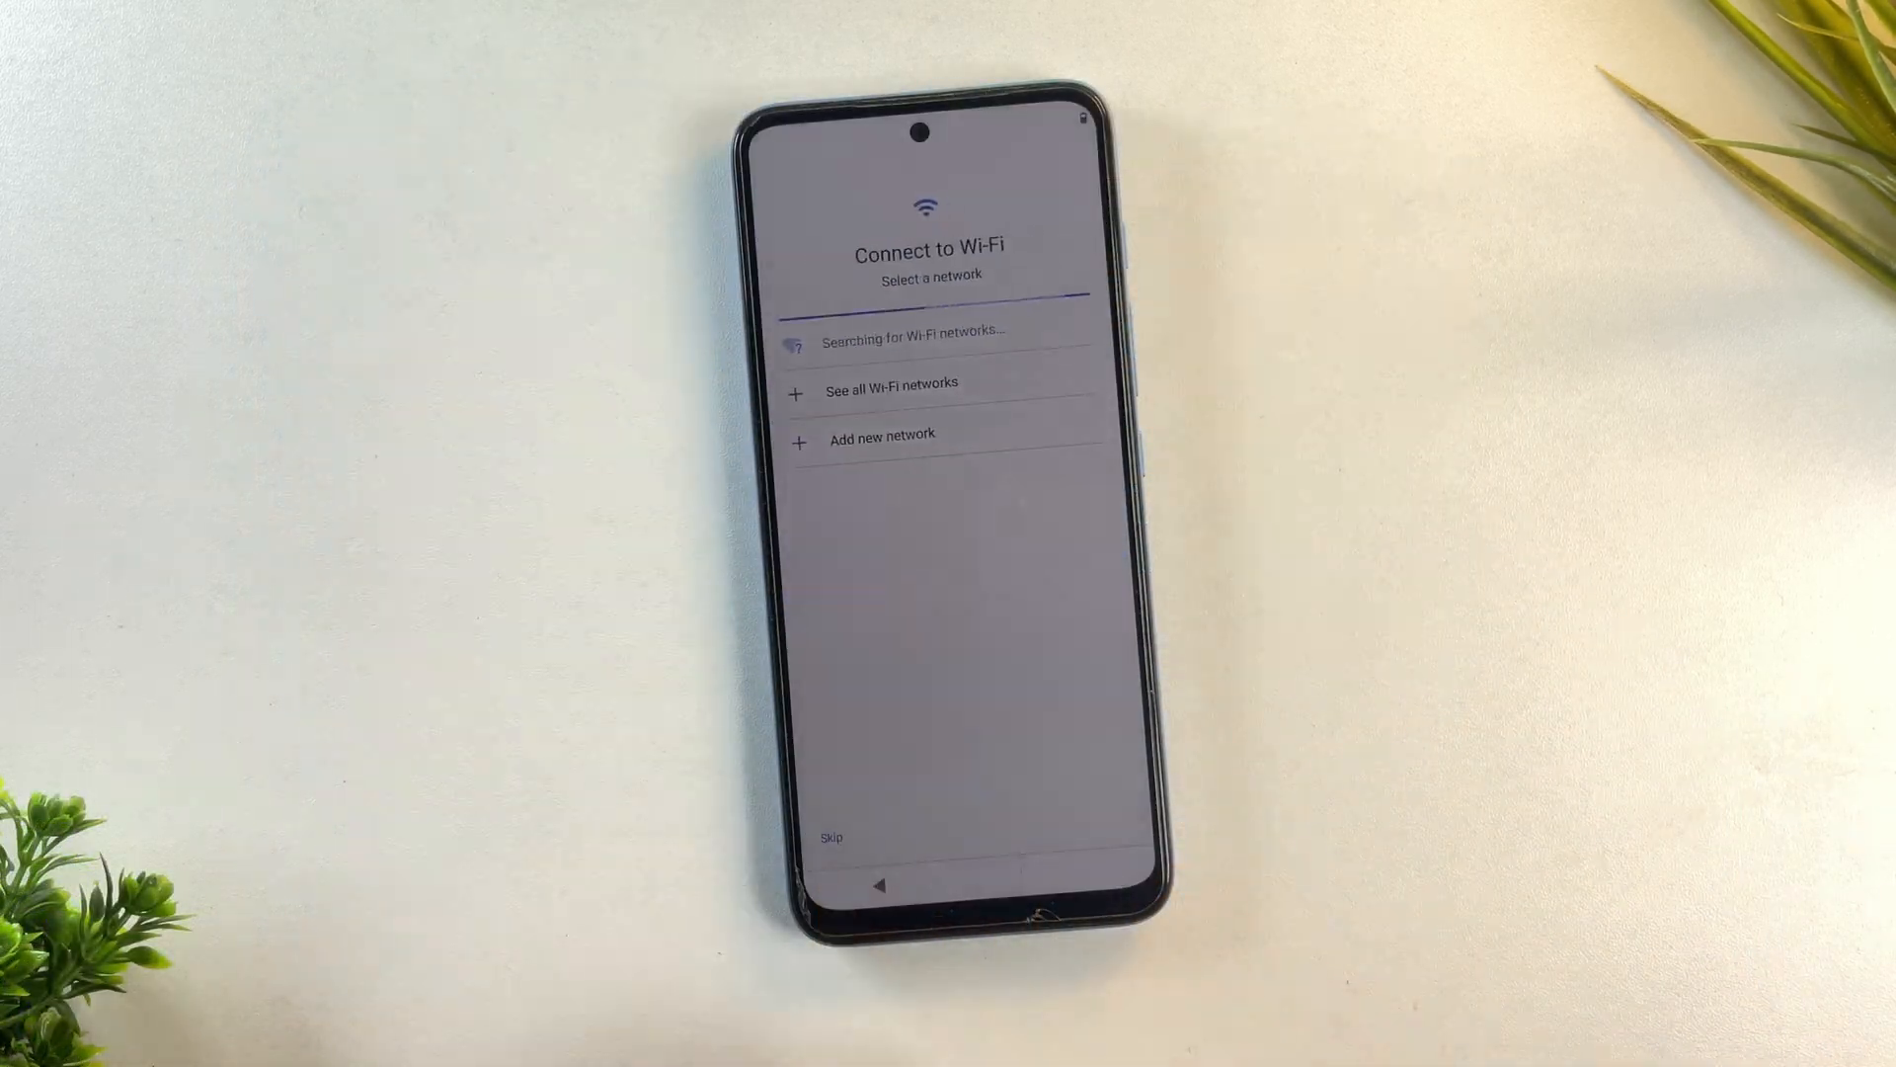
Step: Skip Wi-Fi in setup, reach the Magisk stub in the app drawer and connect the phone to the internet
{"action": "left_click", "coordinate": [832, 838]}
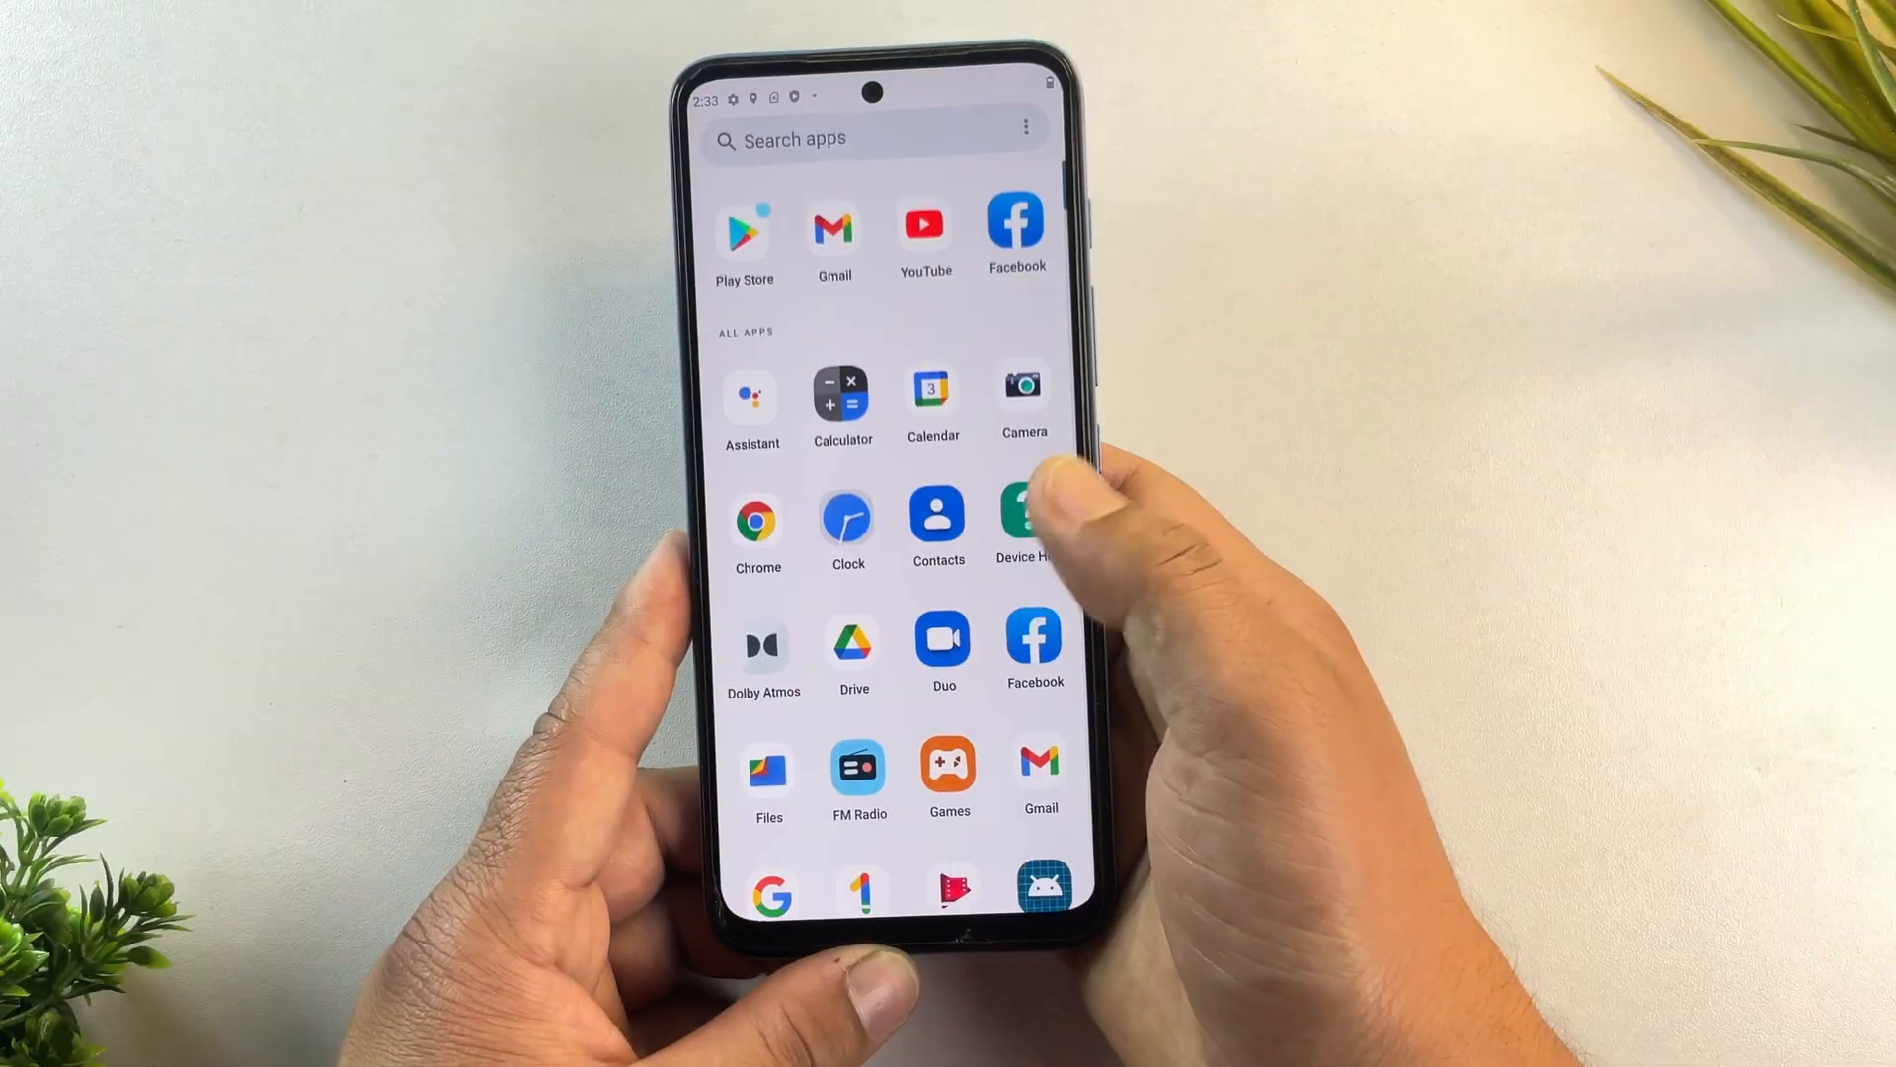
{"action": "scroll", "scroll_direction": "down", "scroll_amount": 3}
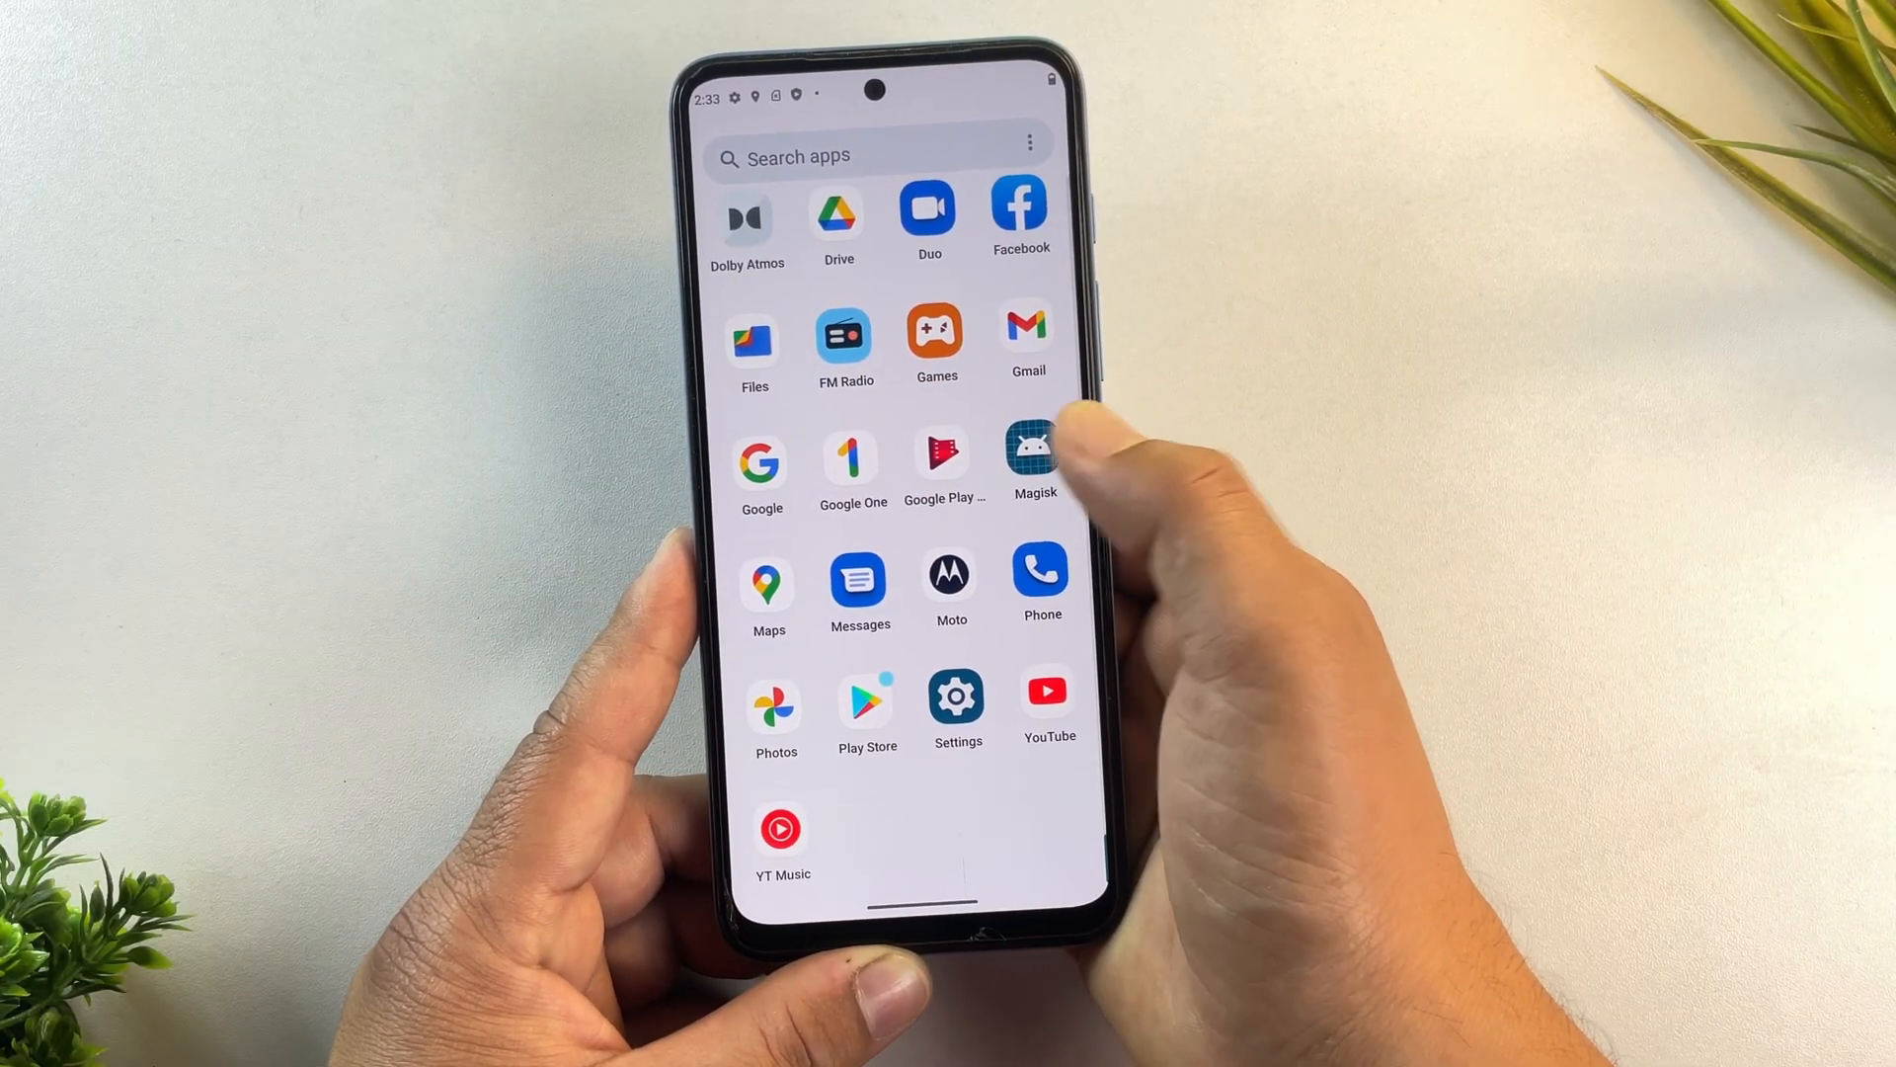
{"action": "left_click", "coordinate": [1035, 463]}
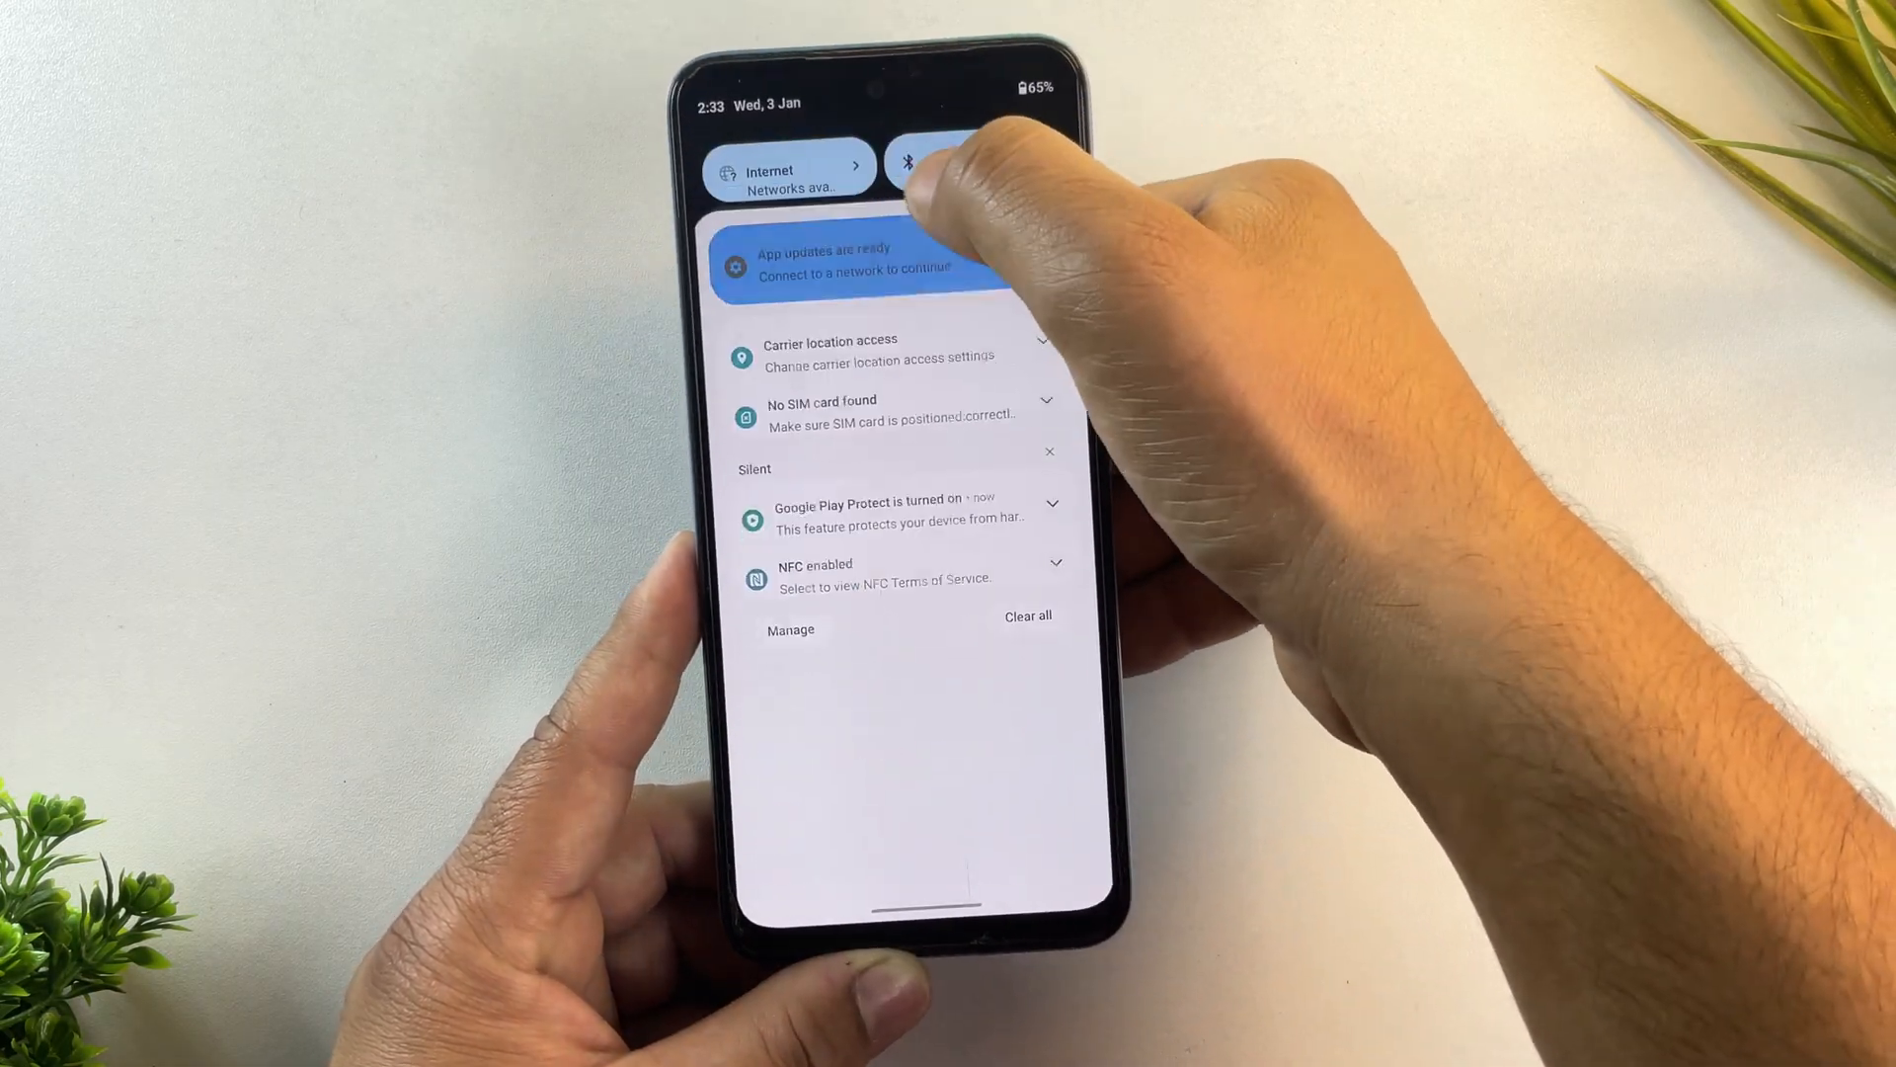
{"action": "left_click", "coordinate": [790, 170]}
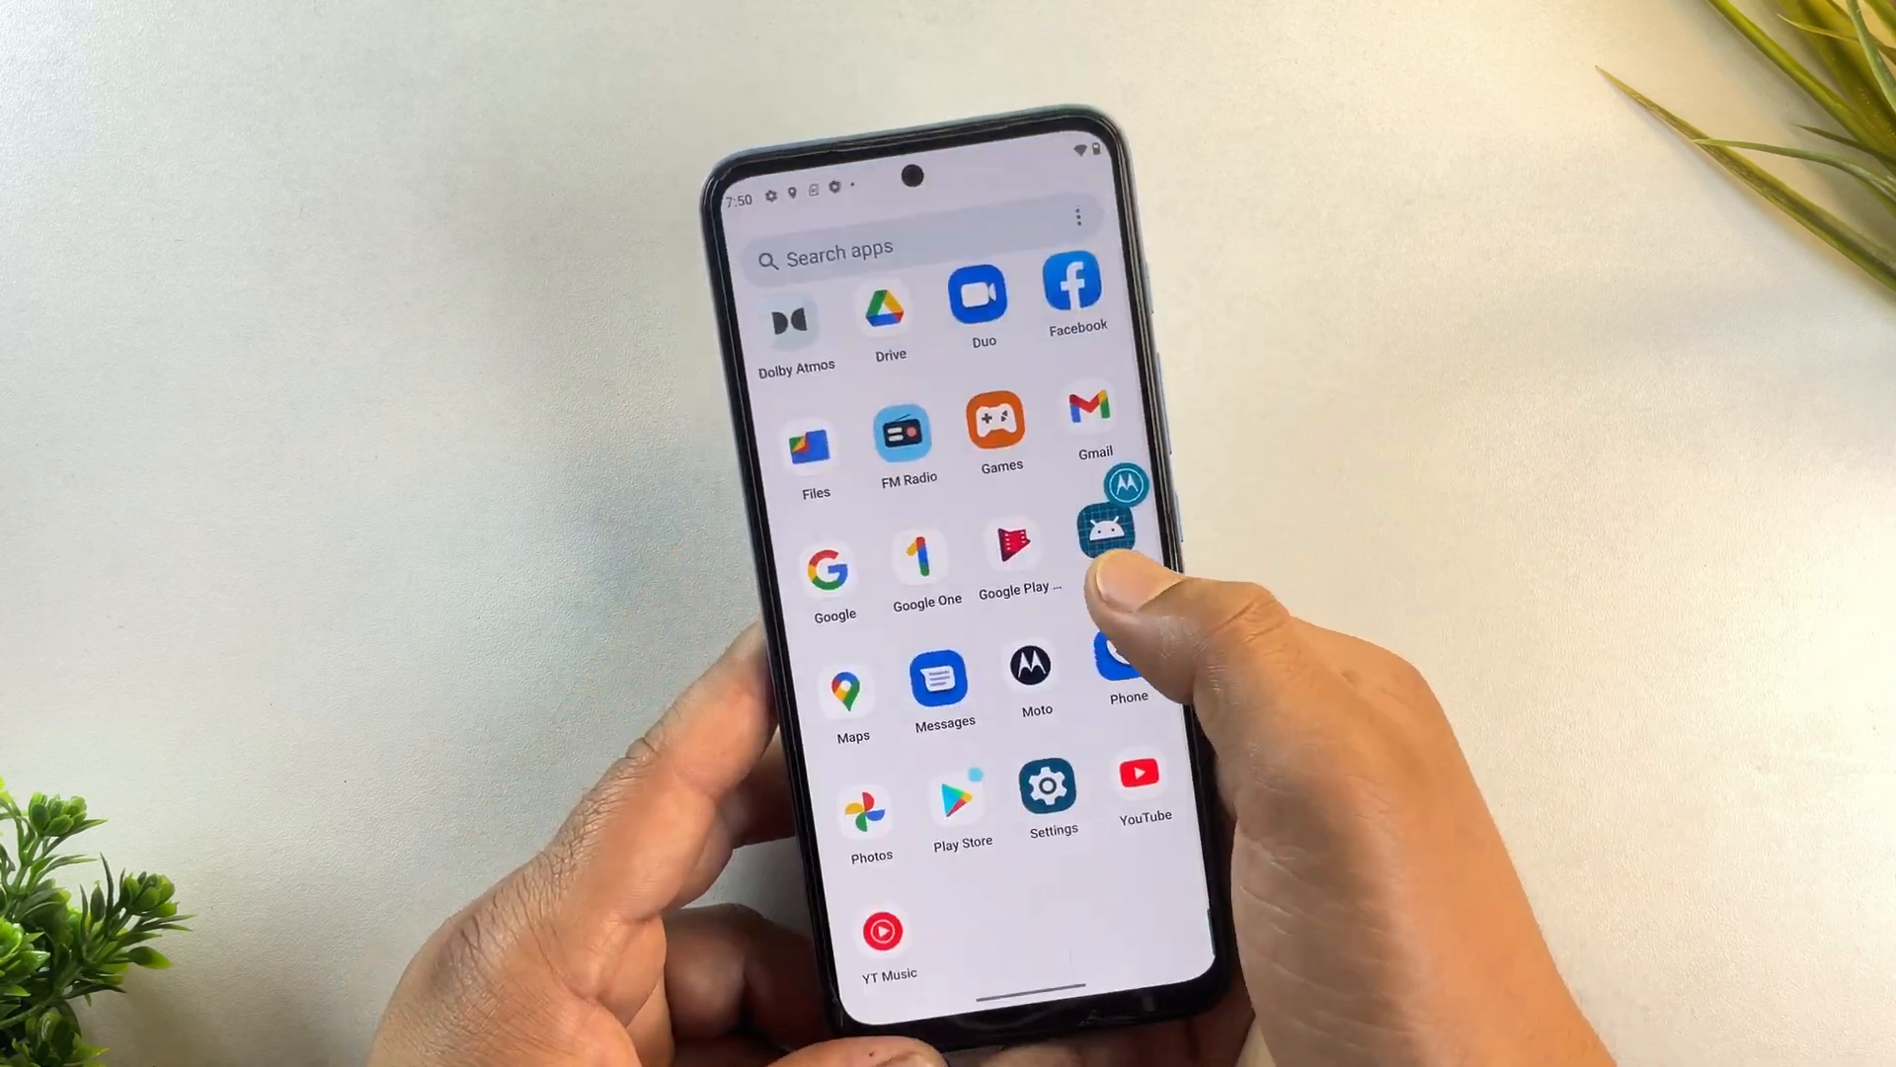
Step: Install the full Magisk app from the stub, launch it and accept the additional-setup reboot
{"action": "left_click", "coordinate": [1095, 525]}
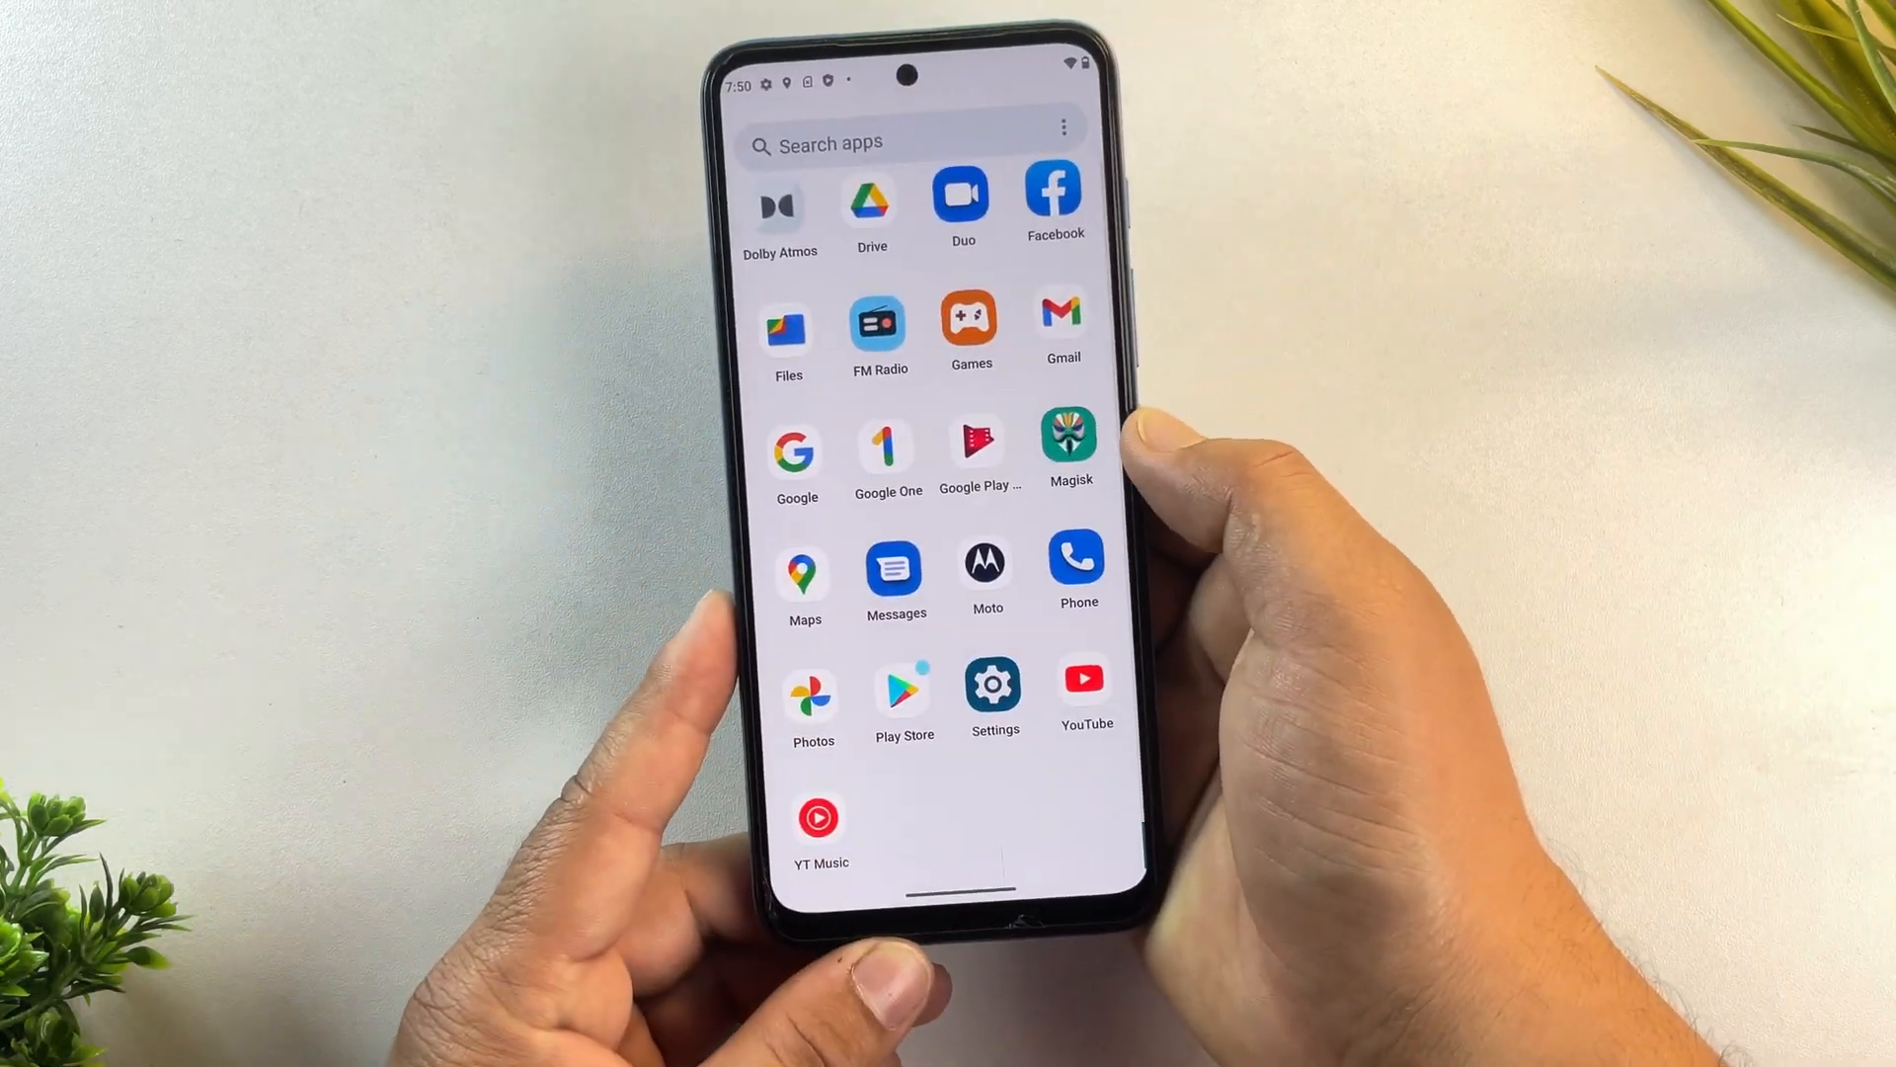
{"action": "left_click", "coordinate": [1069, 445]}
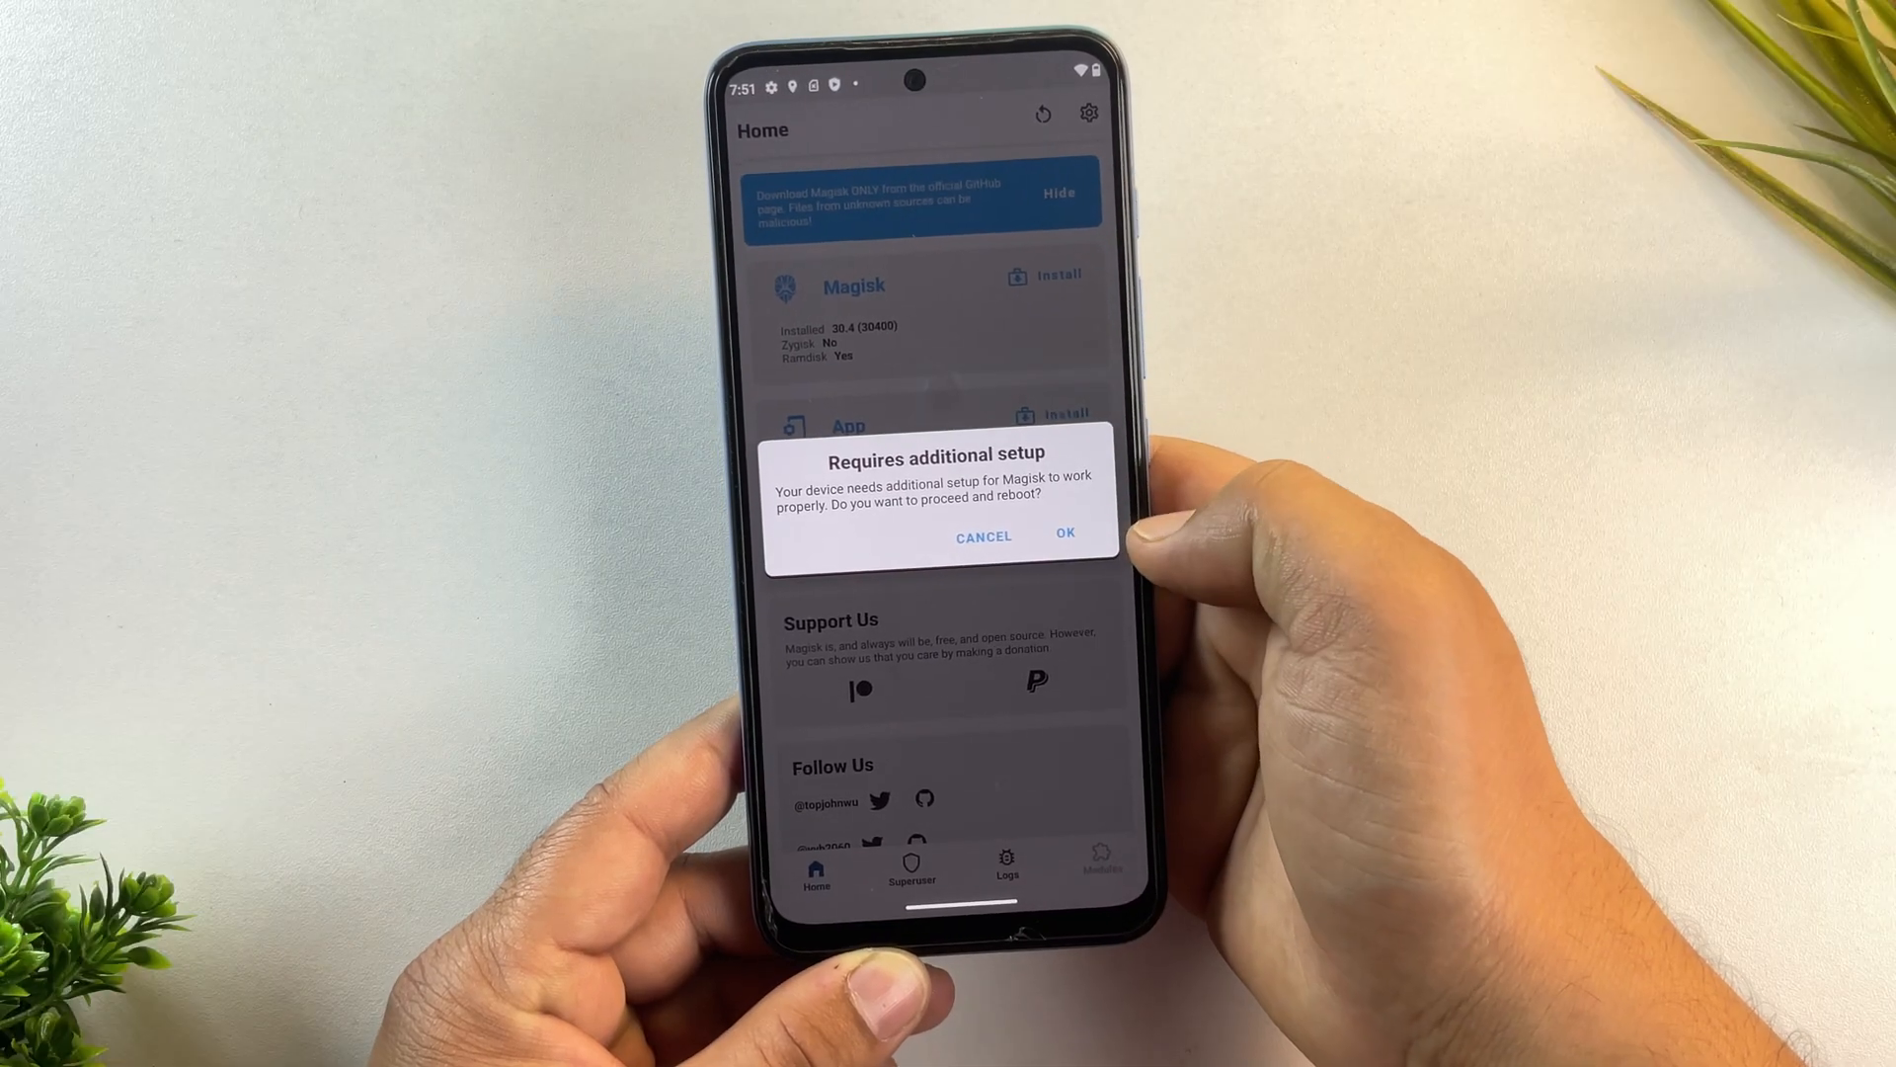
{"action": "left_click", "coordinate": [1065, 535]}
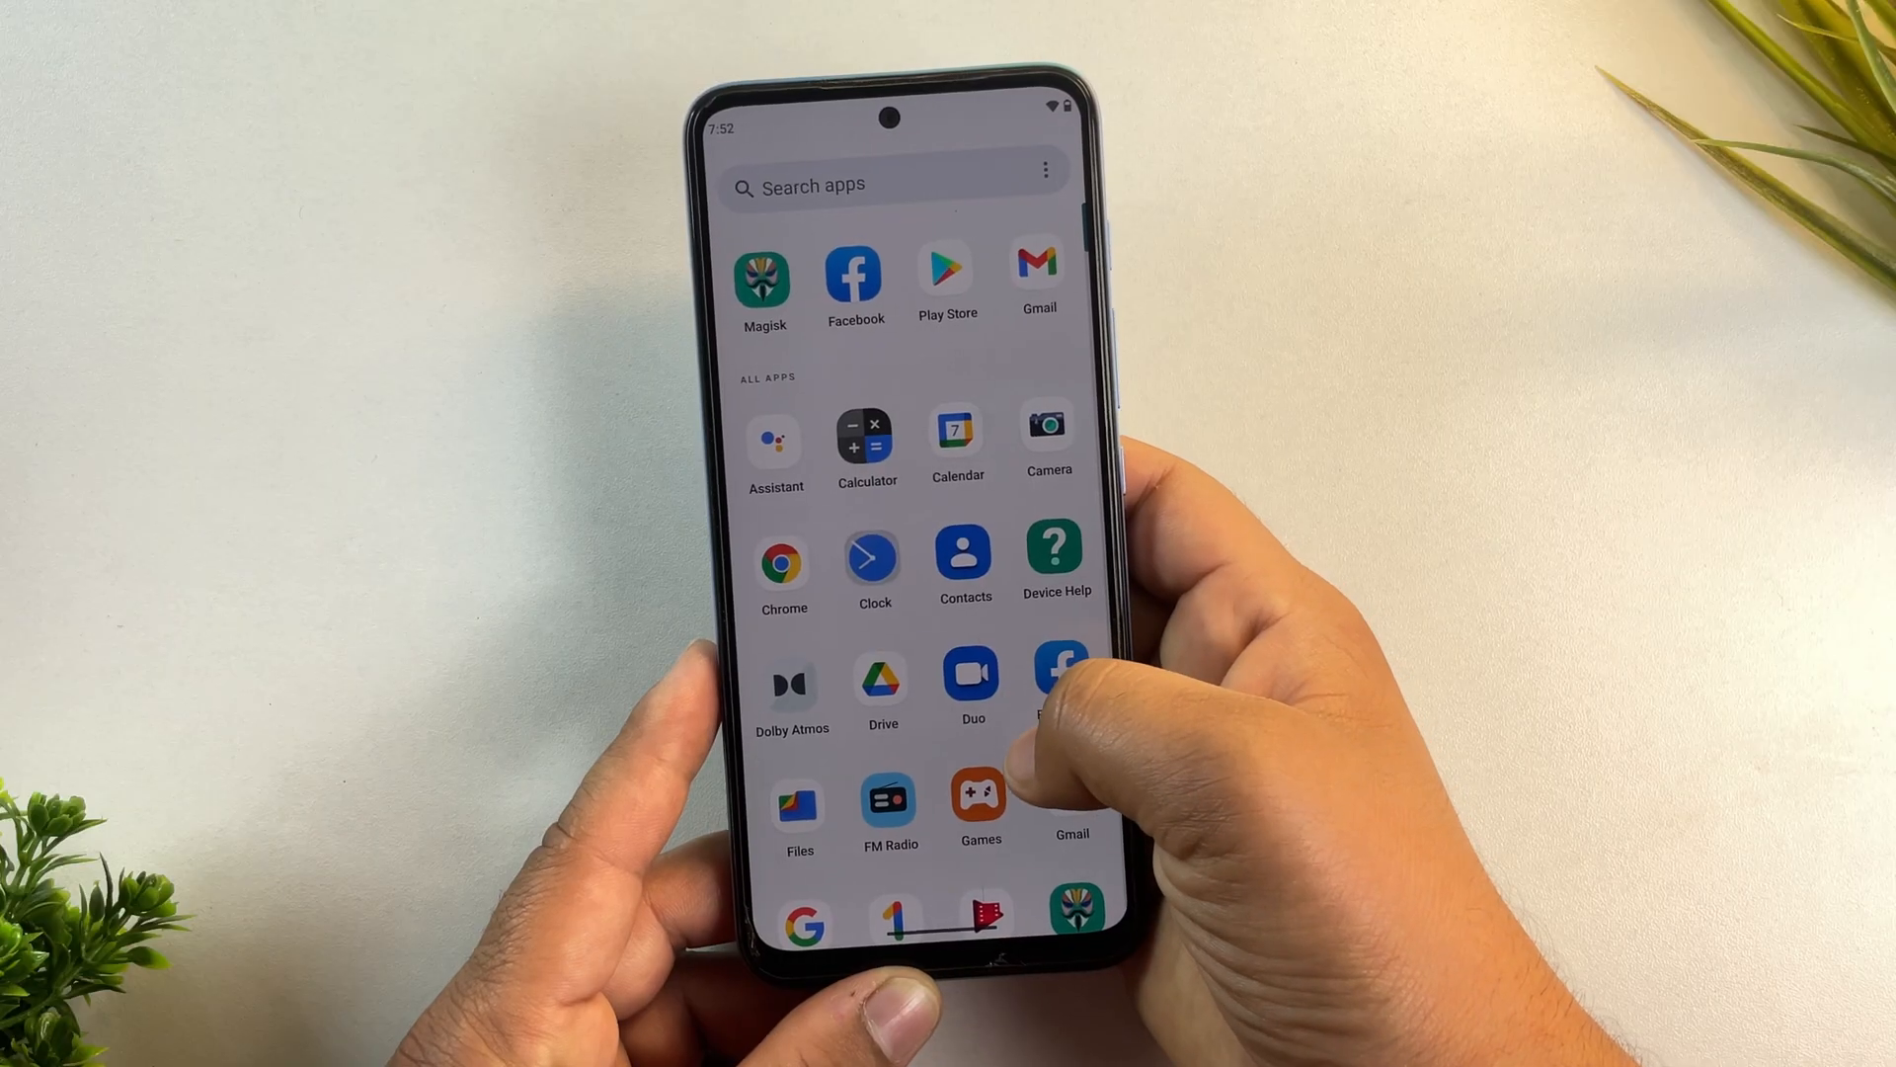
Step: Search Google for 'root chker', install Root Checker Basic, pass its intro and return to Magisk
{"action": "scroll", "scroll_direction": "down", "scroll_amount": 3}
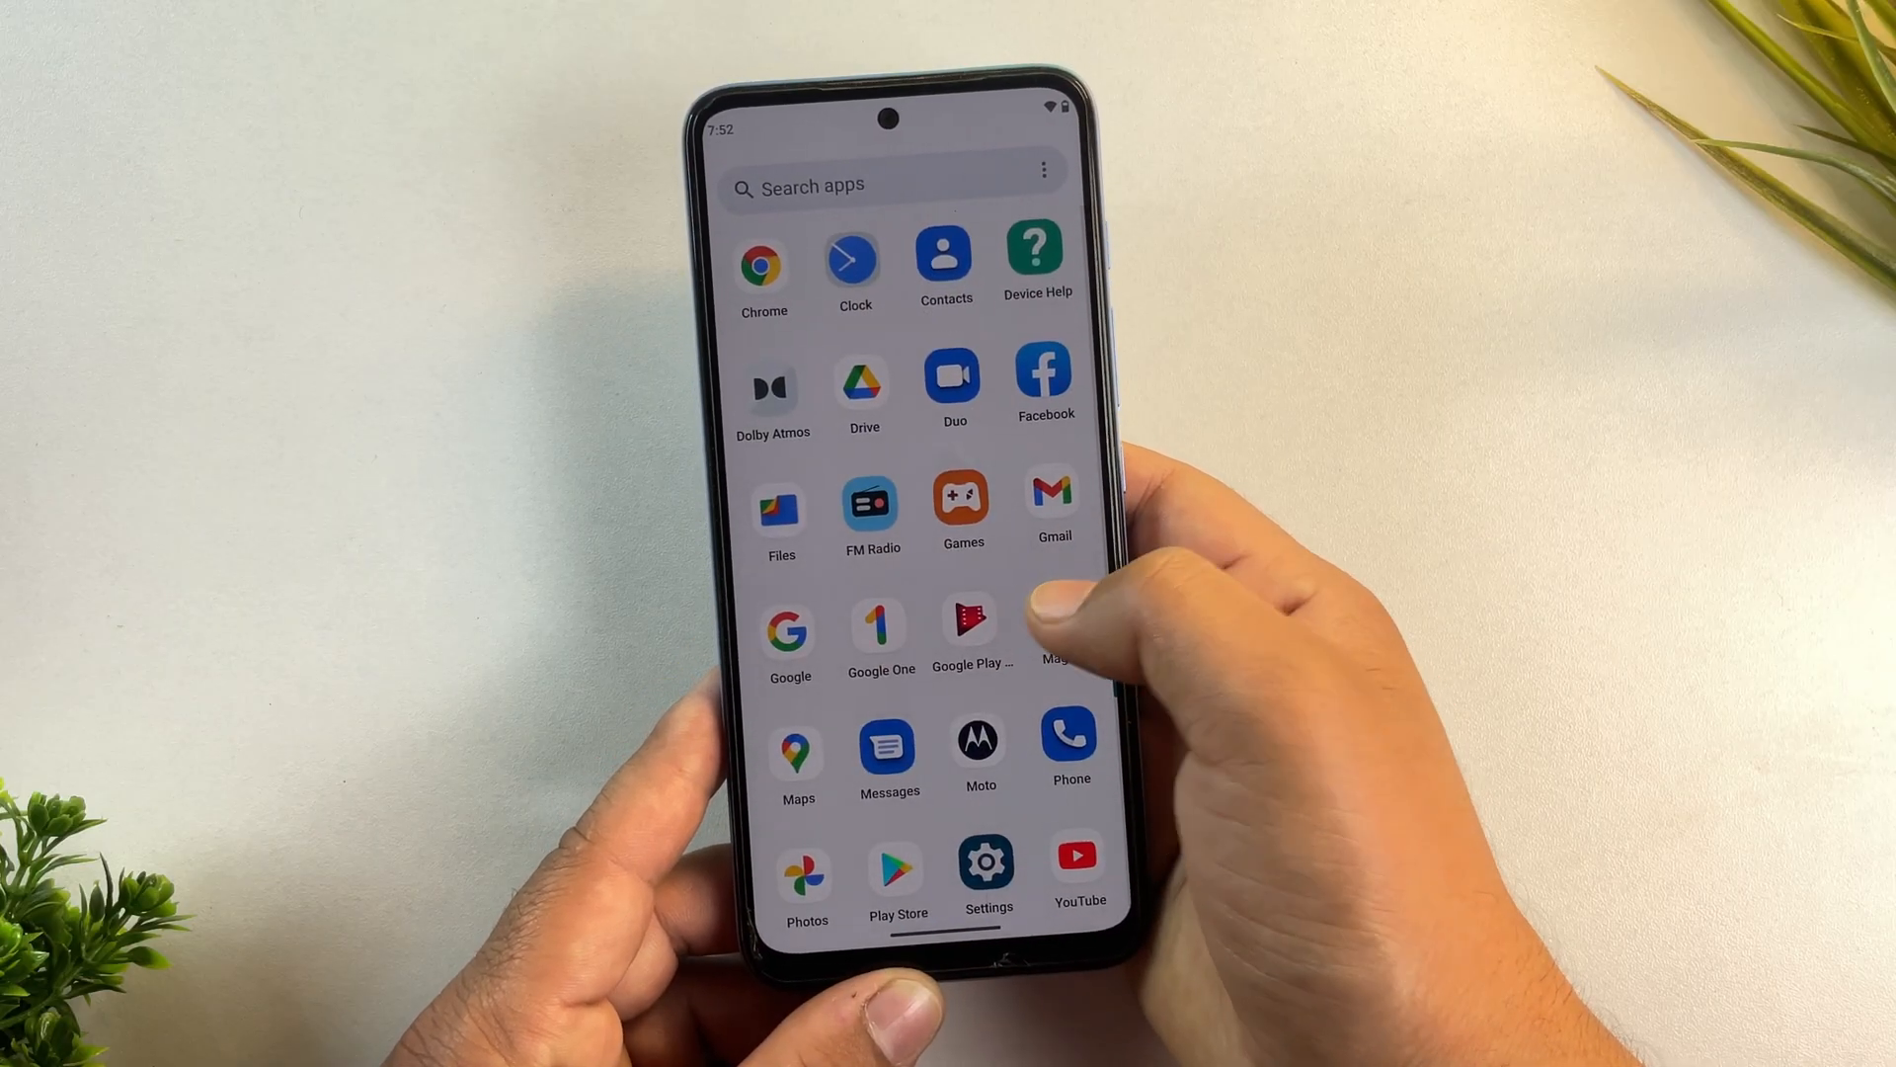
{"action": "left_click", "coordinate": [1053, 626]}
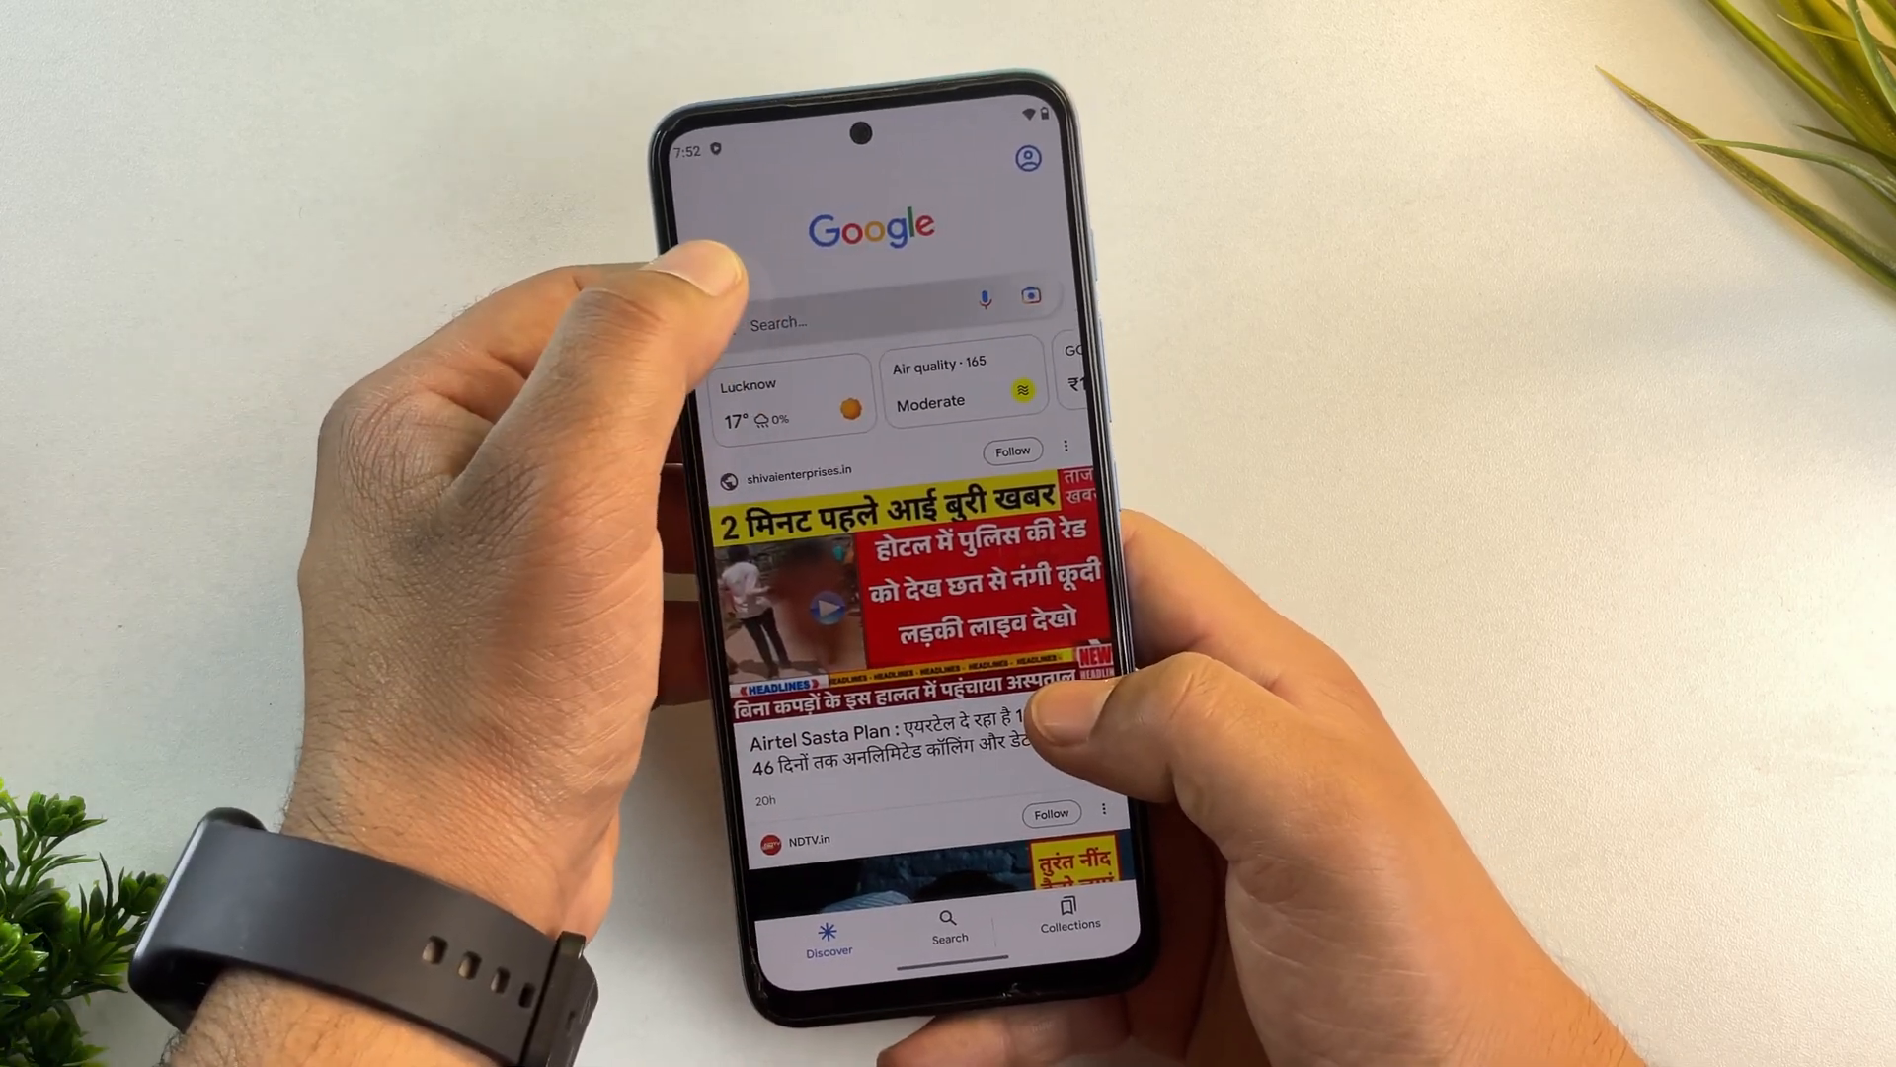
{"action": "left_click", "coordinate": [871, 322]}
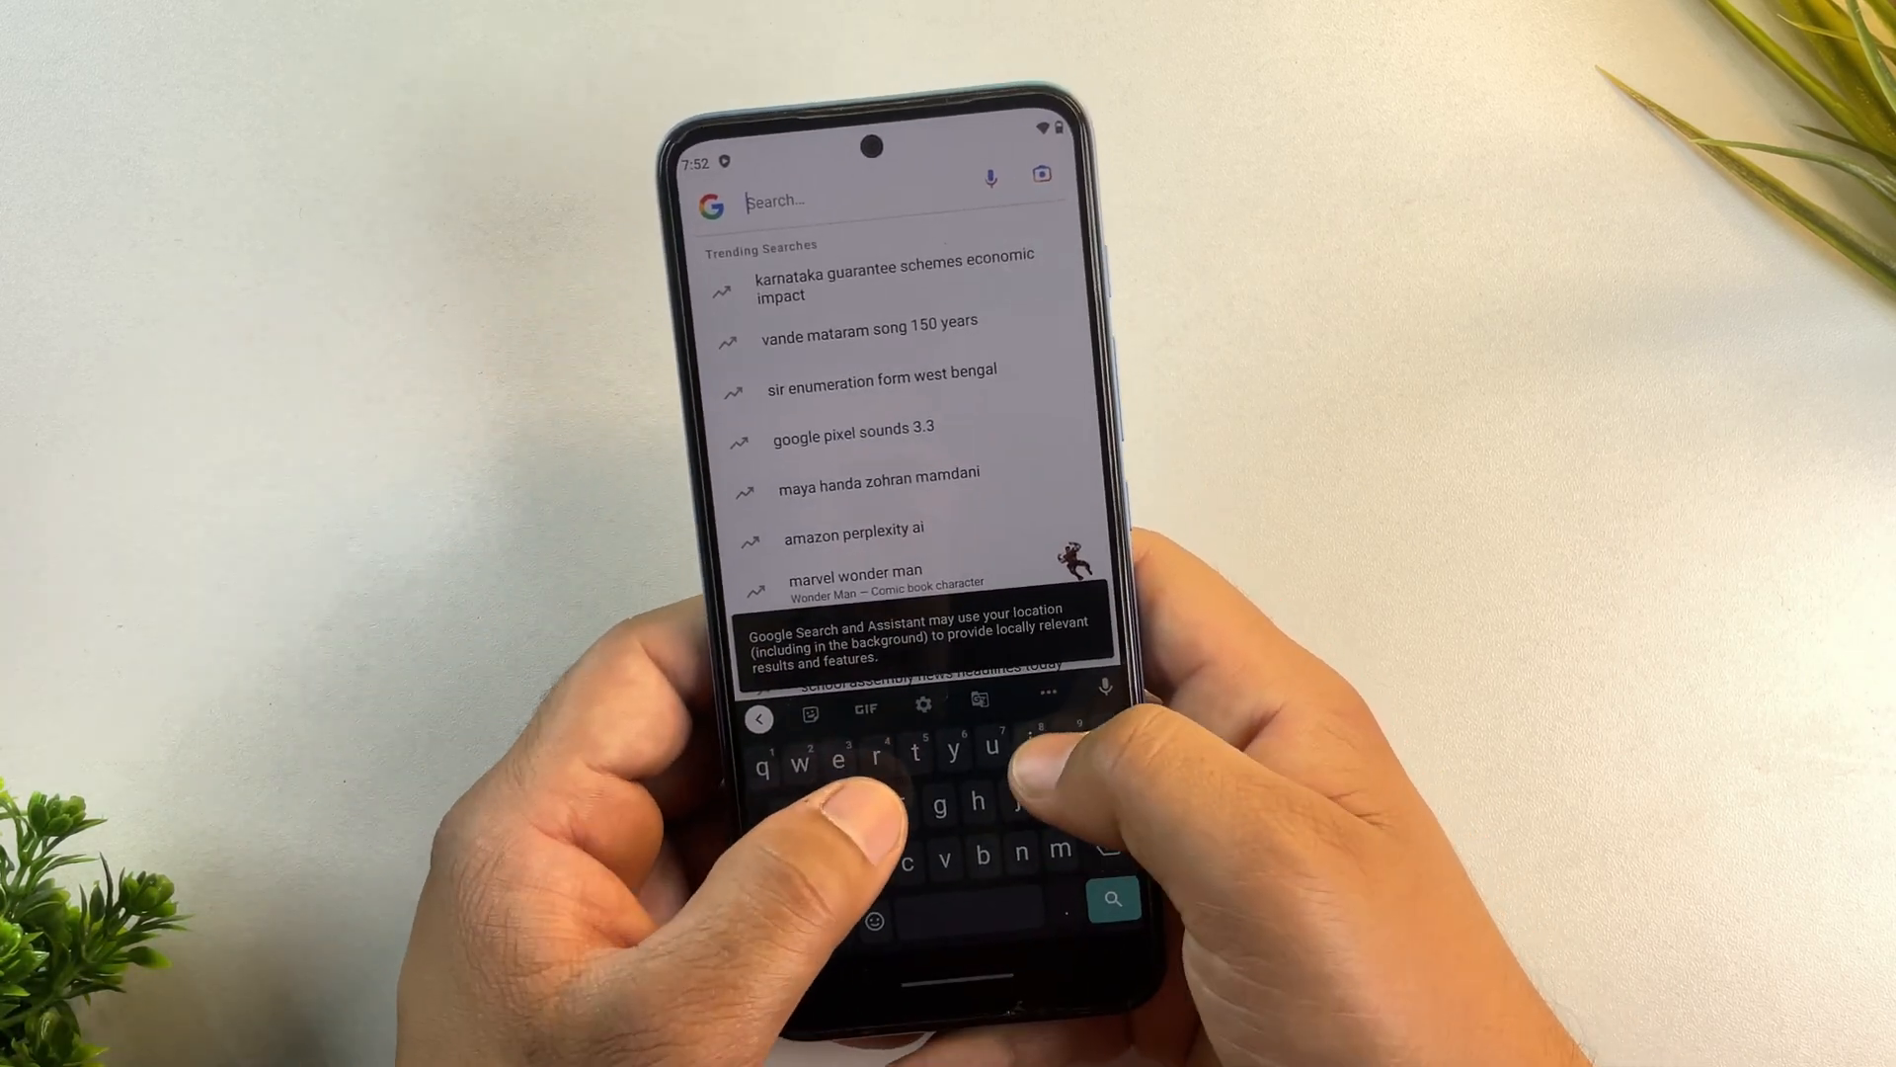
{"action": "type", "text": "root chker"}
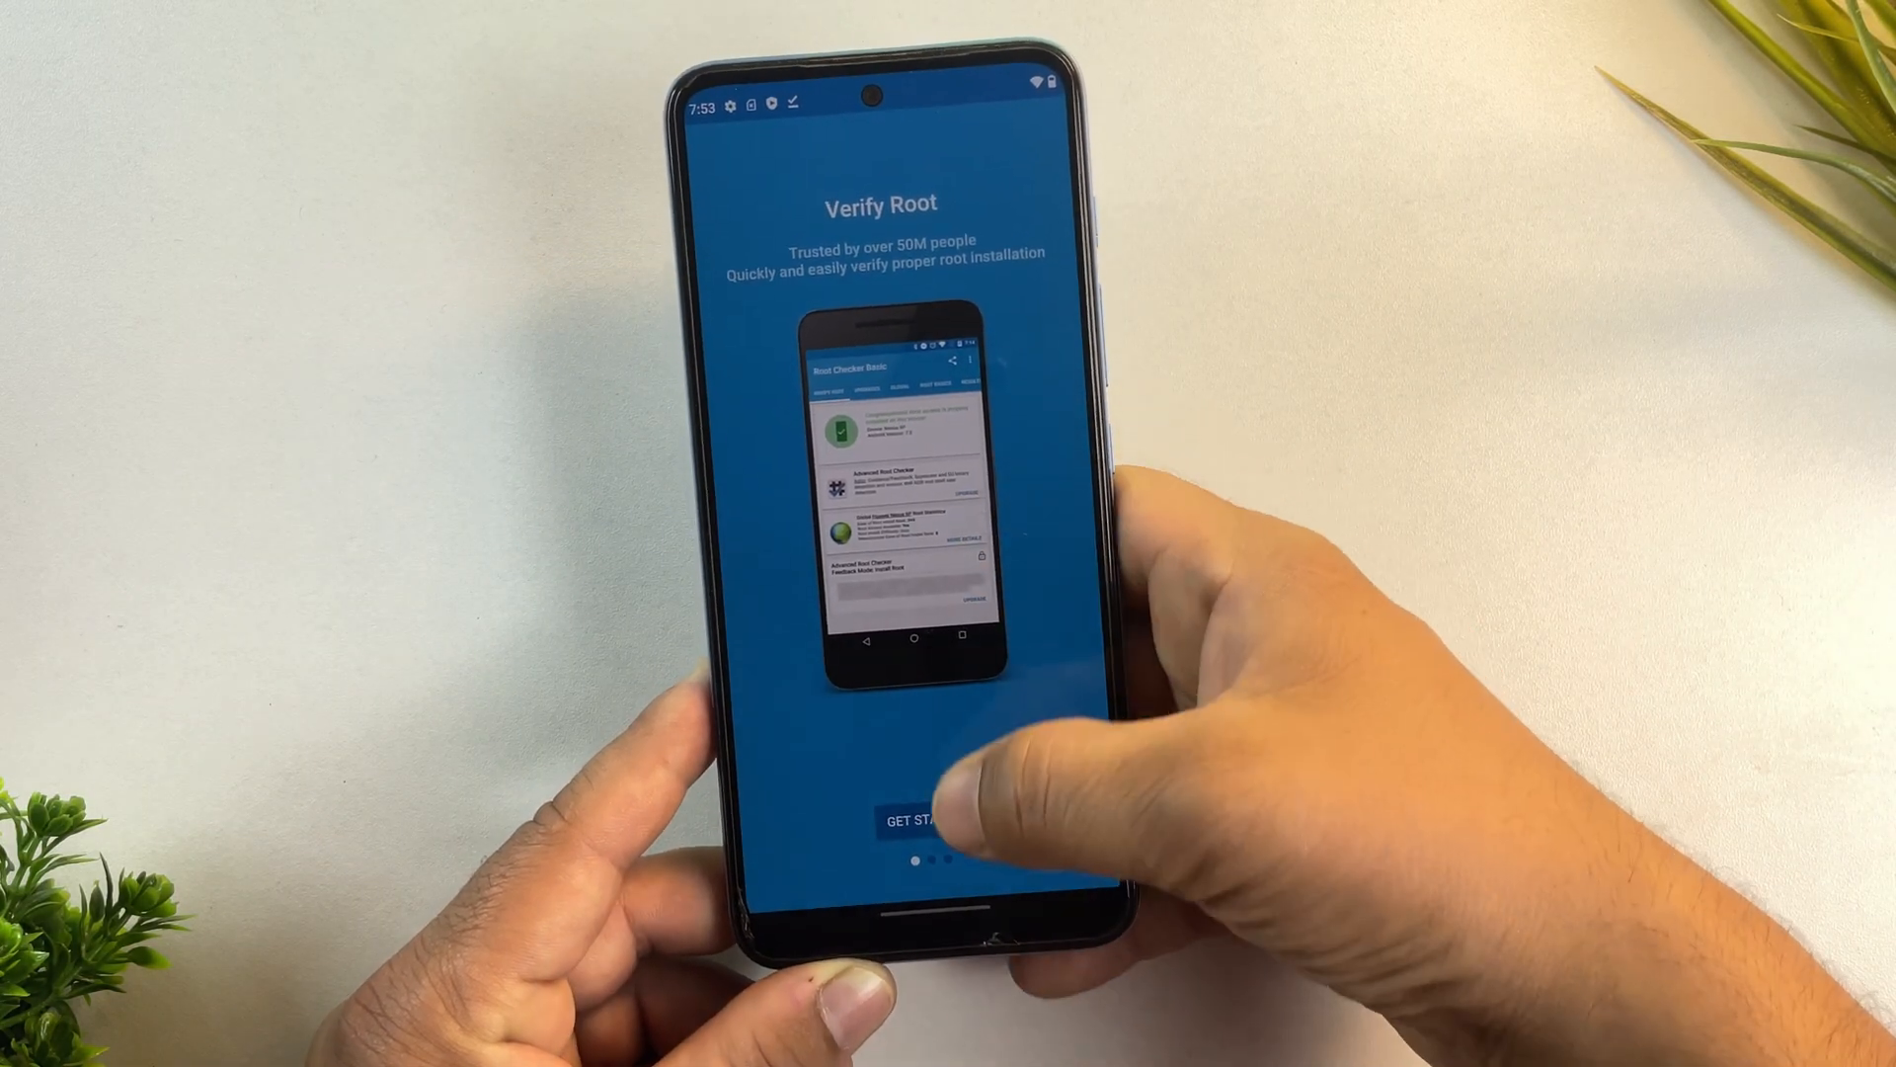
{"action": "left_click", "coordinate": [913, 818]}
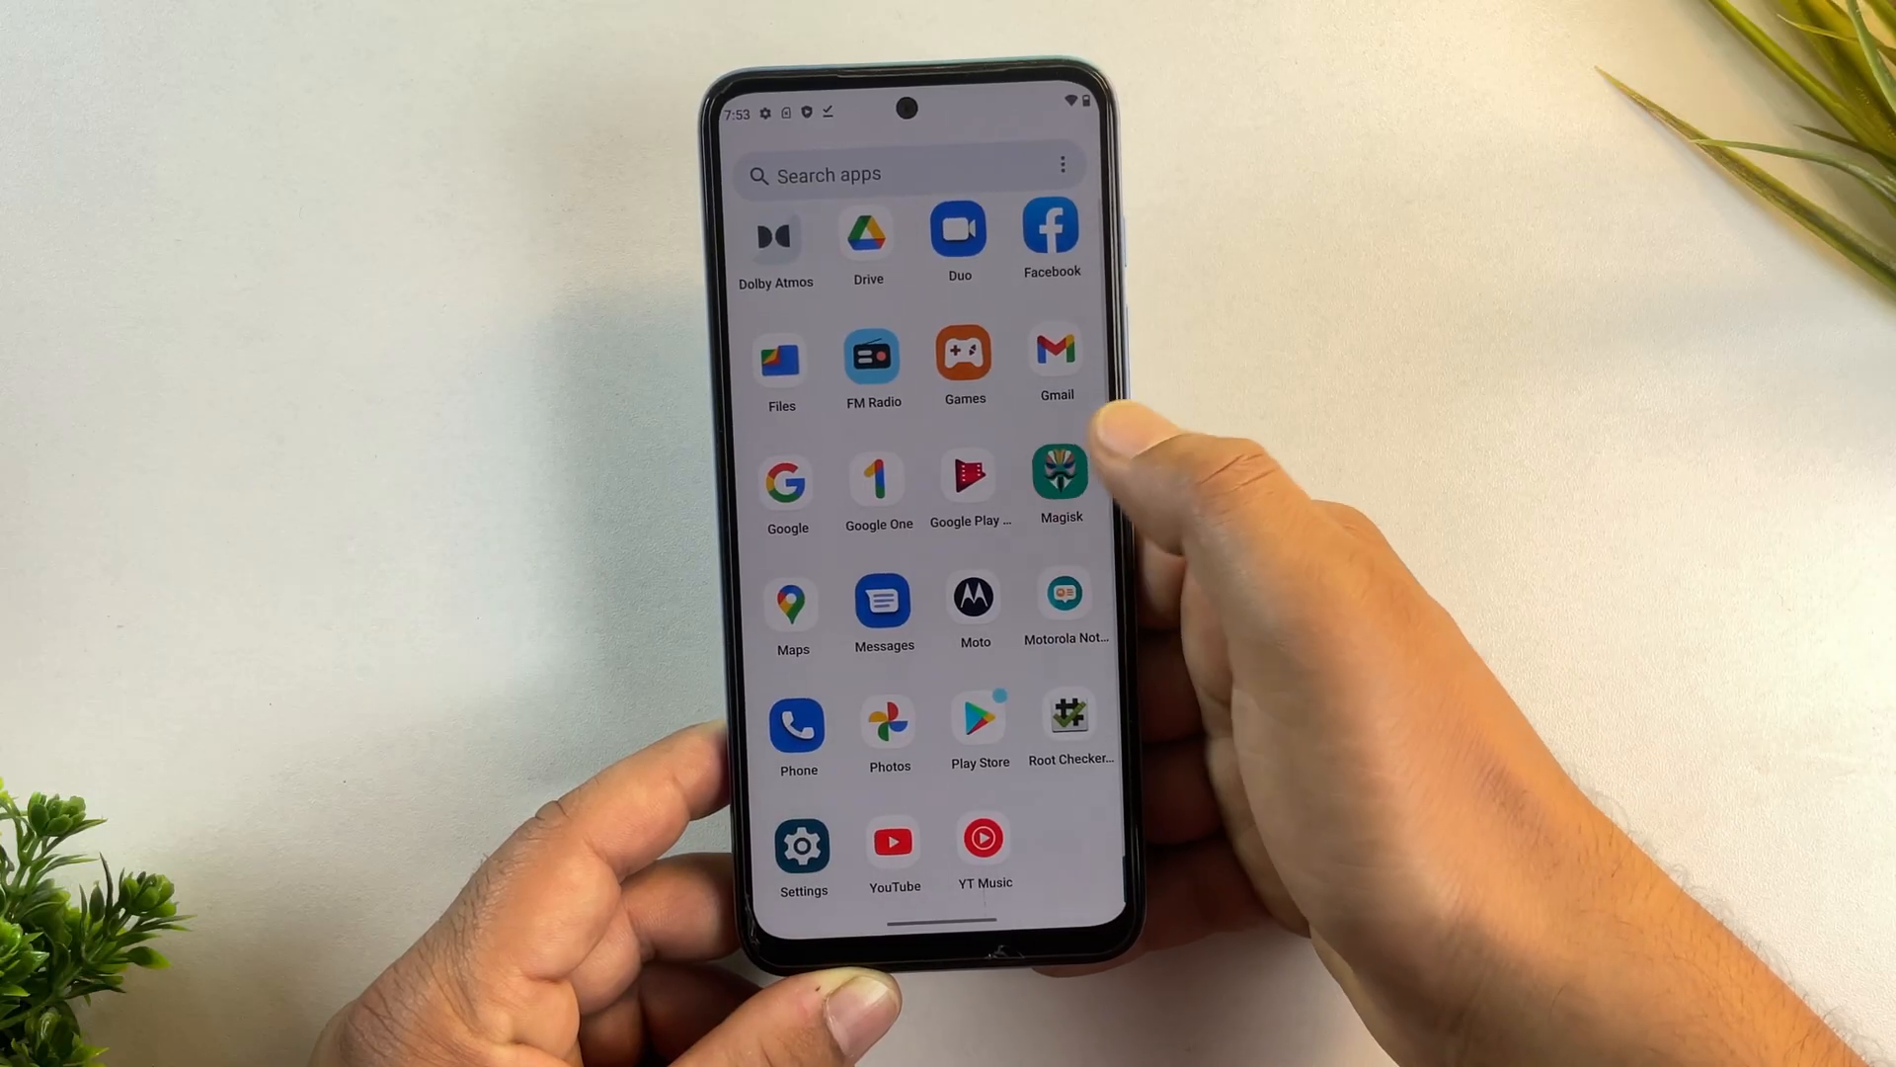
{"action": "left_click", "coordinate": [1059, 478]}
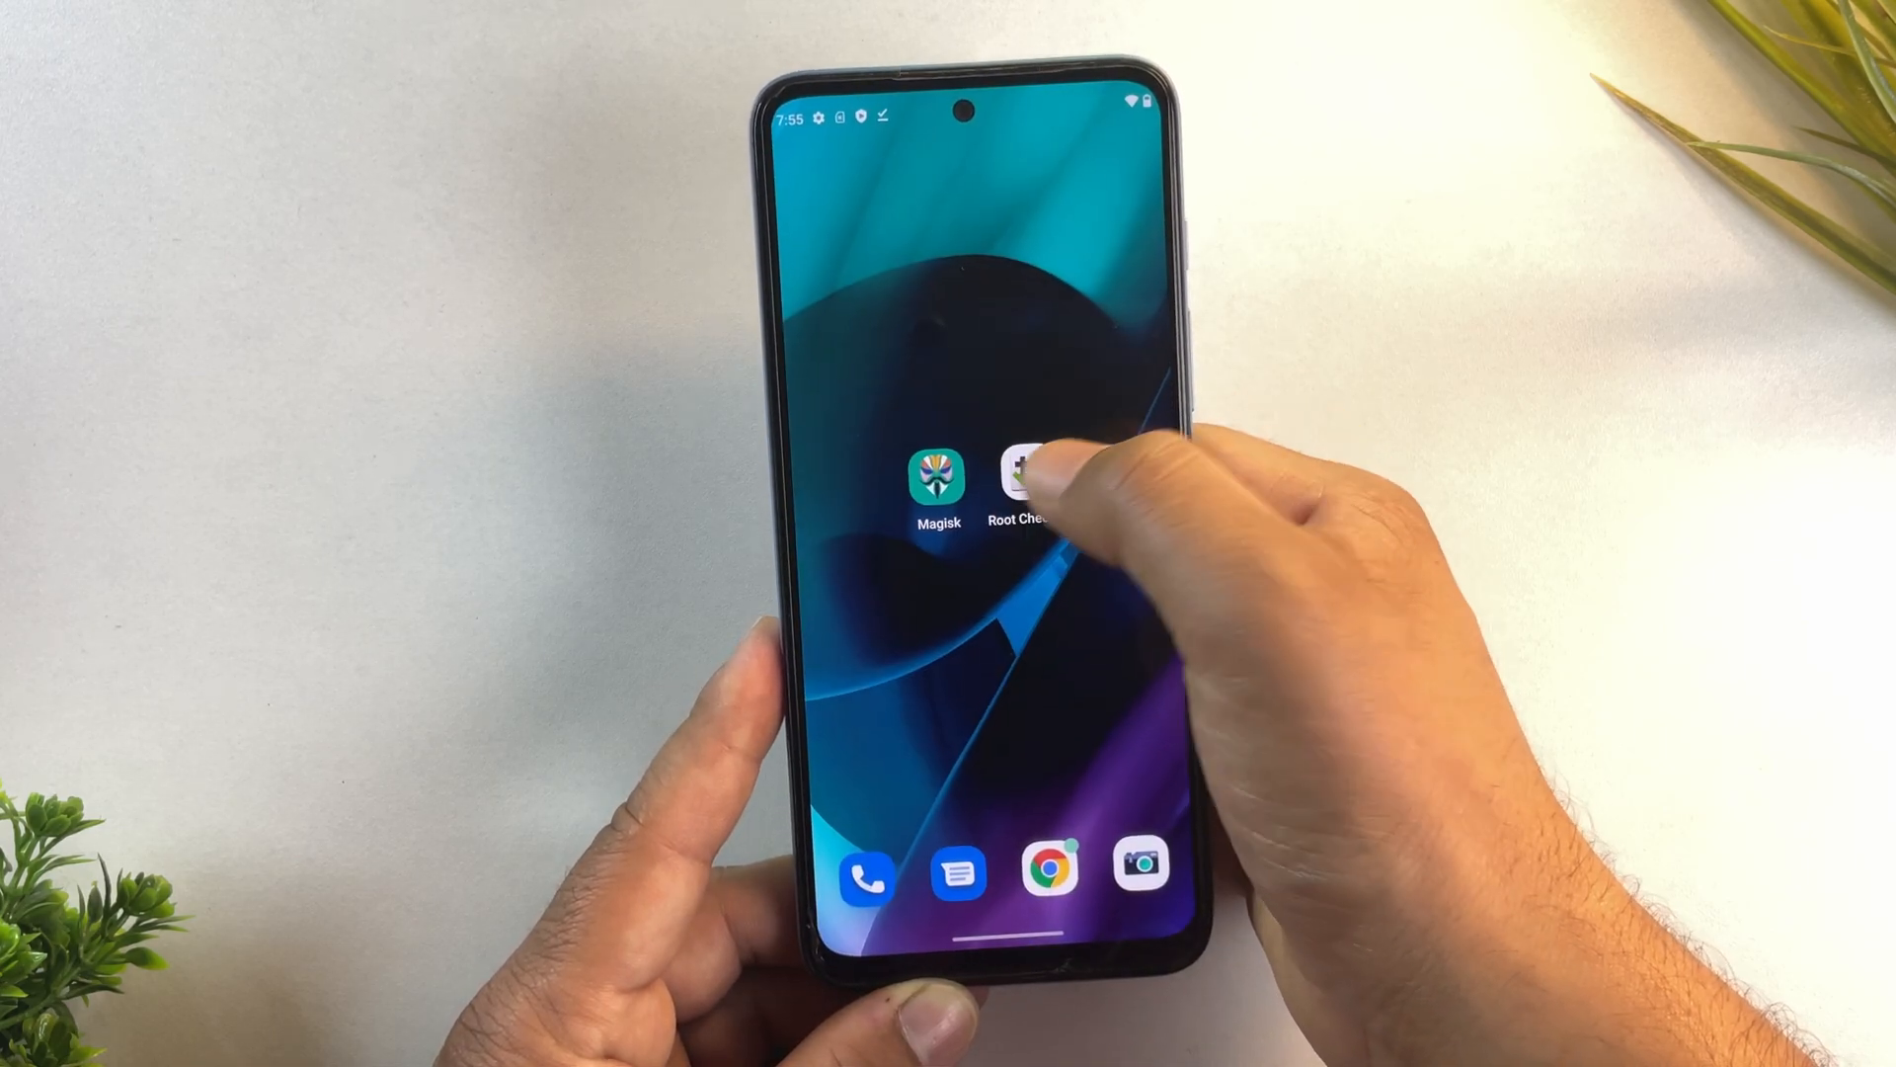
Step: Grant Root Checker's superuser request and confirm Magisk Home reports Installed 30.4
{"action": "left_click", "coordinate": [1021, 478]}
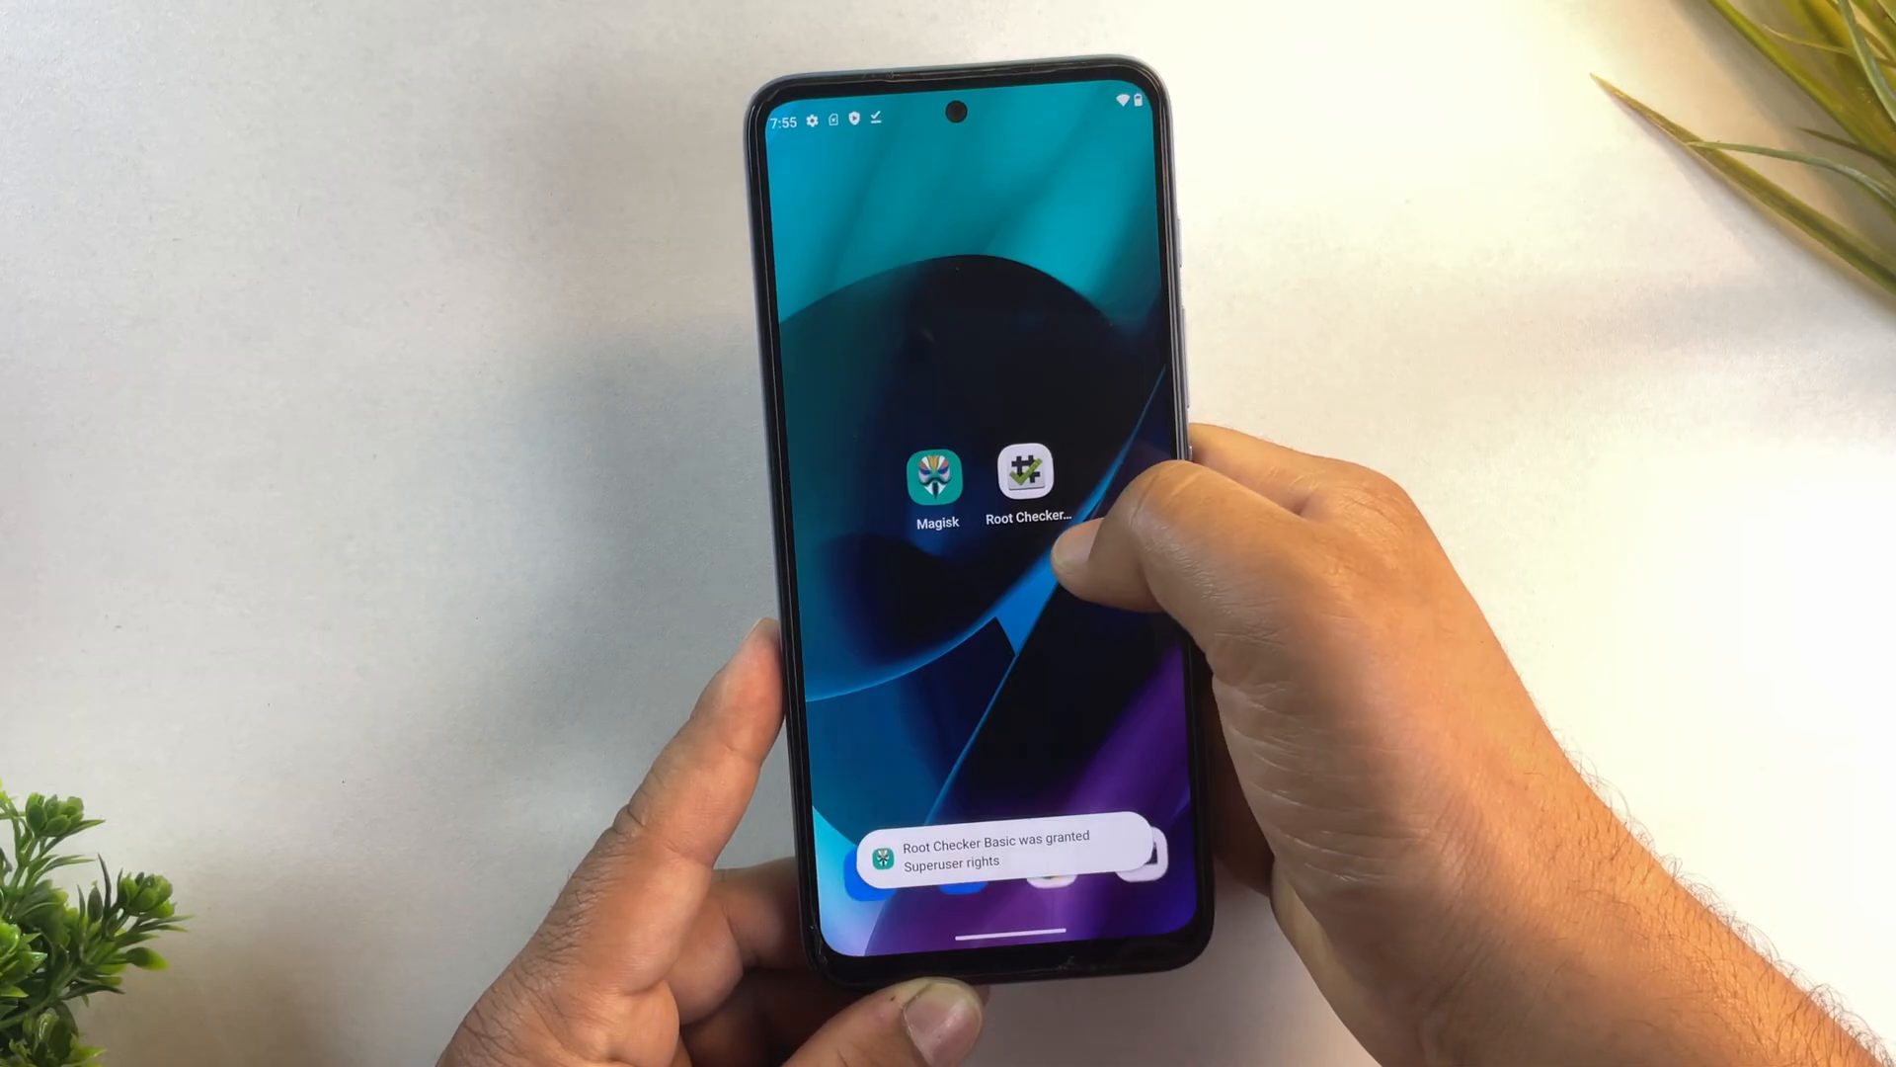
{"action": "left_click", "coordinate": [935, 478]}
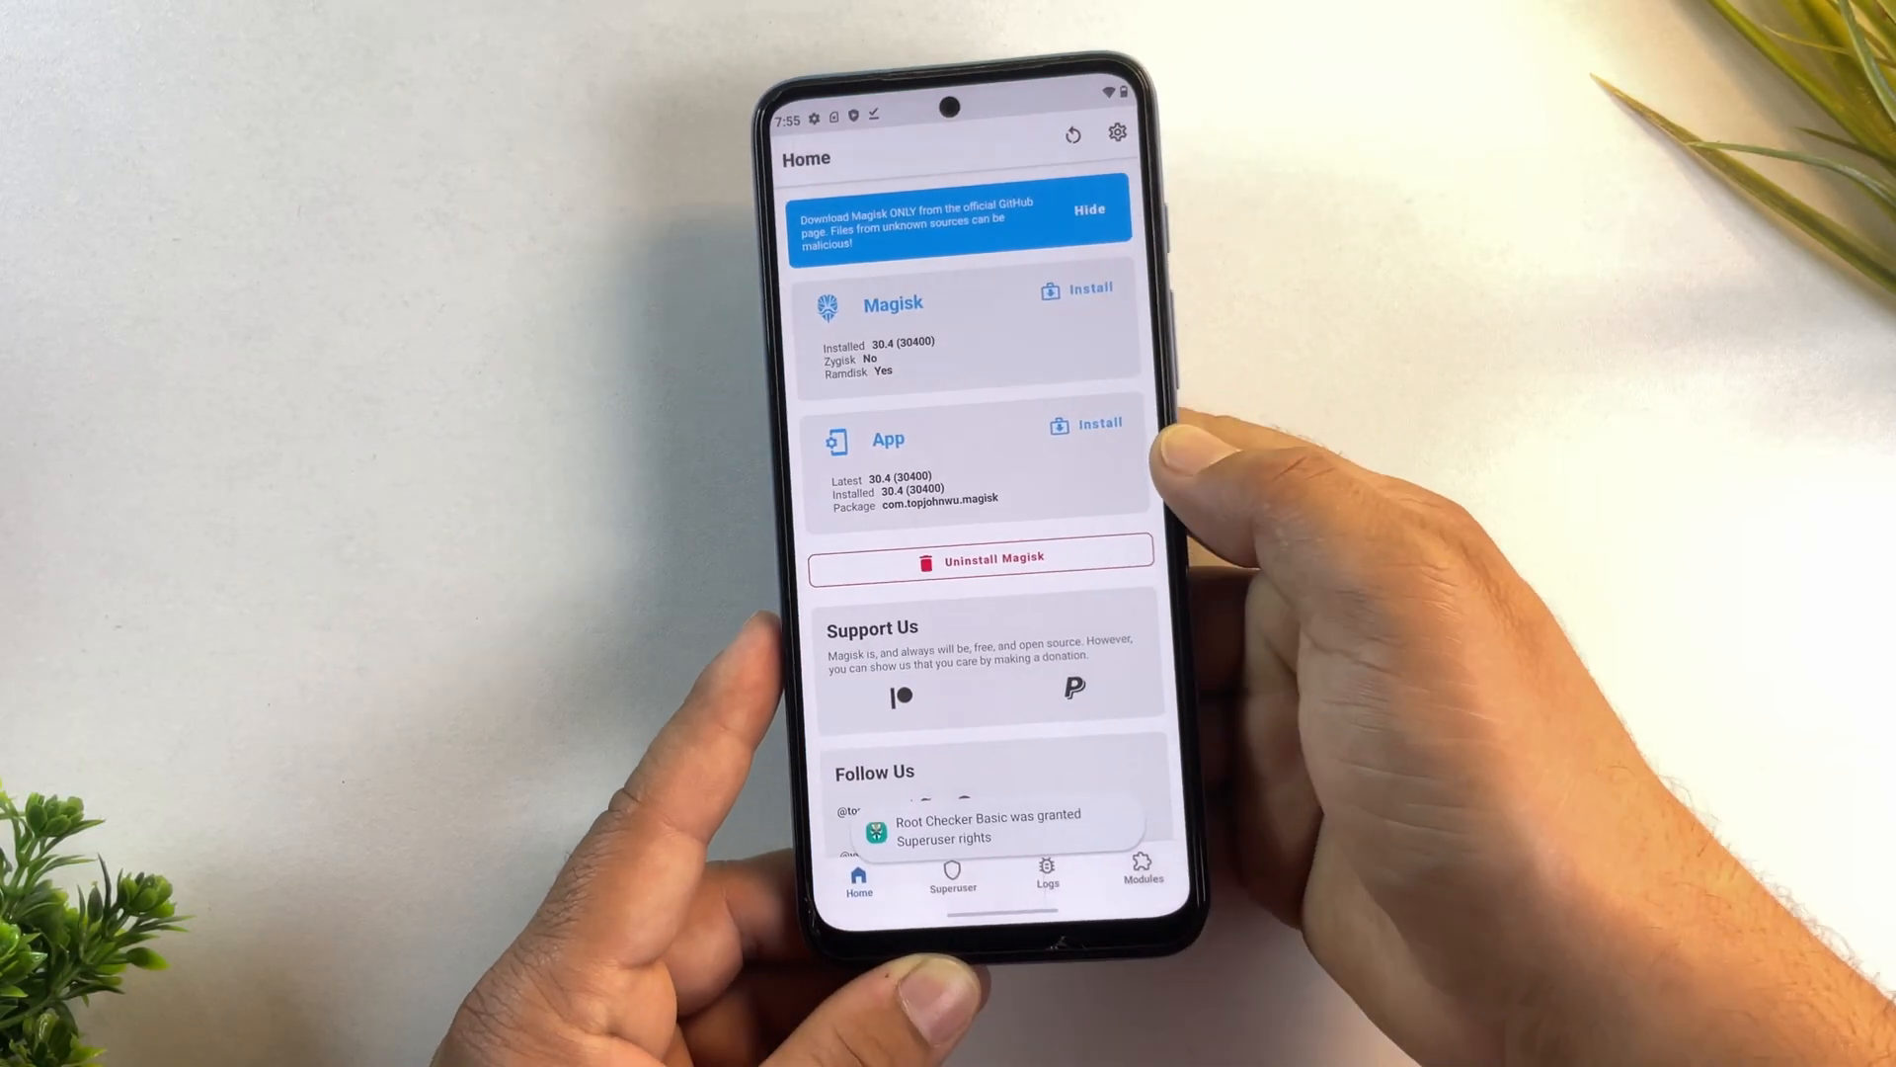